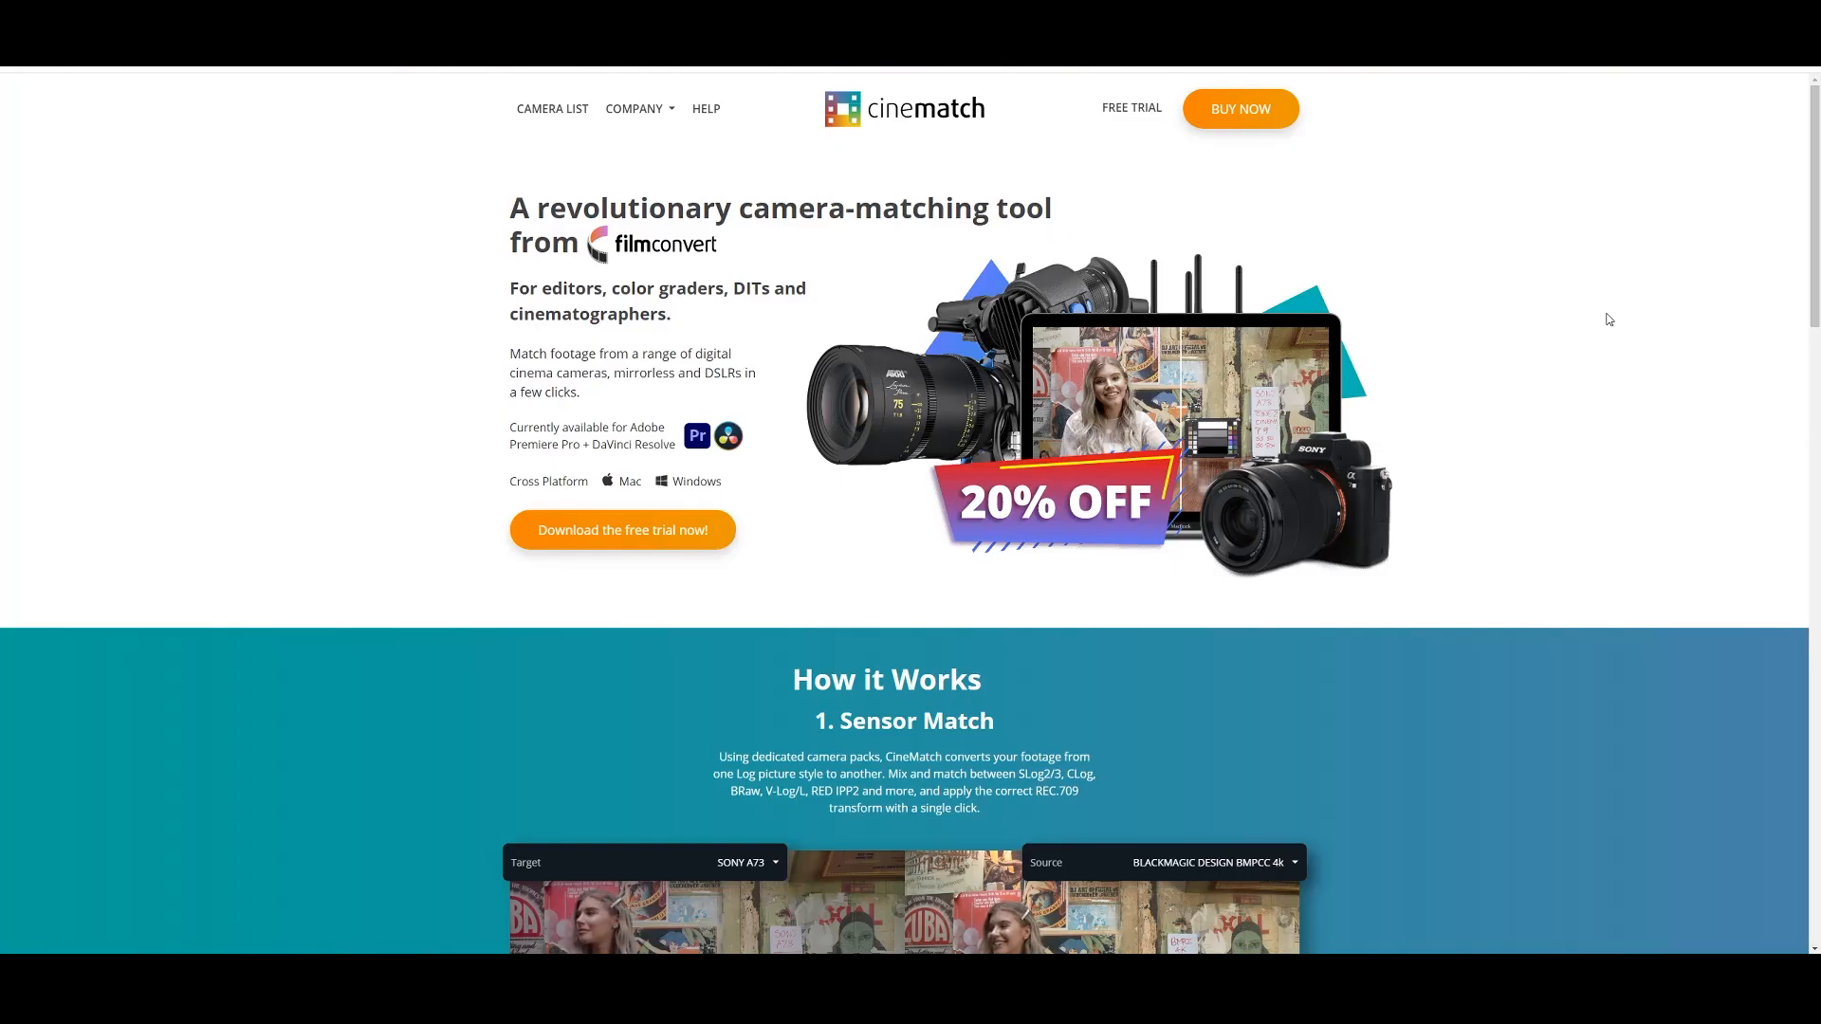
# Search the Effects panel for 'cinematch' and apply CineMatch to the A7s II clip
pyautogui.scroll(-3)
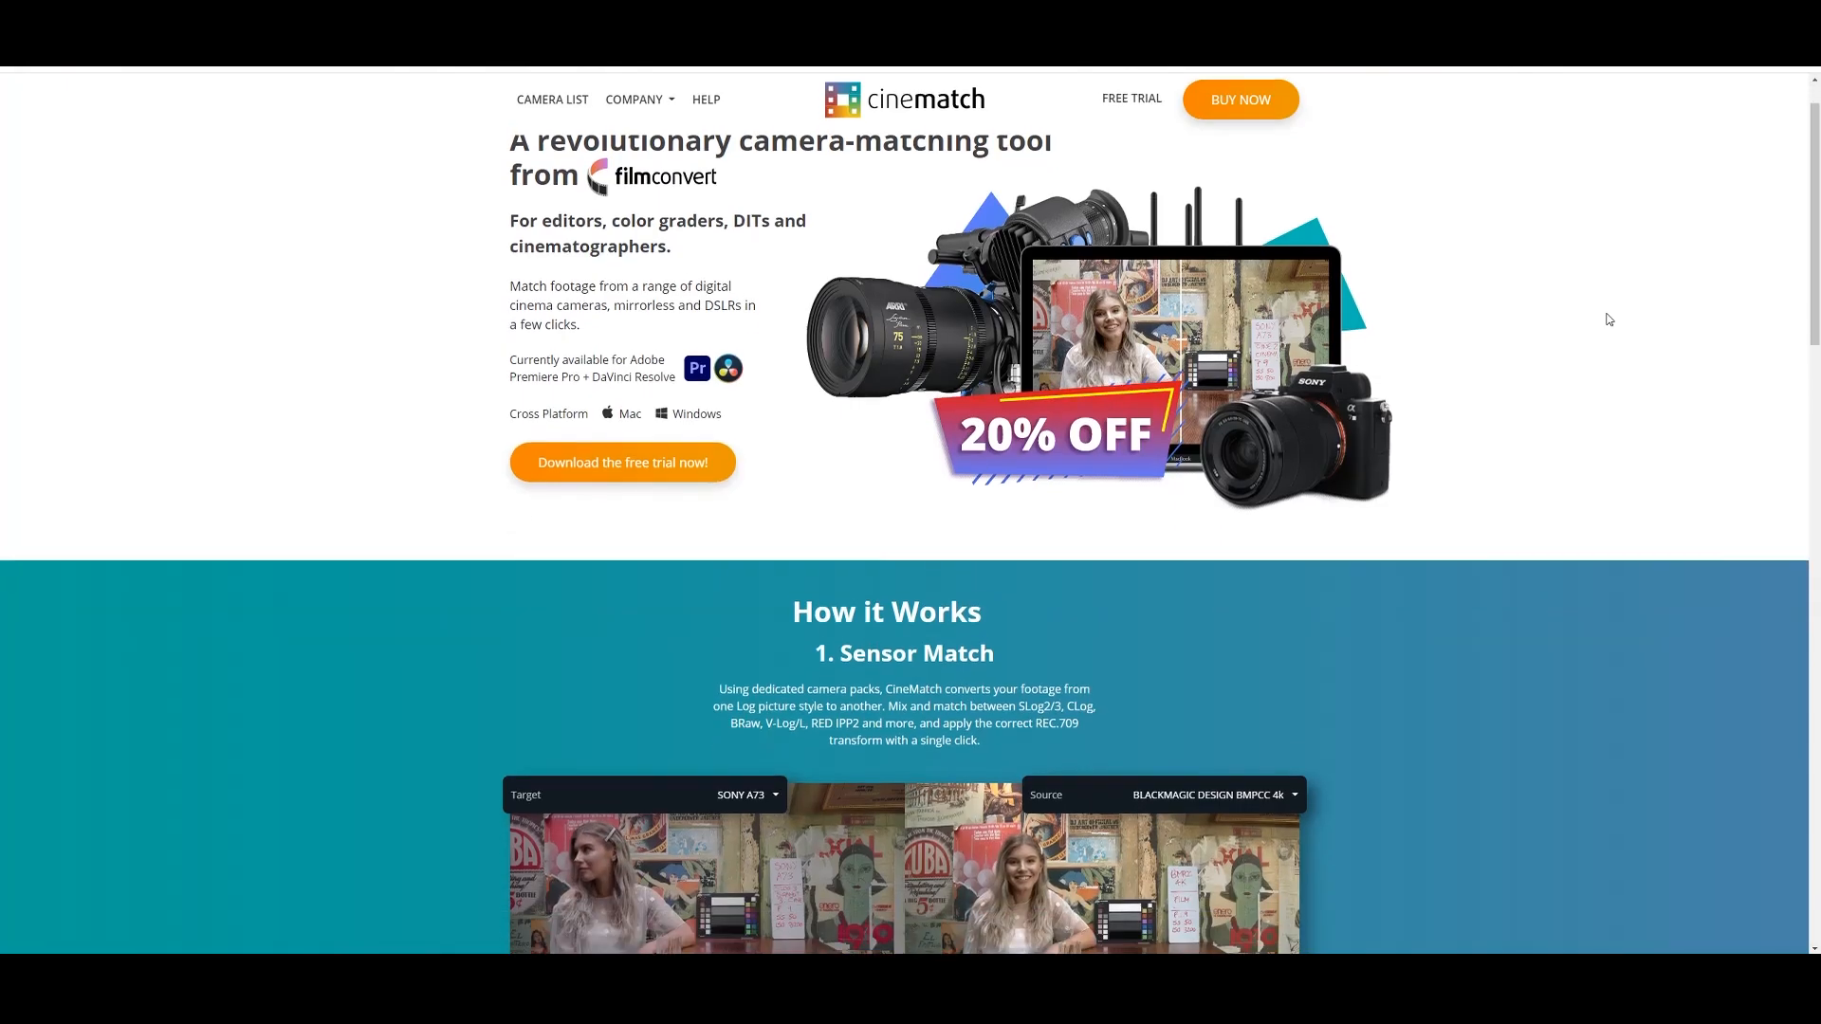
pyautogui.scroll(-3)
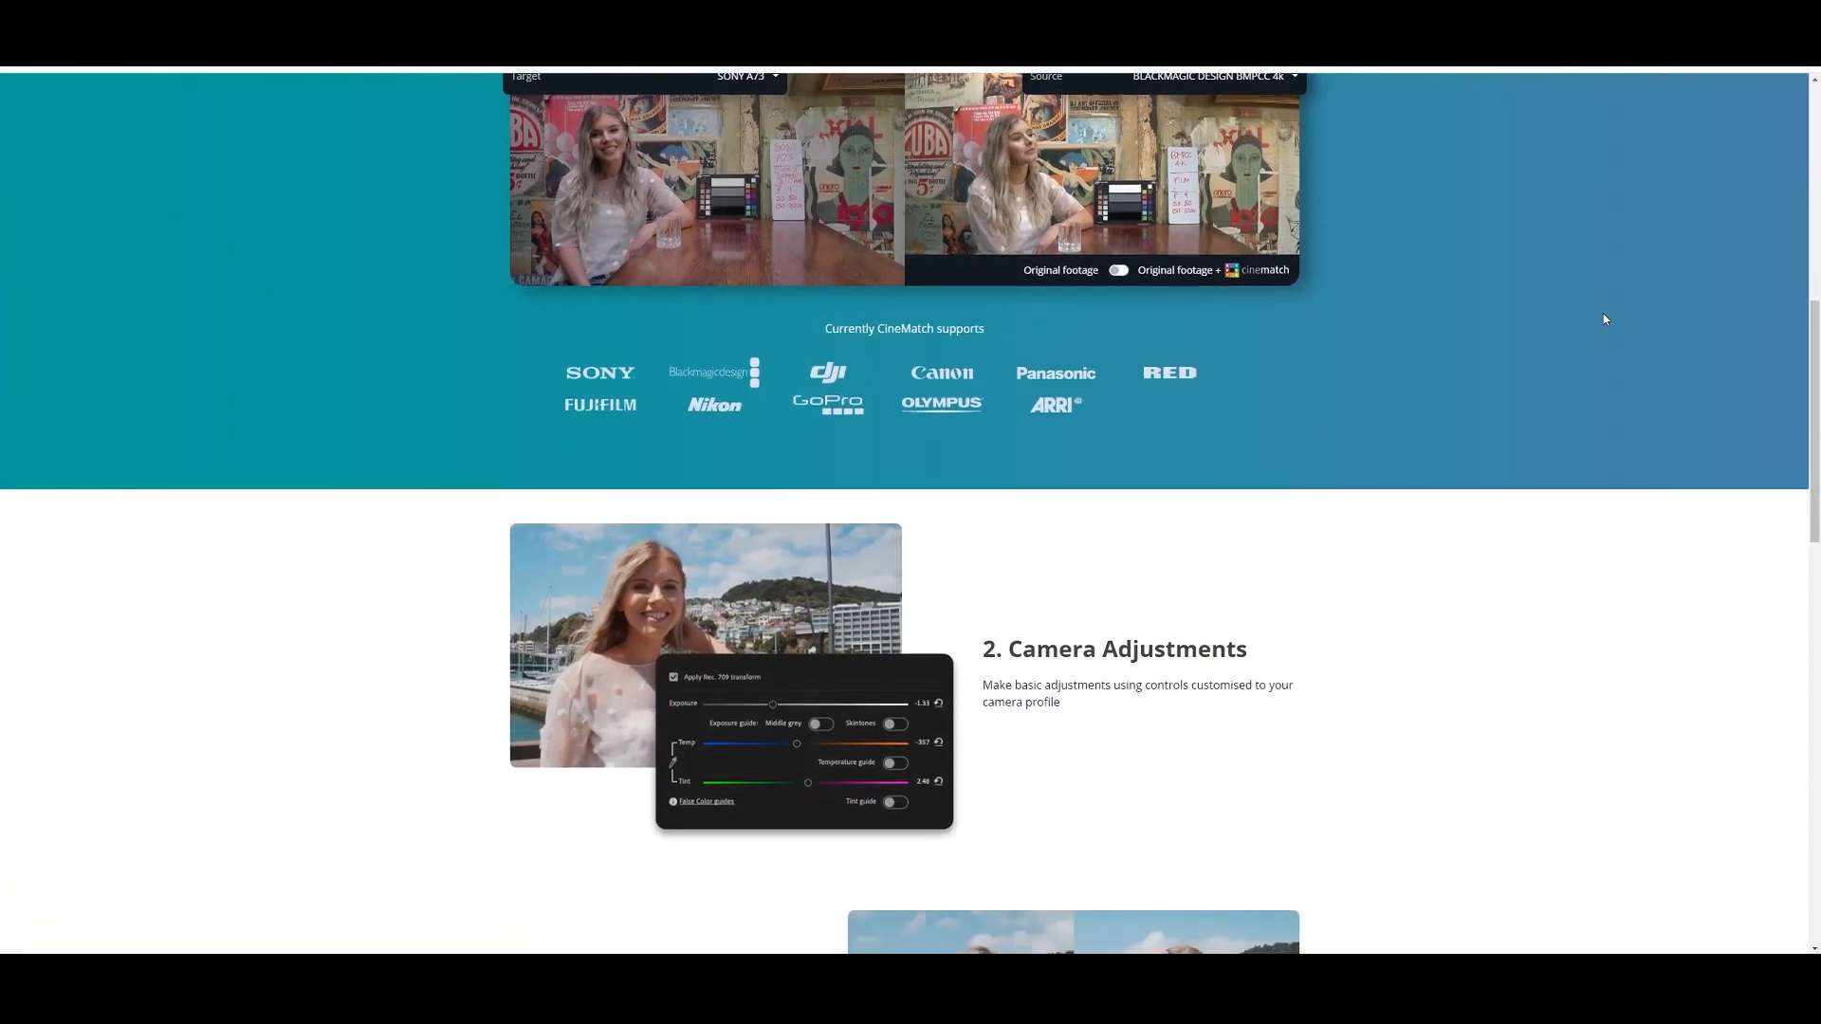
pyautogui.scroll(-3)
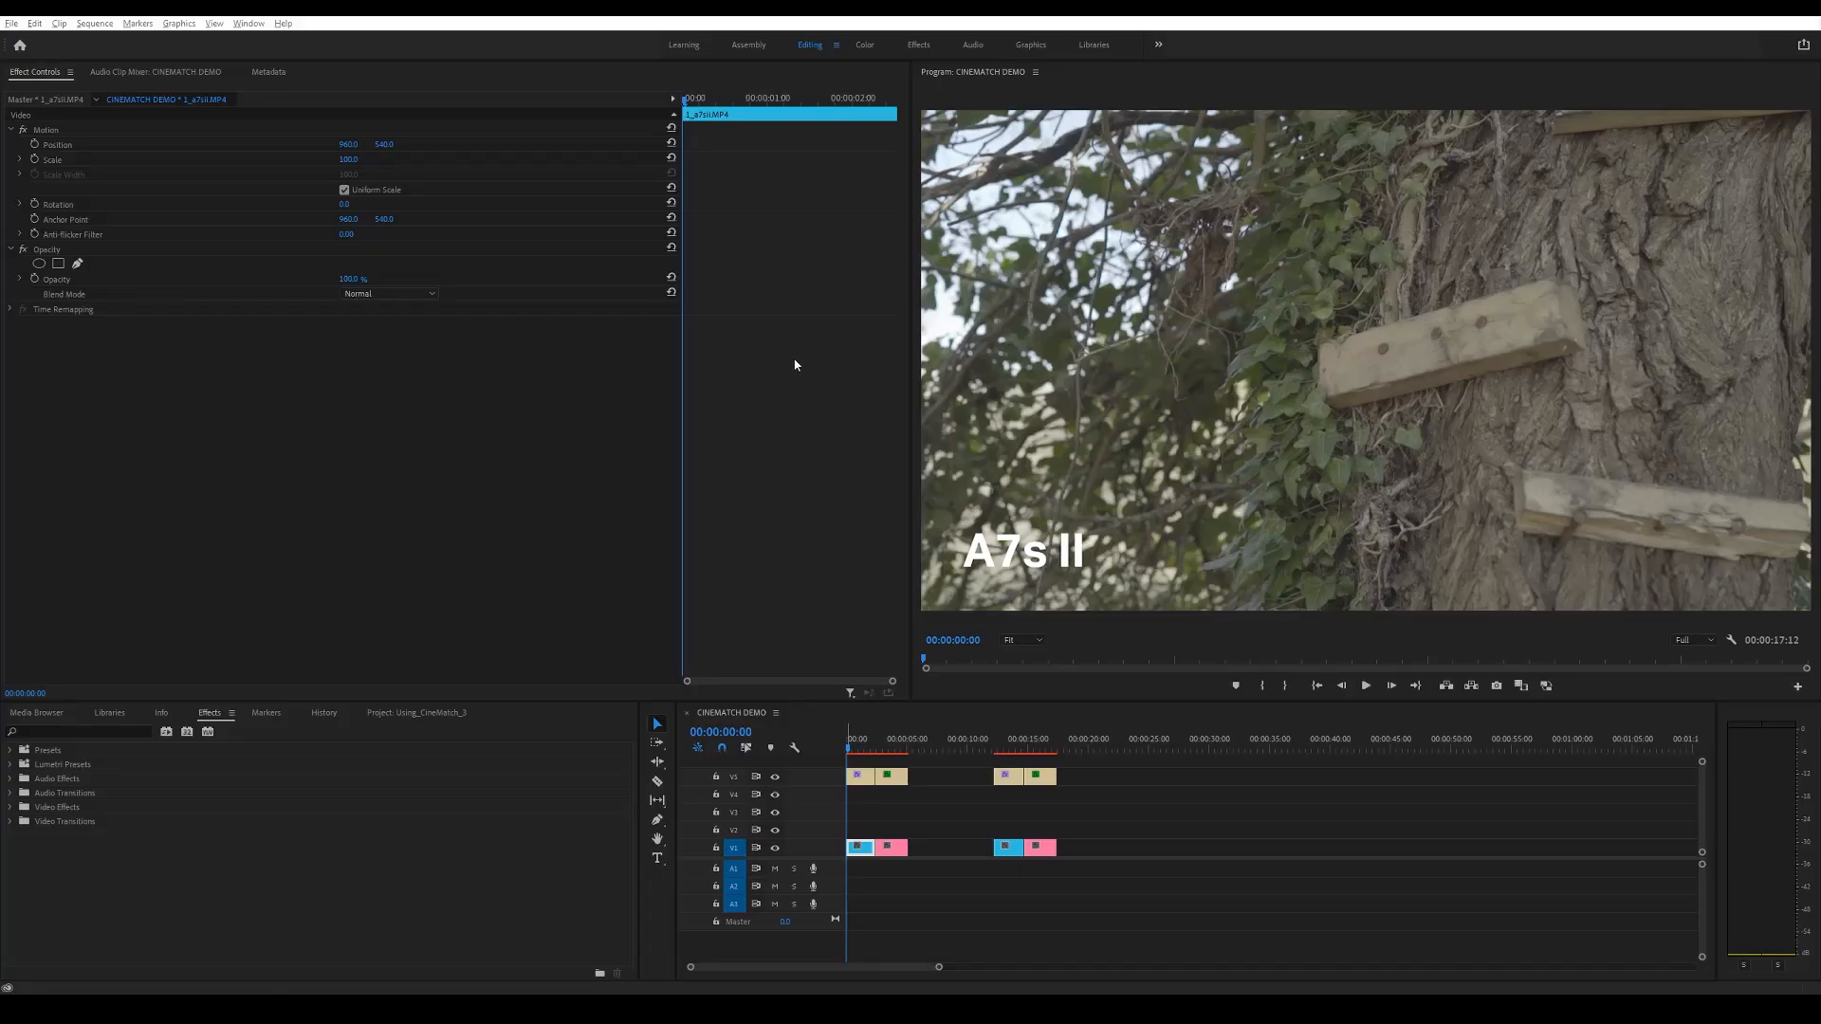
pyautogui.moveTo(799, 368)
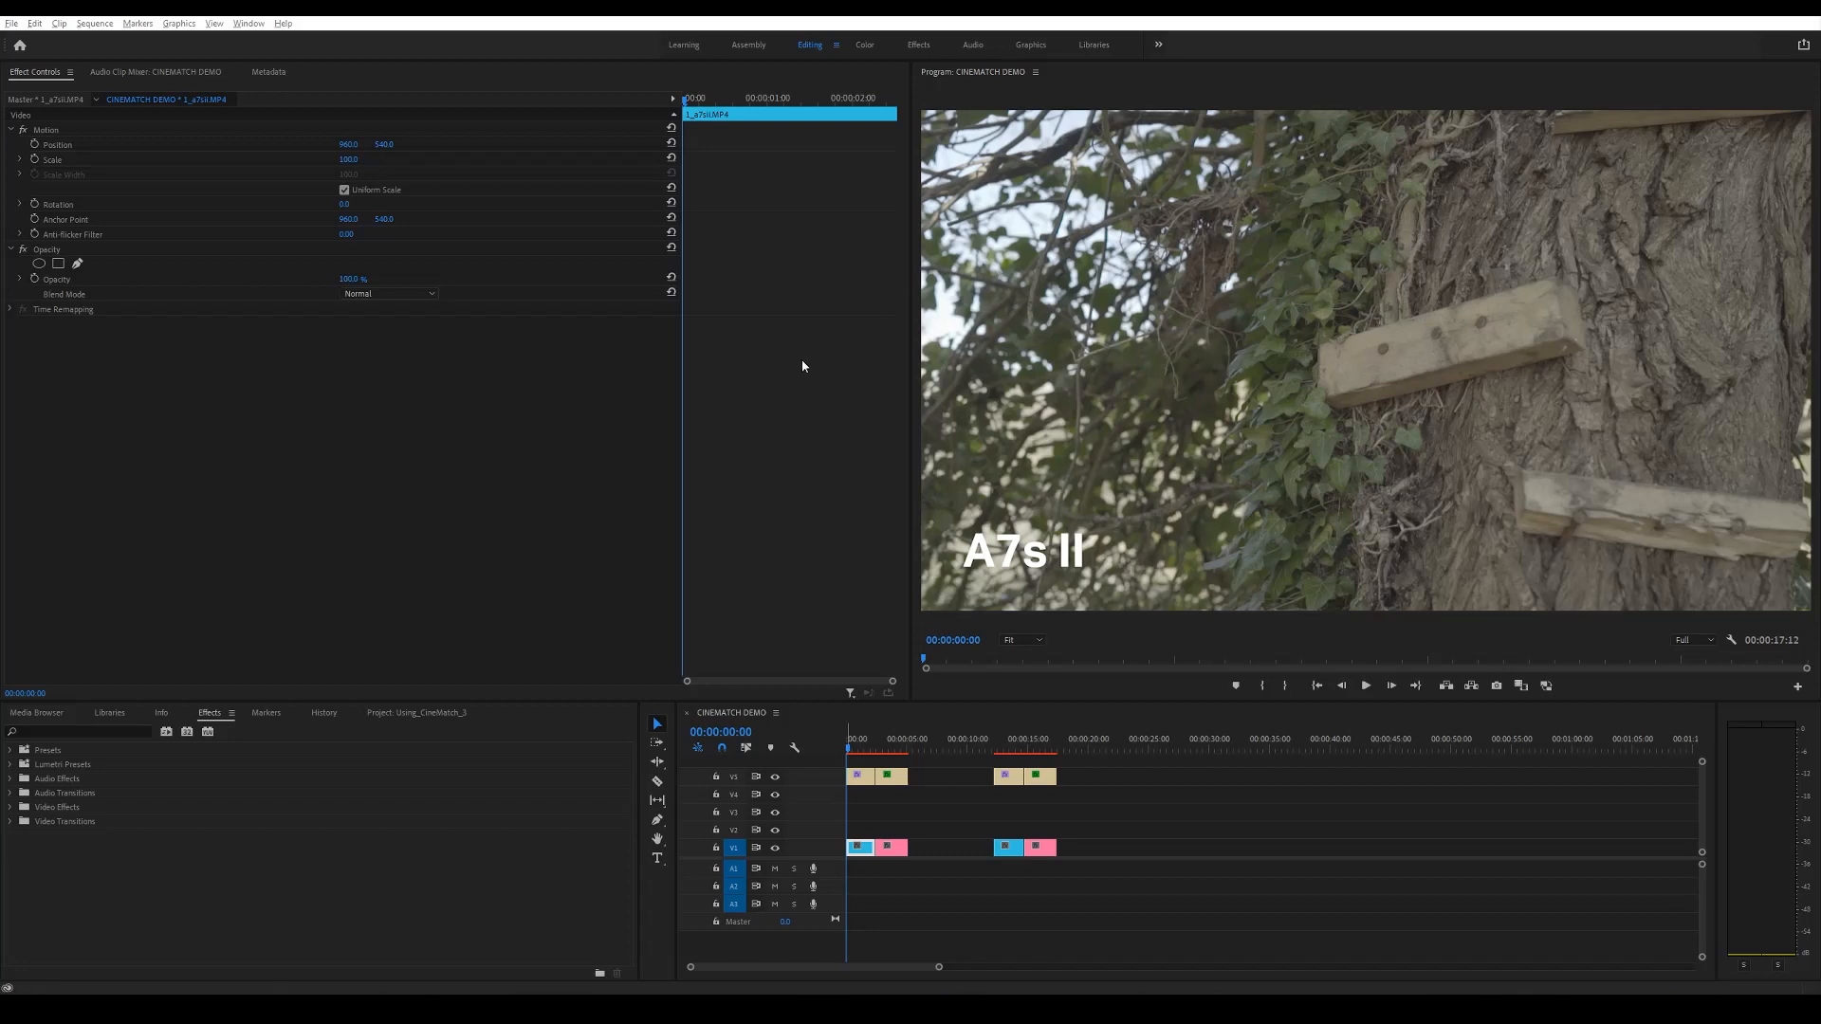
pyautogui.moveTo(786, 369)
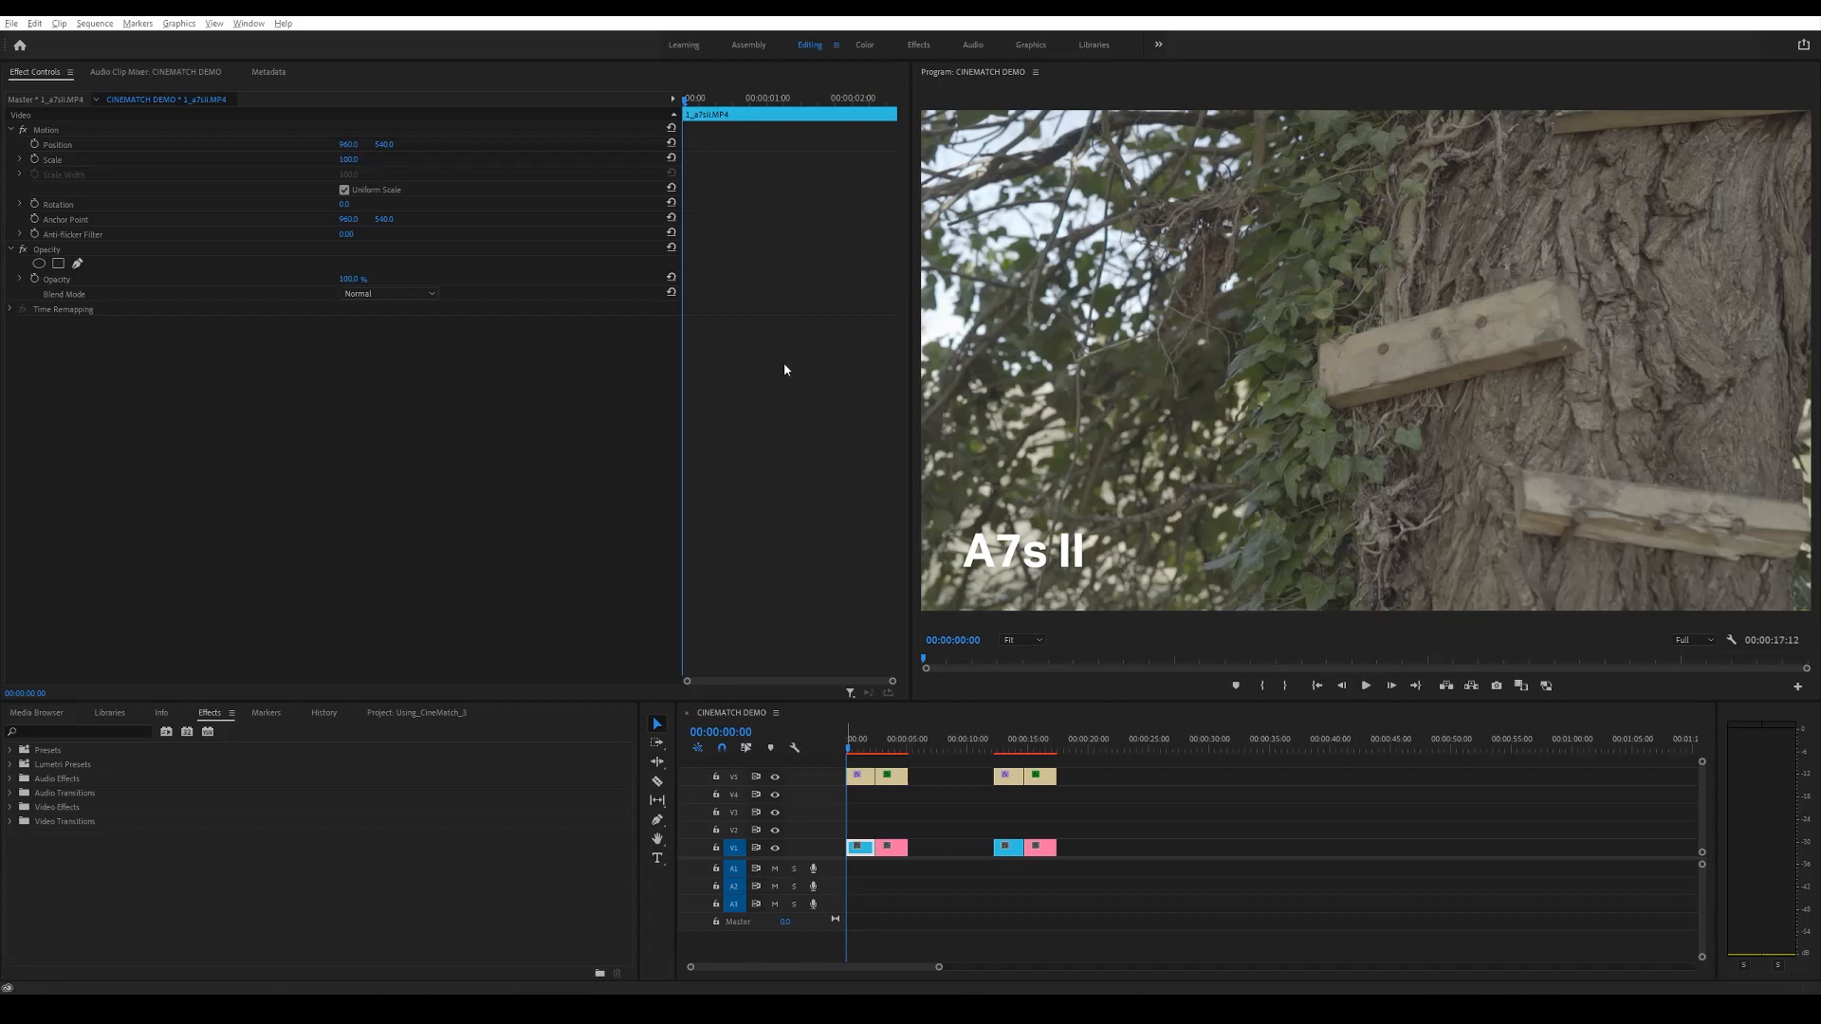
pyautogui.moveTo(789, 579)
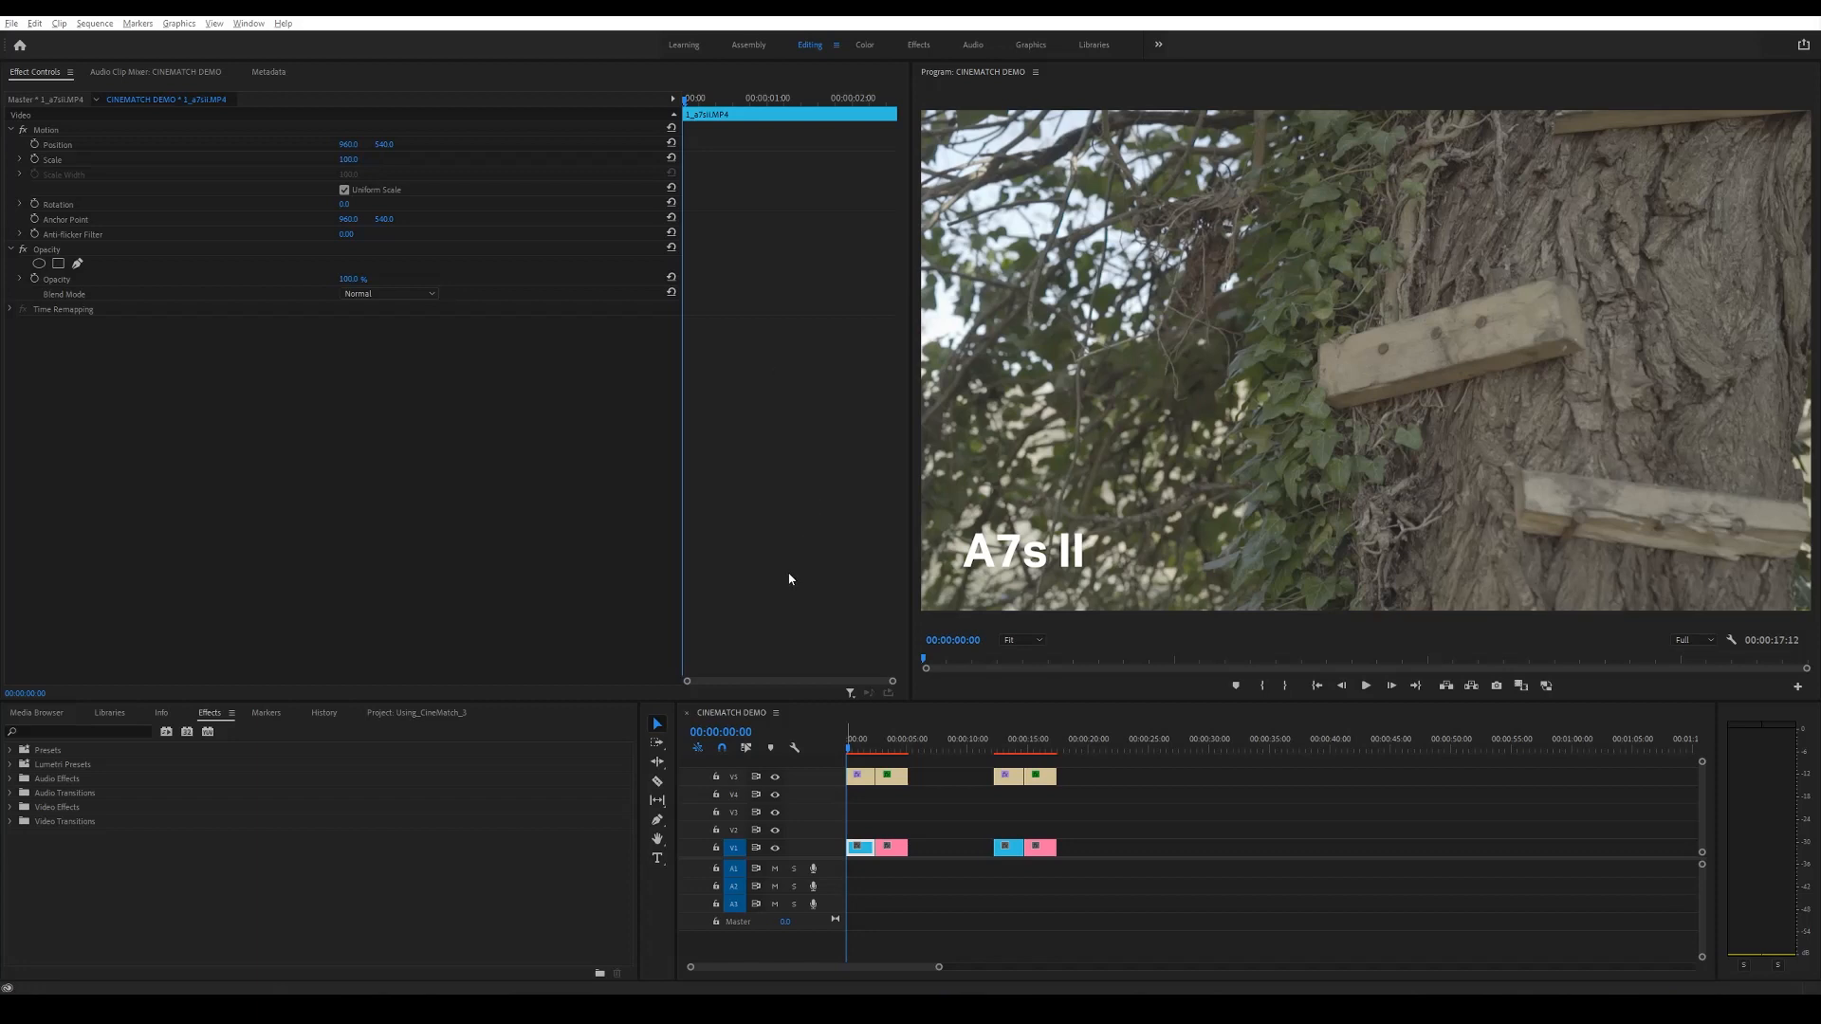
pyautogui.moveTo(782, 567)
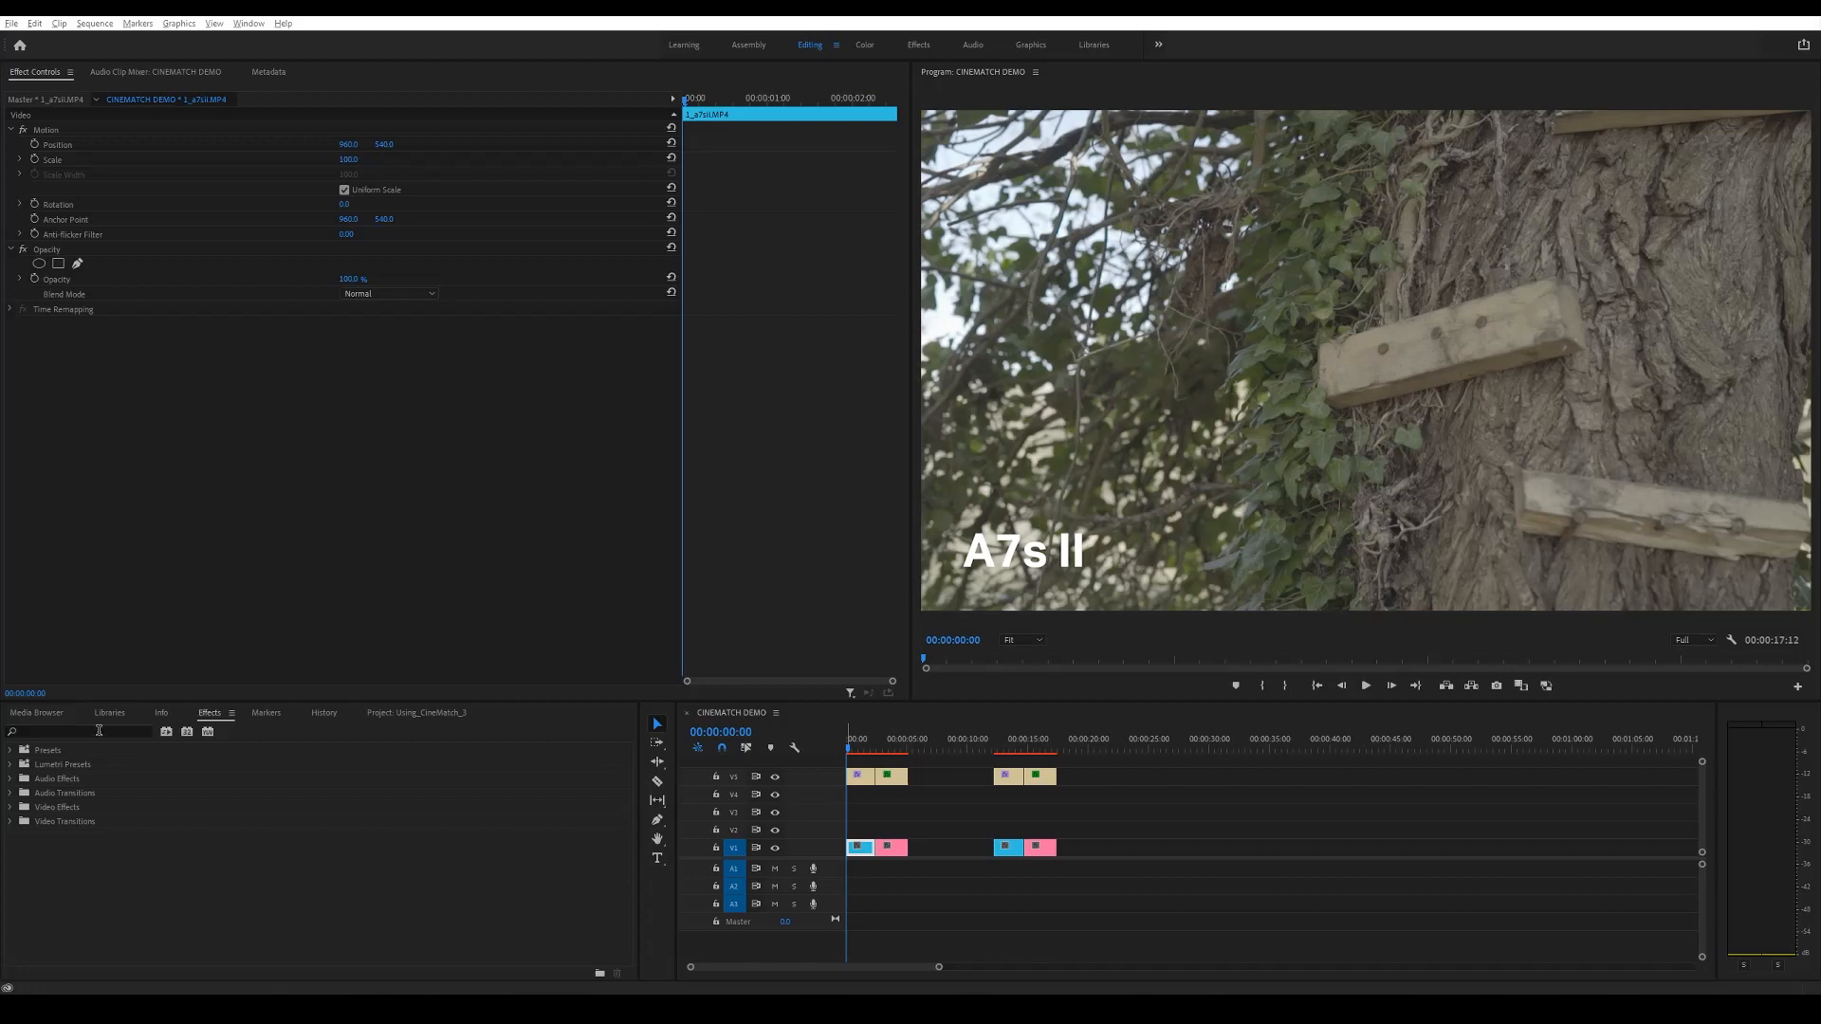
pyautogui.write('cinematc')
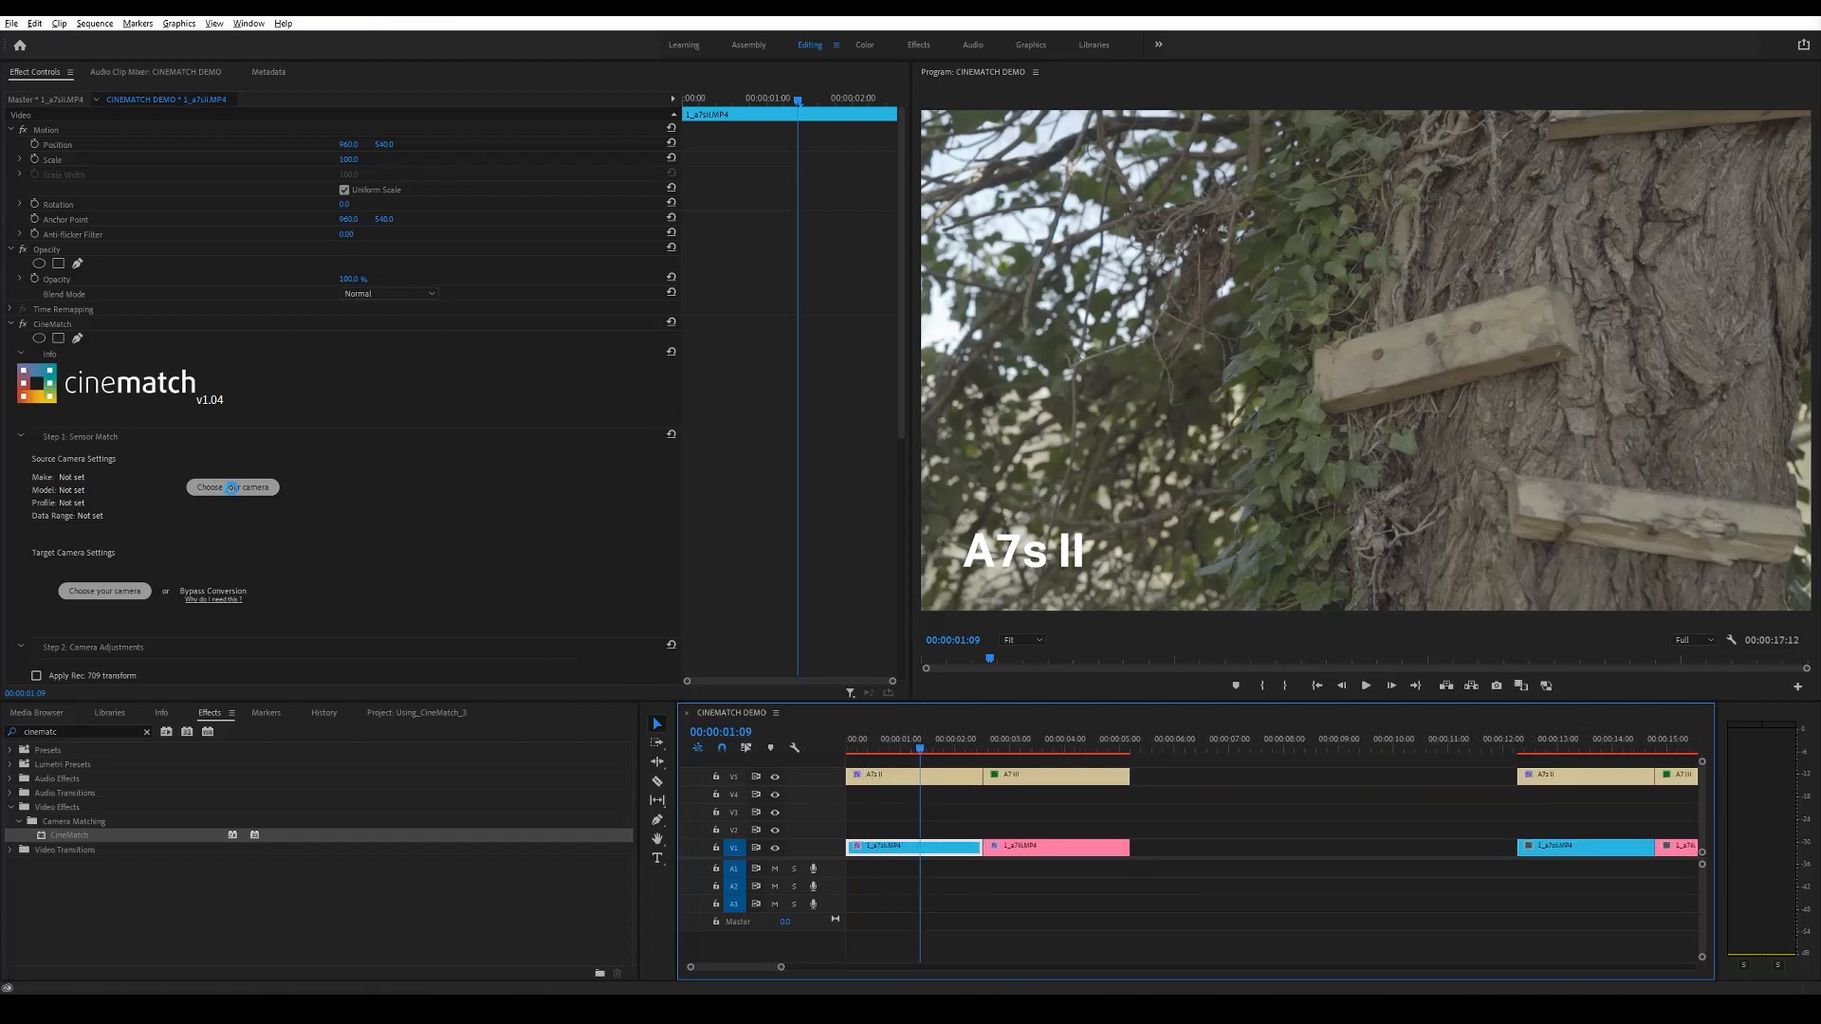
# Choose Sony a7S II, S-Log2, full range as the CineMatch source camera and apply it
pyautogui.click(231, 487)
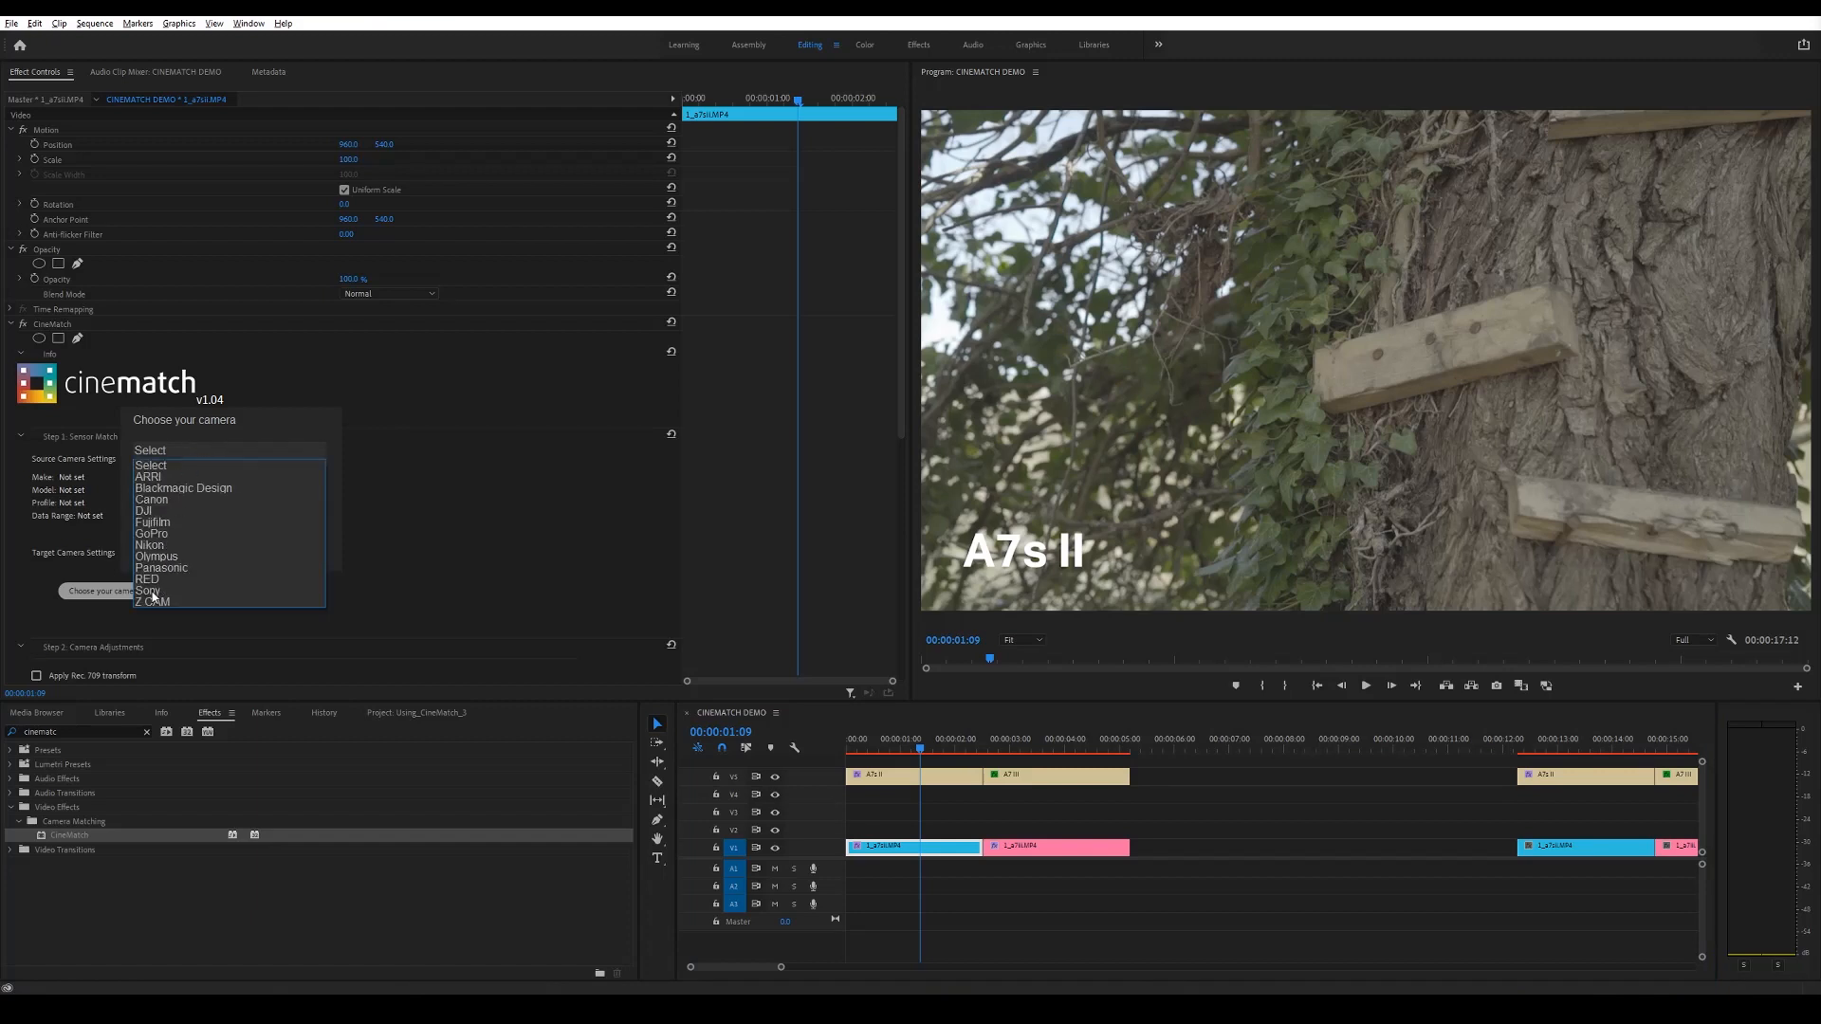
pyautogui.click(148, 590)
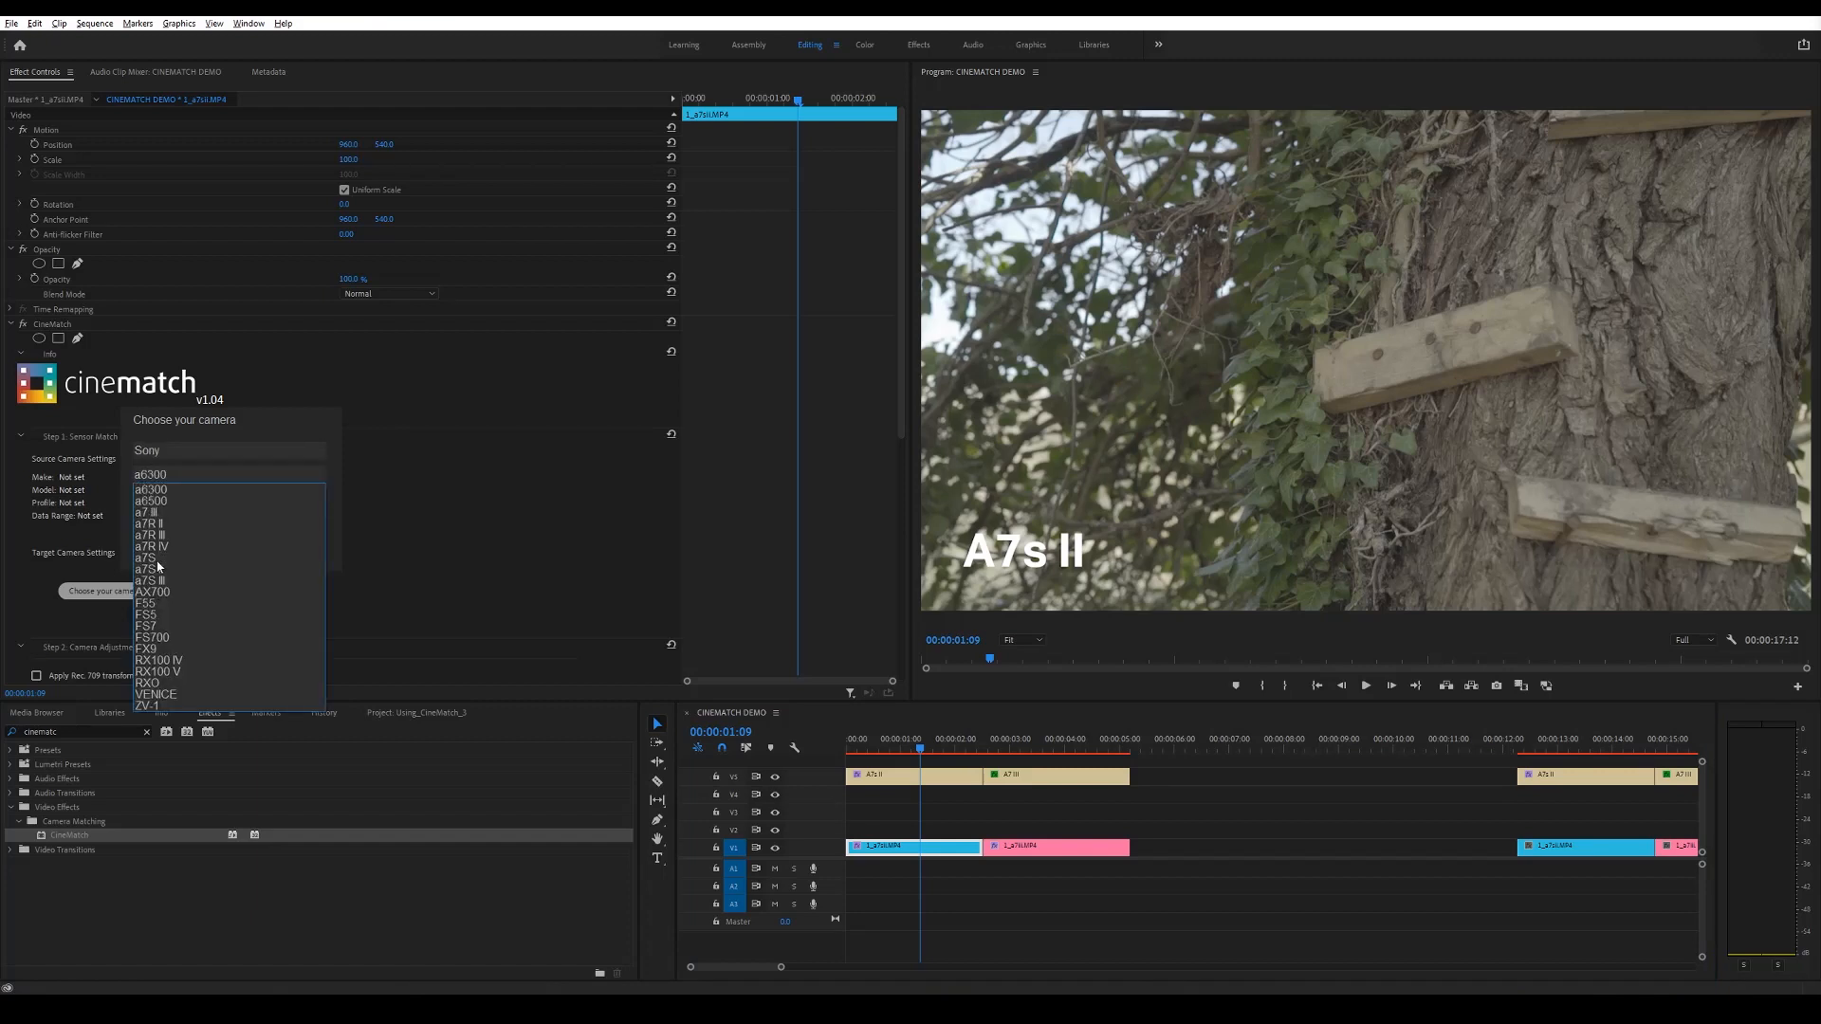
pyautogui.click(148, 580)
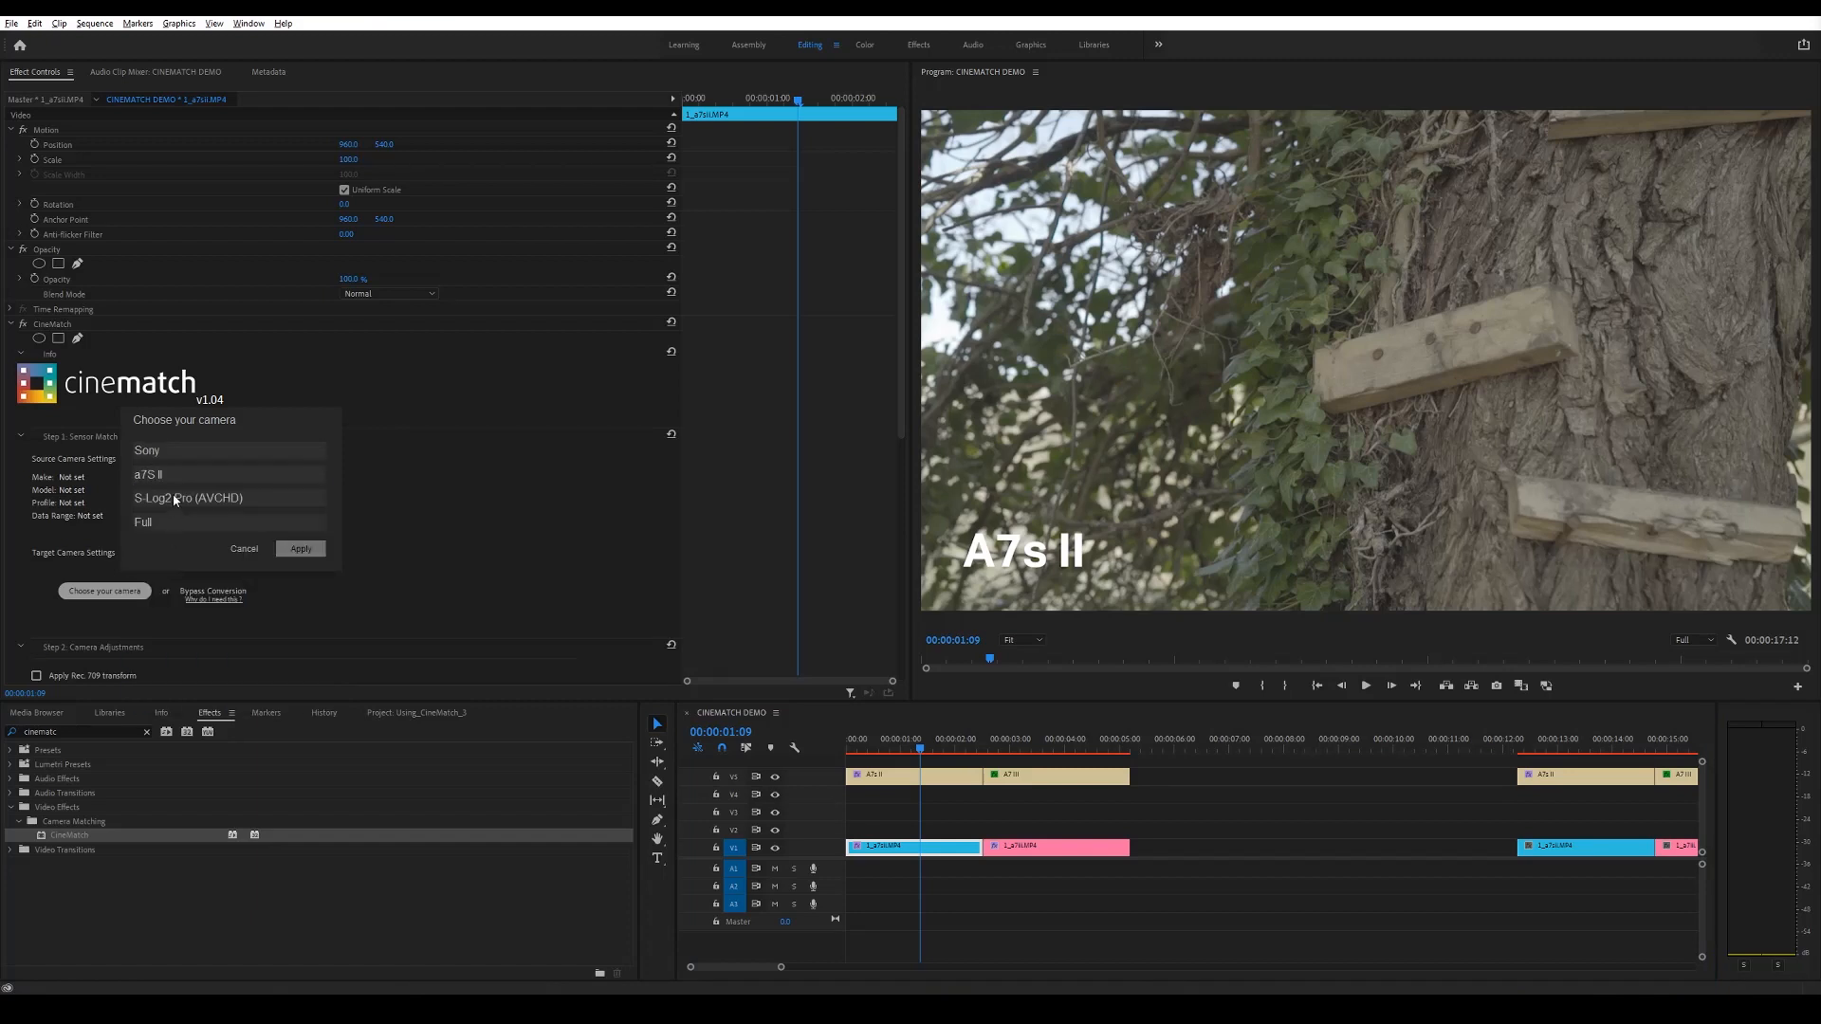
pyautogui.click(226, 497)
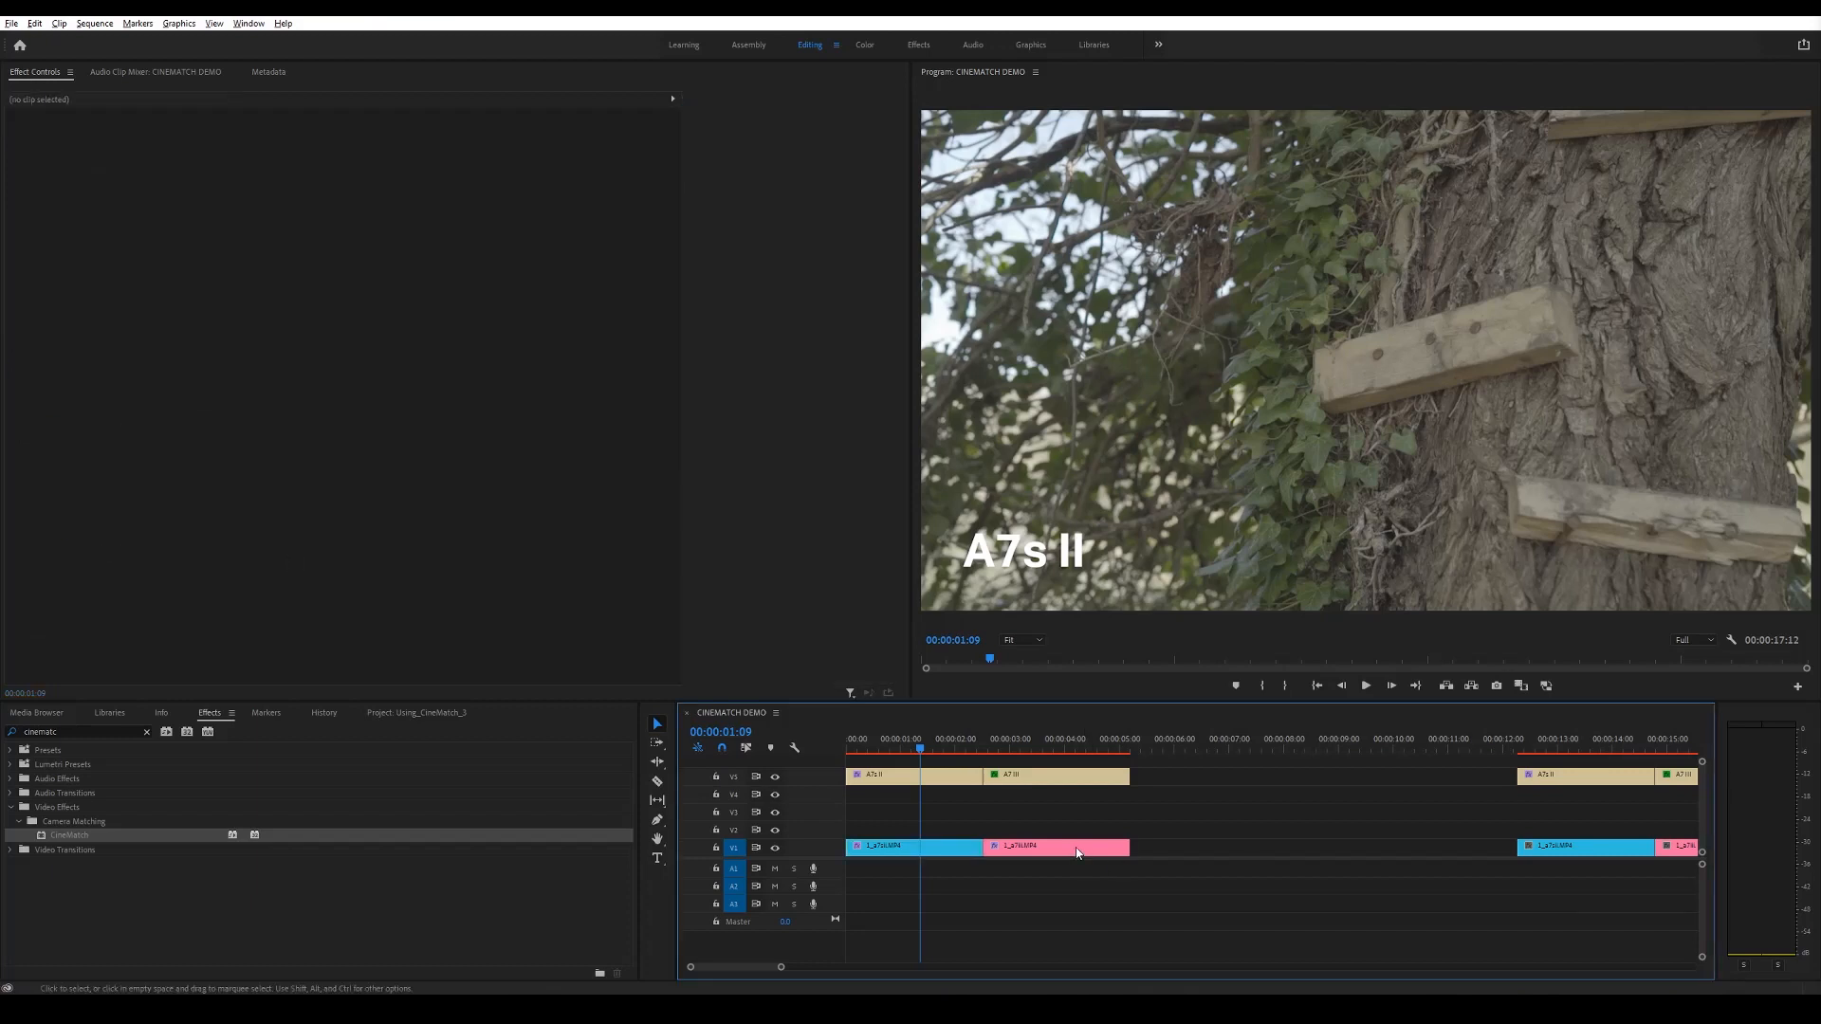
# On the A7 III clip, choose Sony a7 III with its recording profile as CineMatch source and apply
pyautogui.click(1055, 846)
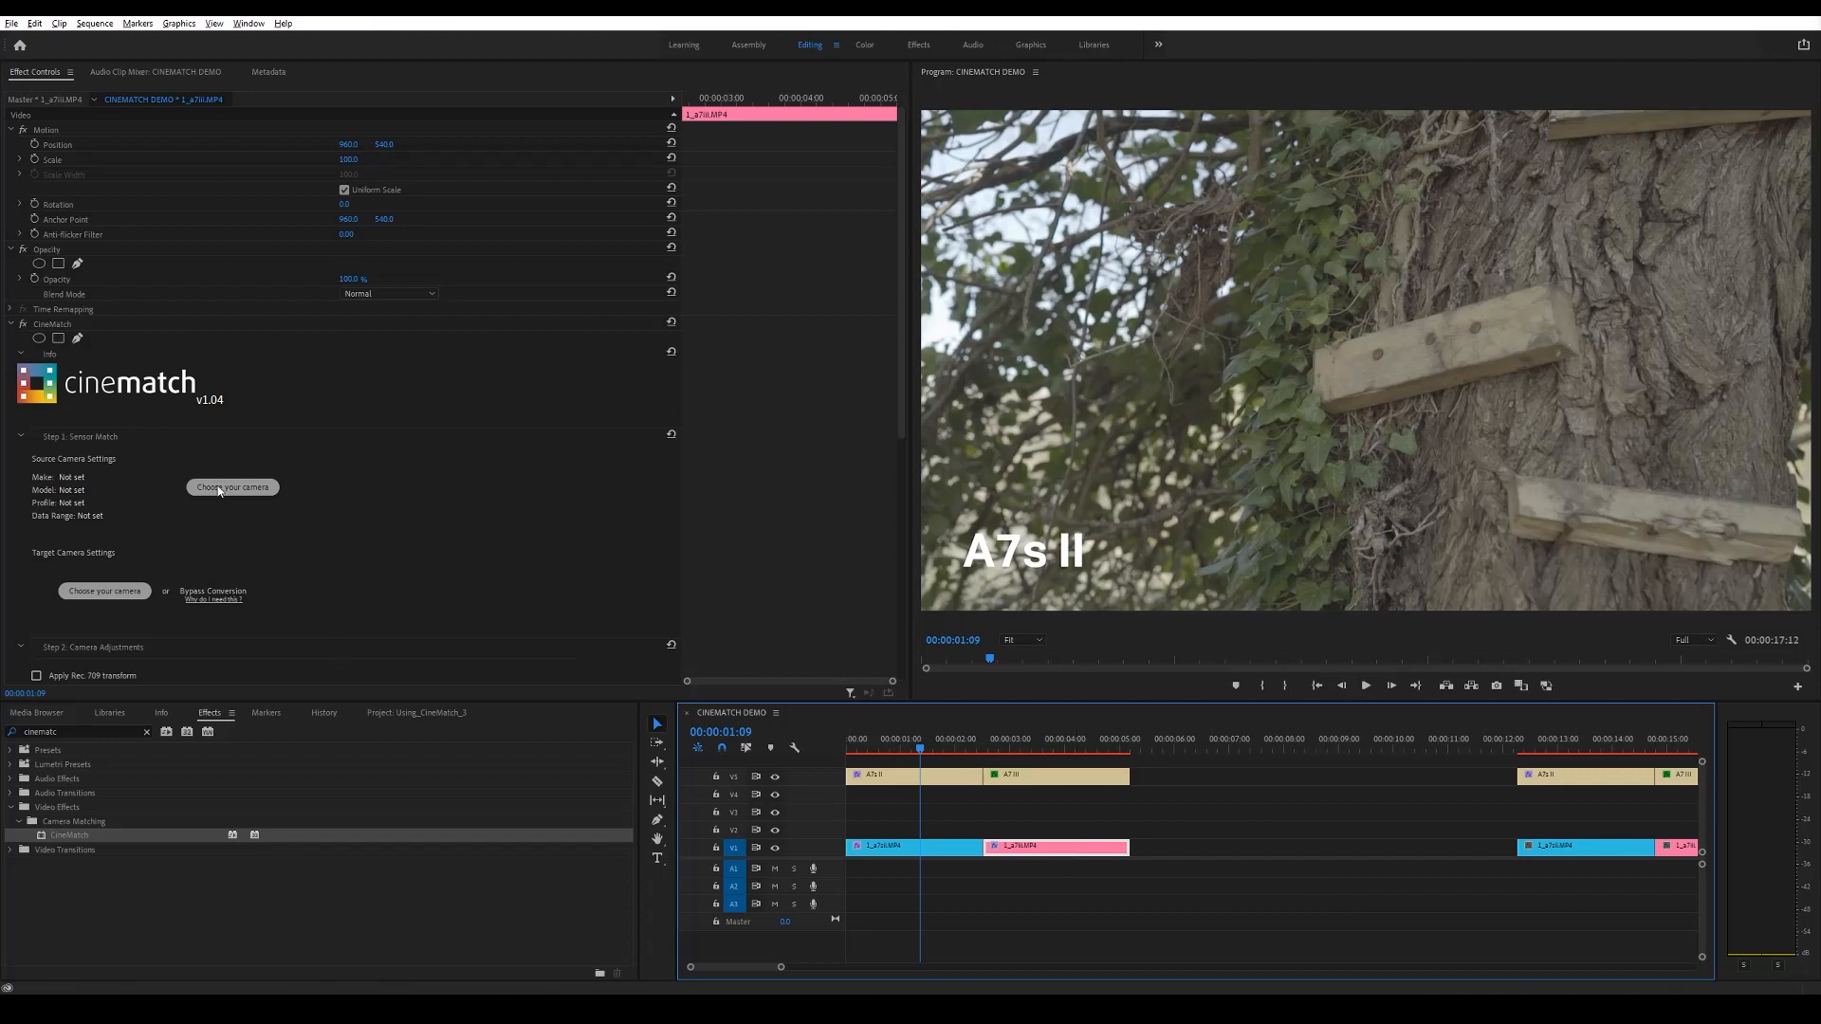
pyautogui.click(231, 488)
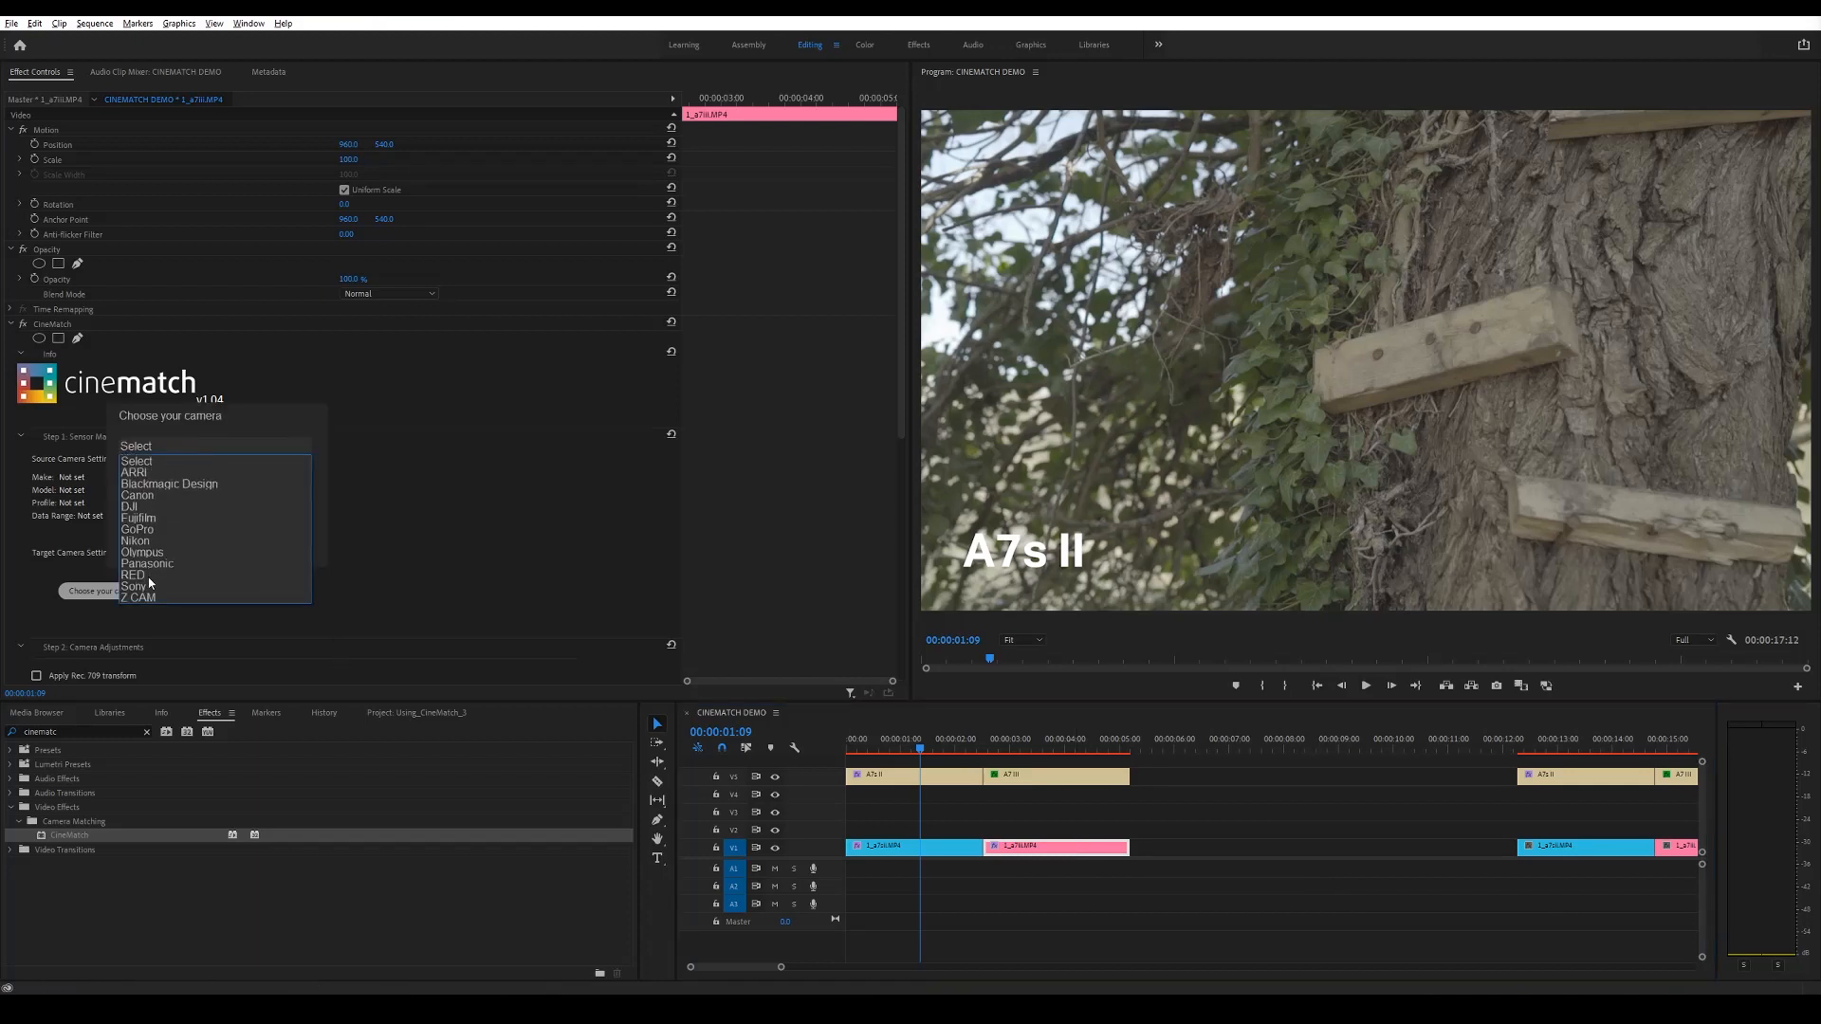
pyautogui.click(133, 587)
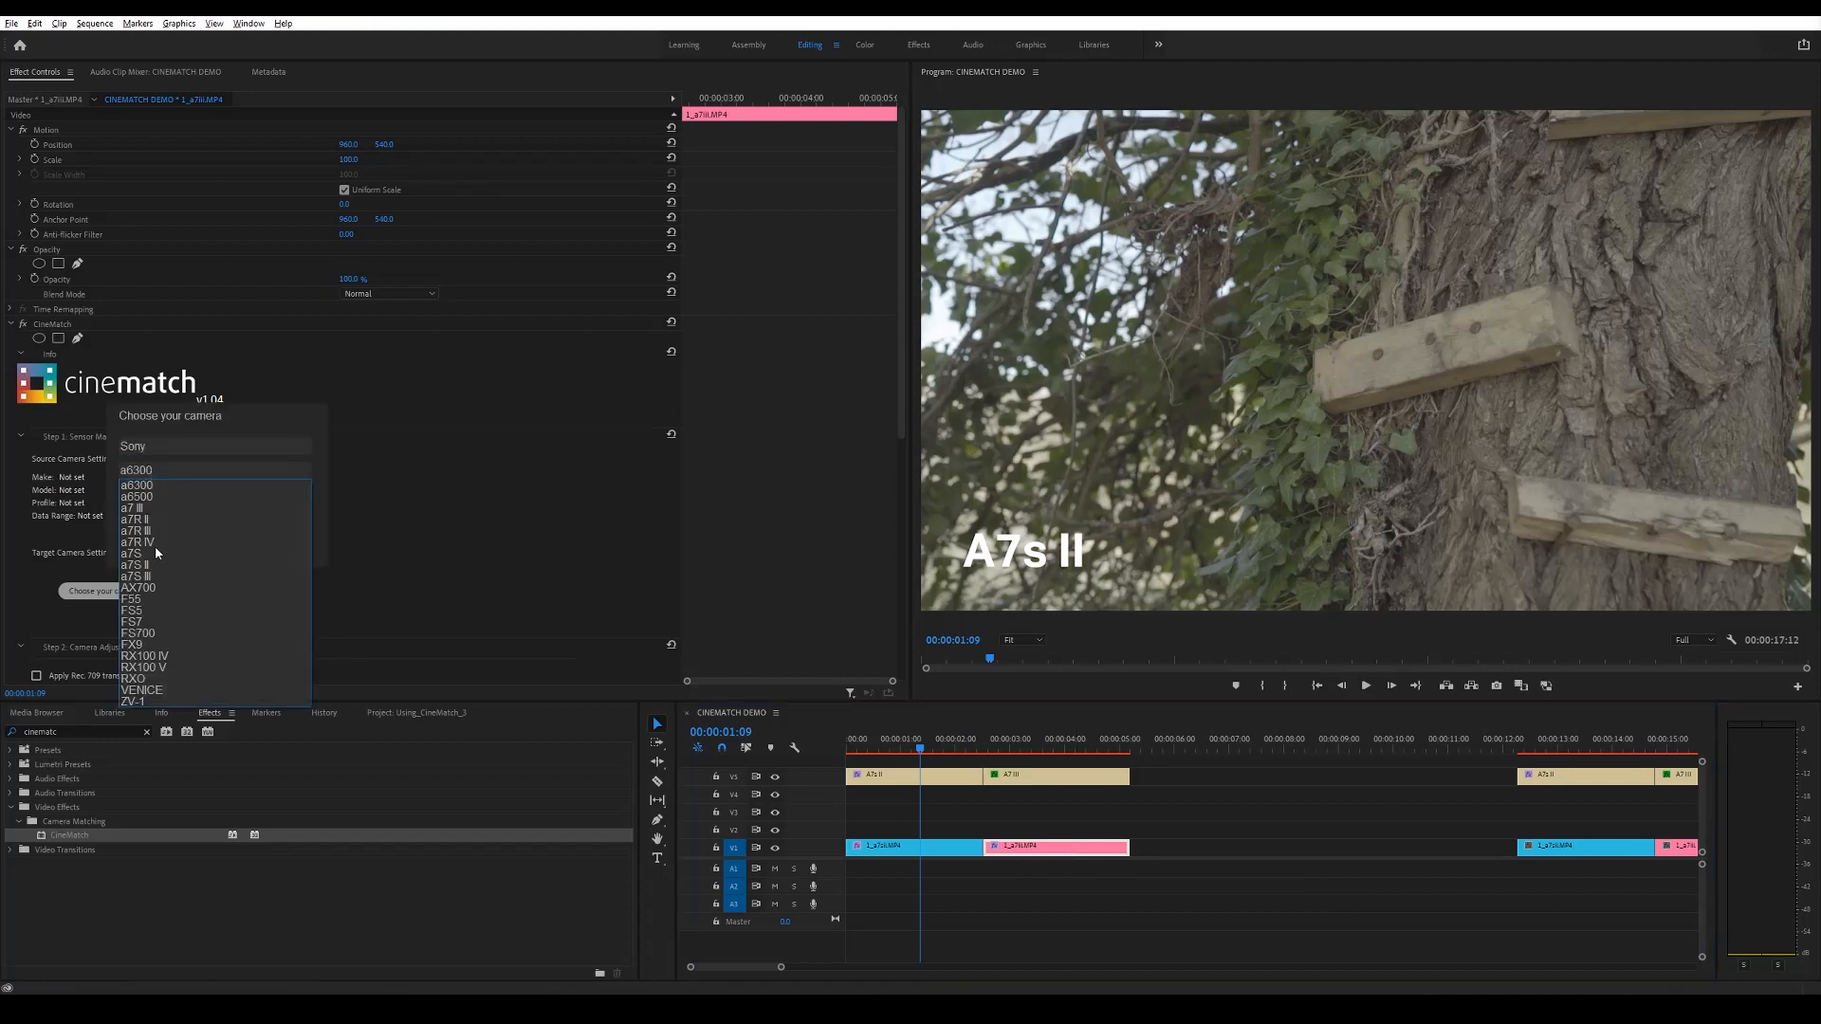
pyautogui.click(133, 509)
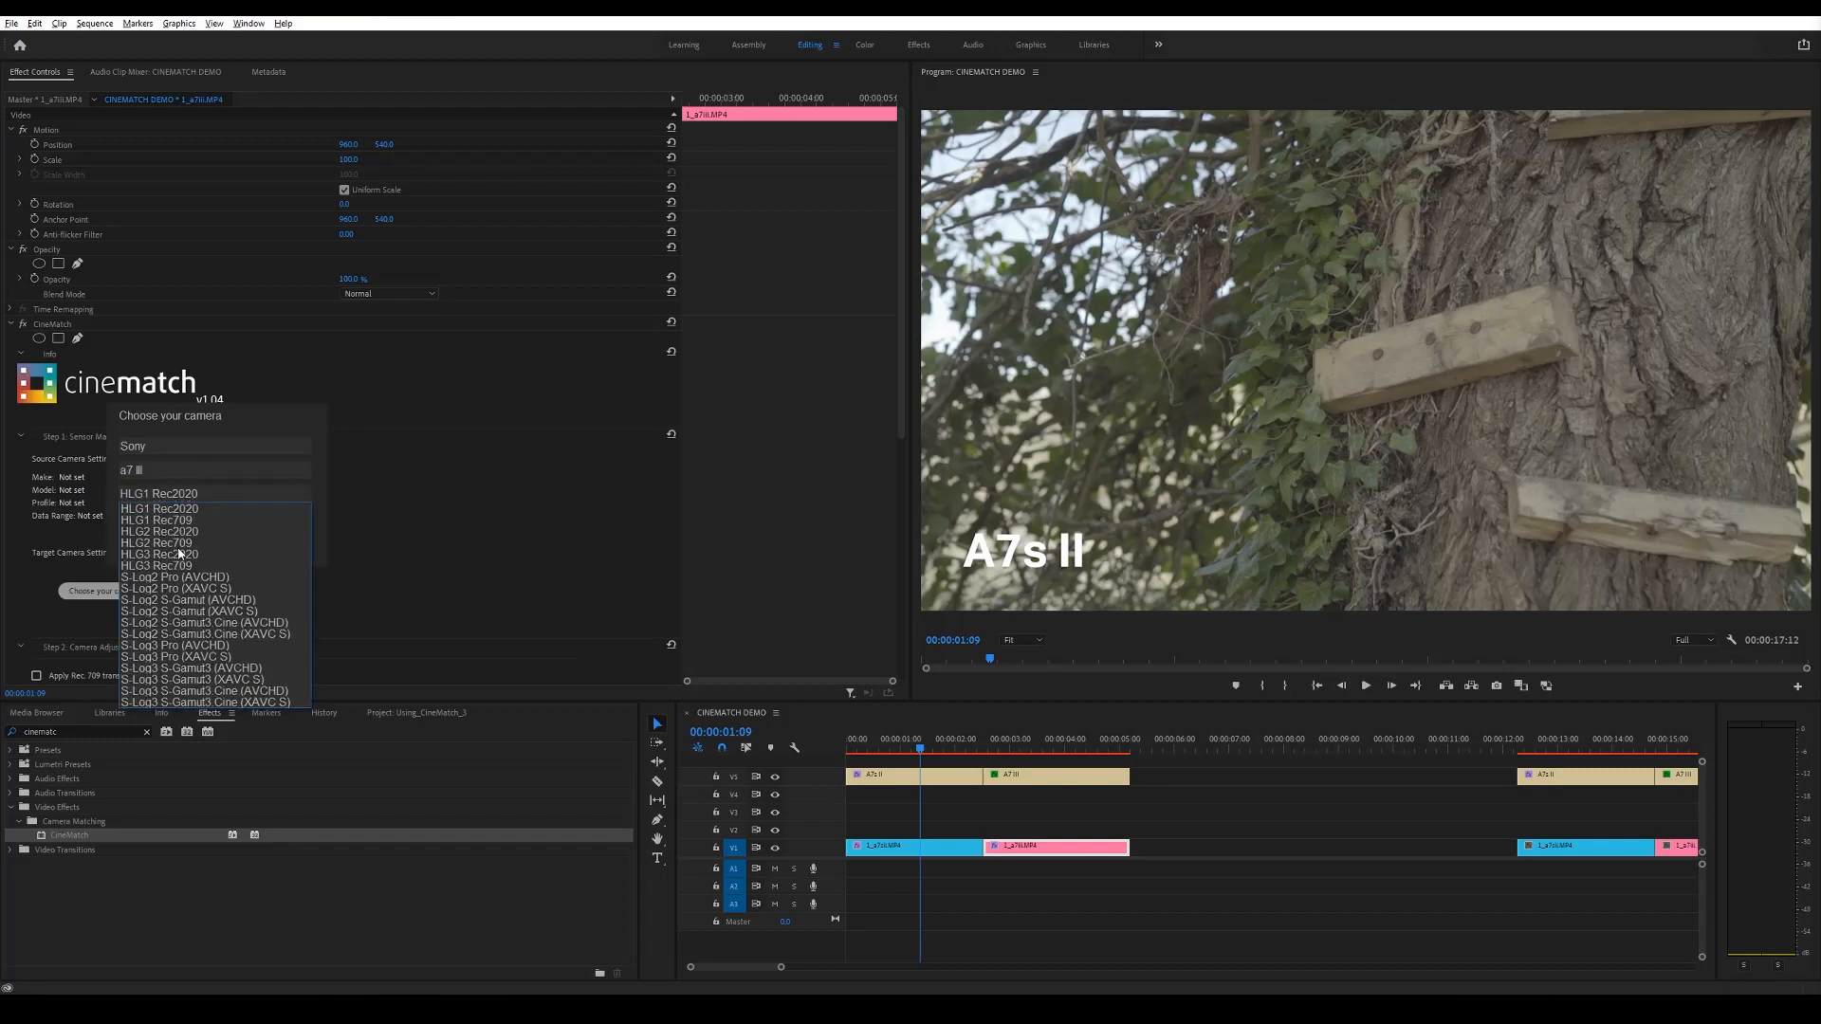
pyautogui.click(159, 493)
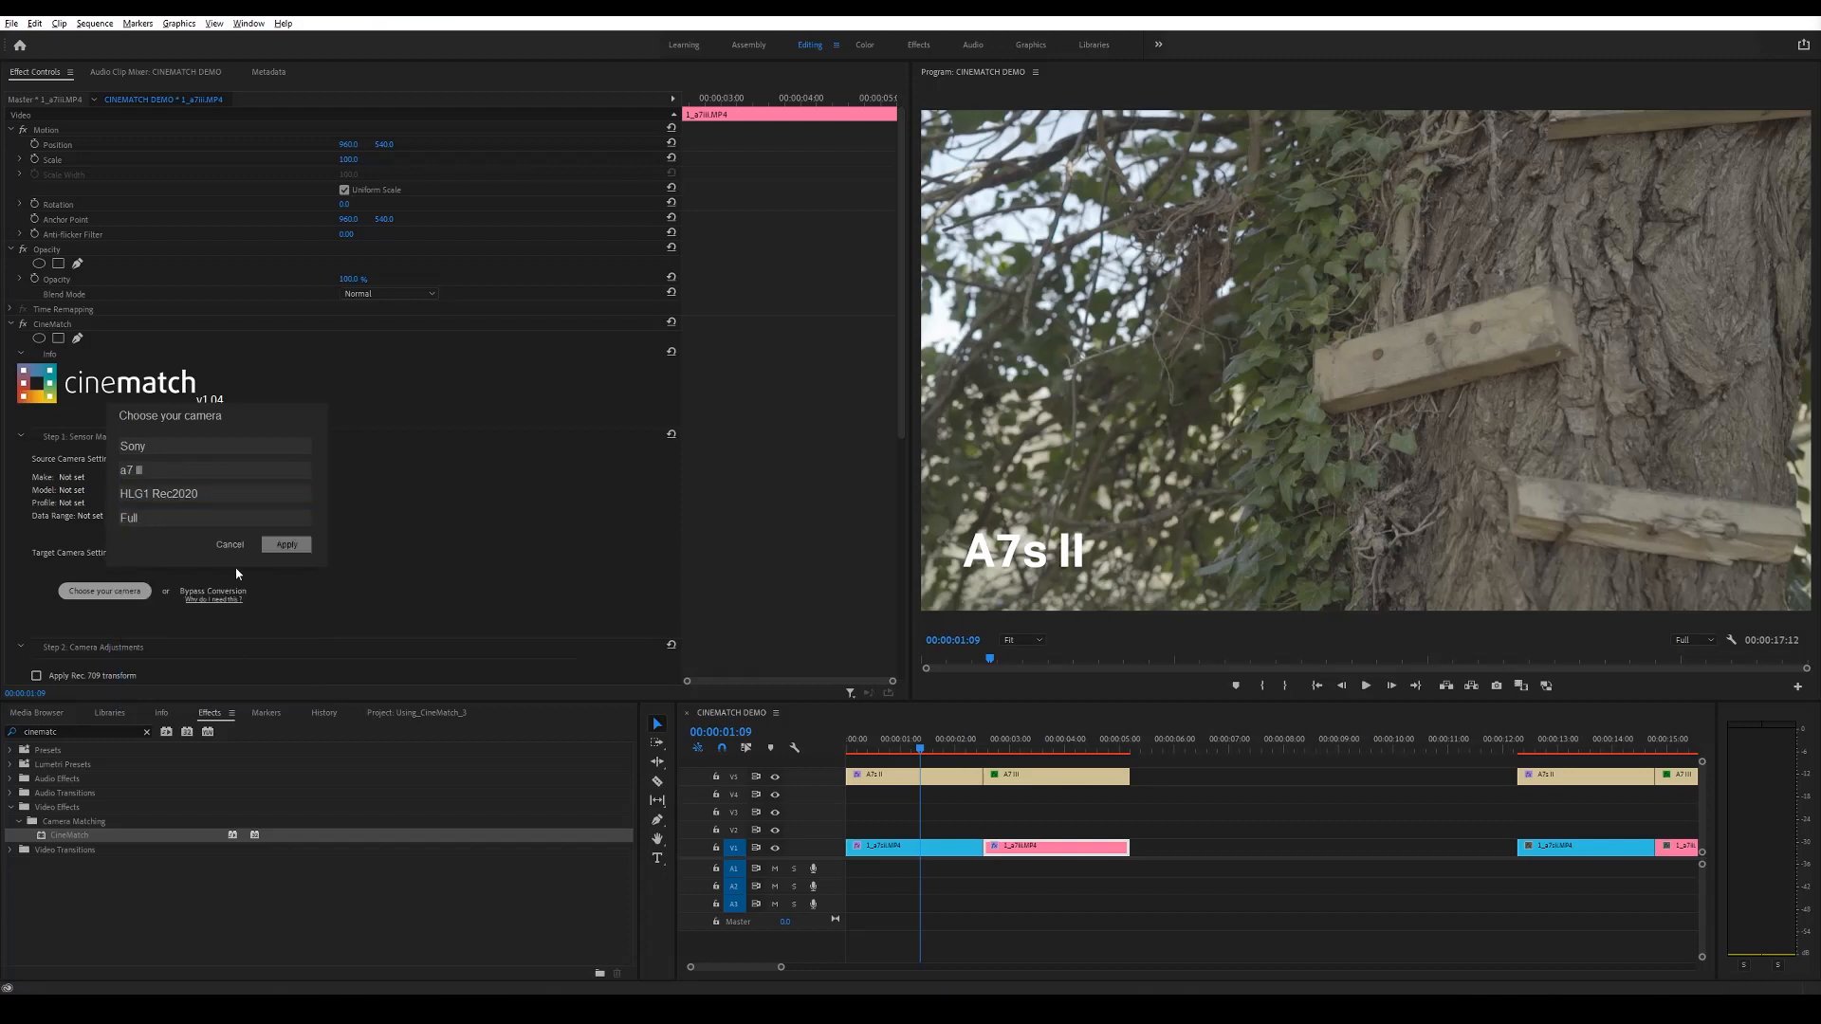
pyautogui.click(287, 545)
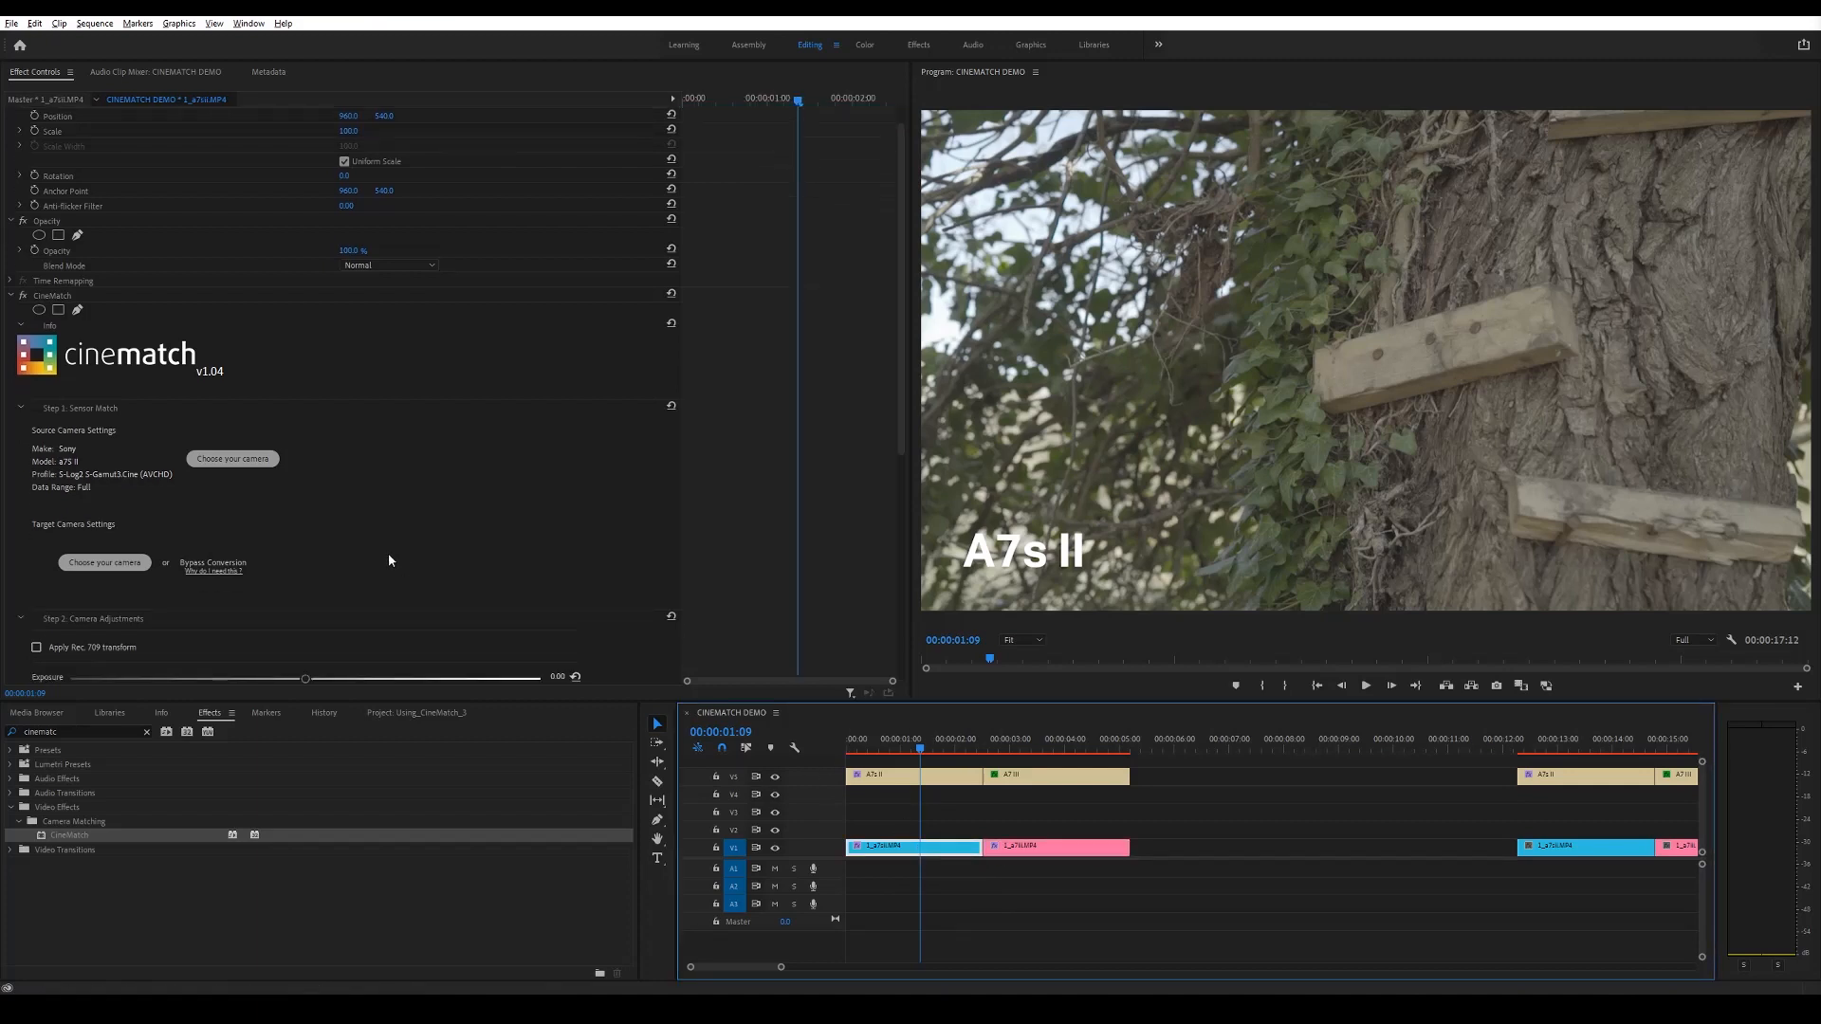
# Set the A7s II clip's CineMatch target camera to Sony a7 III, full range, and apply it
pyautogui.scroll(-3)
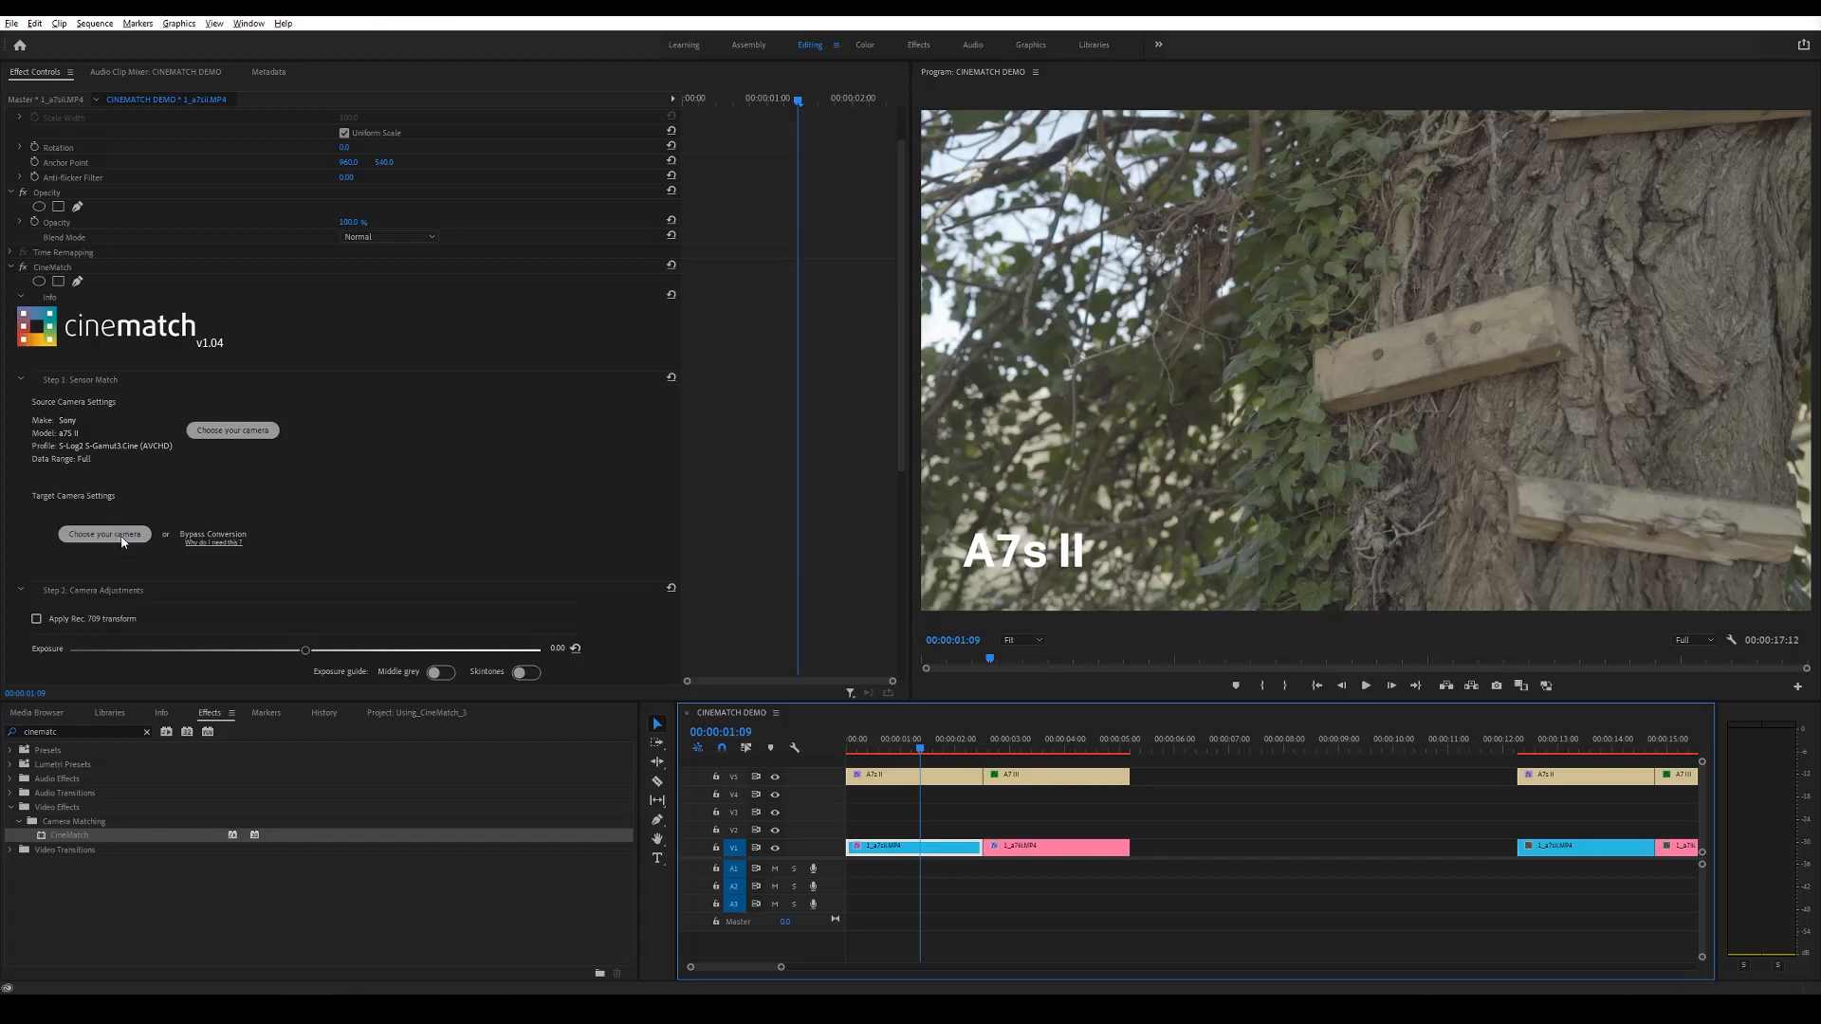
pyautogui.click(102, 533)
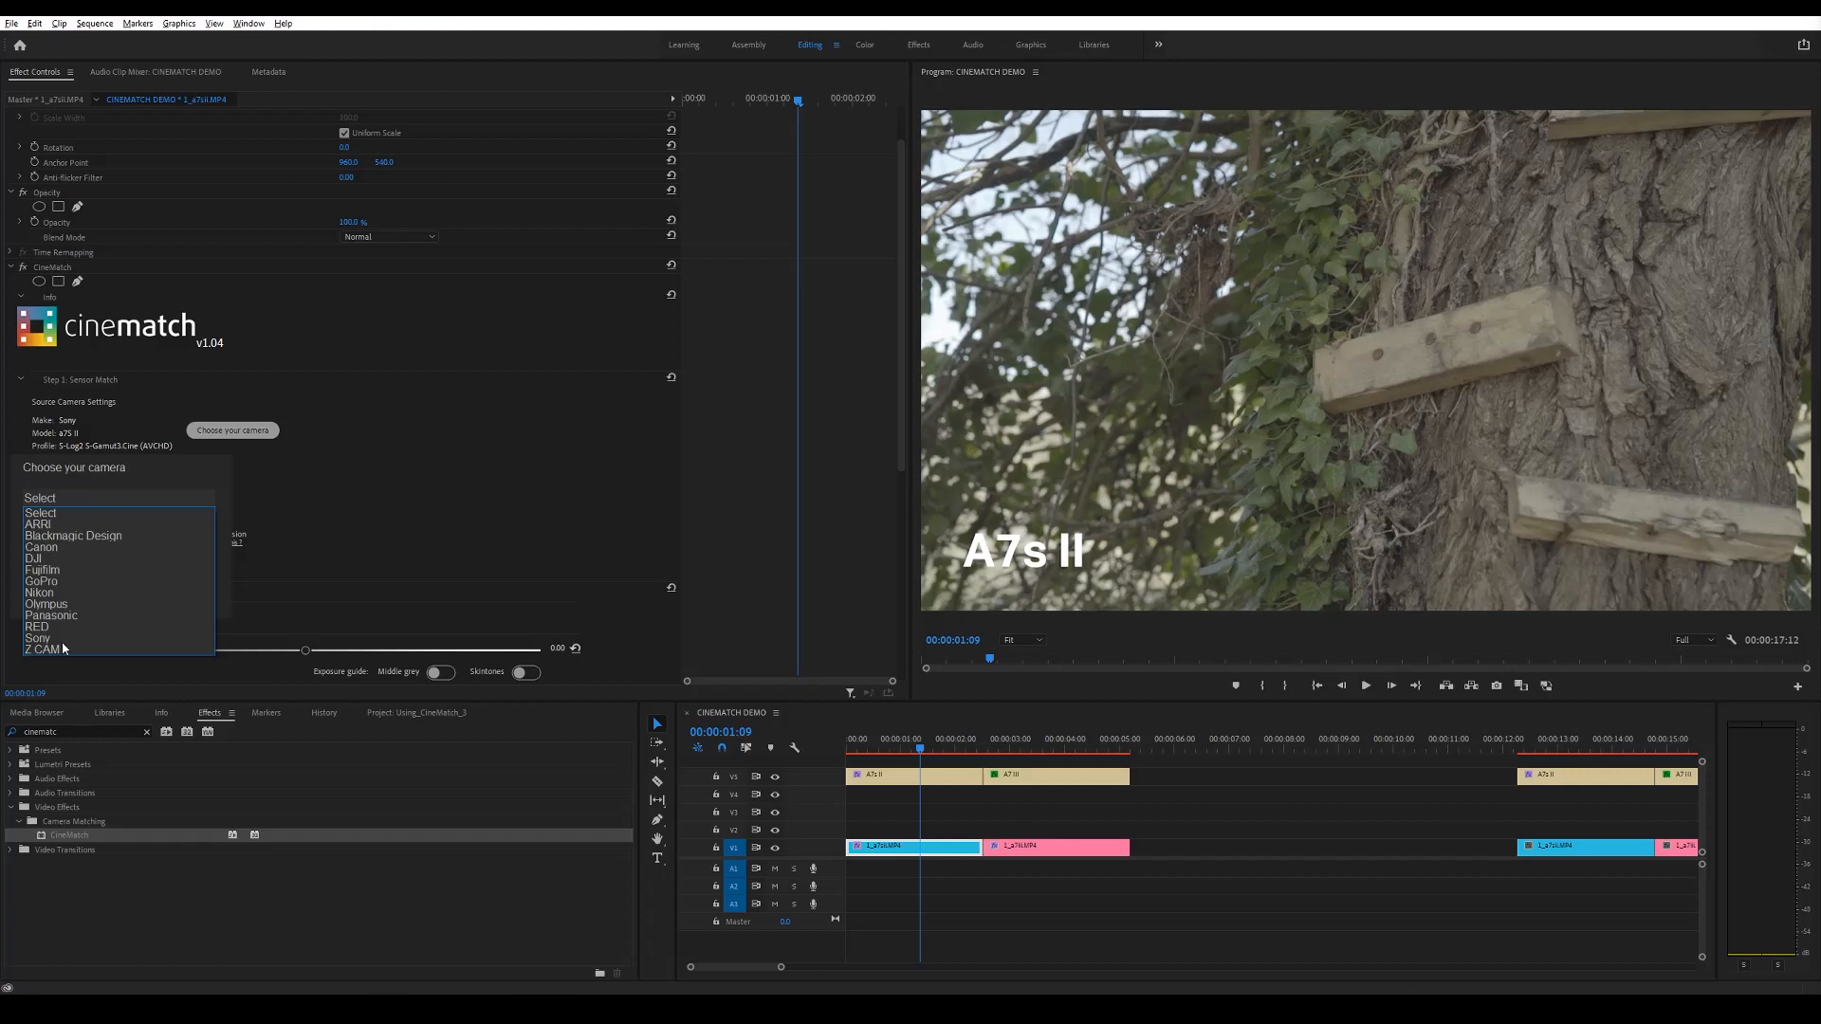
pyautogui.click(38, 637)
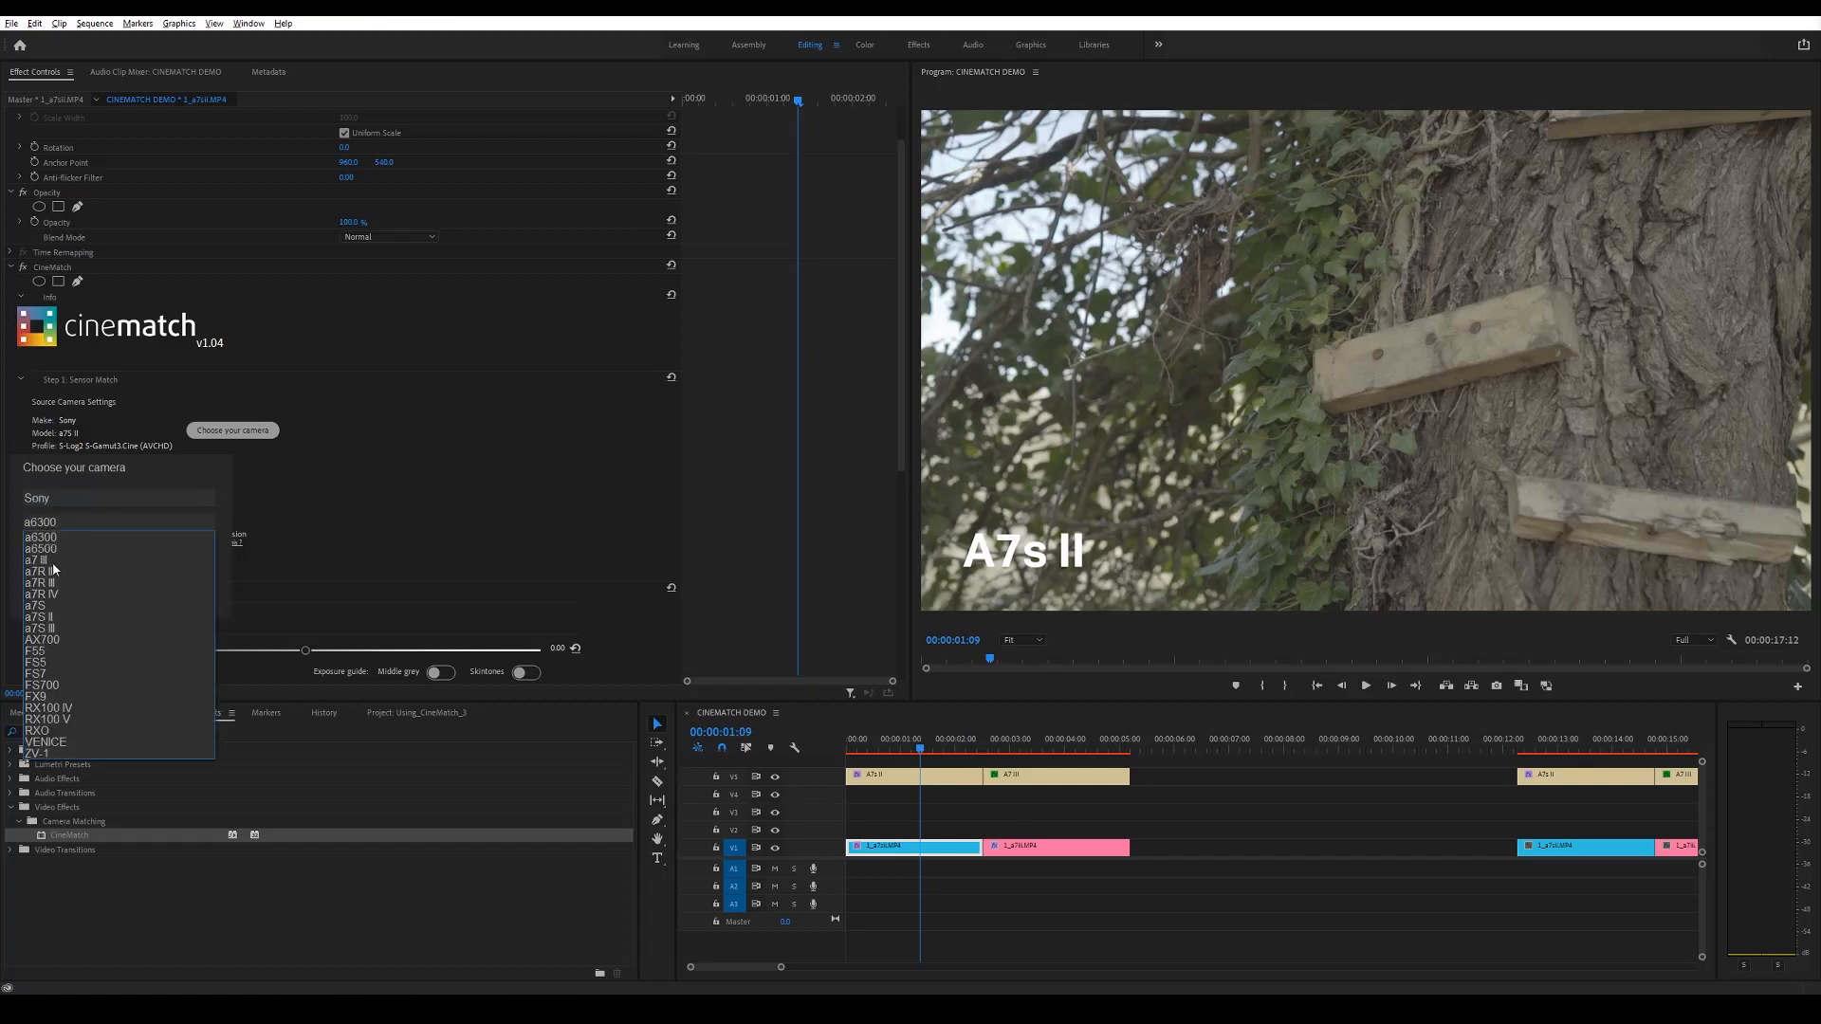
pyautogui.click(40, 560)
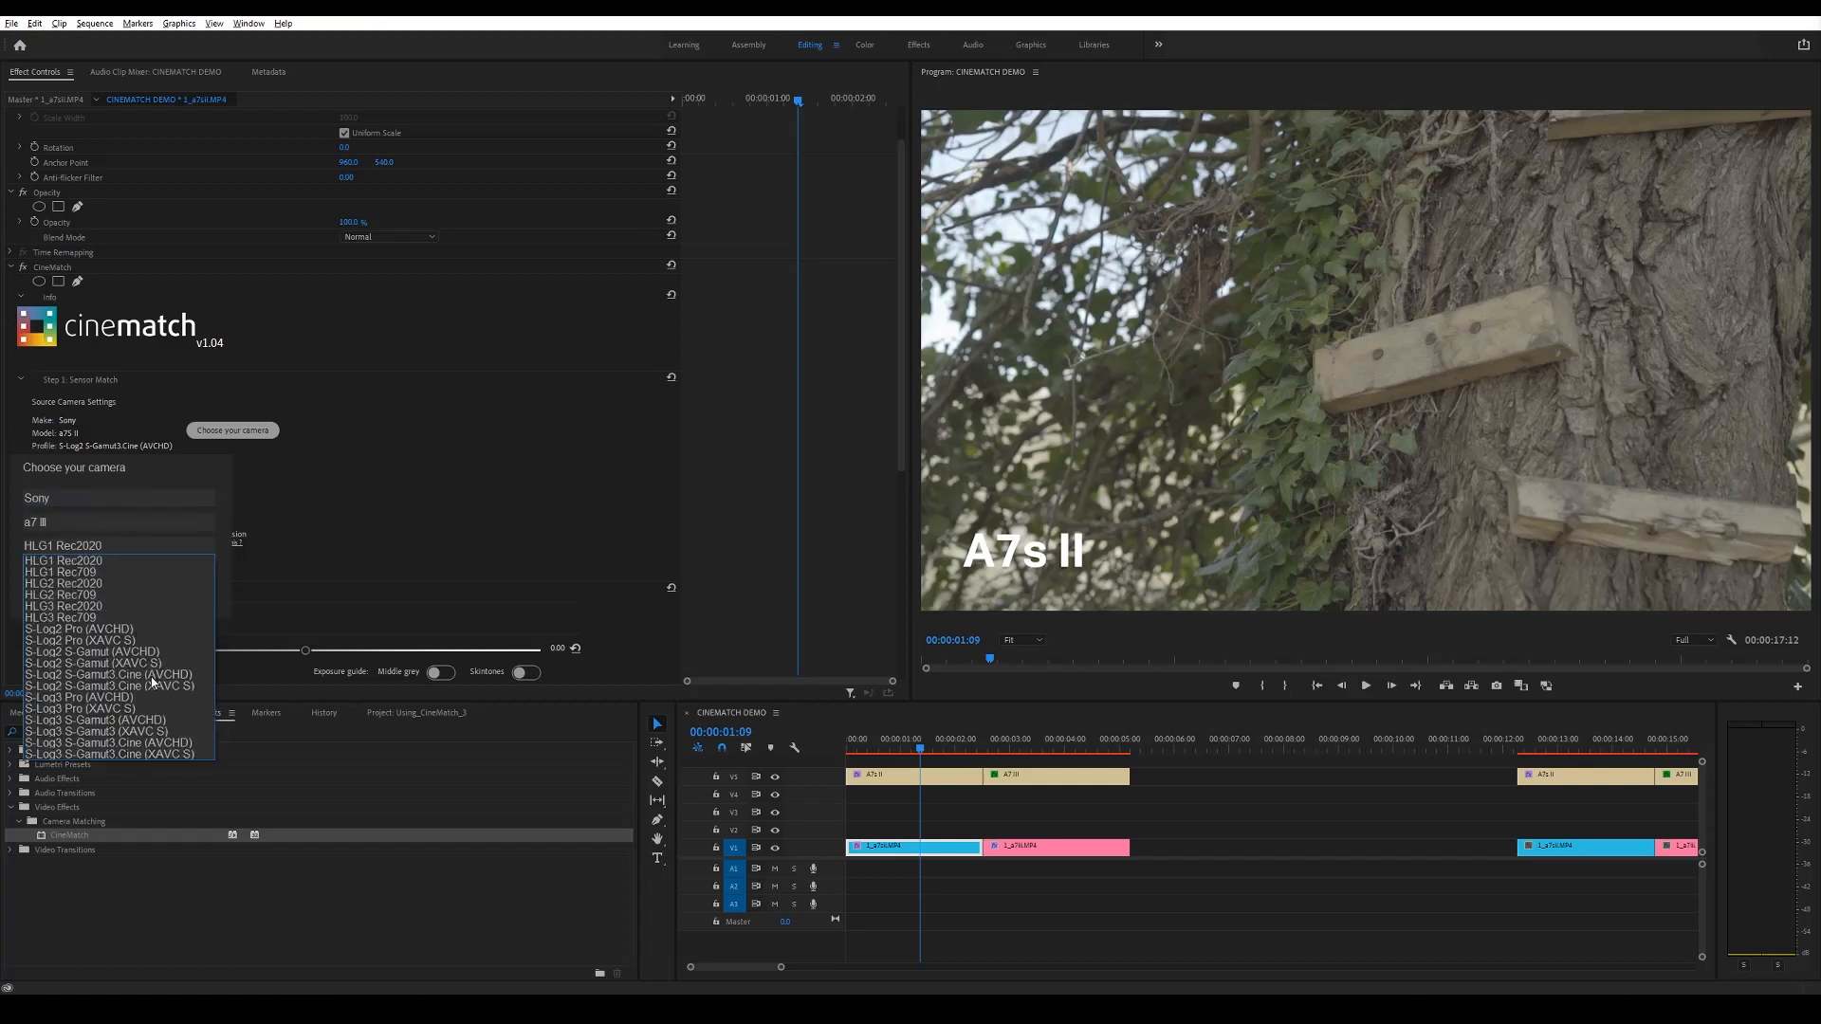
pyautogui.click(62, 560)
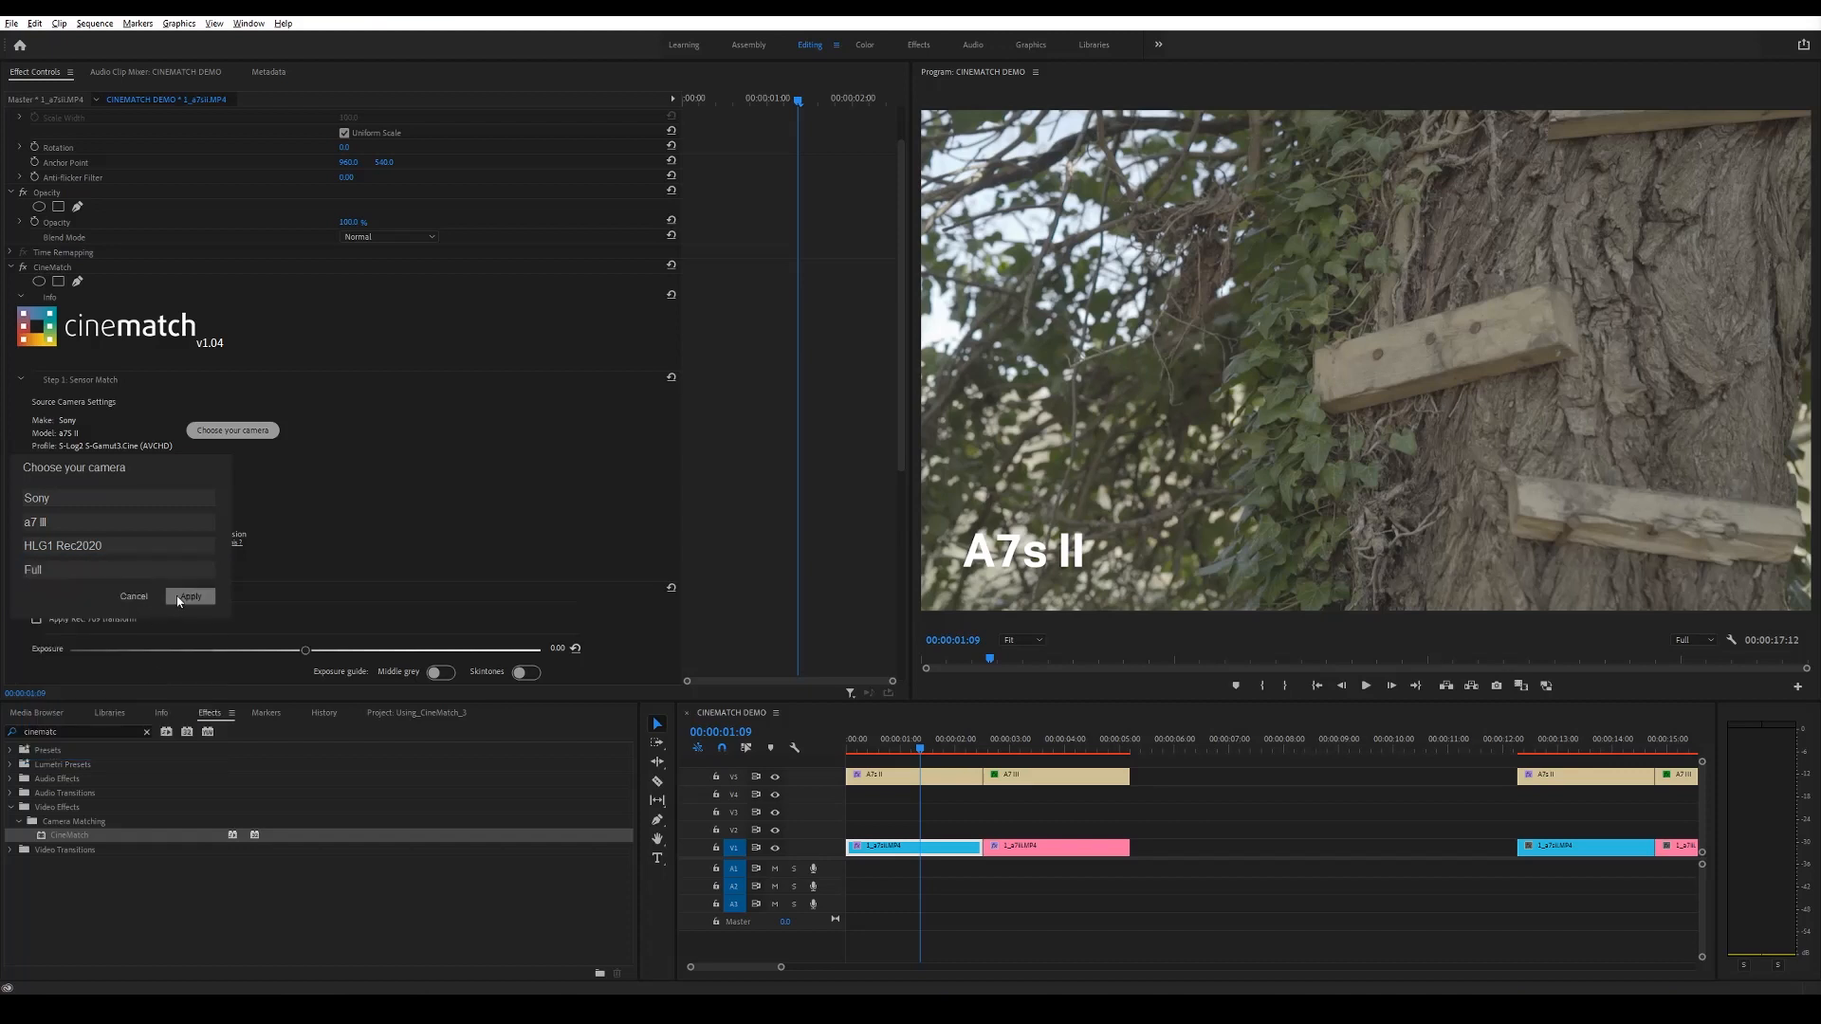
pyautogui.click(190, 596)
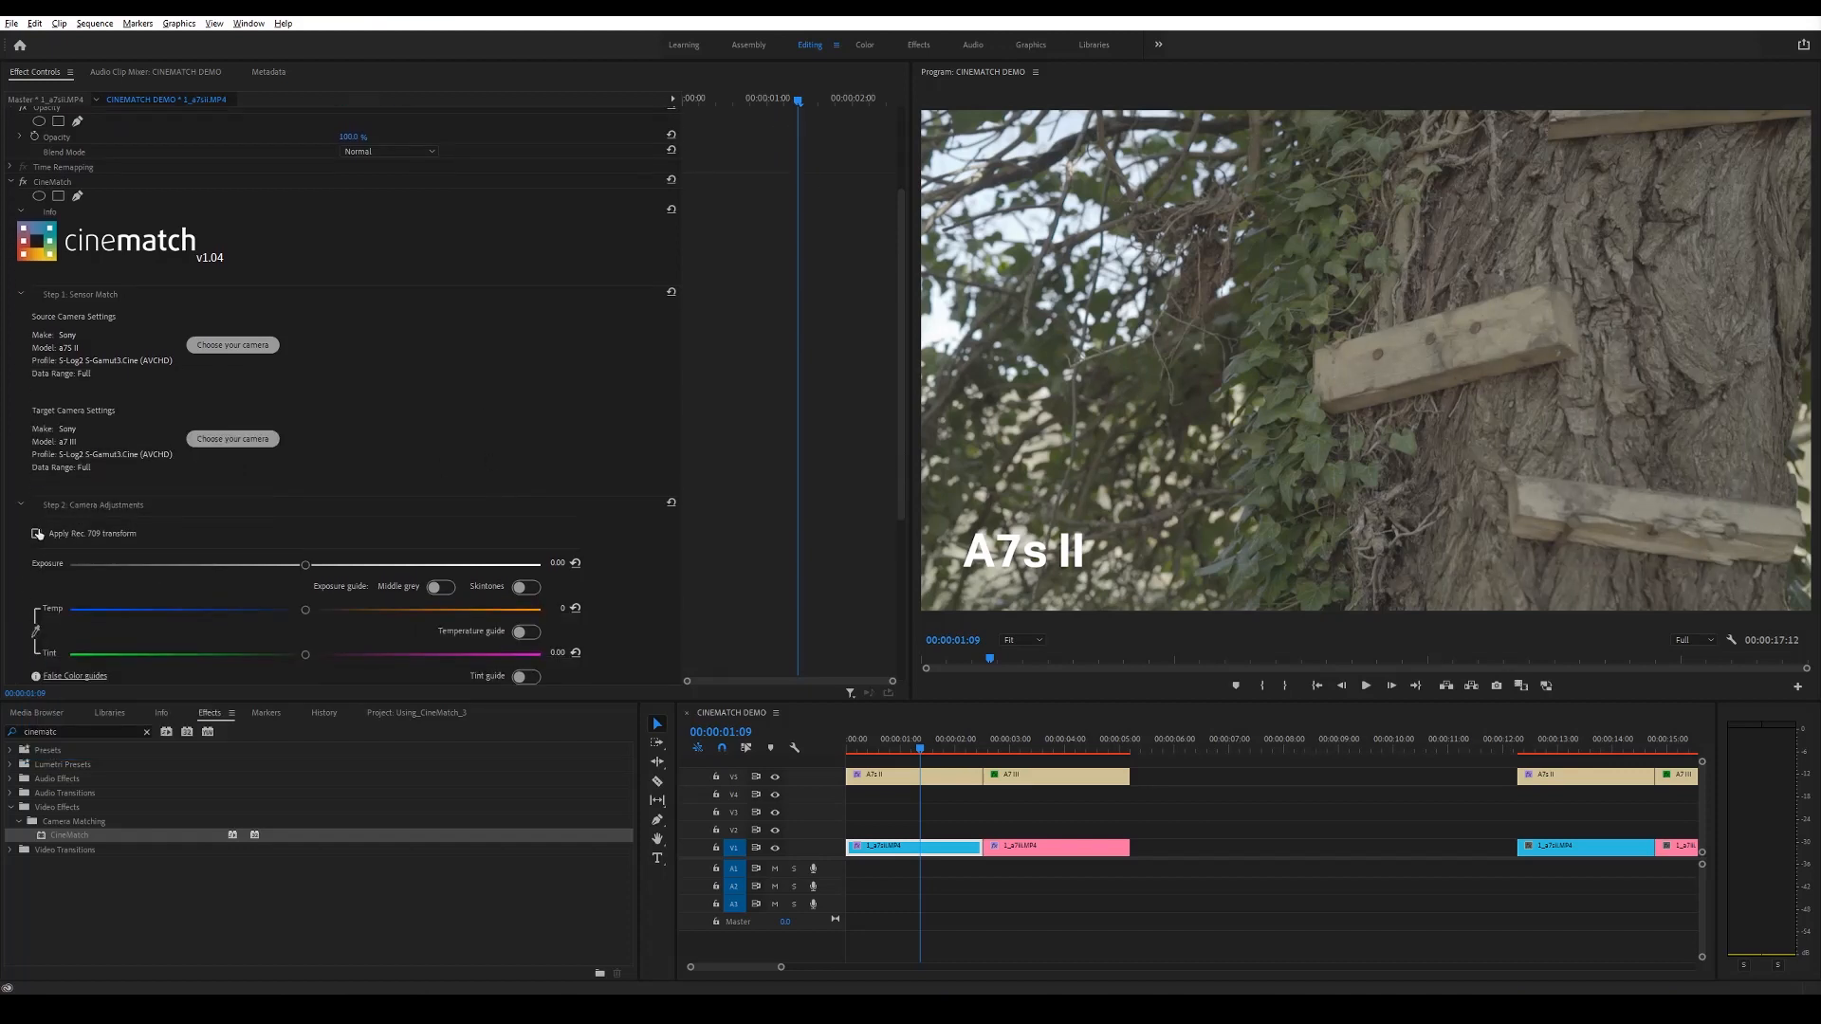
# Enable the Rec.709 transform on the A7 III clip and scrub back through the A7s II clip
pyautogui.click(36, 533)
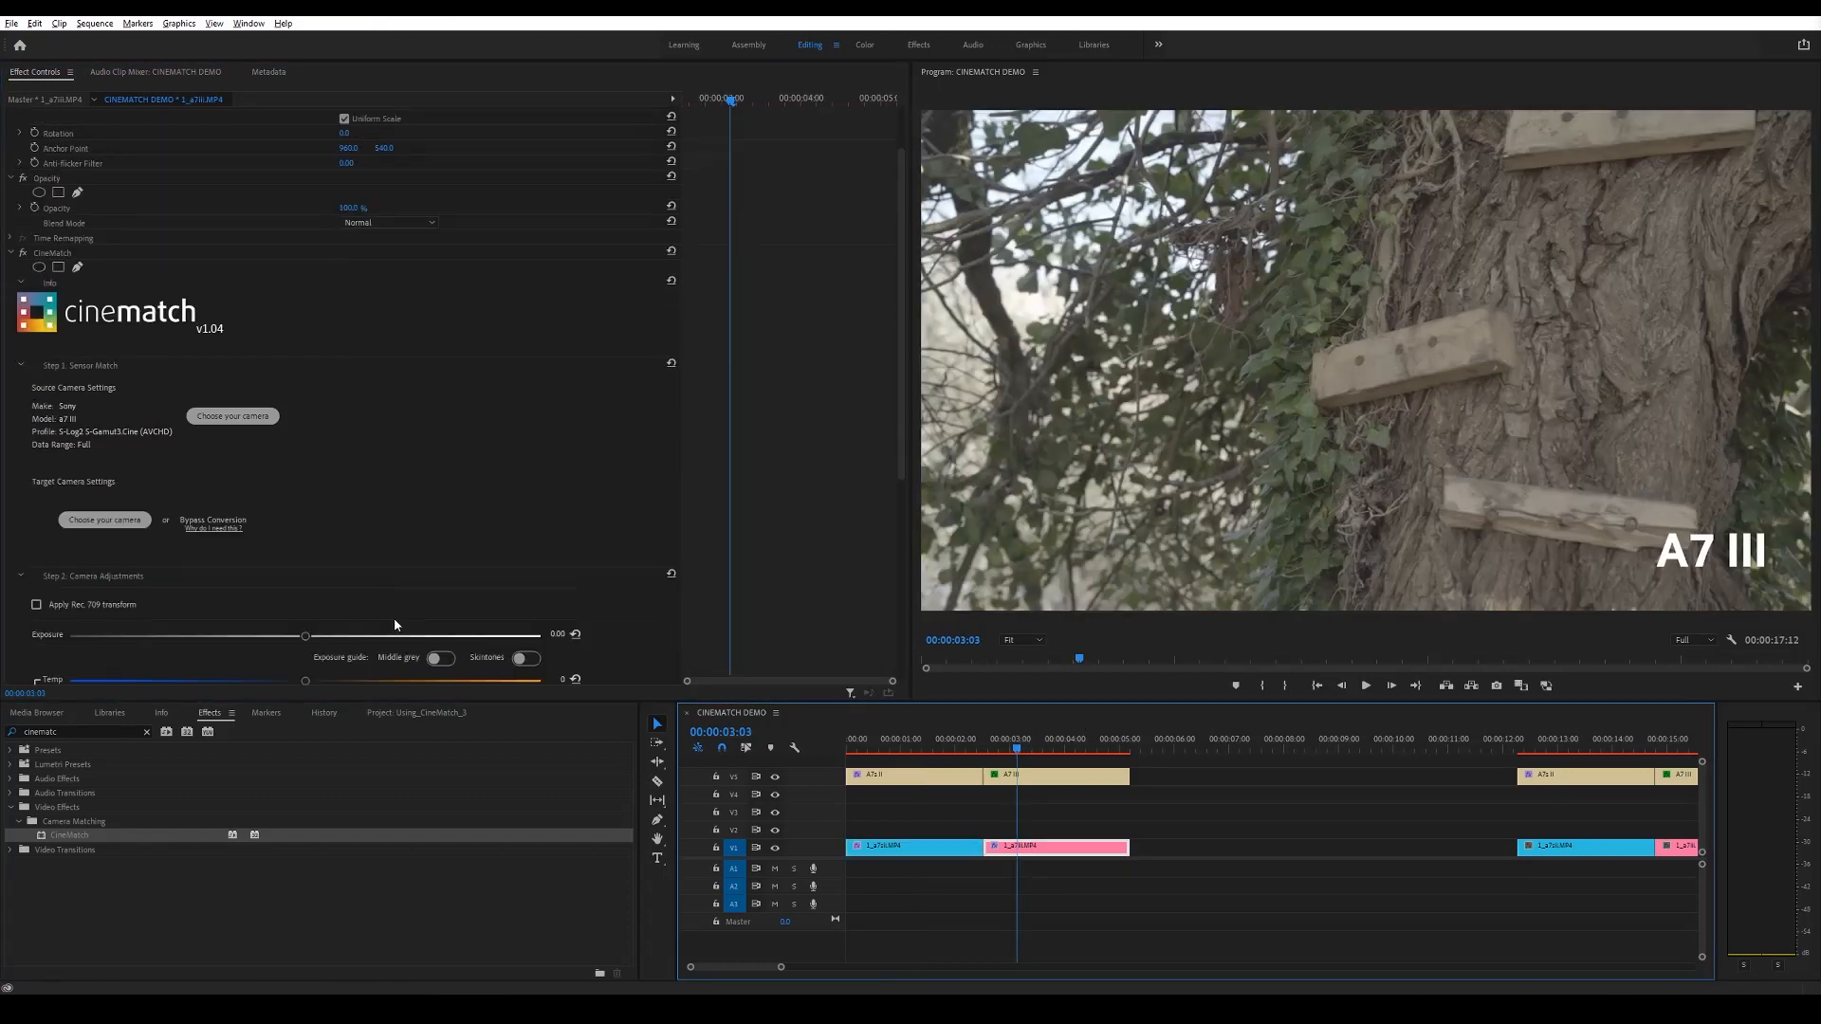
pyautogui.click(37, 603)
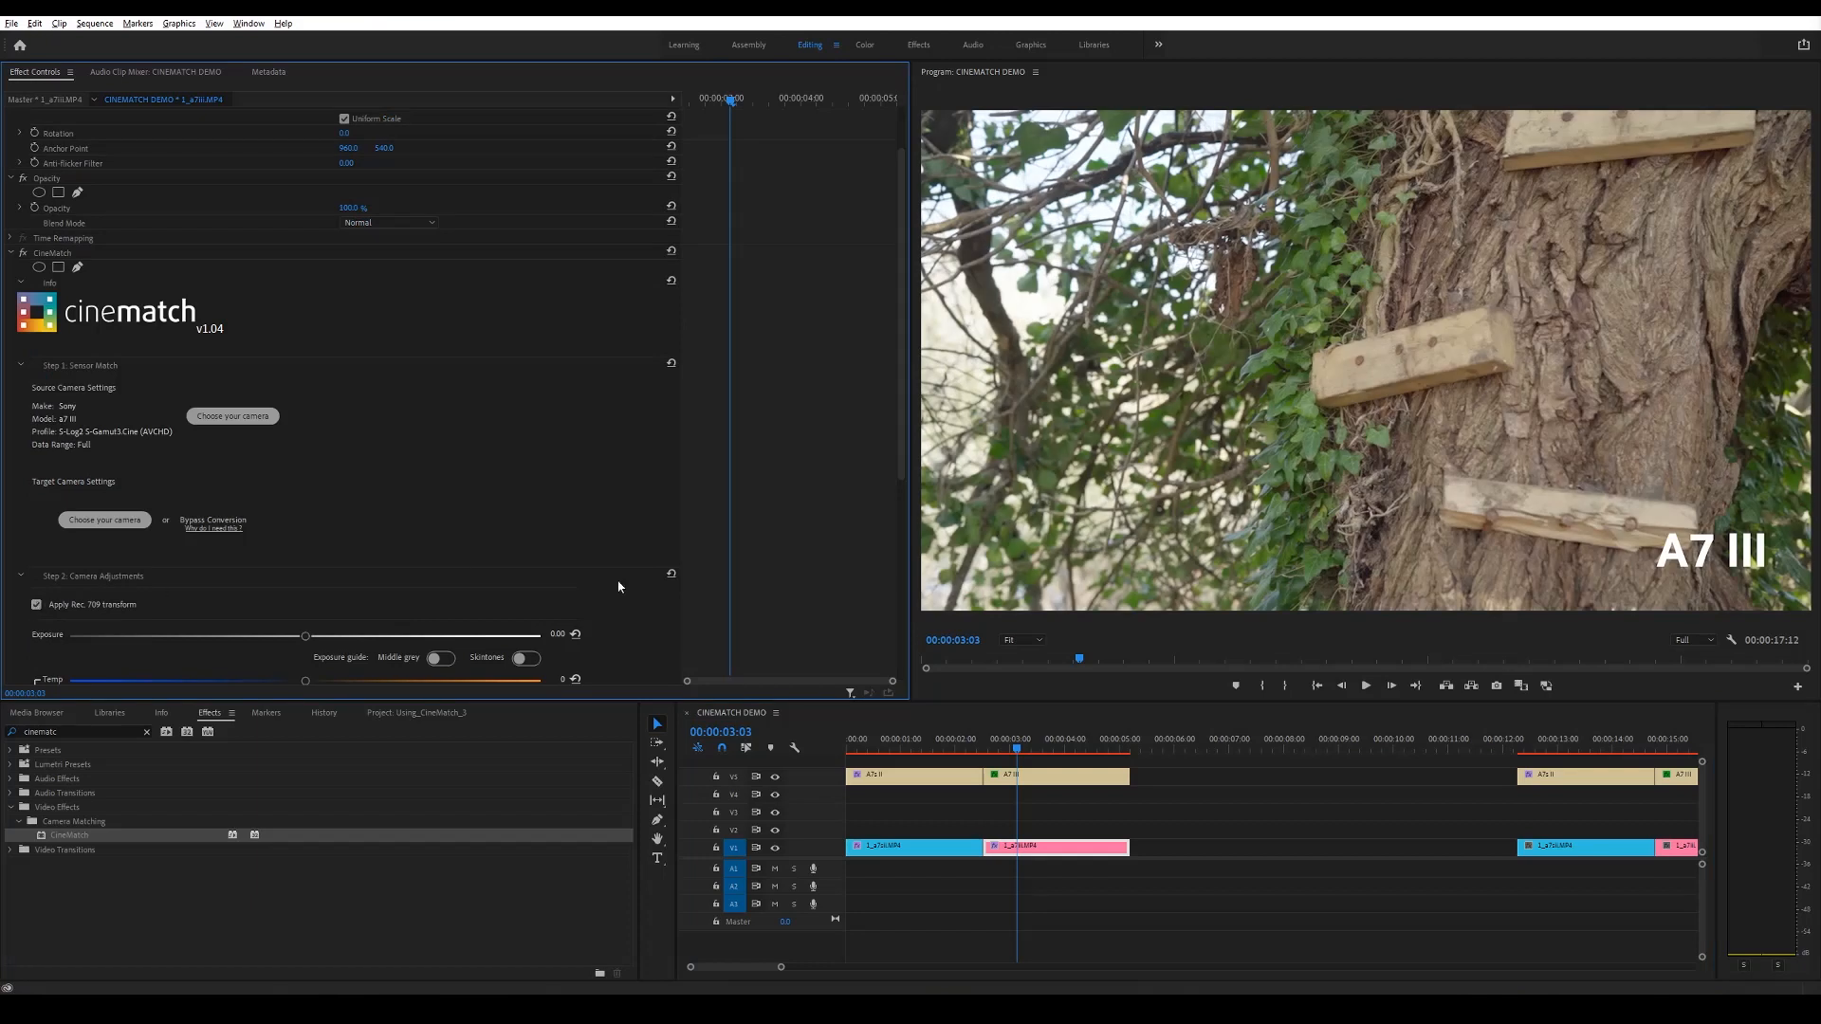
pyautogui.click(979, 747)
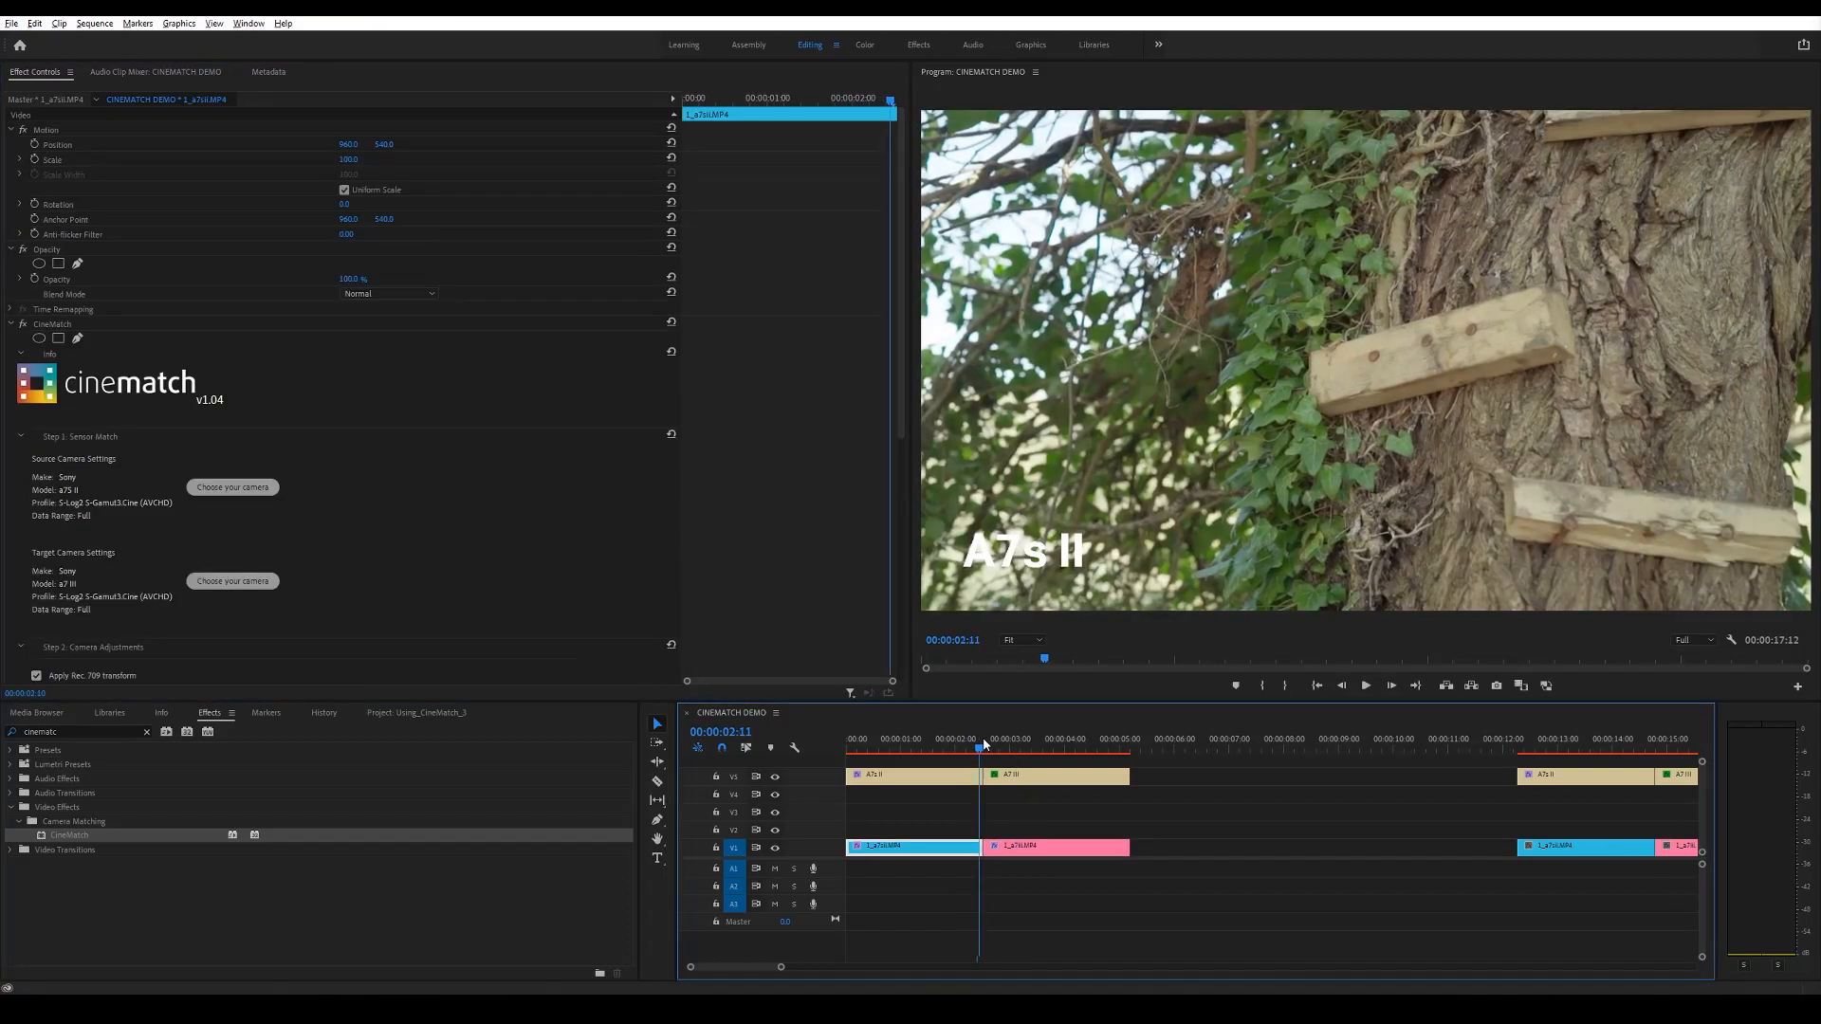
pyautogui.click(996, 738)
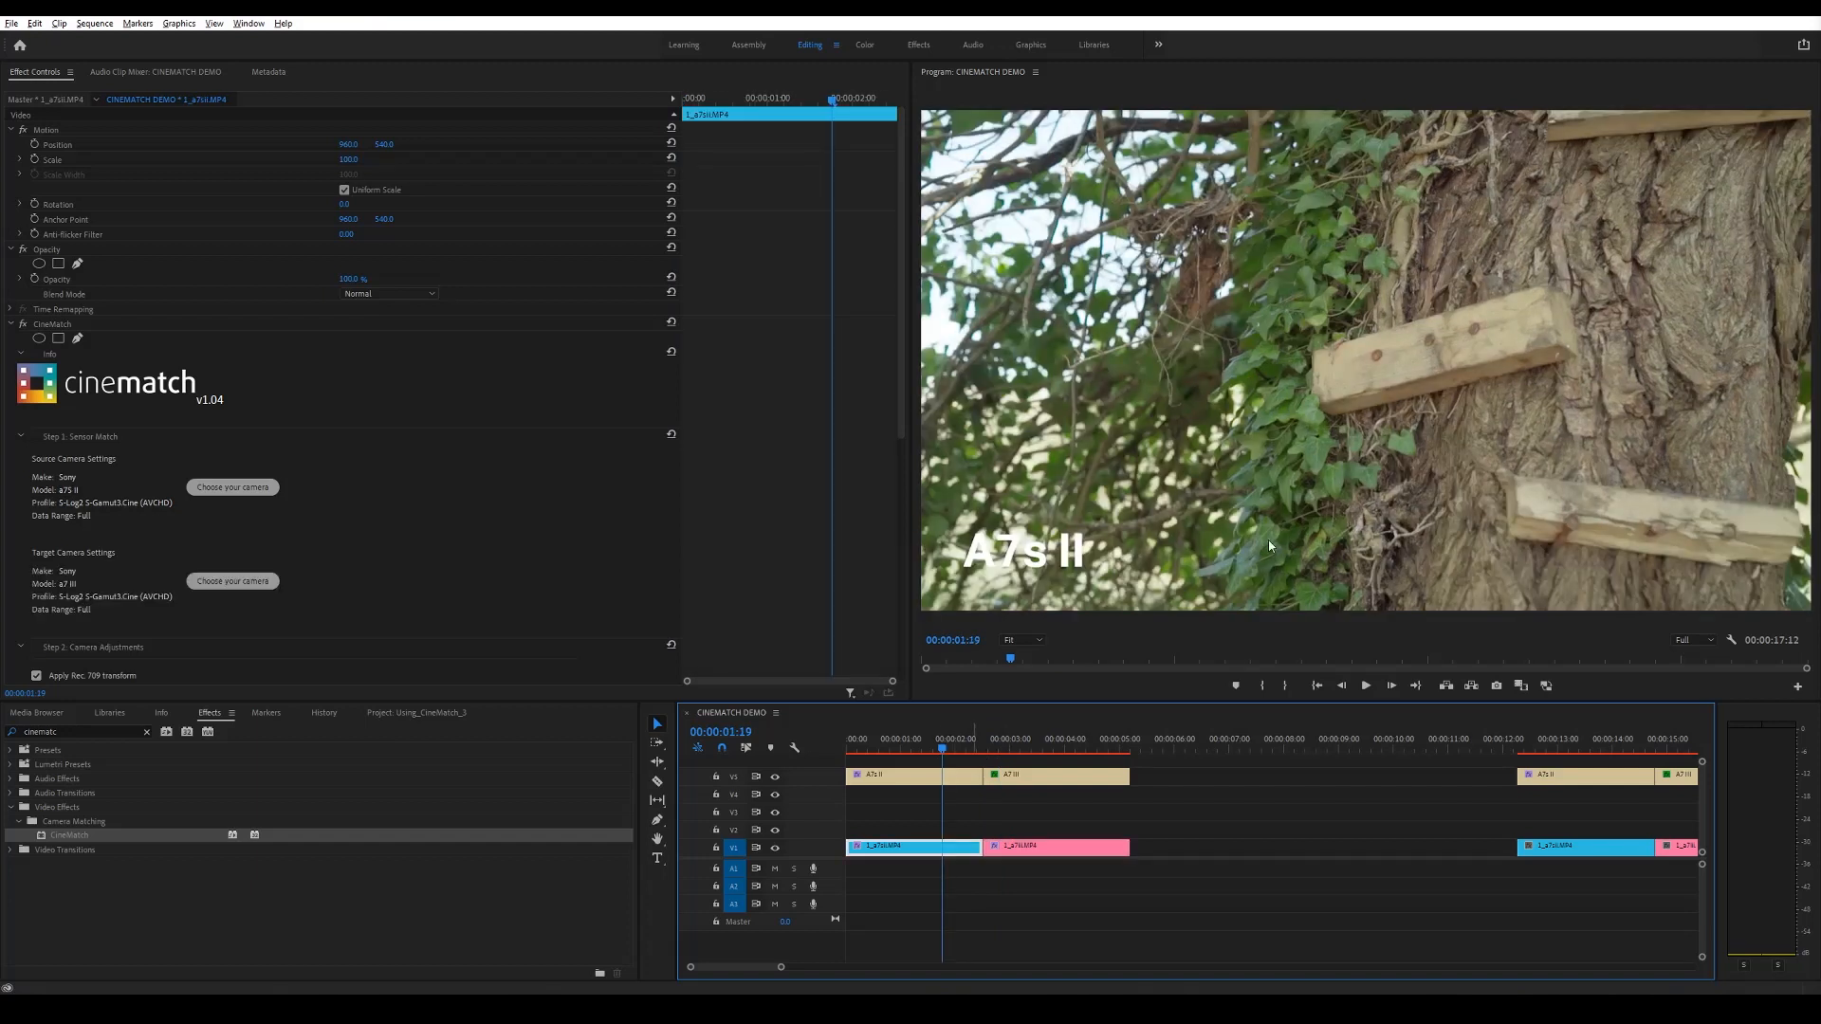
pyautogui.moveTo(523, 592)
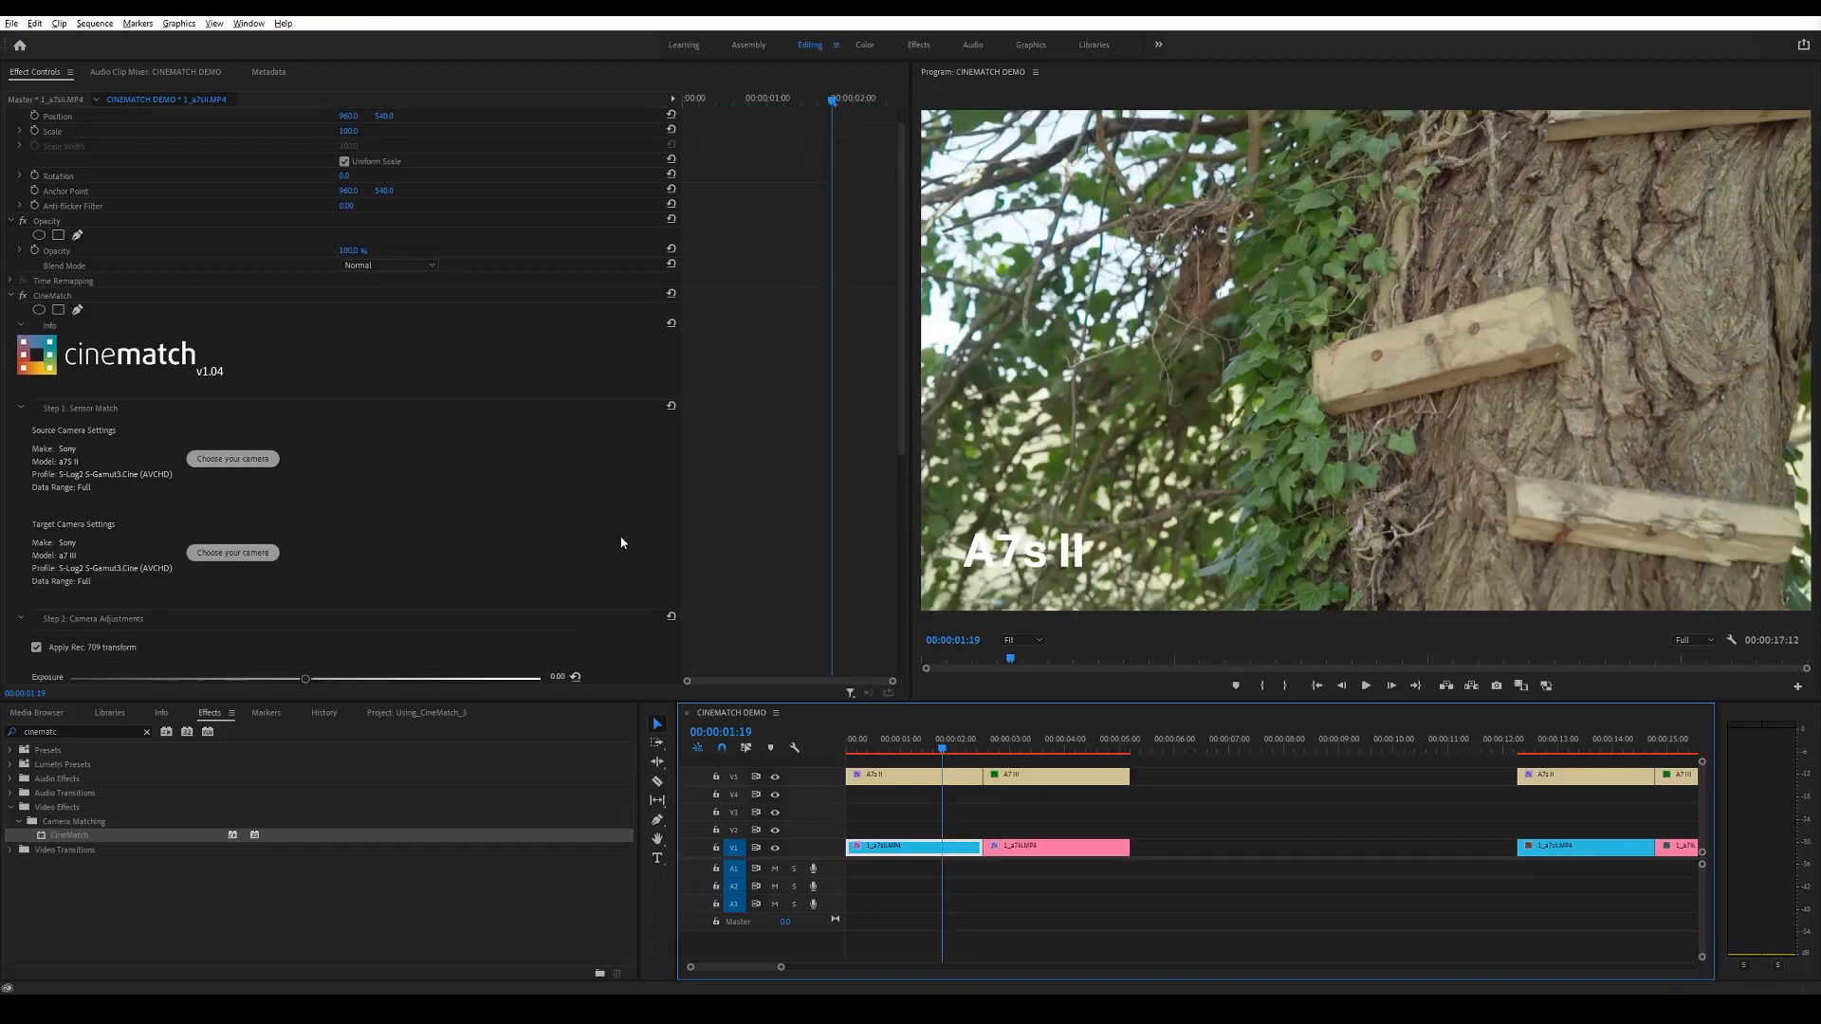
# Drag the CineMatch Tint slider toward magenta in small increments, ending near 14.57
pyautogui.scroll(-3)
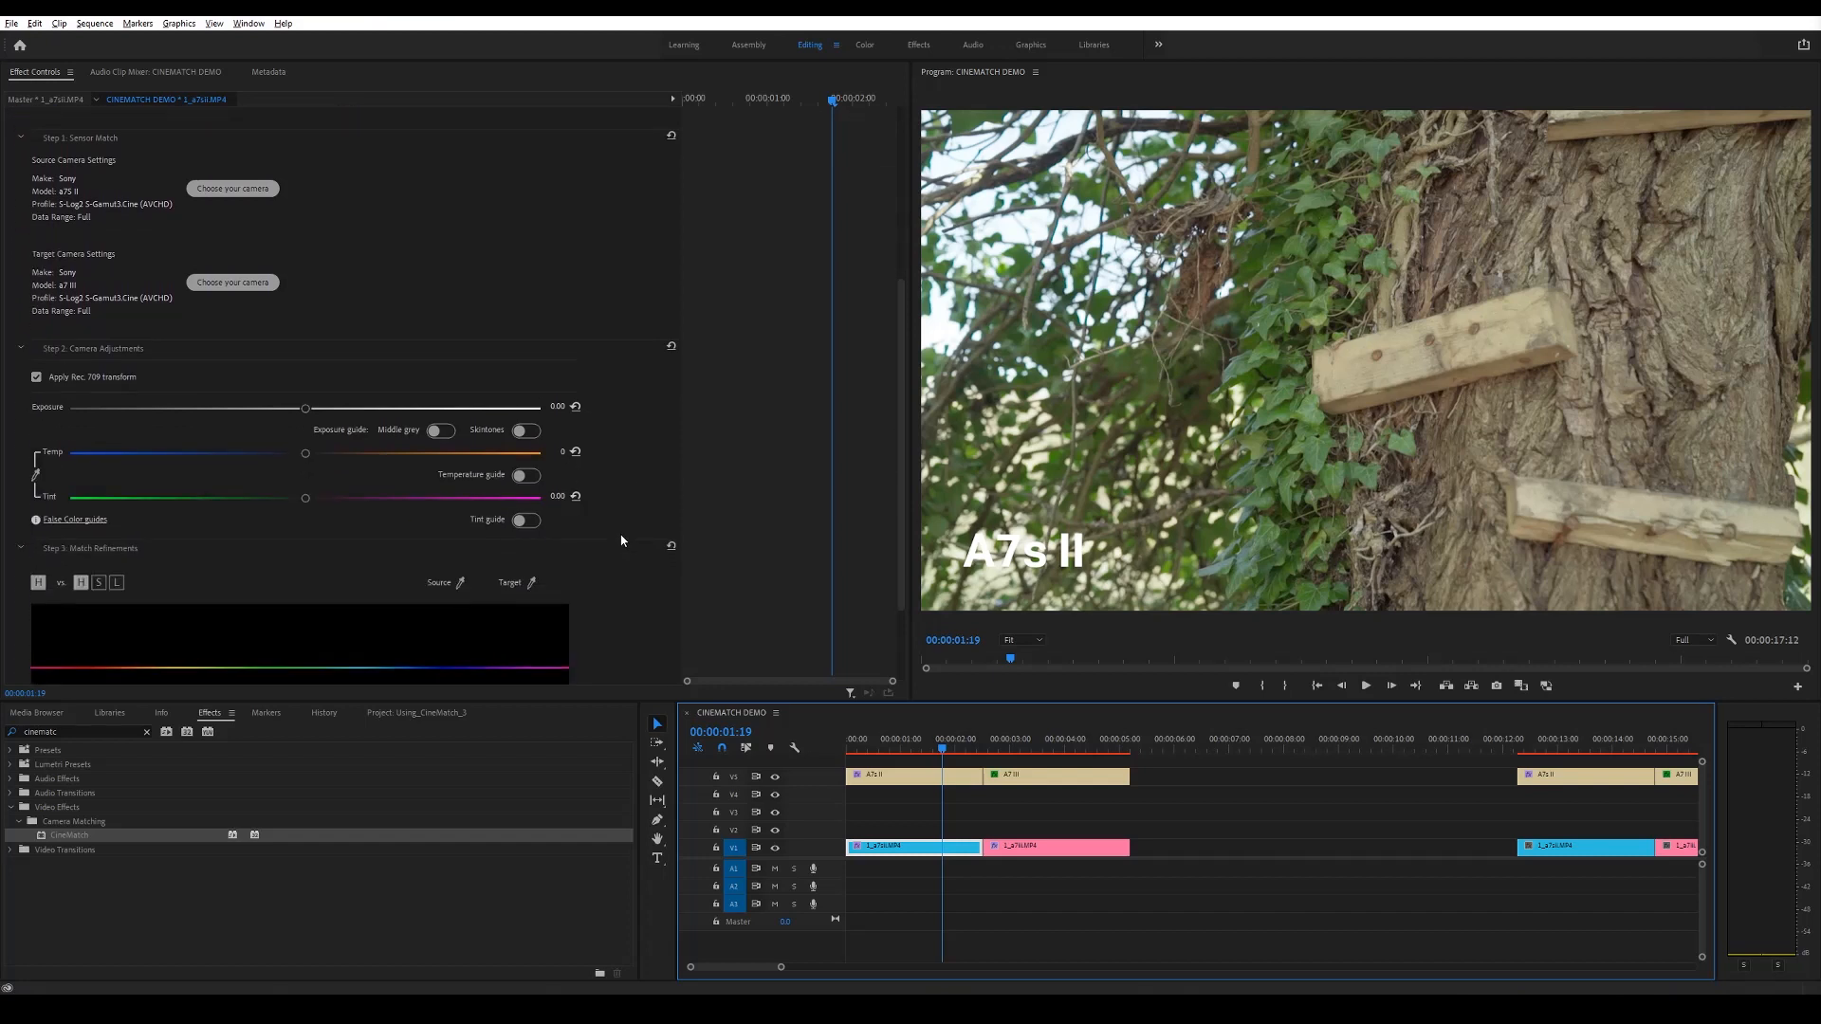
pyautogui.moveTo(303, 505)
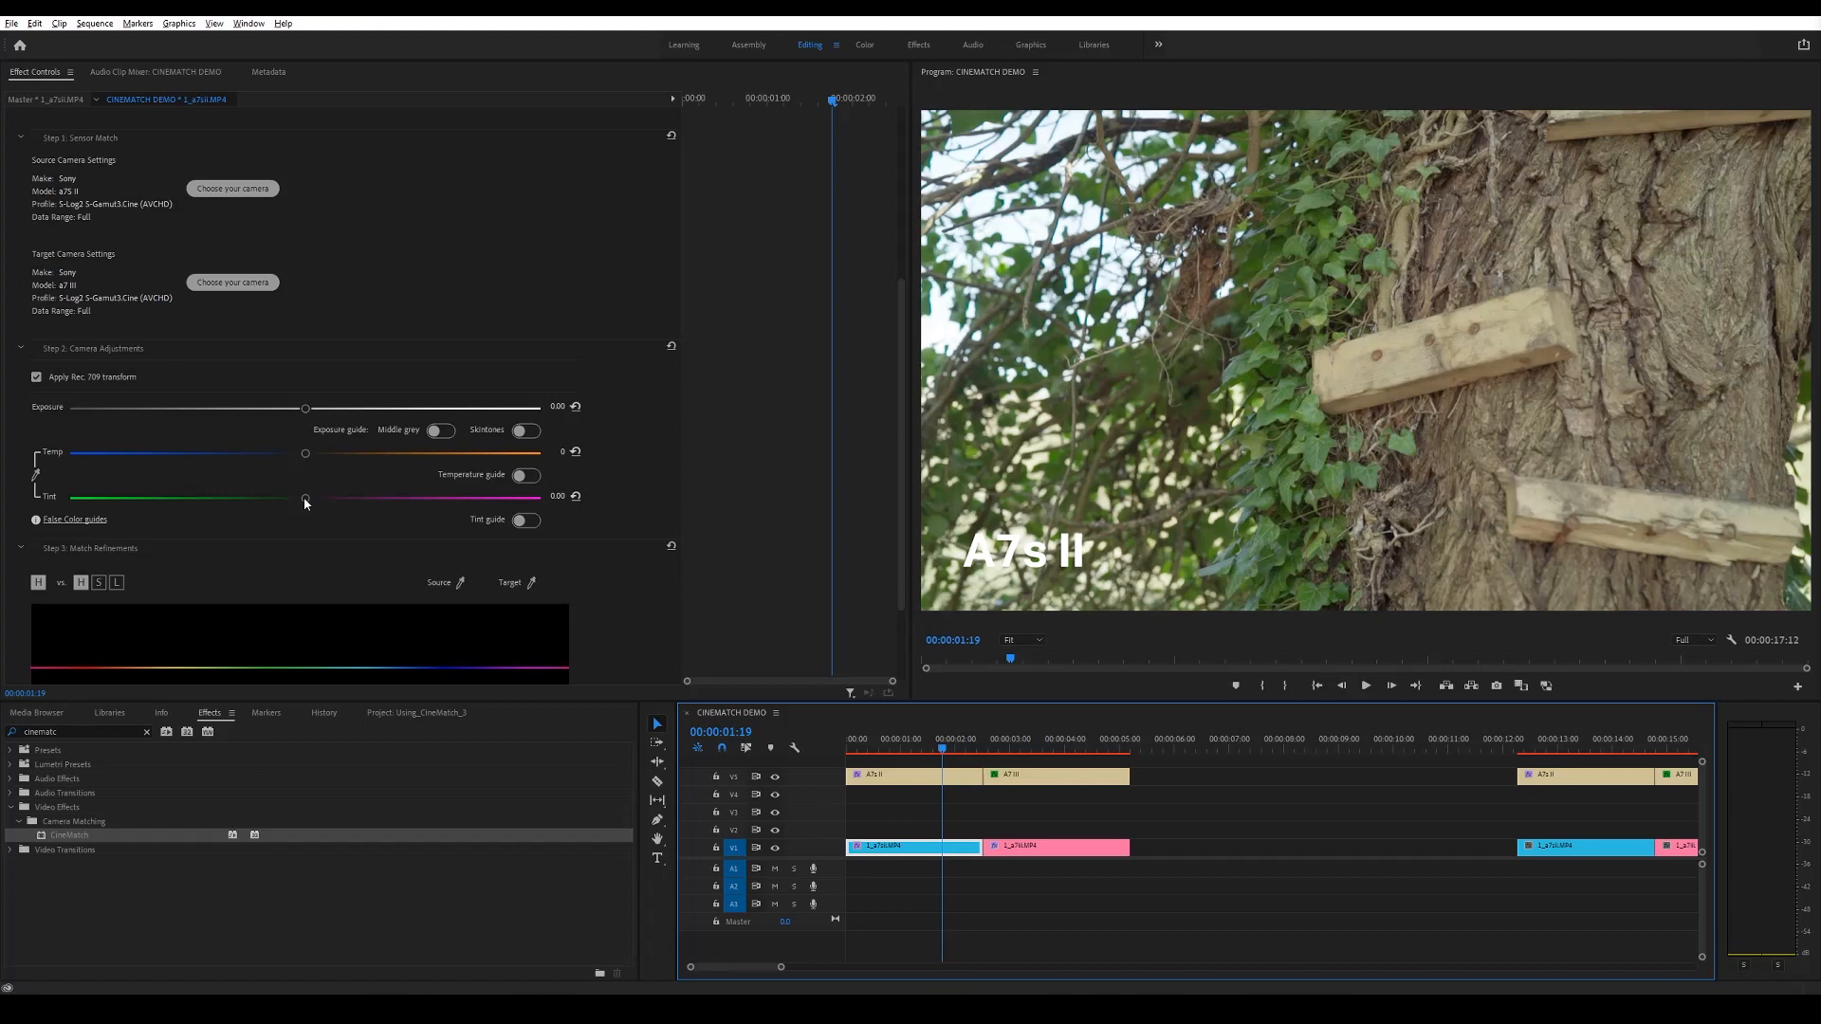
pyautogui.moveTo(304, 497); pyautogui.dragTo(311, 497)
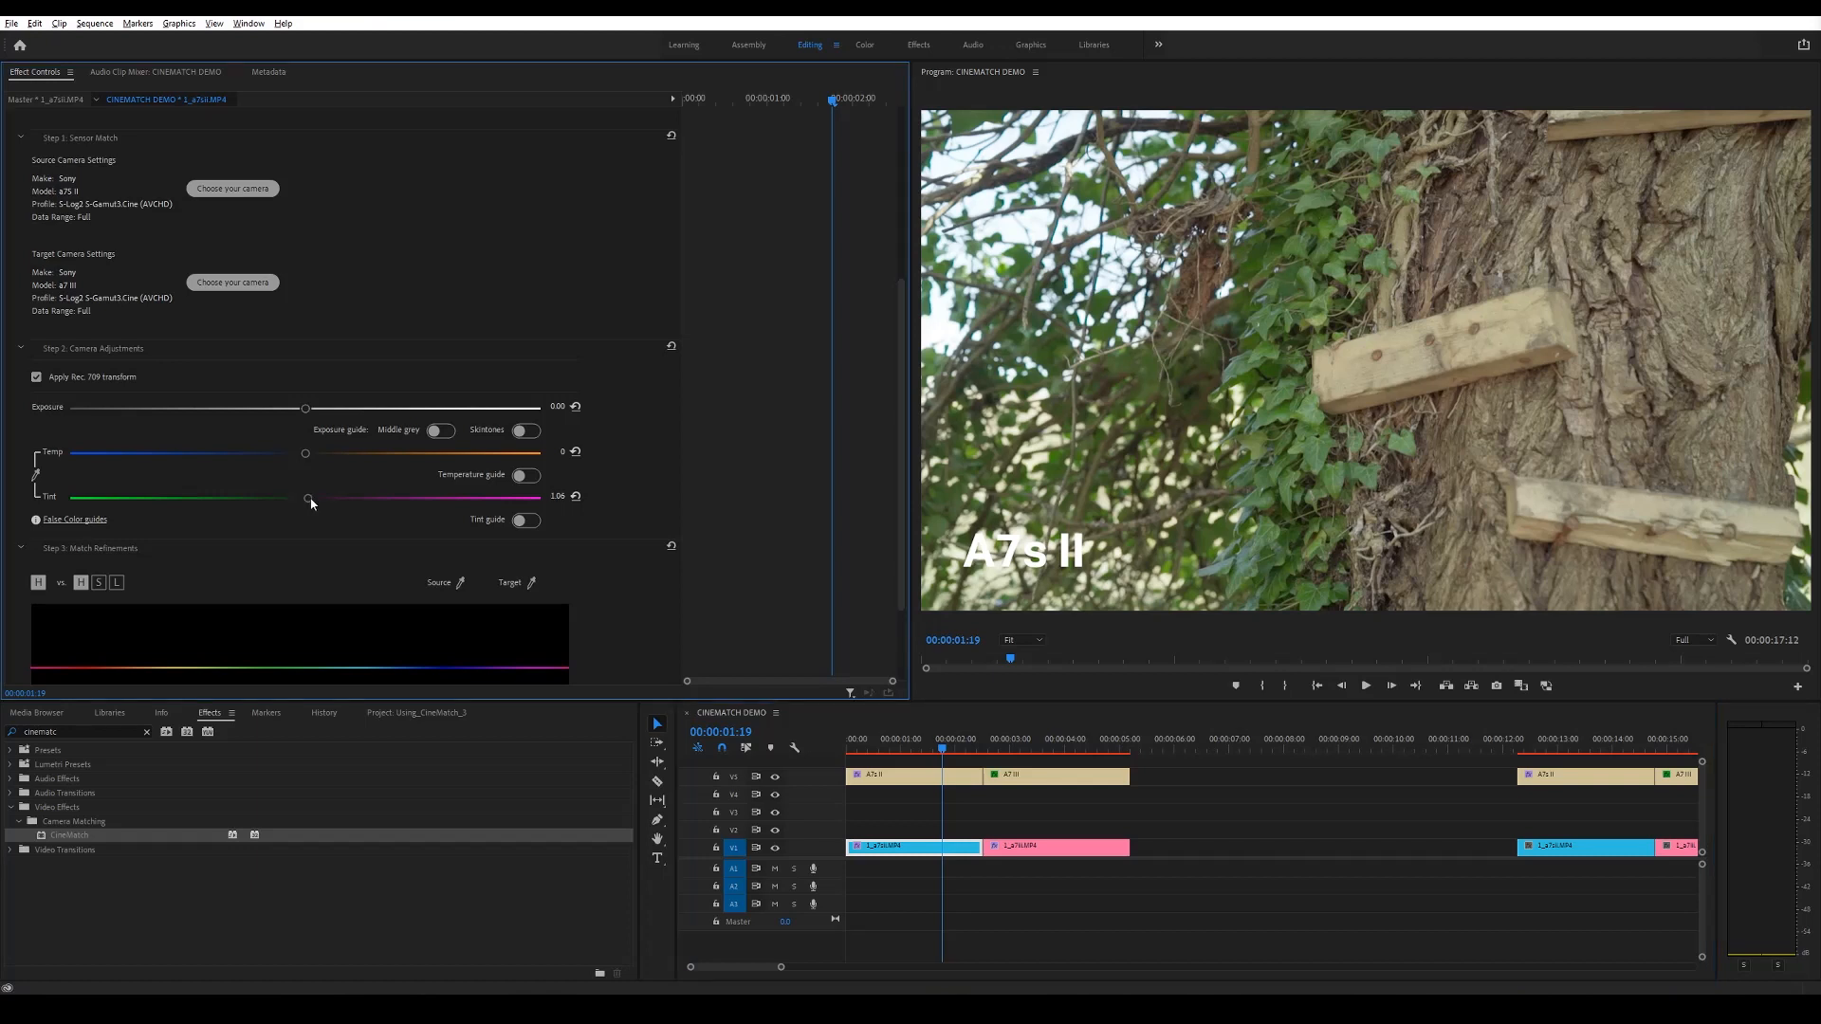
pyautogui.moveTo(307, 498); pyautogui.dragTo(334, 499)
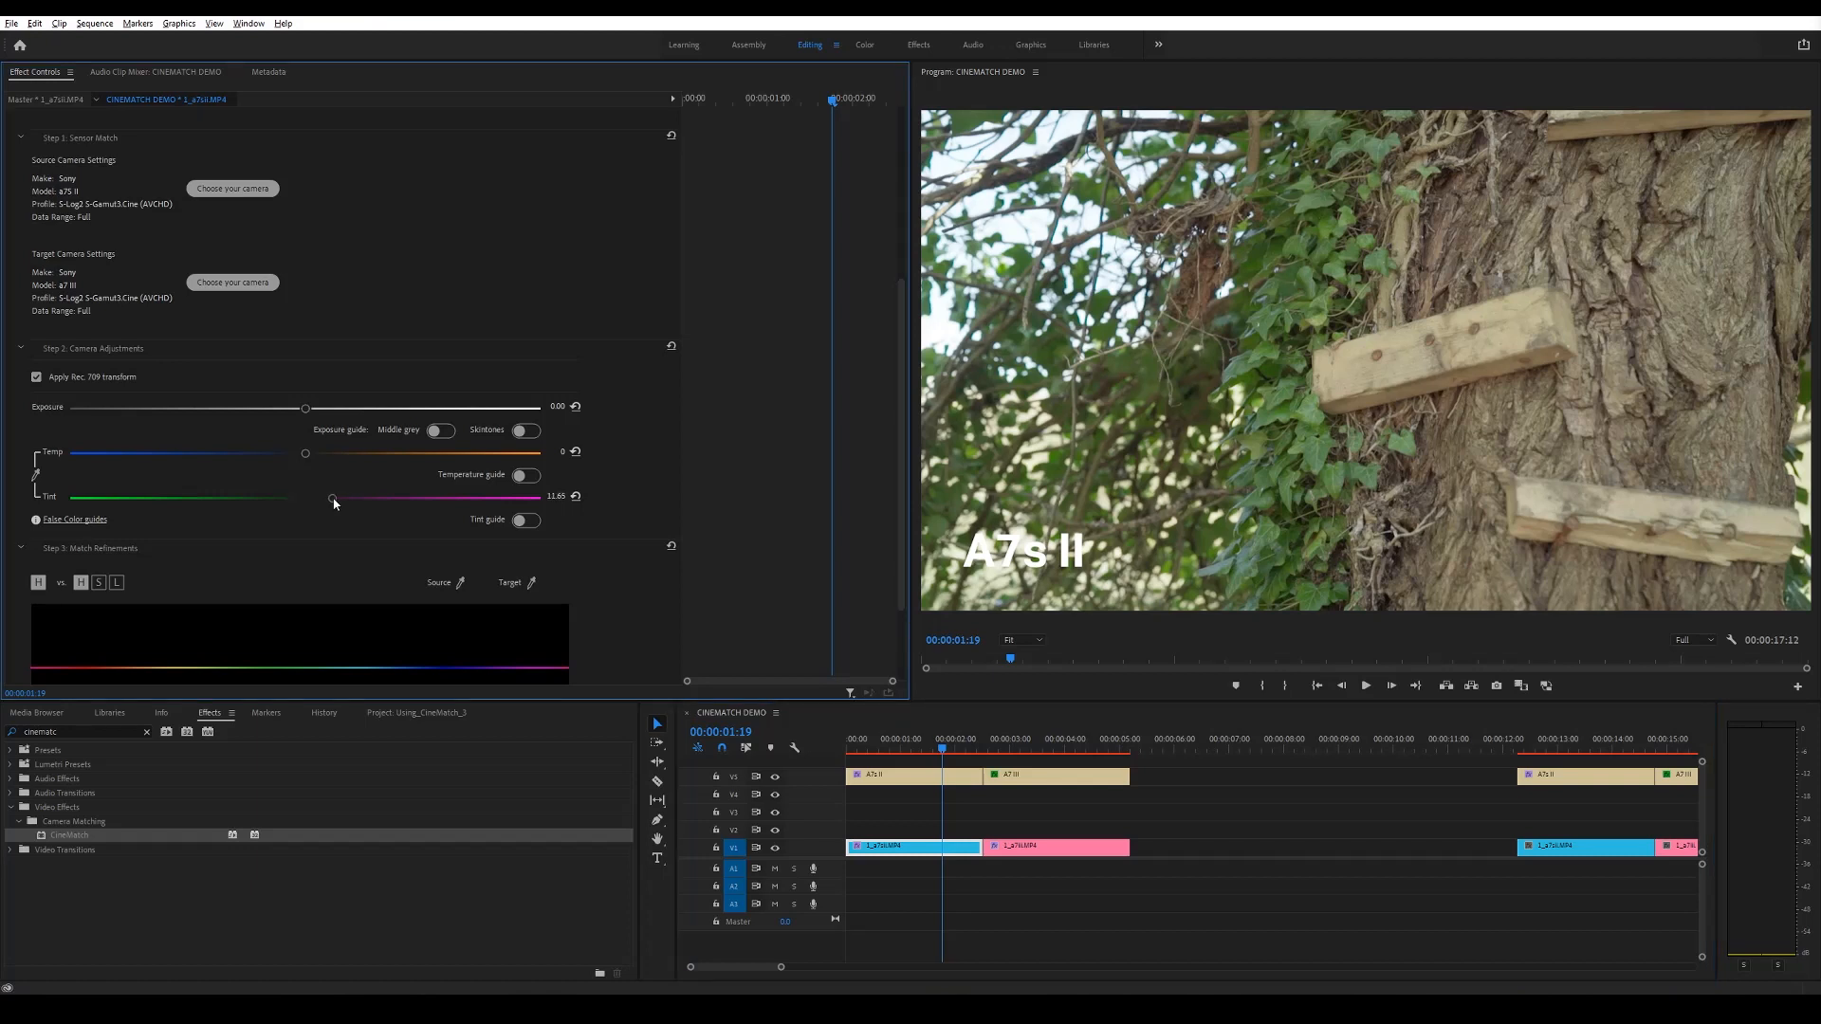
pyautogui.moveTo(333, 499); pyautogui.dragTo(338, 499)
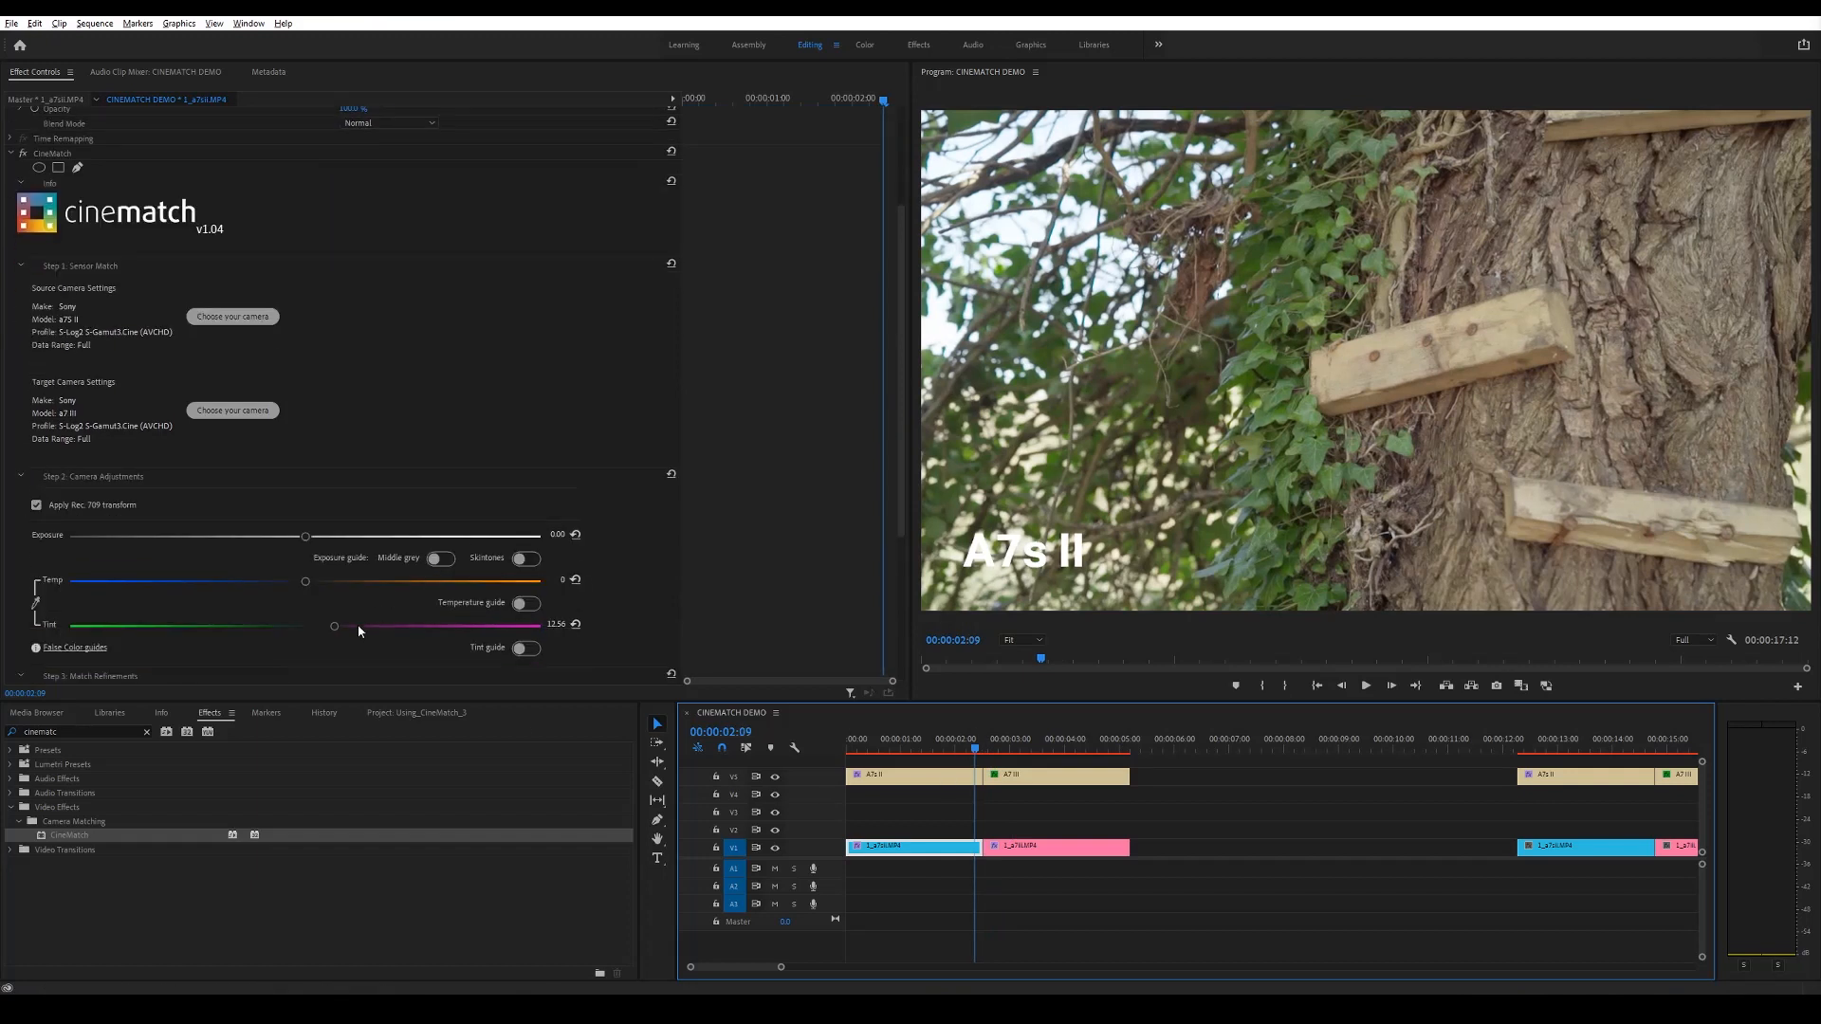
pyautogui.moveTo(334, 624); pyautogui.dragTo(341, 624)
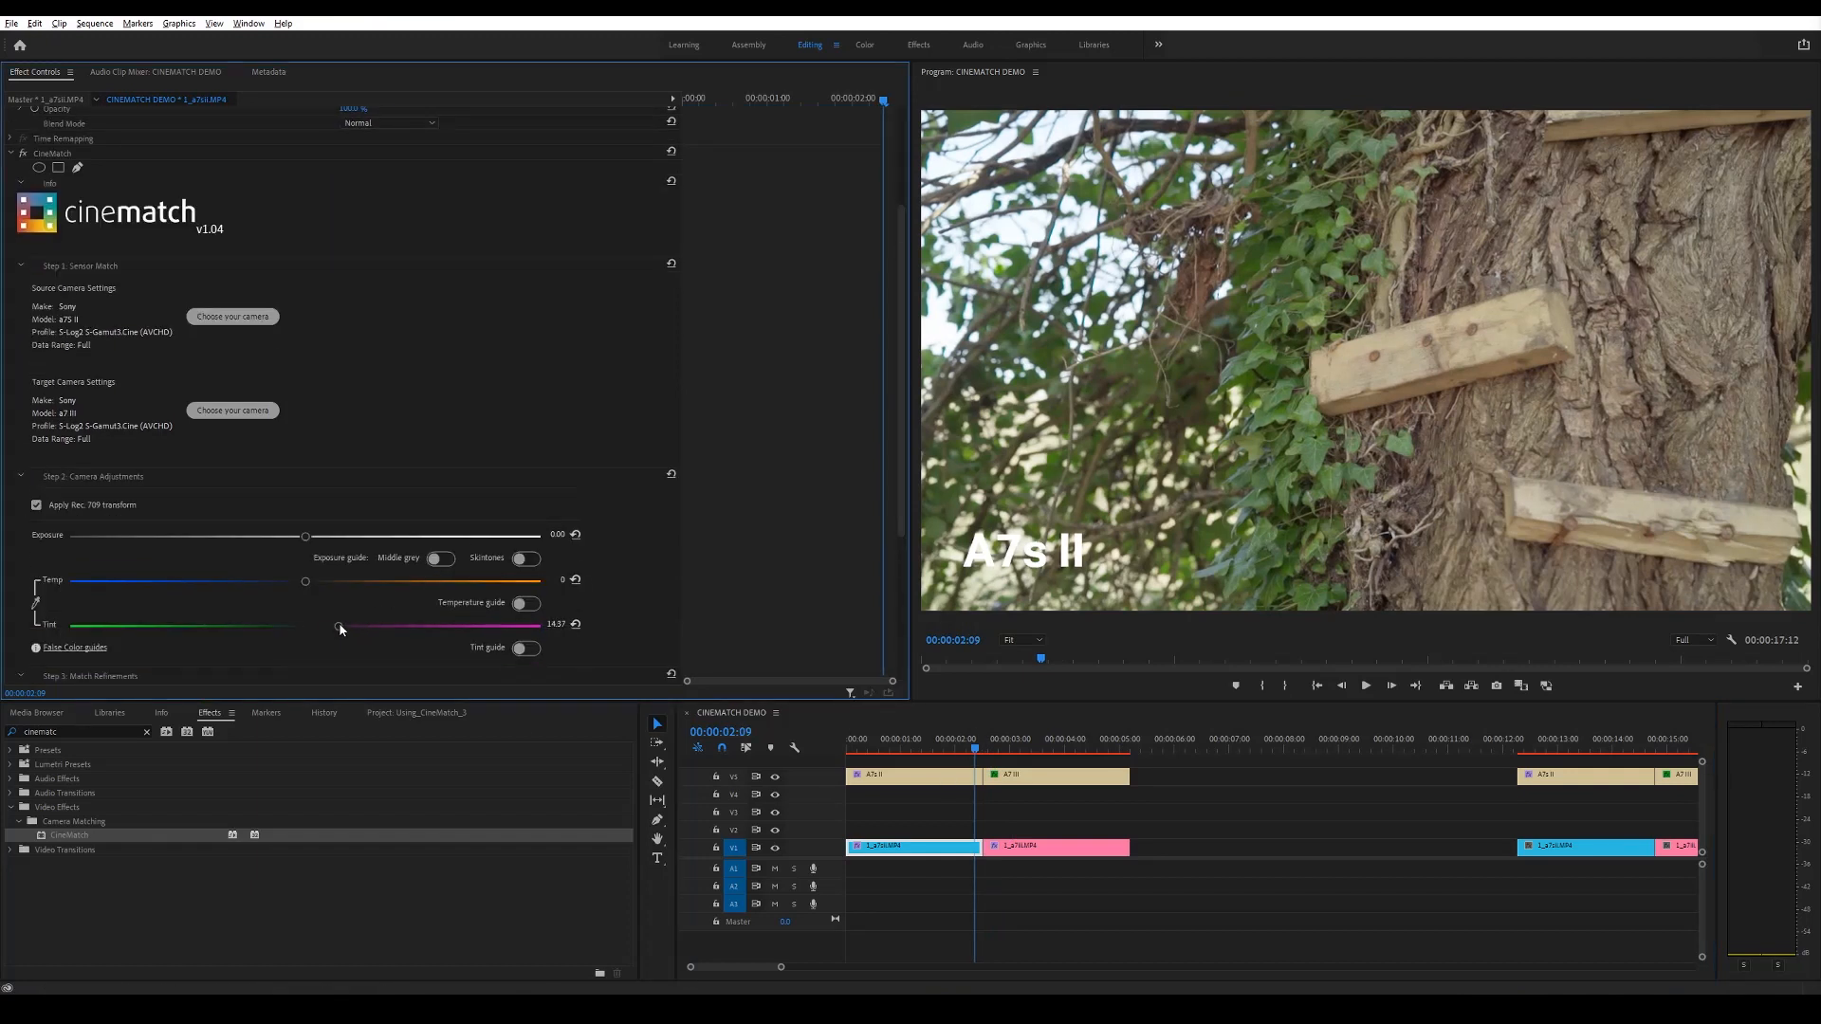
pyautogui.moveTo(340, 624); pyautogui.dragTo(345, 624)
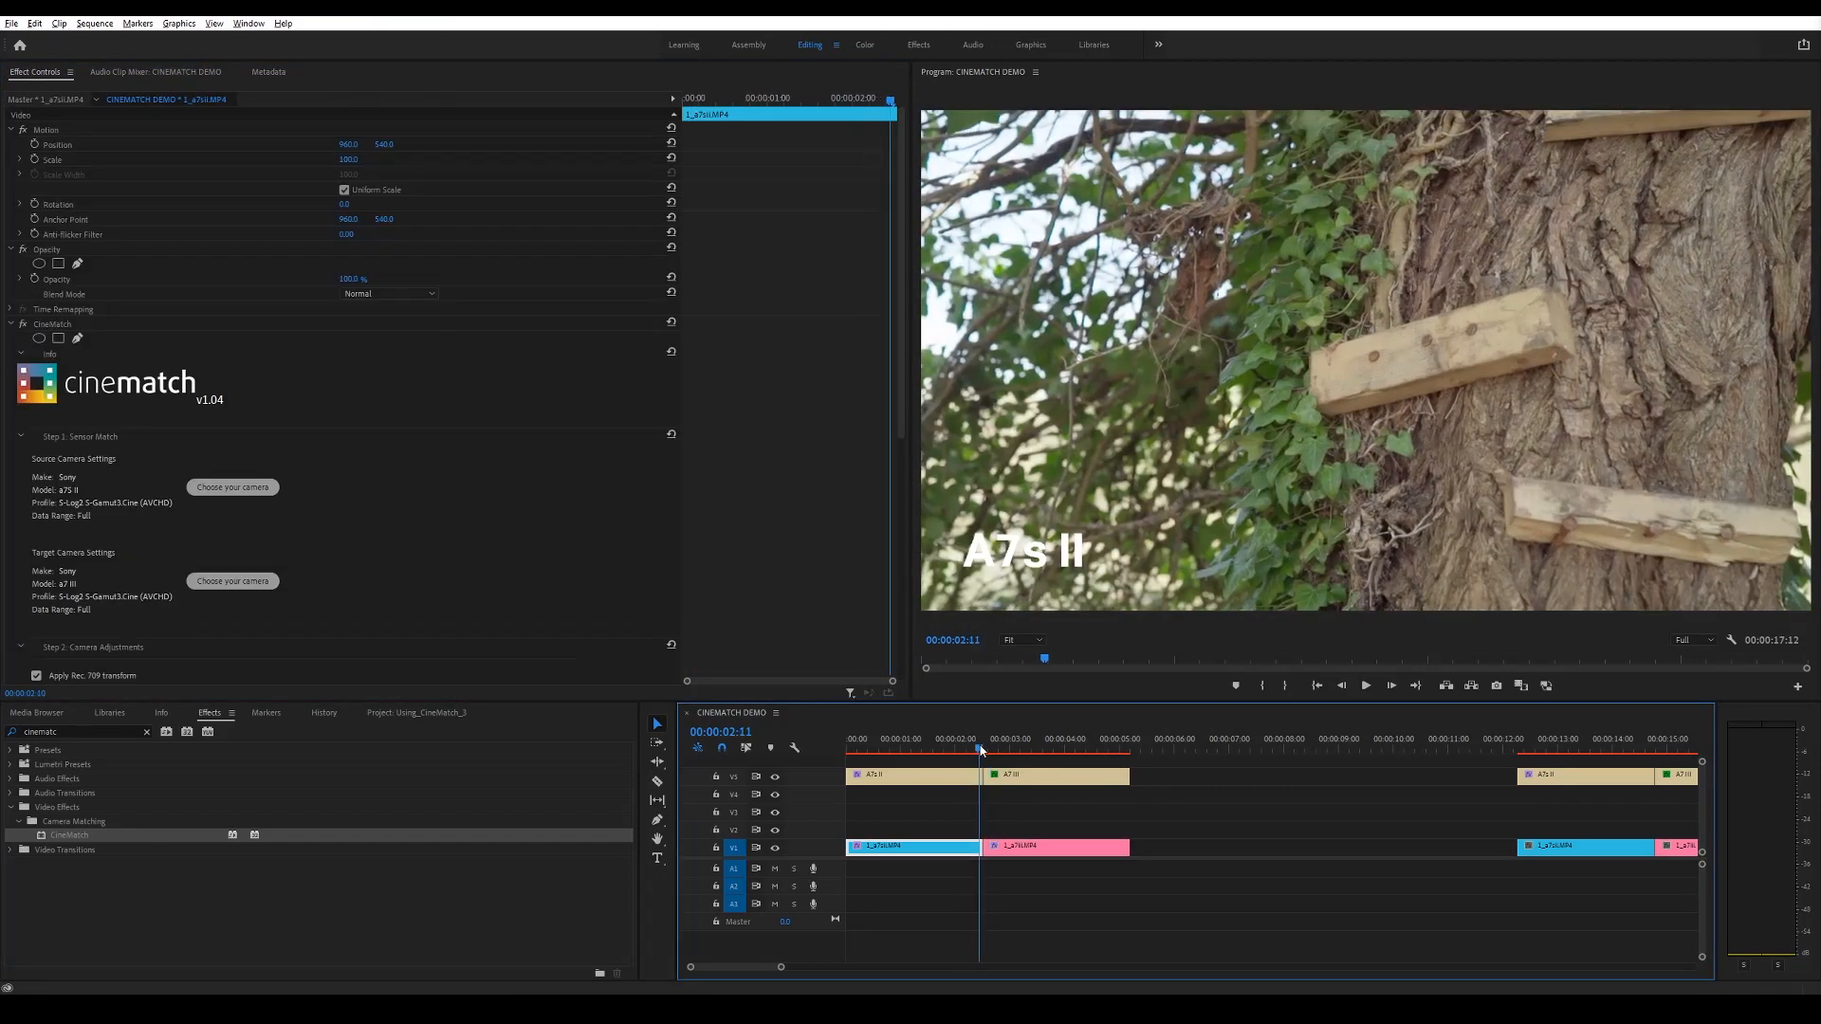
# Select the A7 III clip and delete its CineMatch effect, leaving flat log footage
pyautogui.click(990, 747)
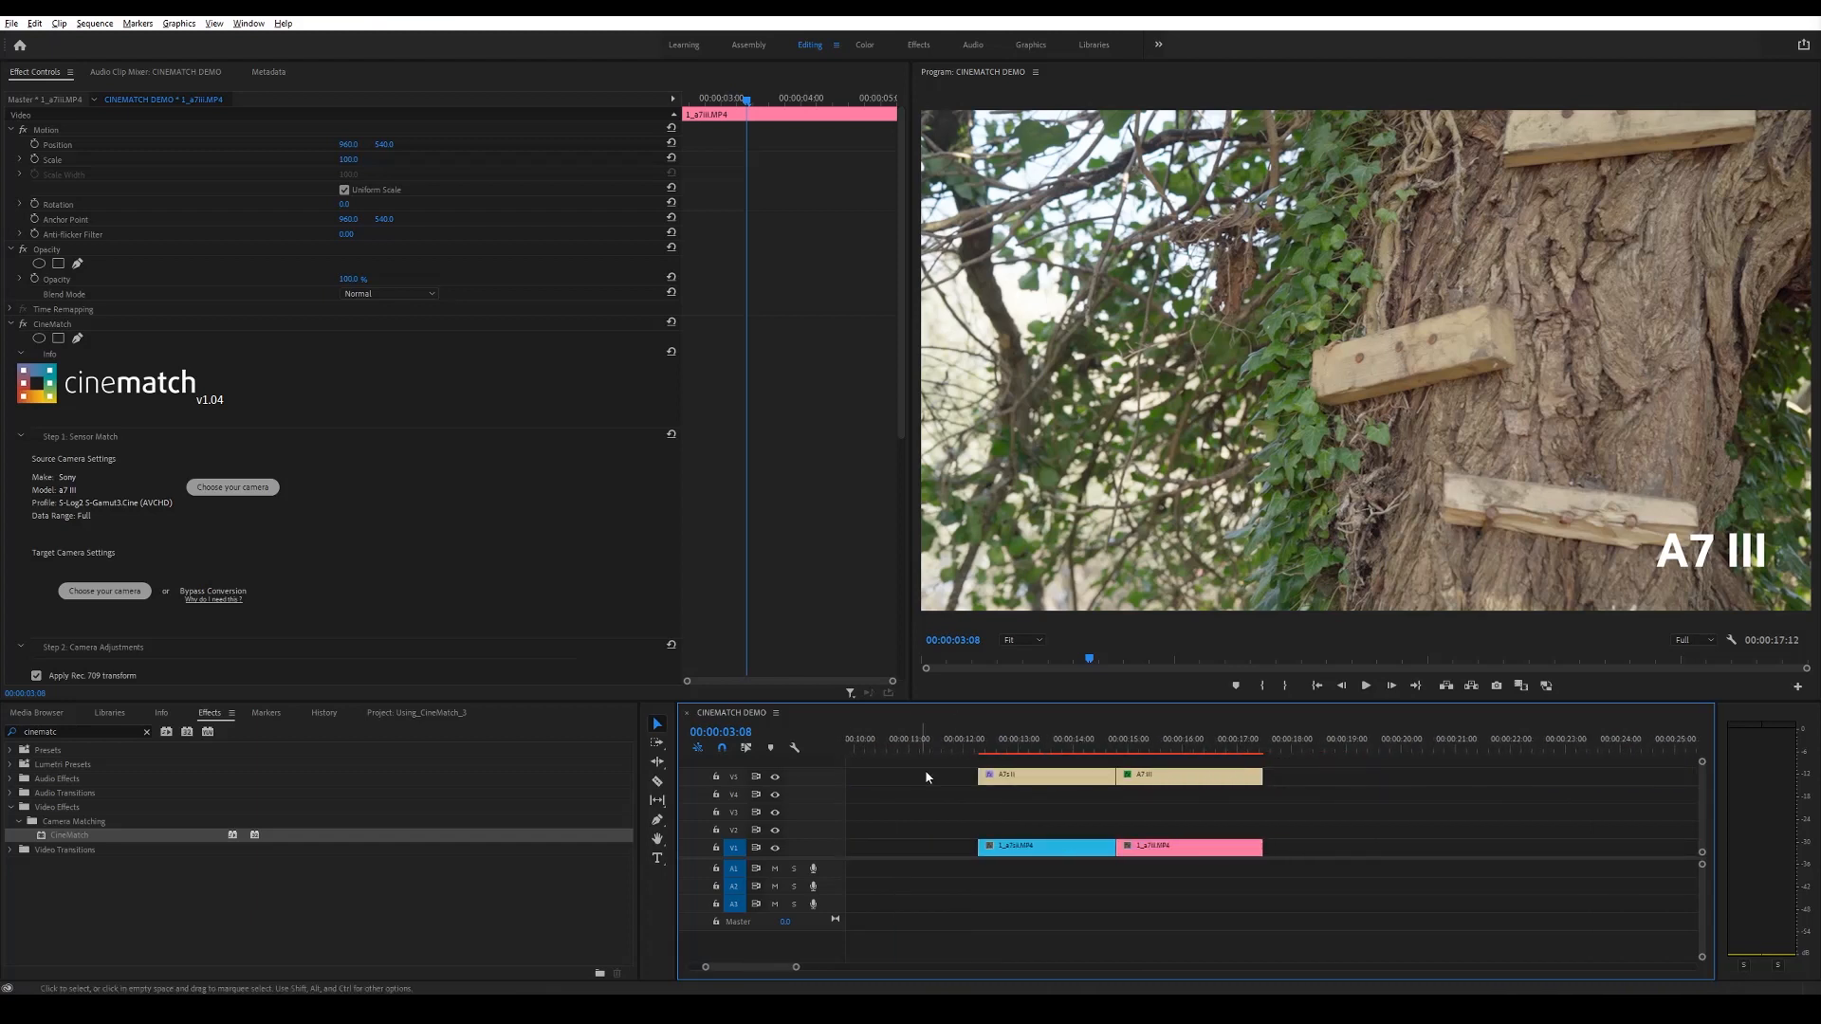
pyautogui.click(975, 749)
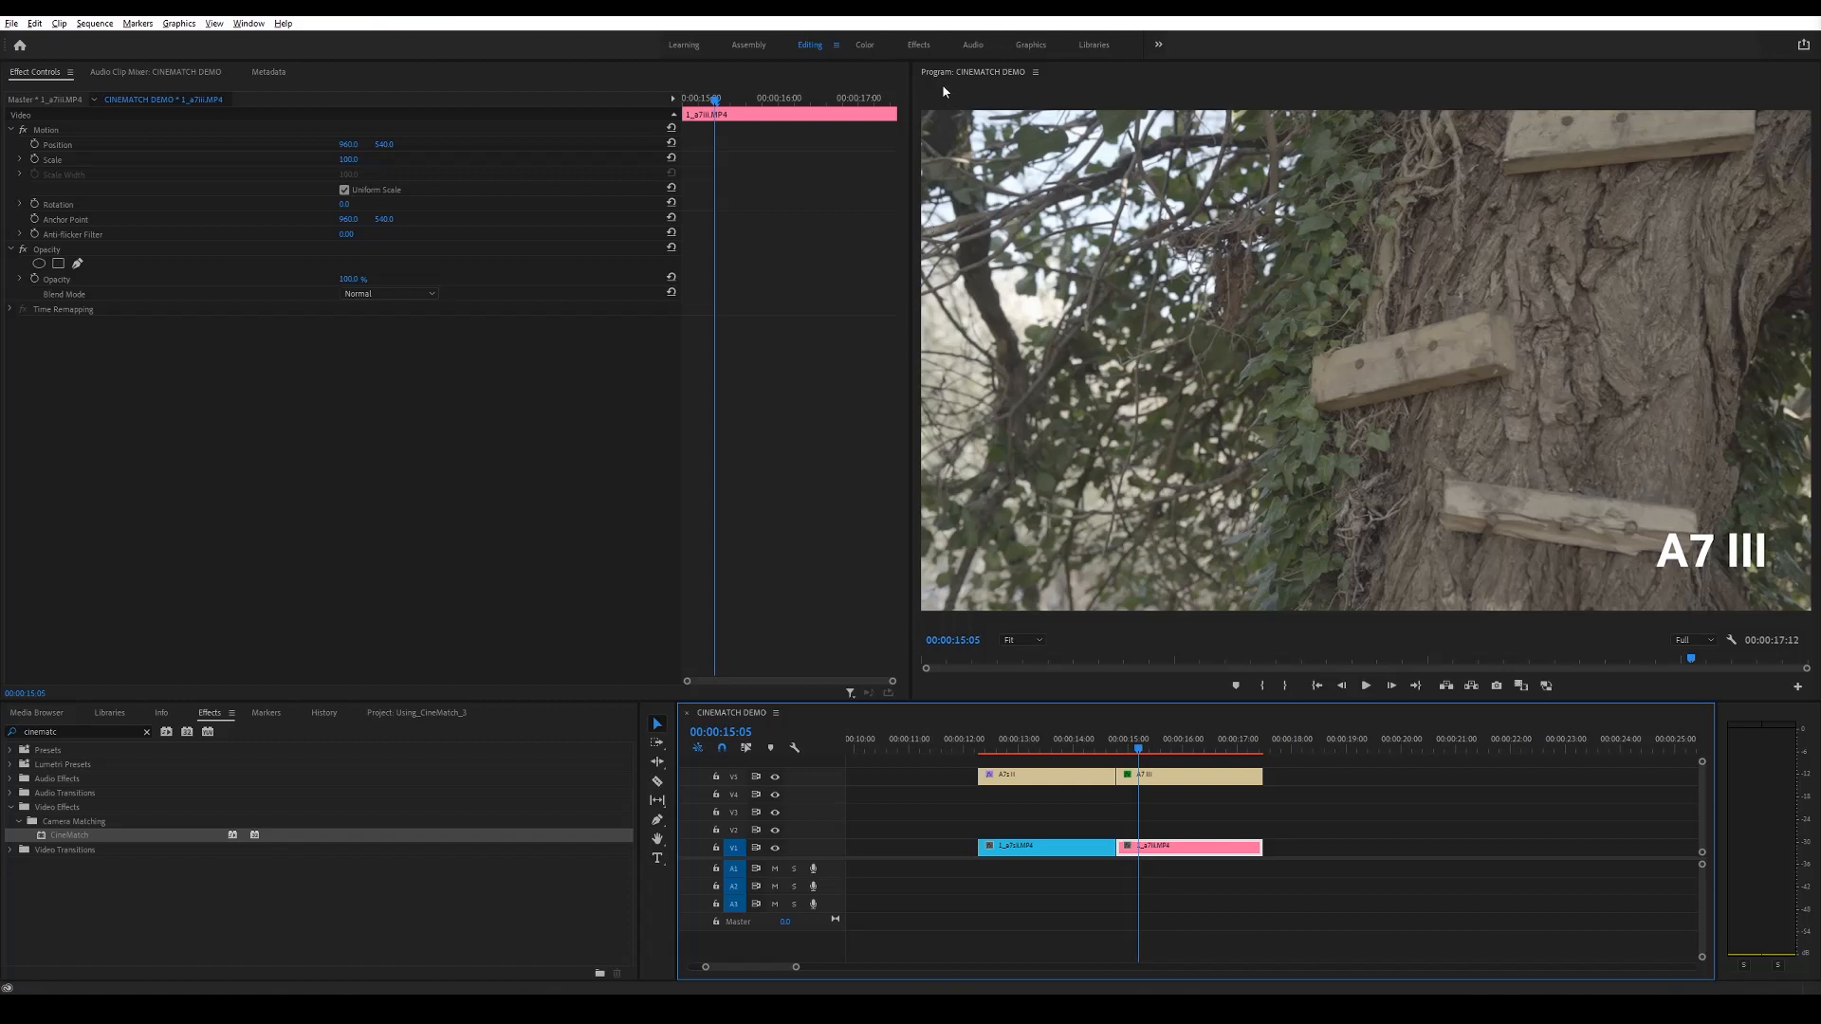
# In the Assembly workspace place an Adjustment Layer over both clips with the S-Log2 Base preset
pyautogui.click(747, 43)
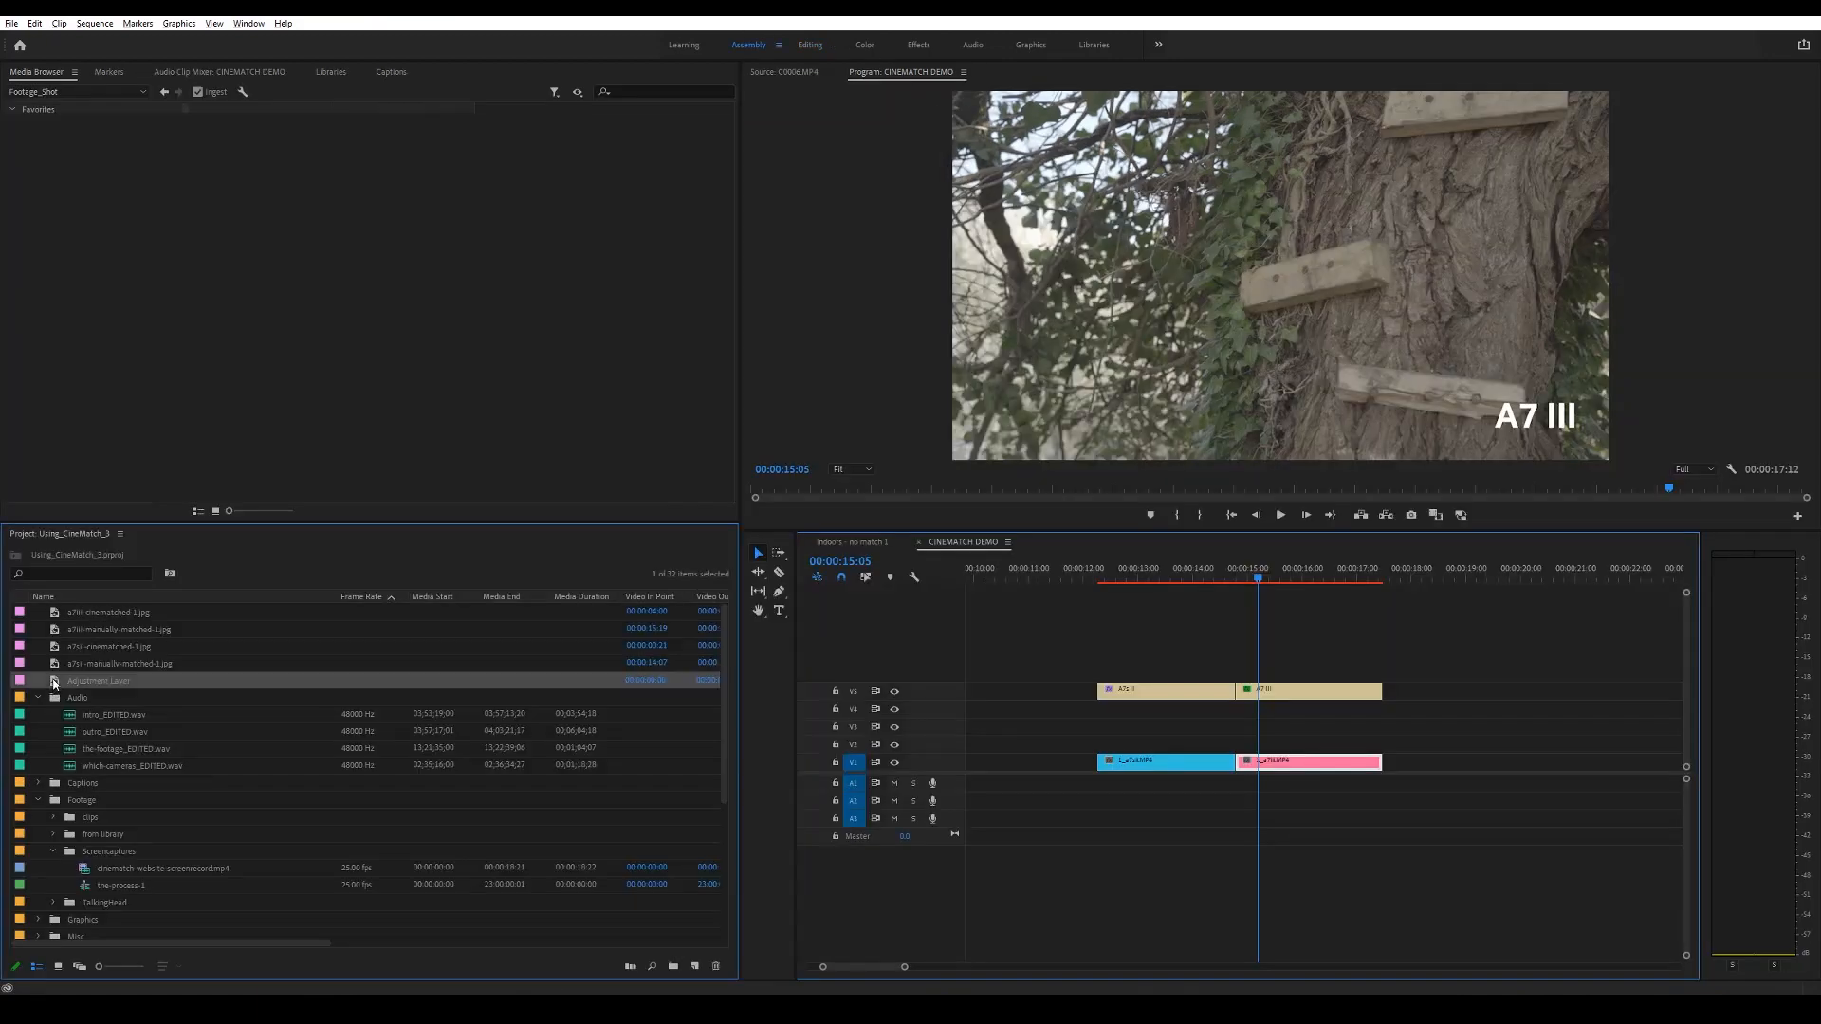
pyautogui.moveTo(98, 679); pyautogui.dragTo(1231, 743)
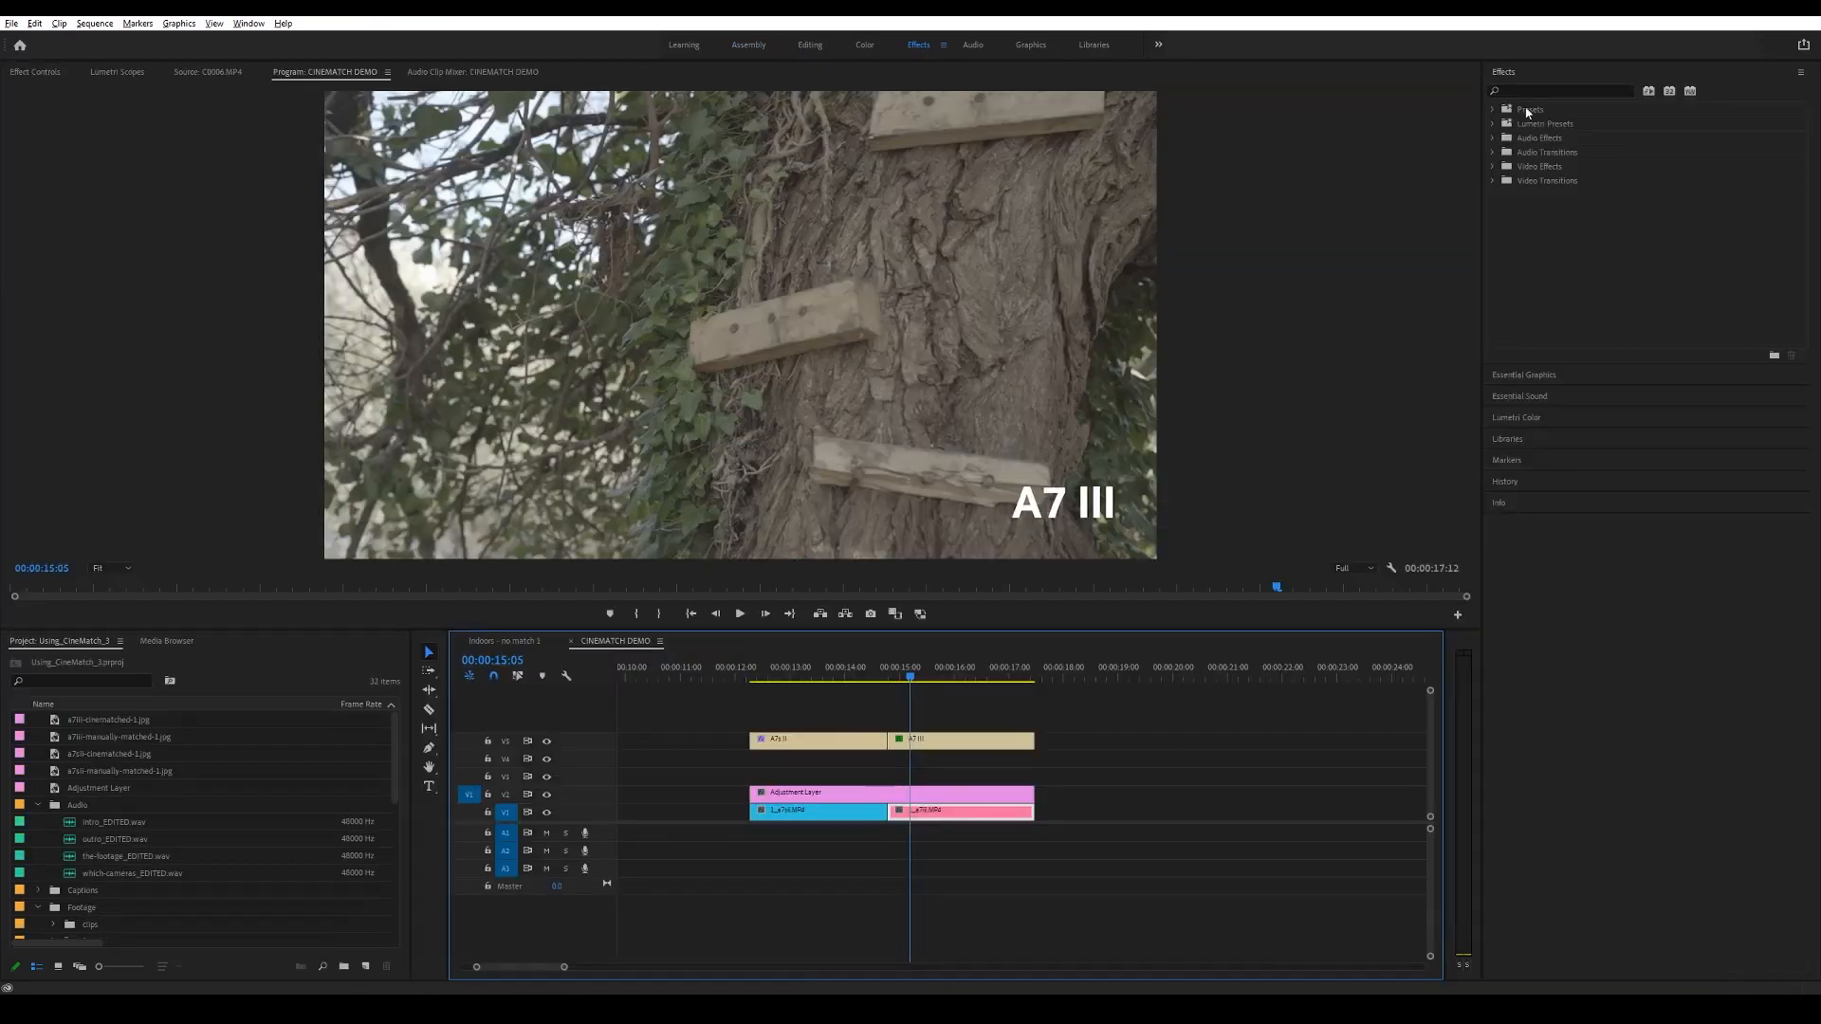
pyautogui.click(1503, 110)
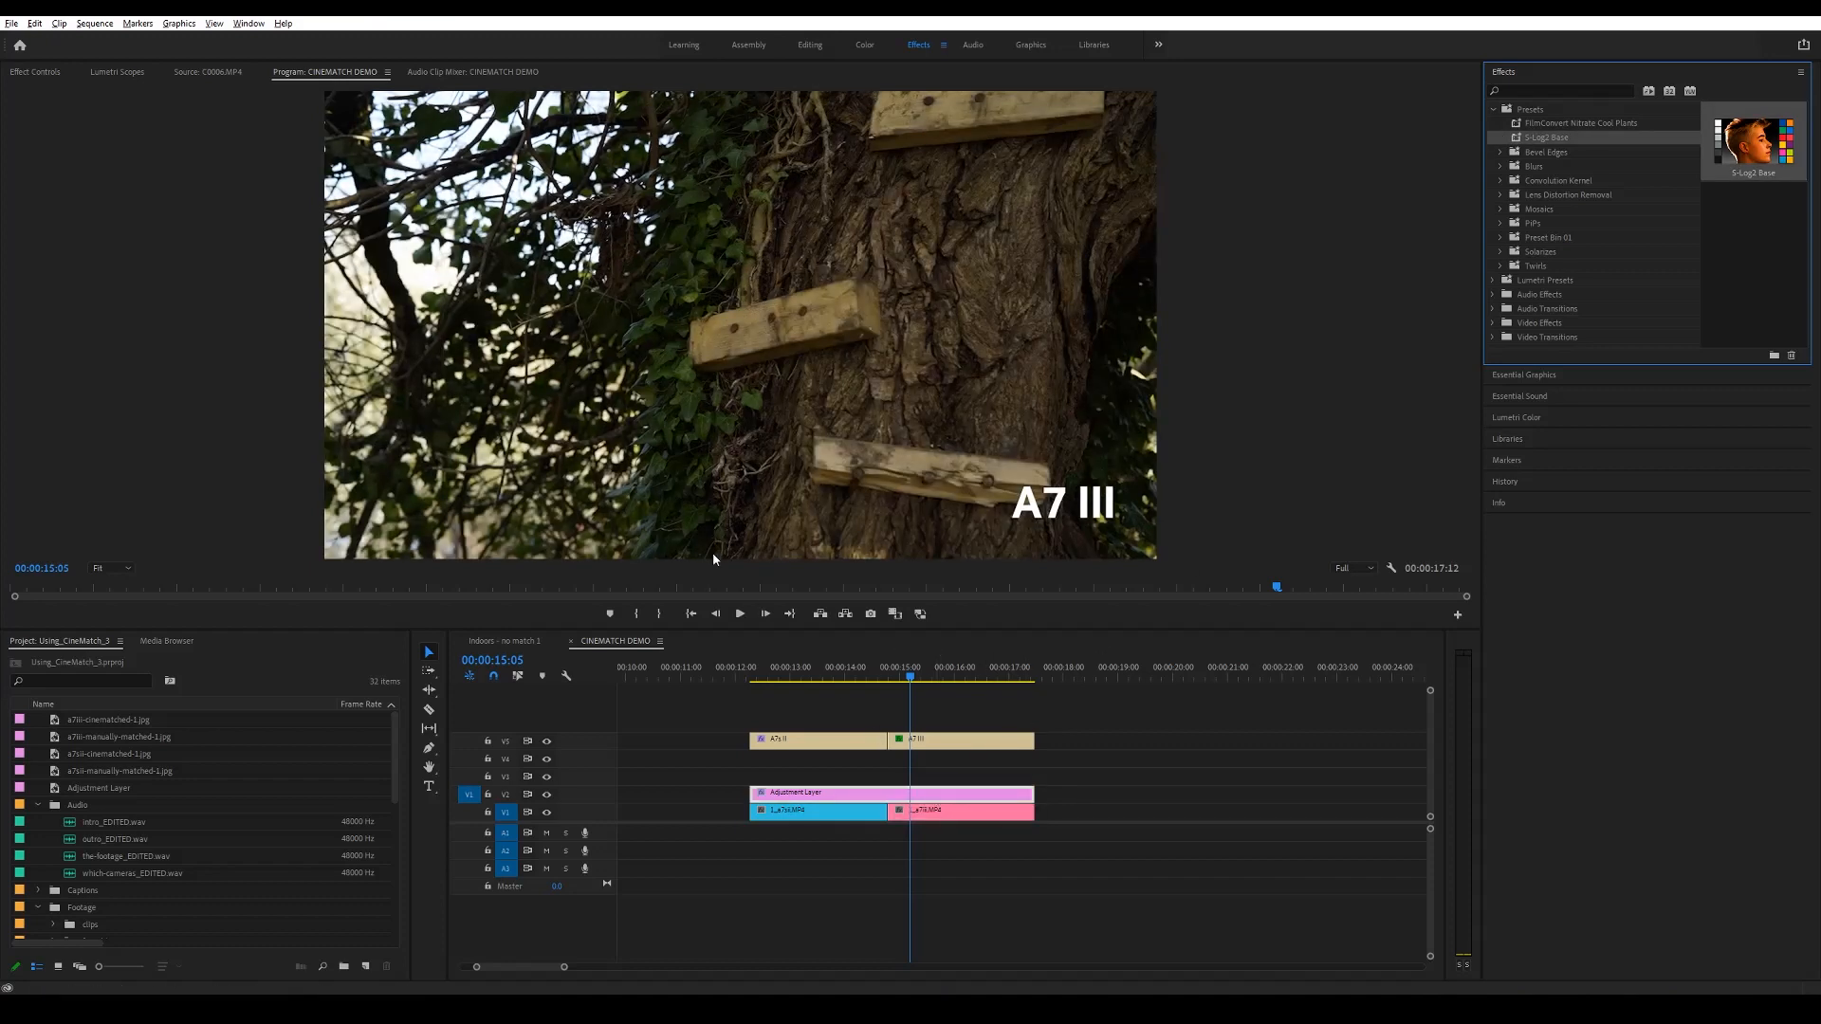
pyautogui.moveTo(865, 50)
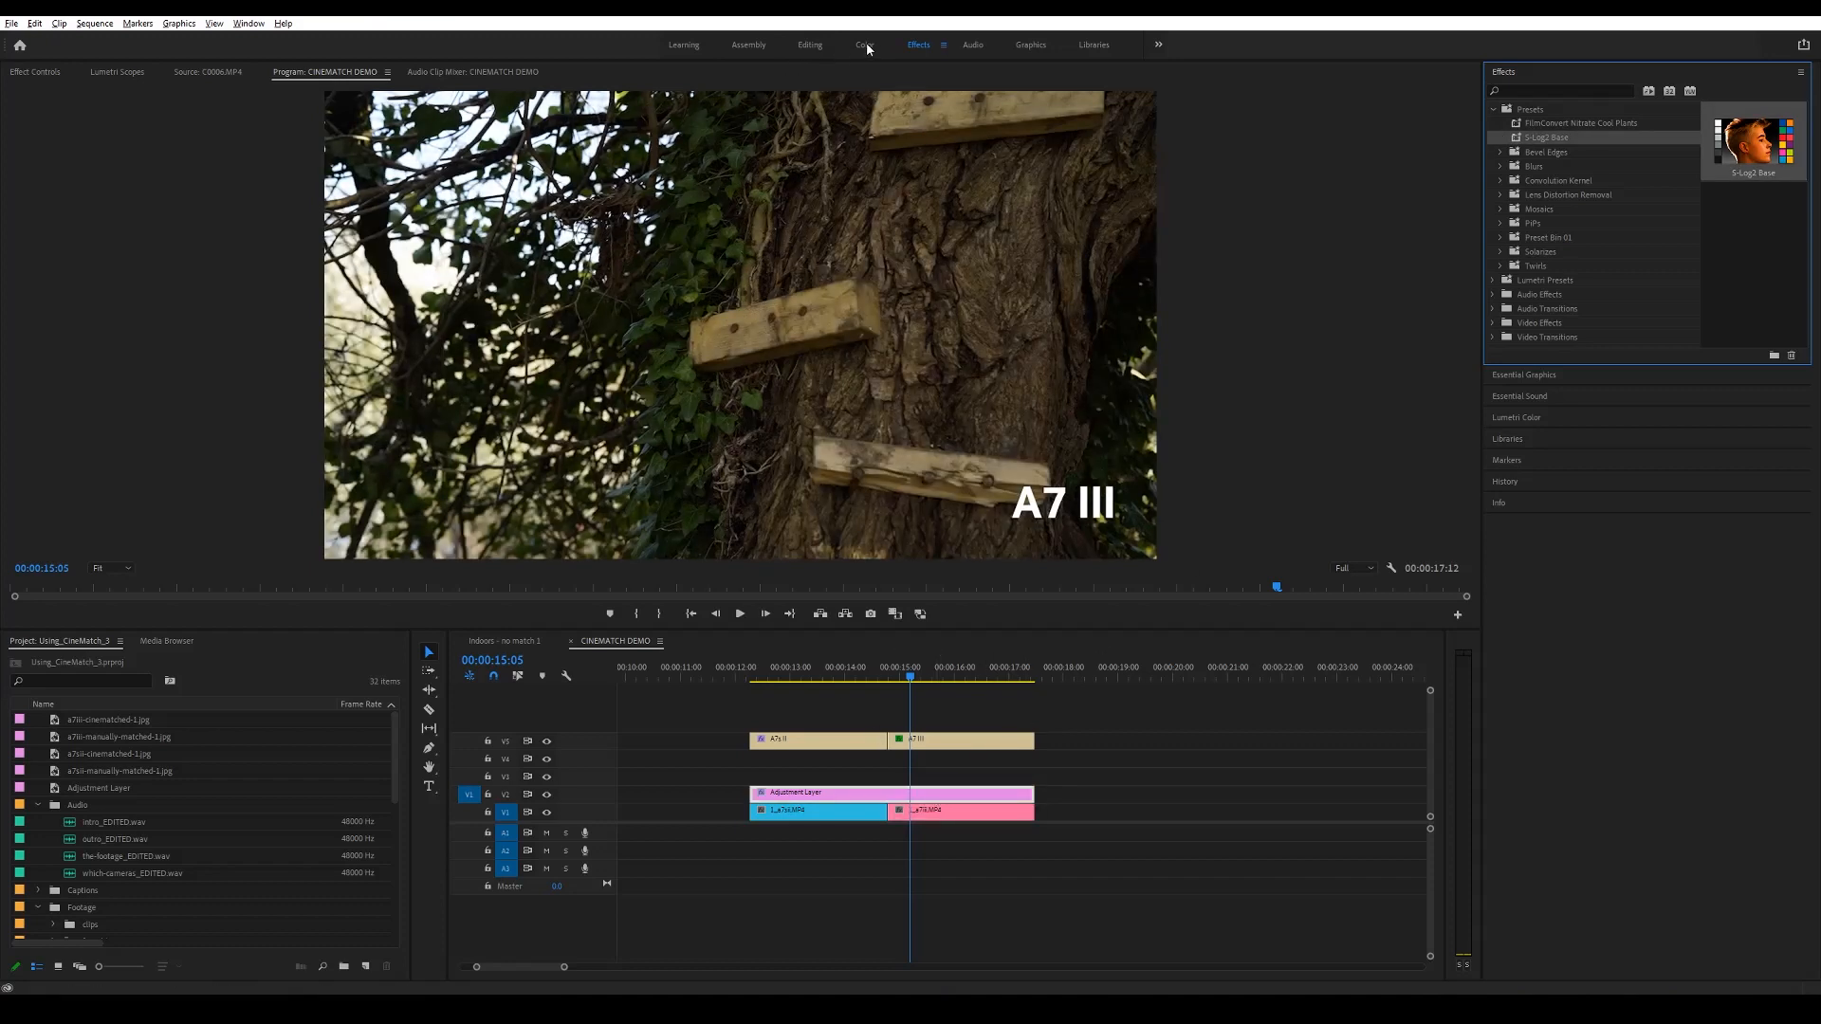
pyautogui.click(864, 44)
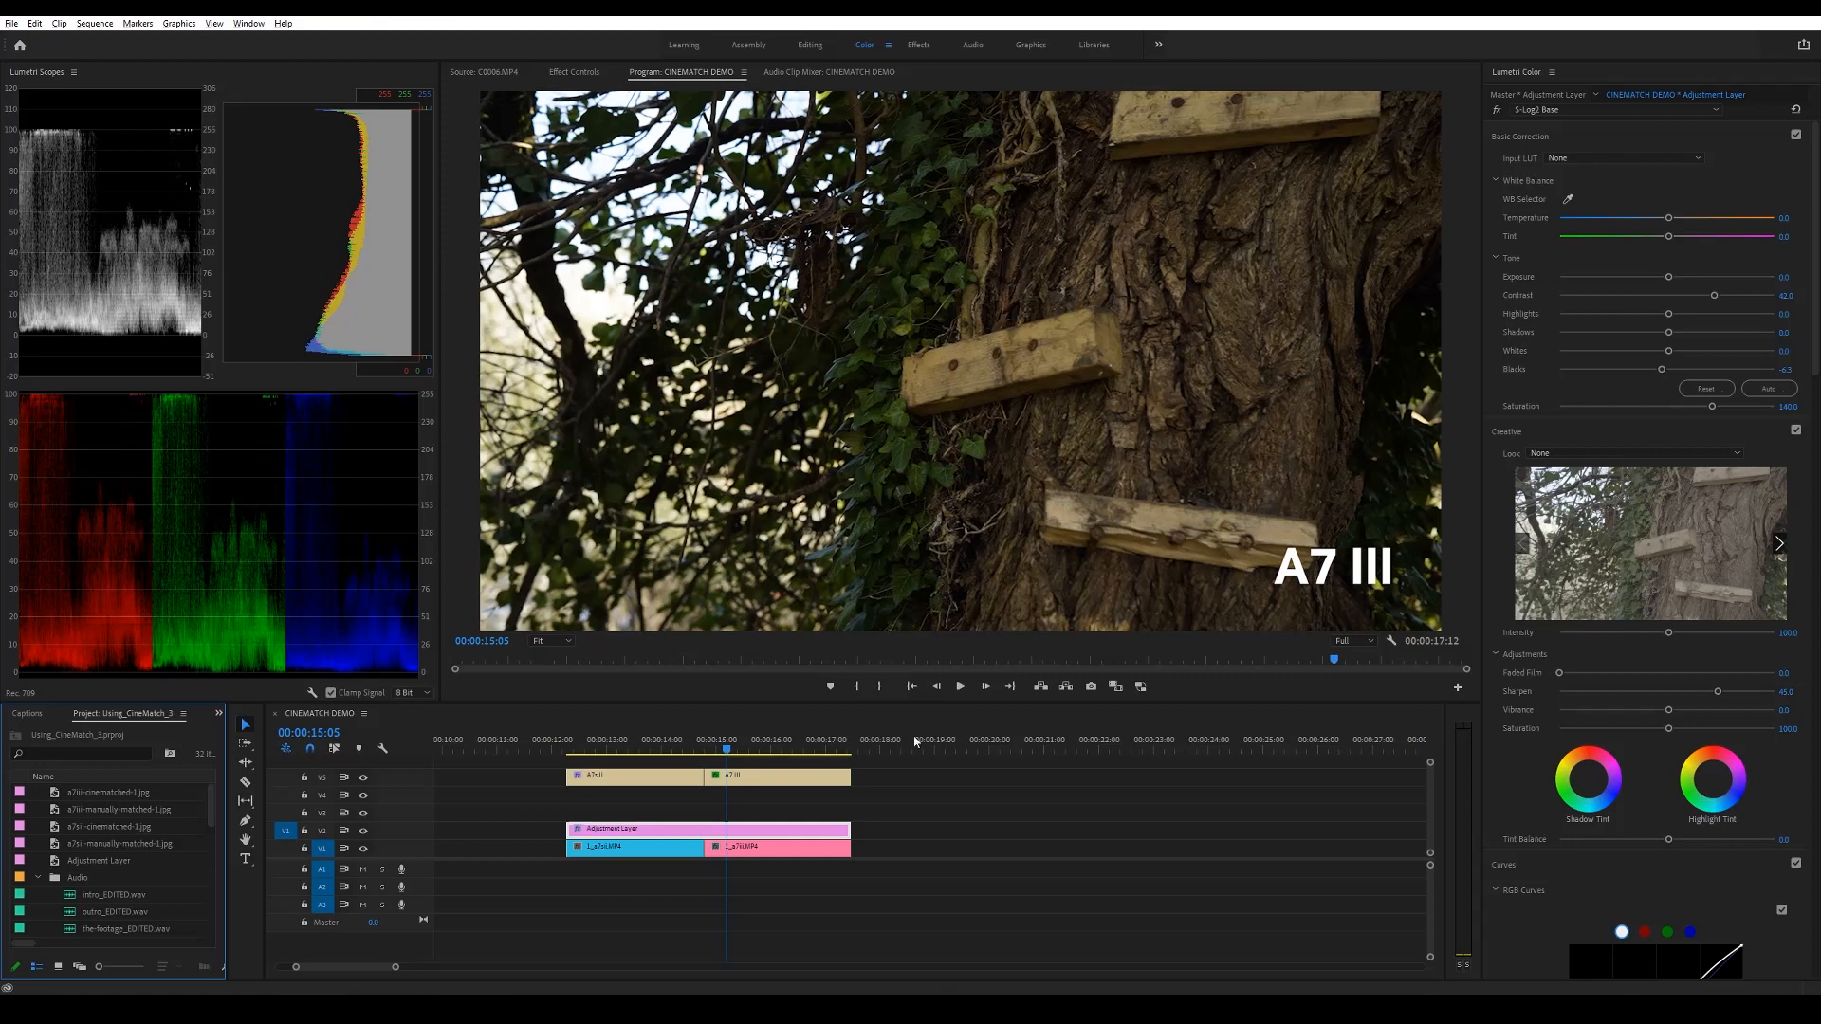
pyautogui.moveTo(1062, 753)
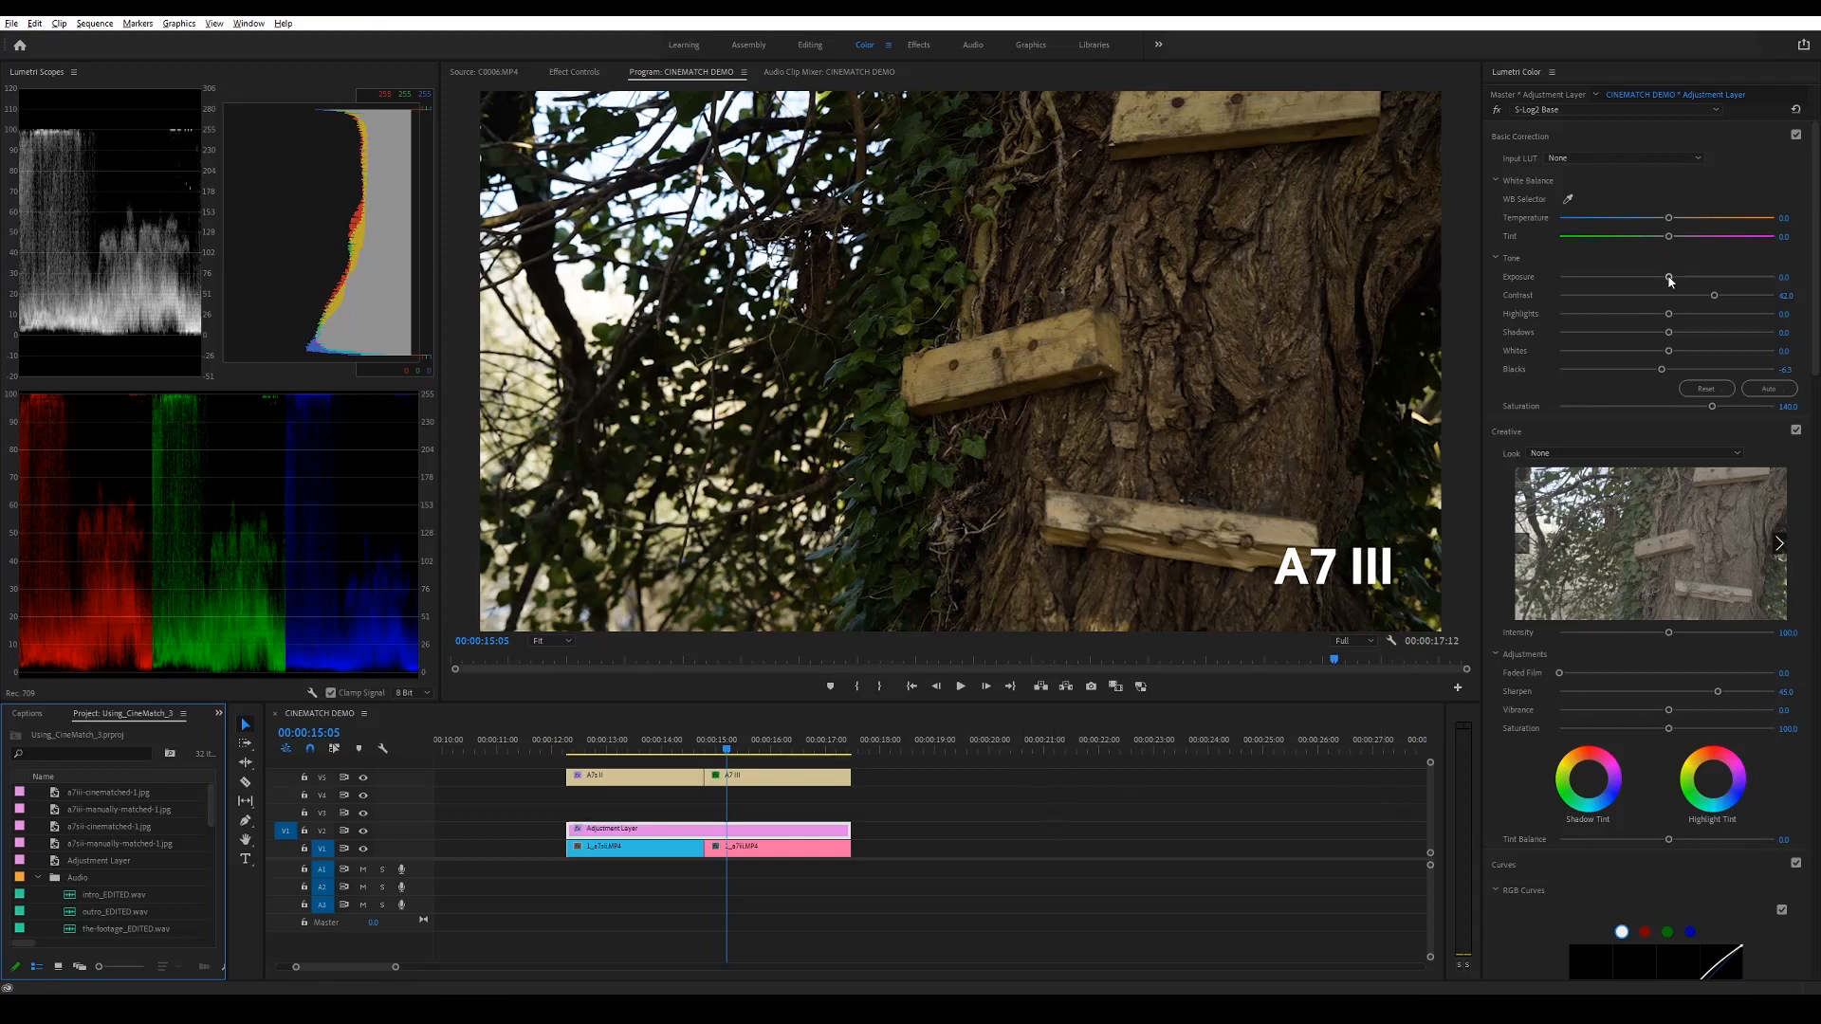
# Raise Lumetri Exposure, lower Contrast and straighten the S-shaped RGB curve on the adjustment layer
pyautogui.moveTo(1669, 277); pyautogui.dragTo(1682, 277)
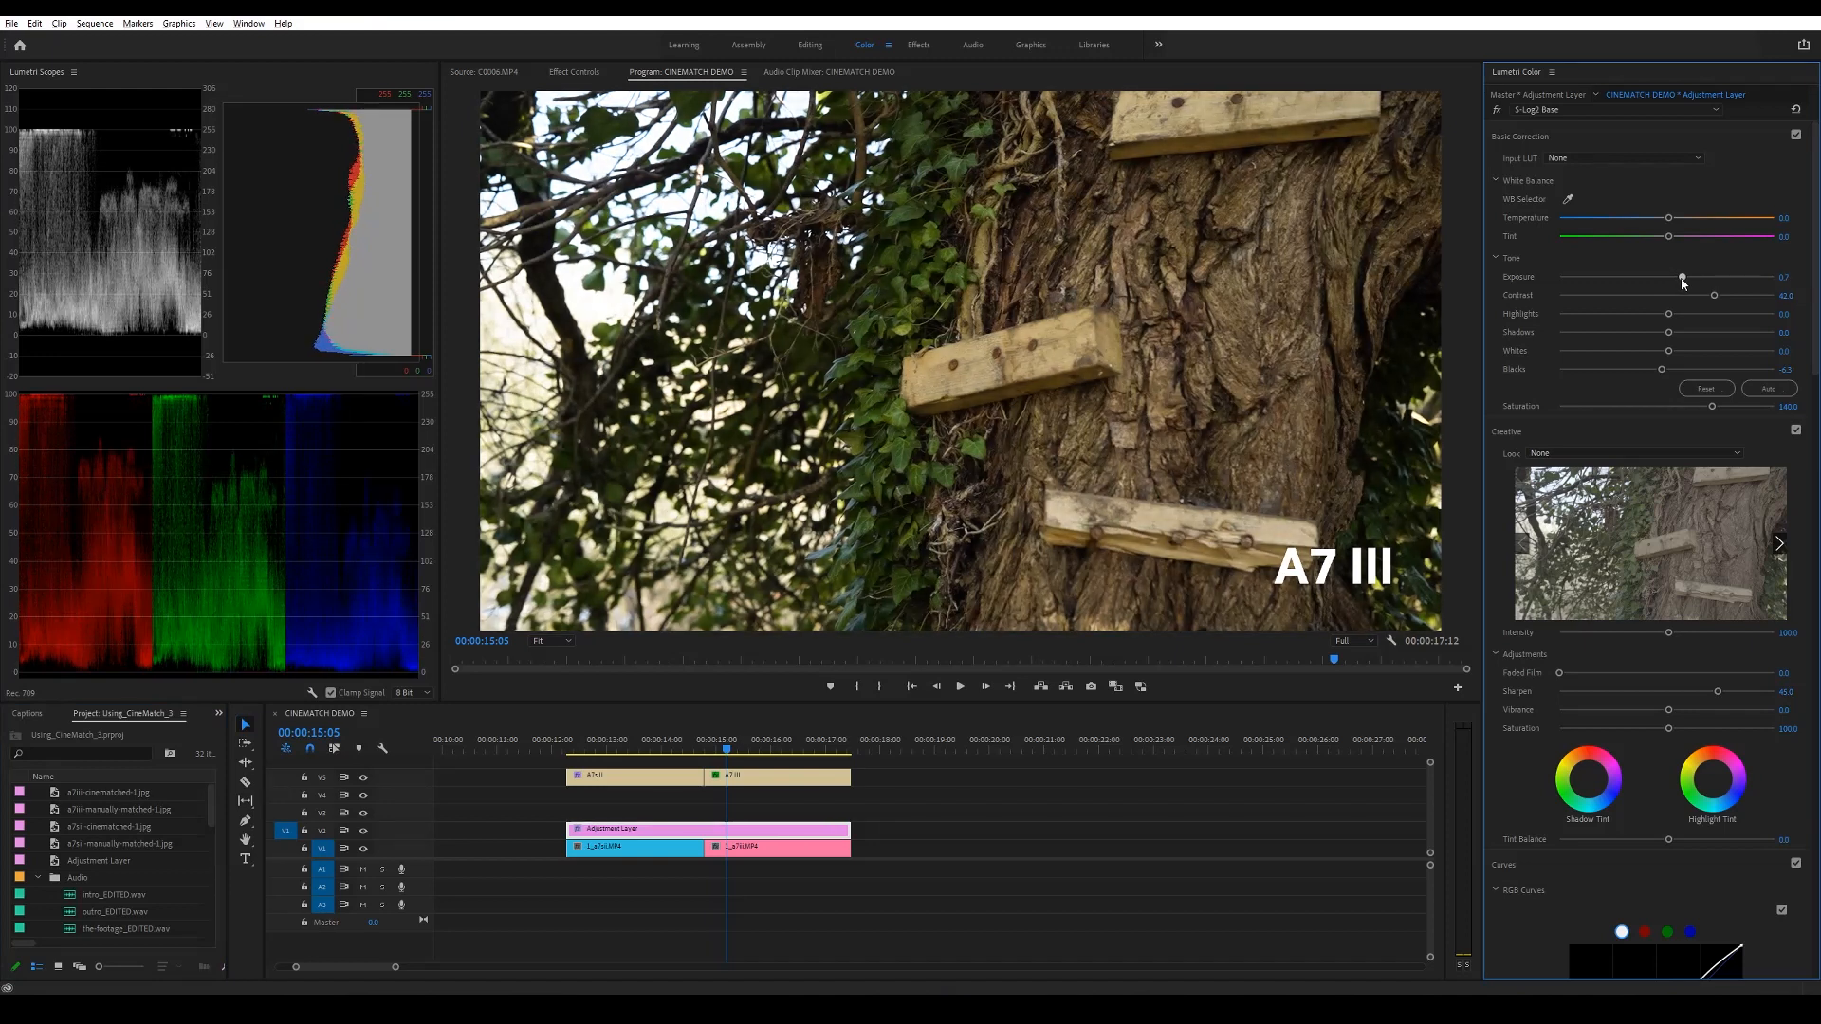
pyautogui.moveTo(1715, 296); pyautogui.dragTo(1703, 296)
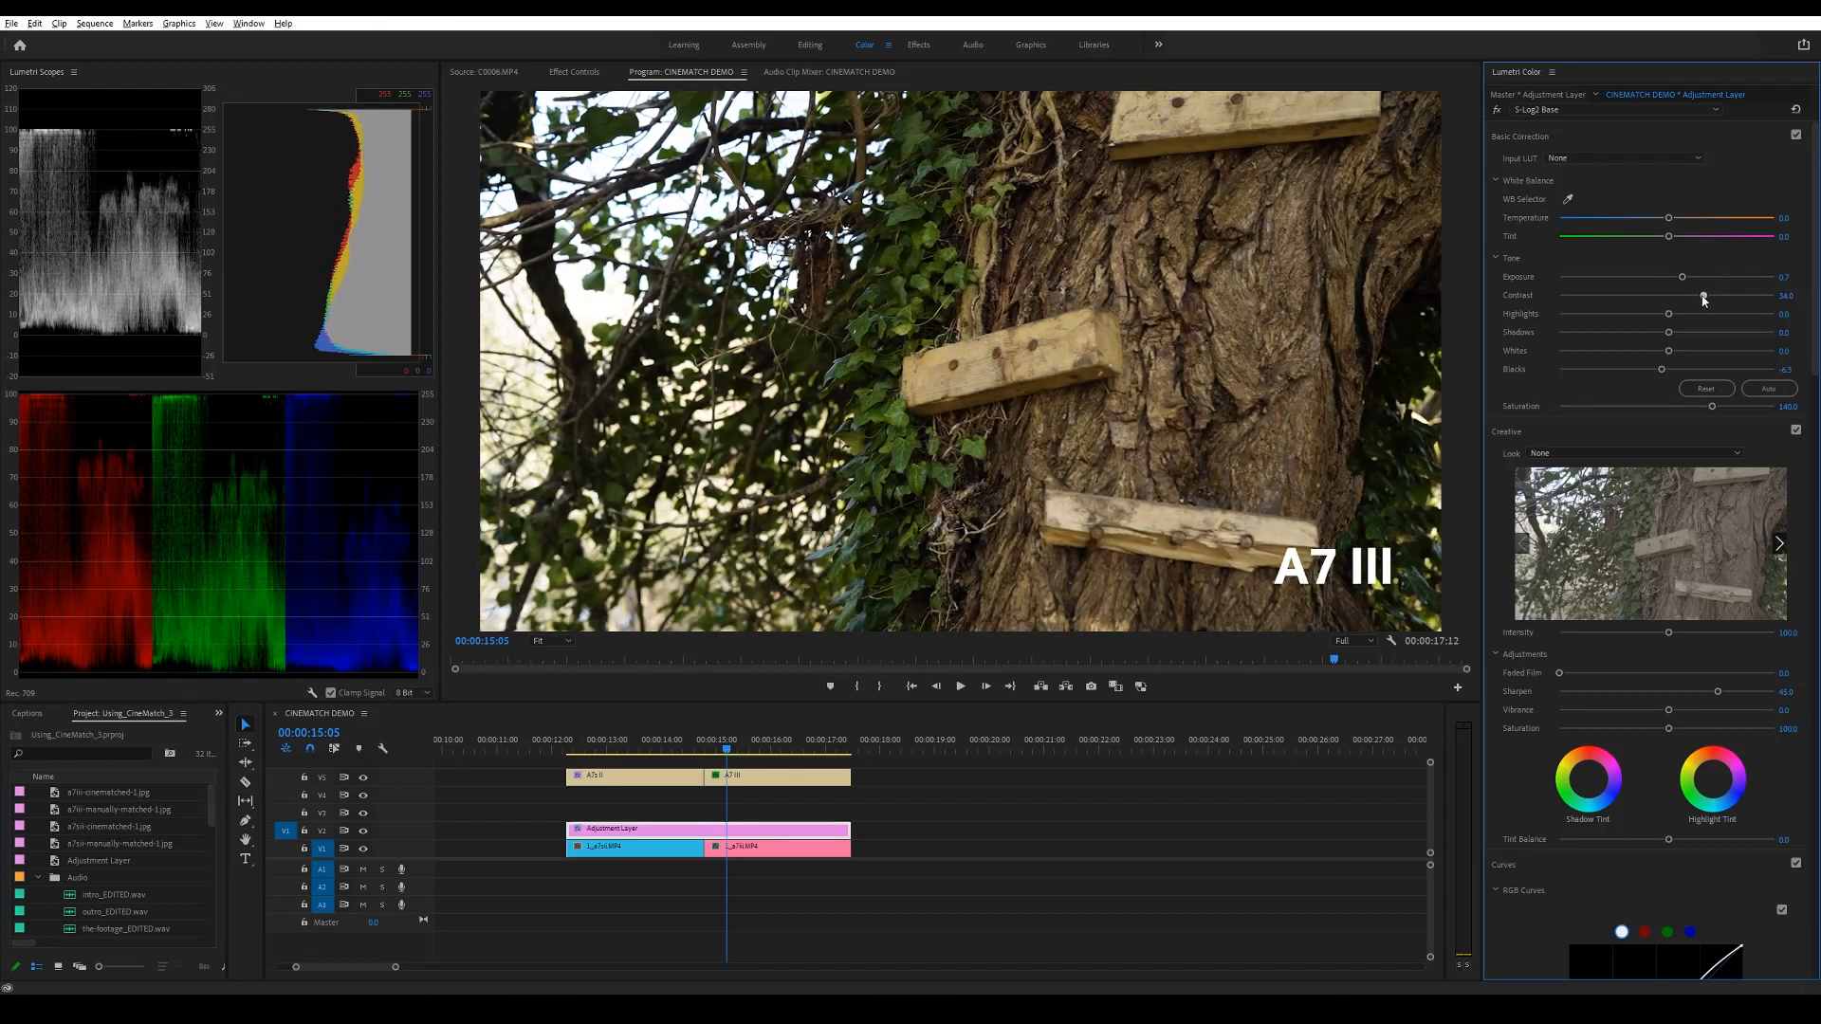
pyautogui.scroll(-3)
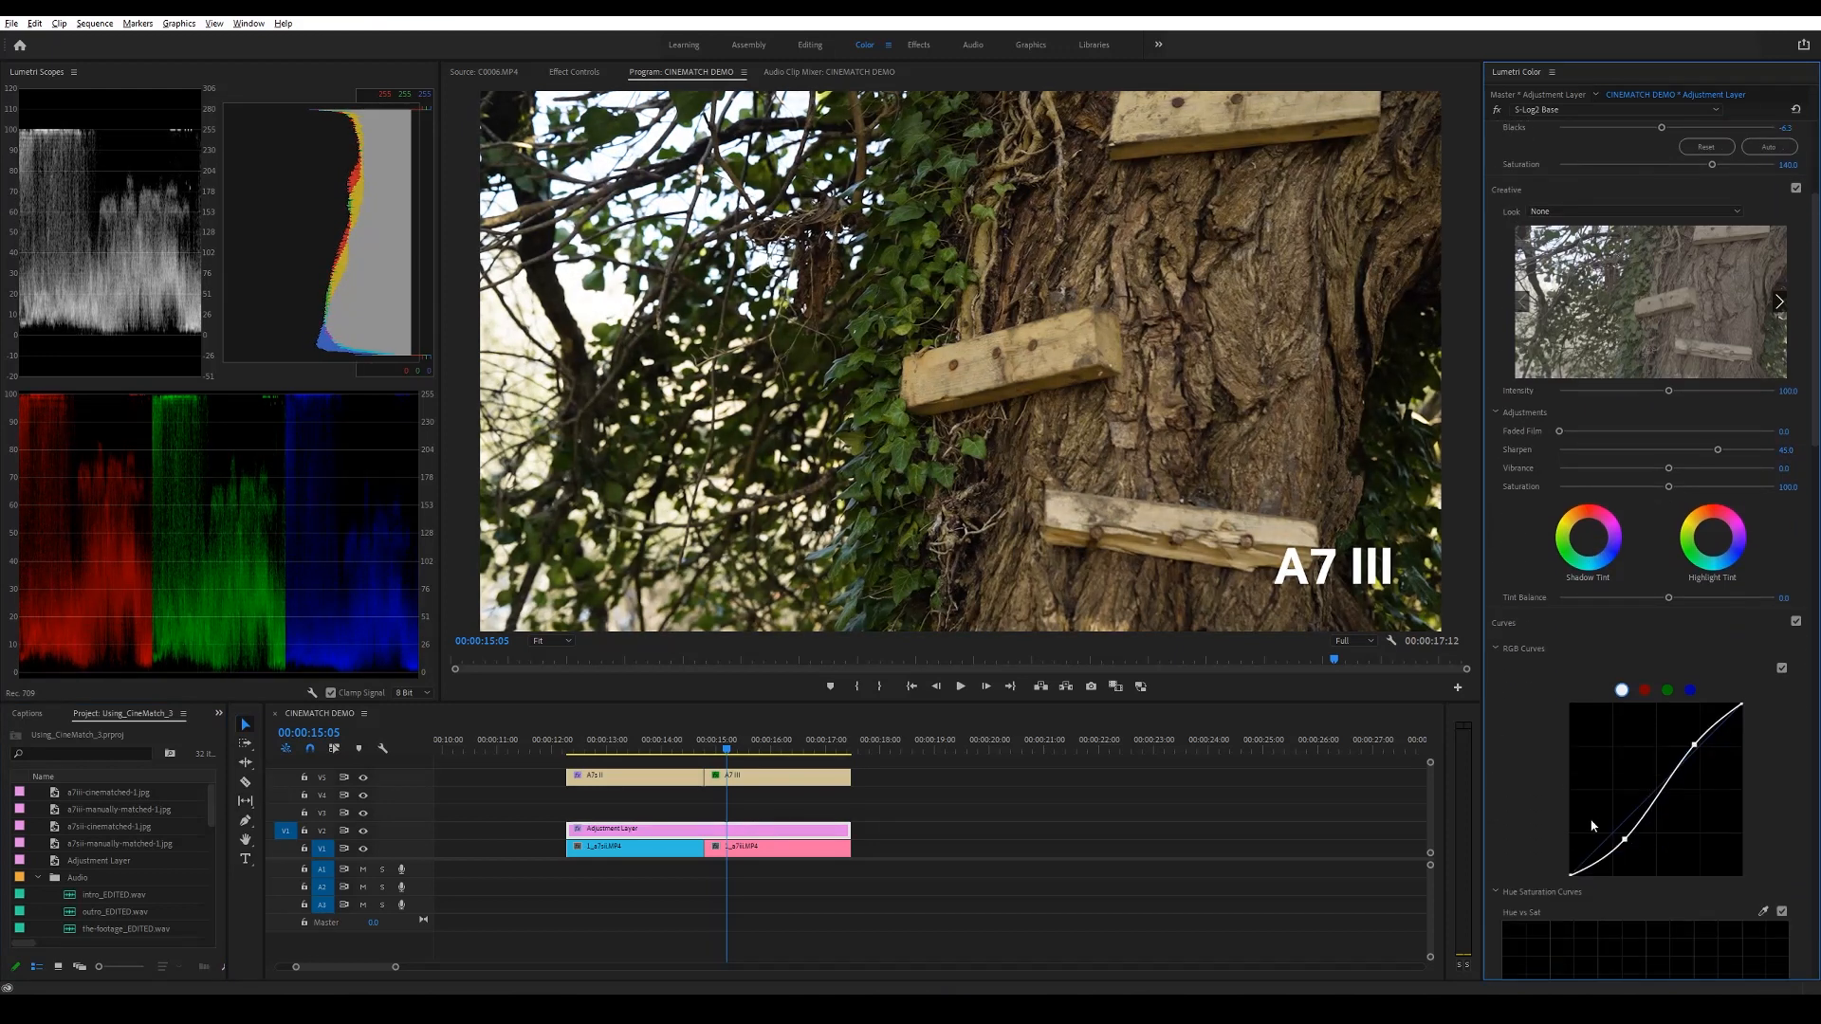
pyautogui.moveTo(1625, 836); pyautogui.dragTo(1622, 846)
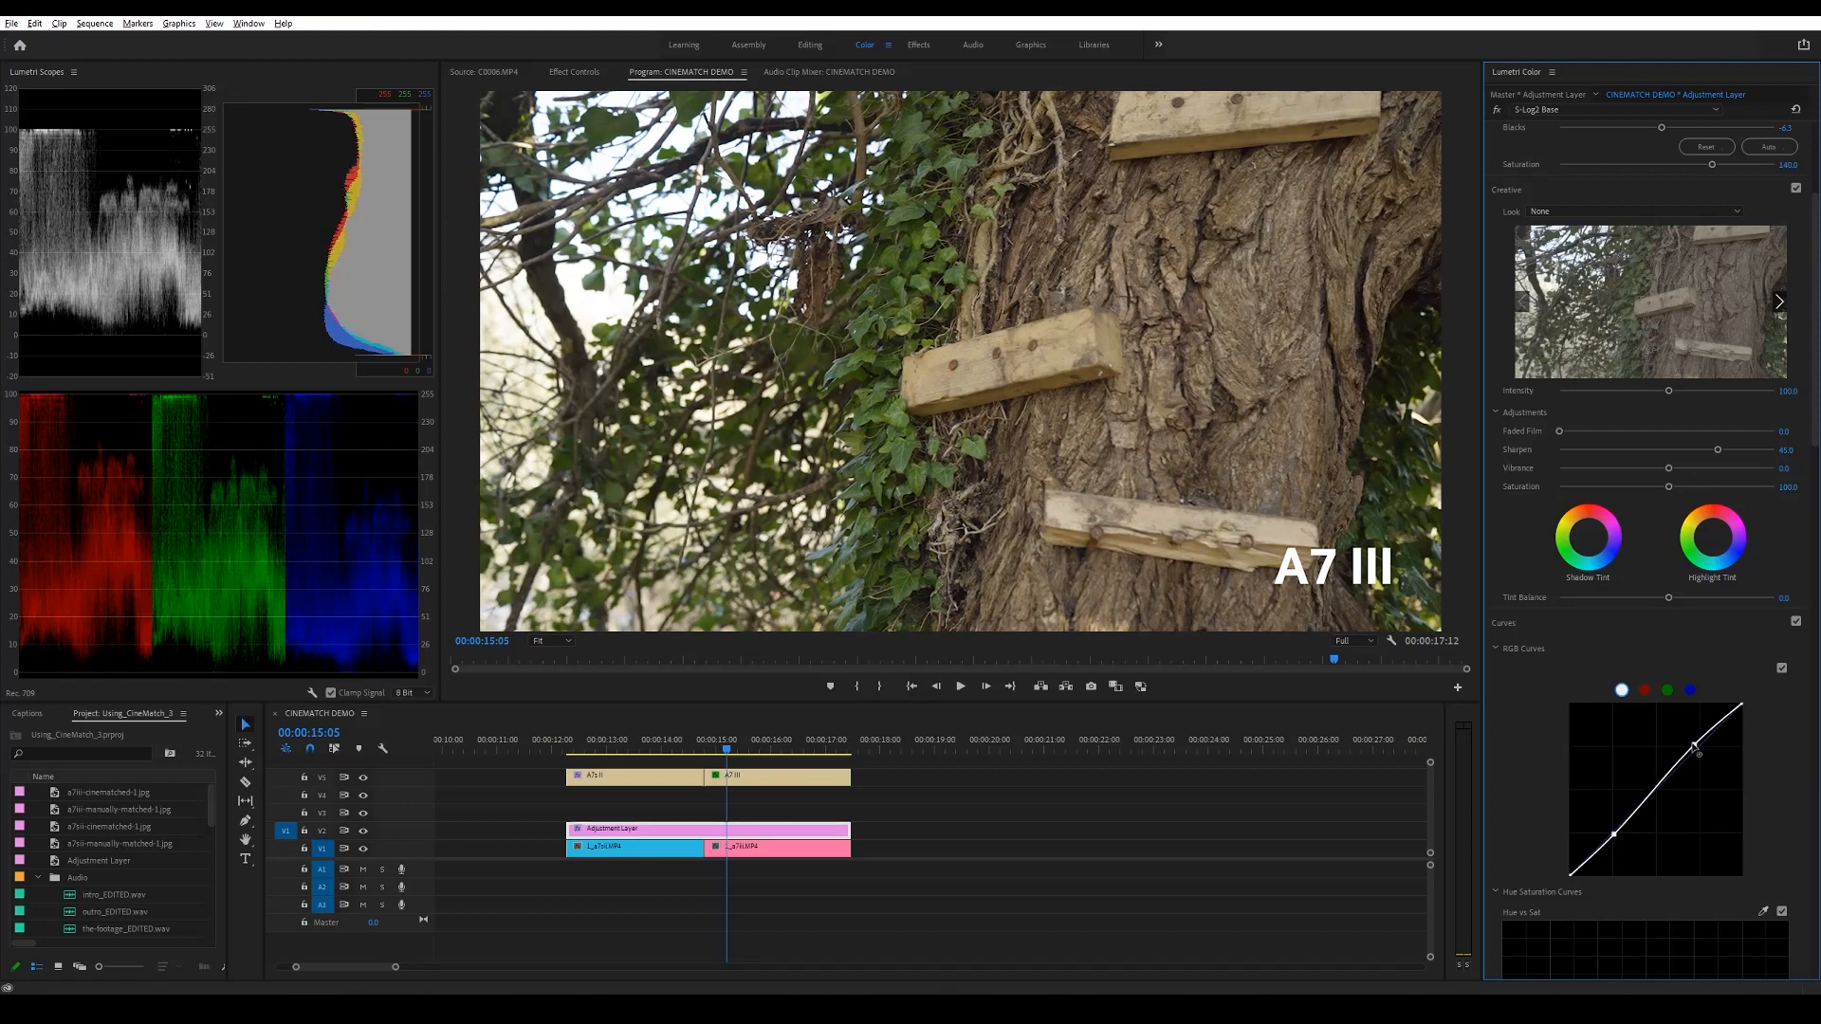
# Scroll through the remaining Lumetri sections and move the playhead back into the A7s II clip
pyautogui.scroll(-3)
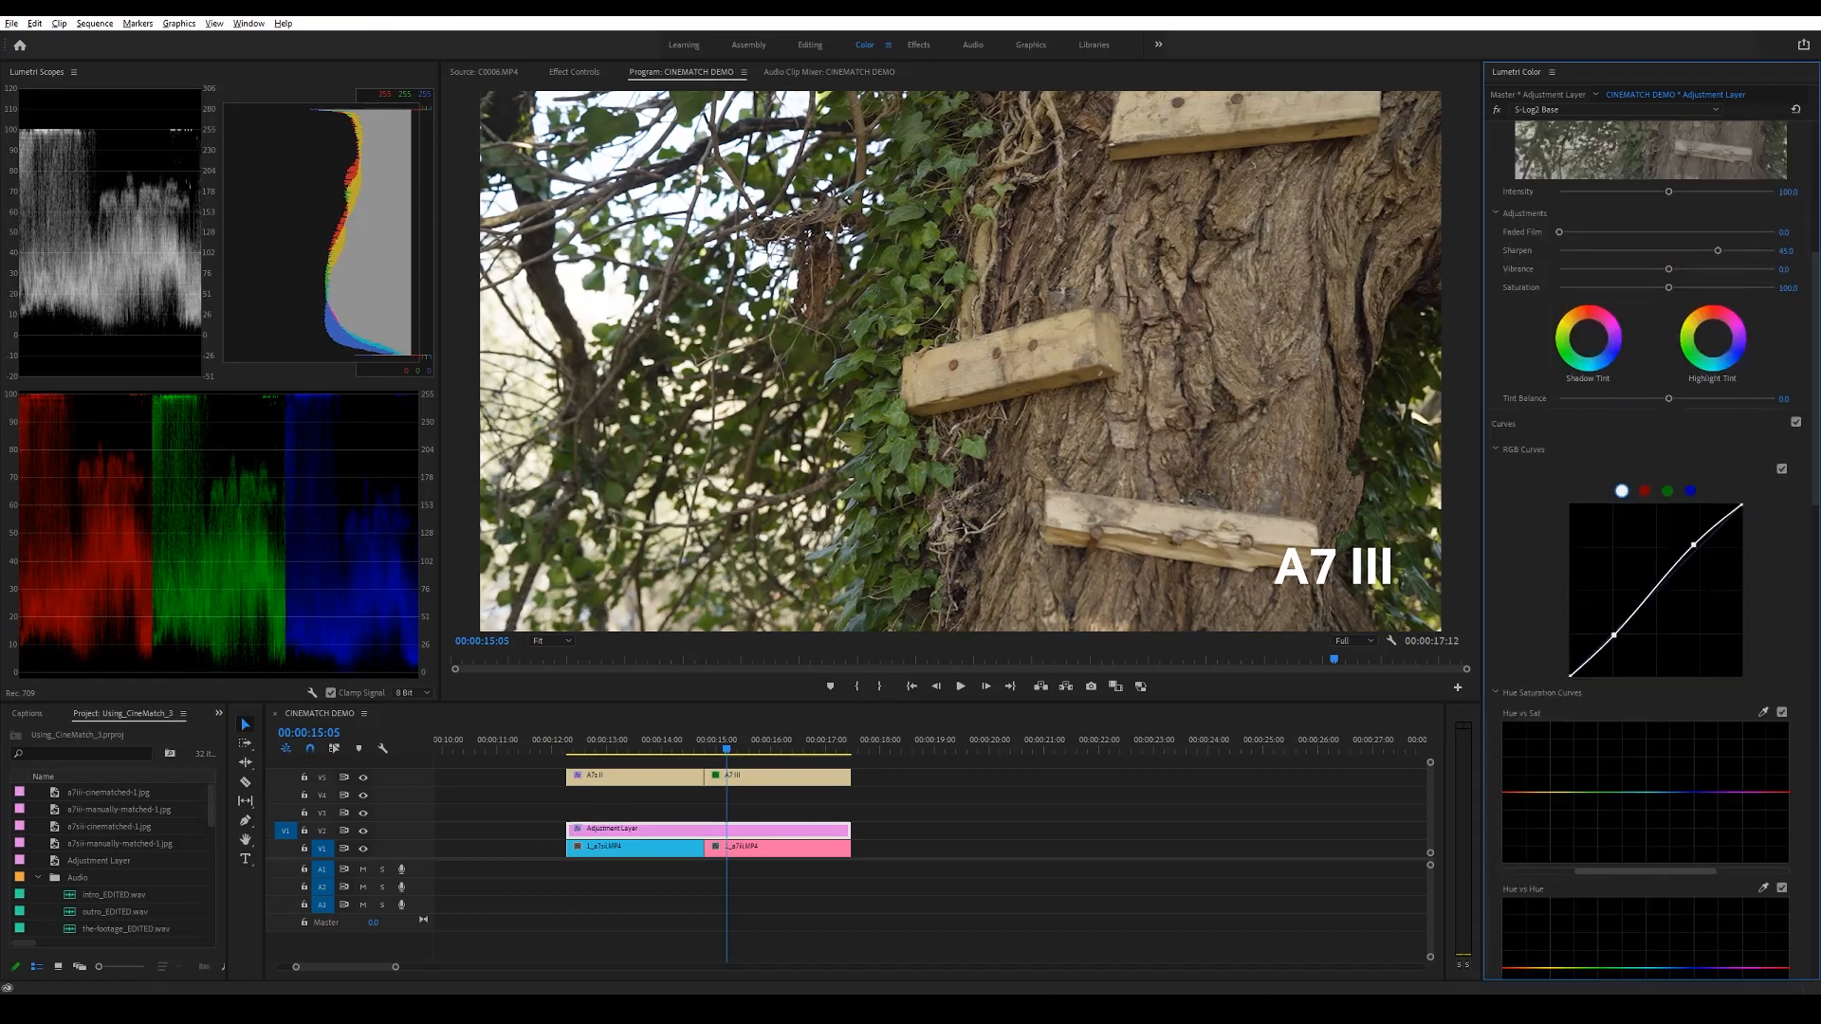
pyautogui.scroll(-3)
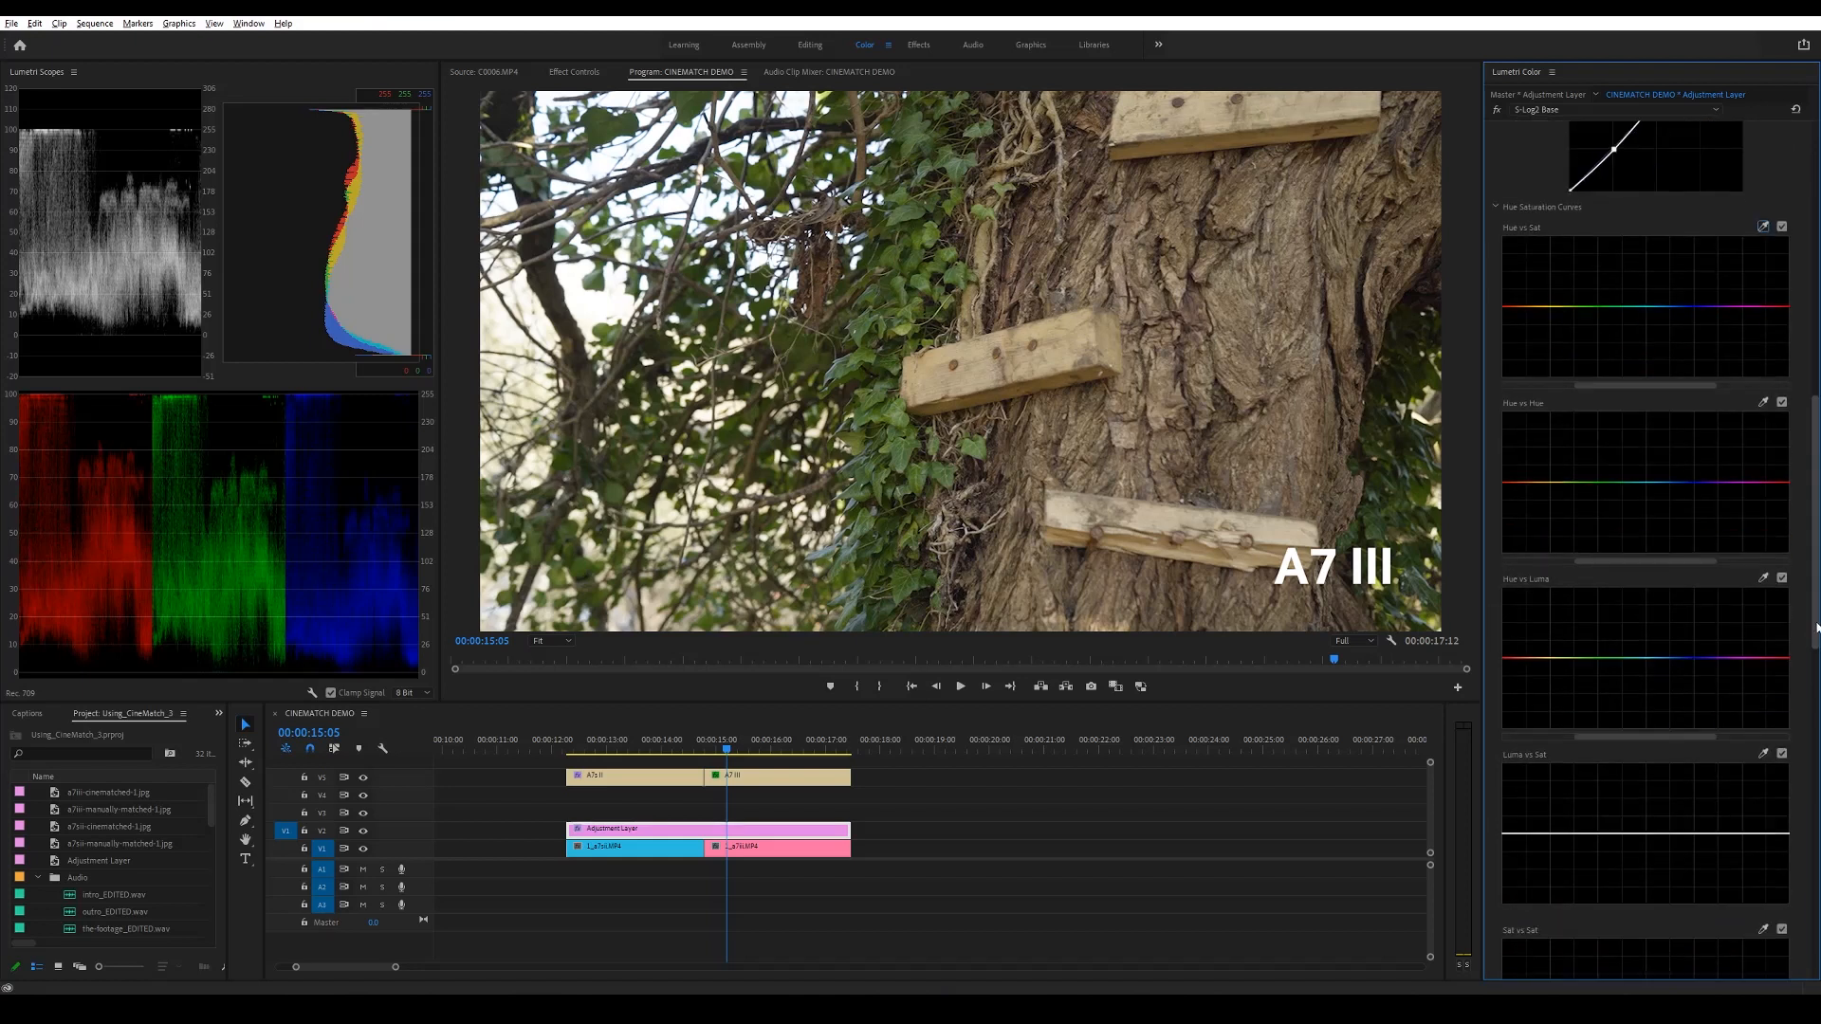
pyautogui.scroll(-3)
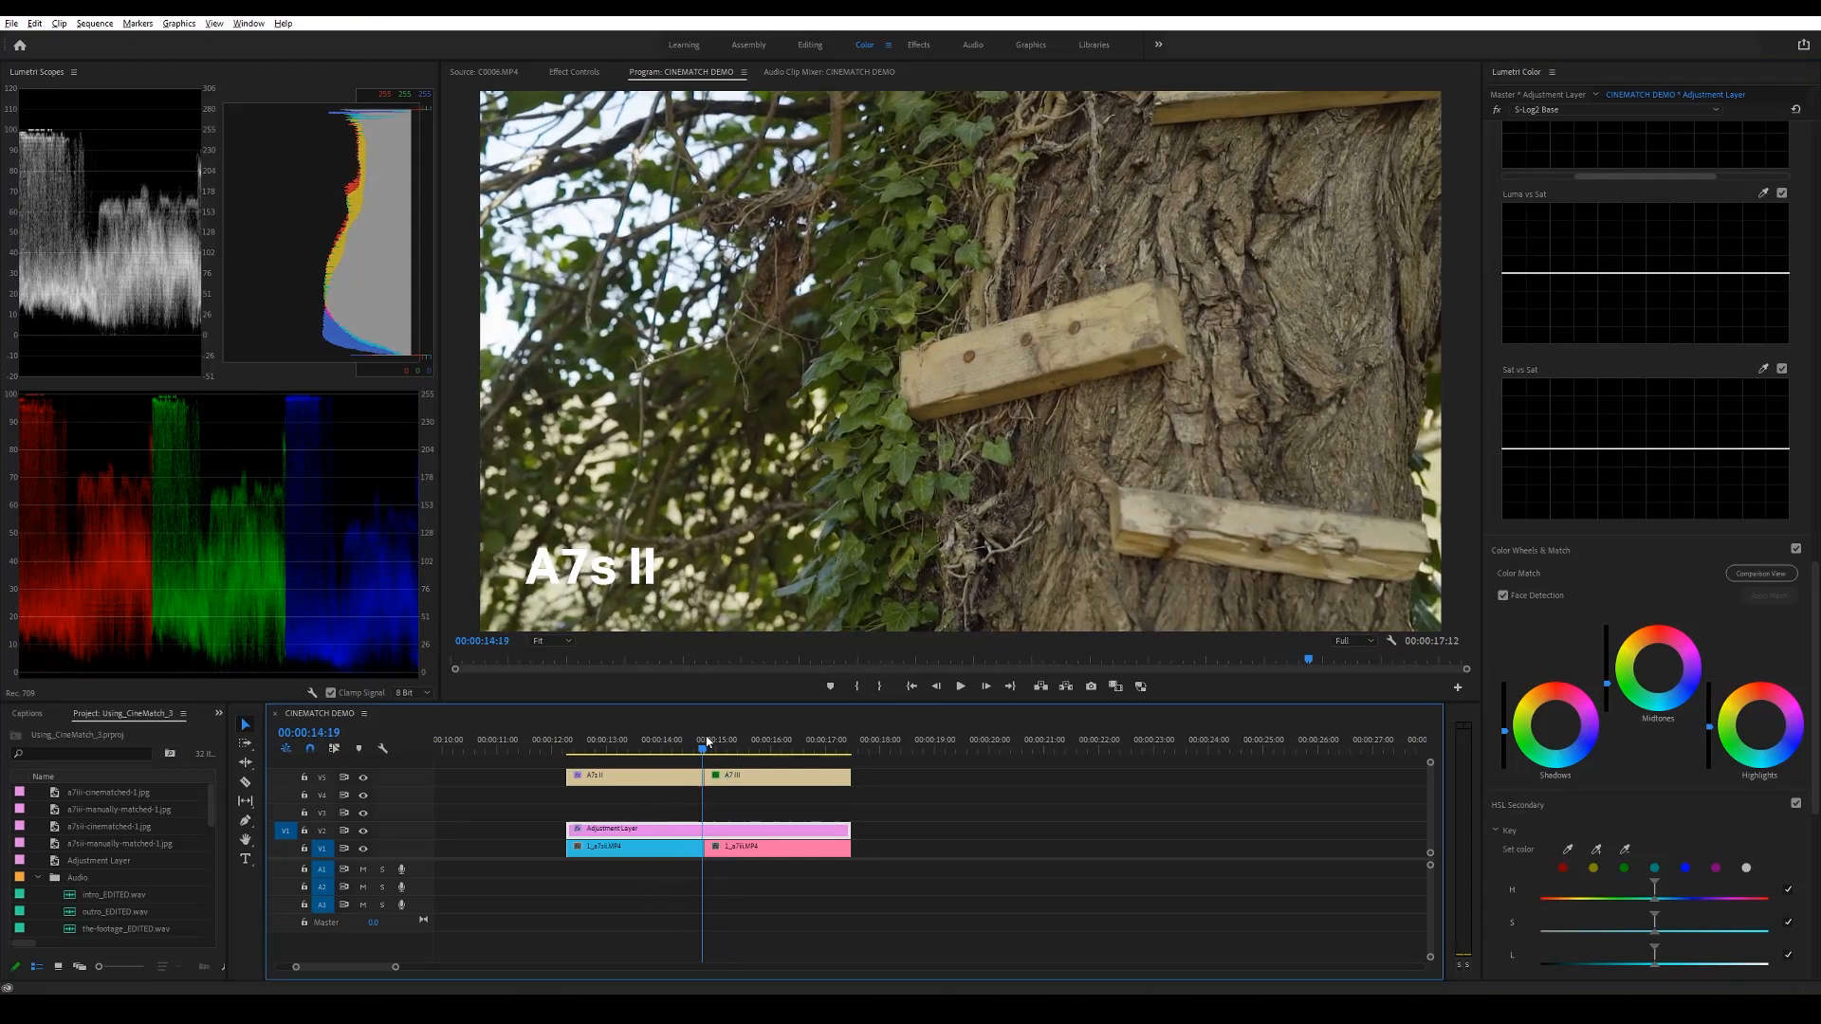
pyautogui.moveTo(702, 753); pyautogui.dragTo(629, 754)
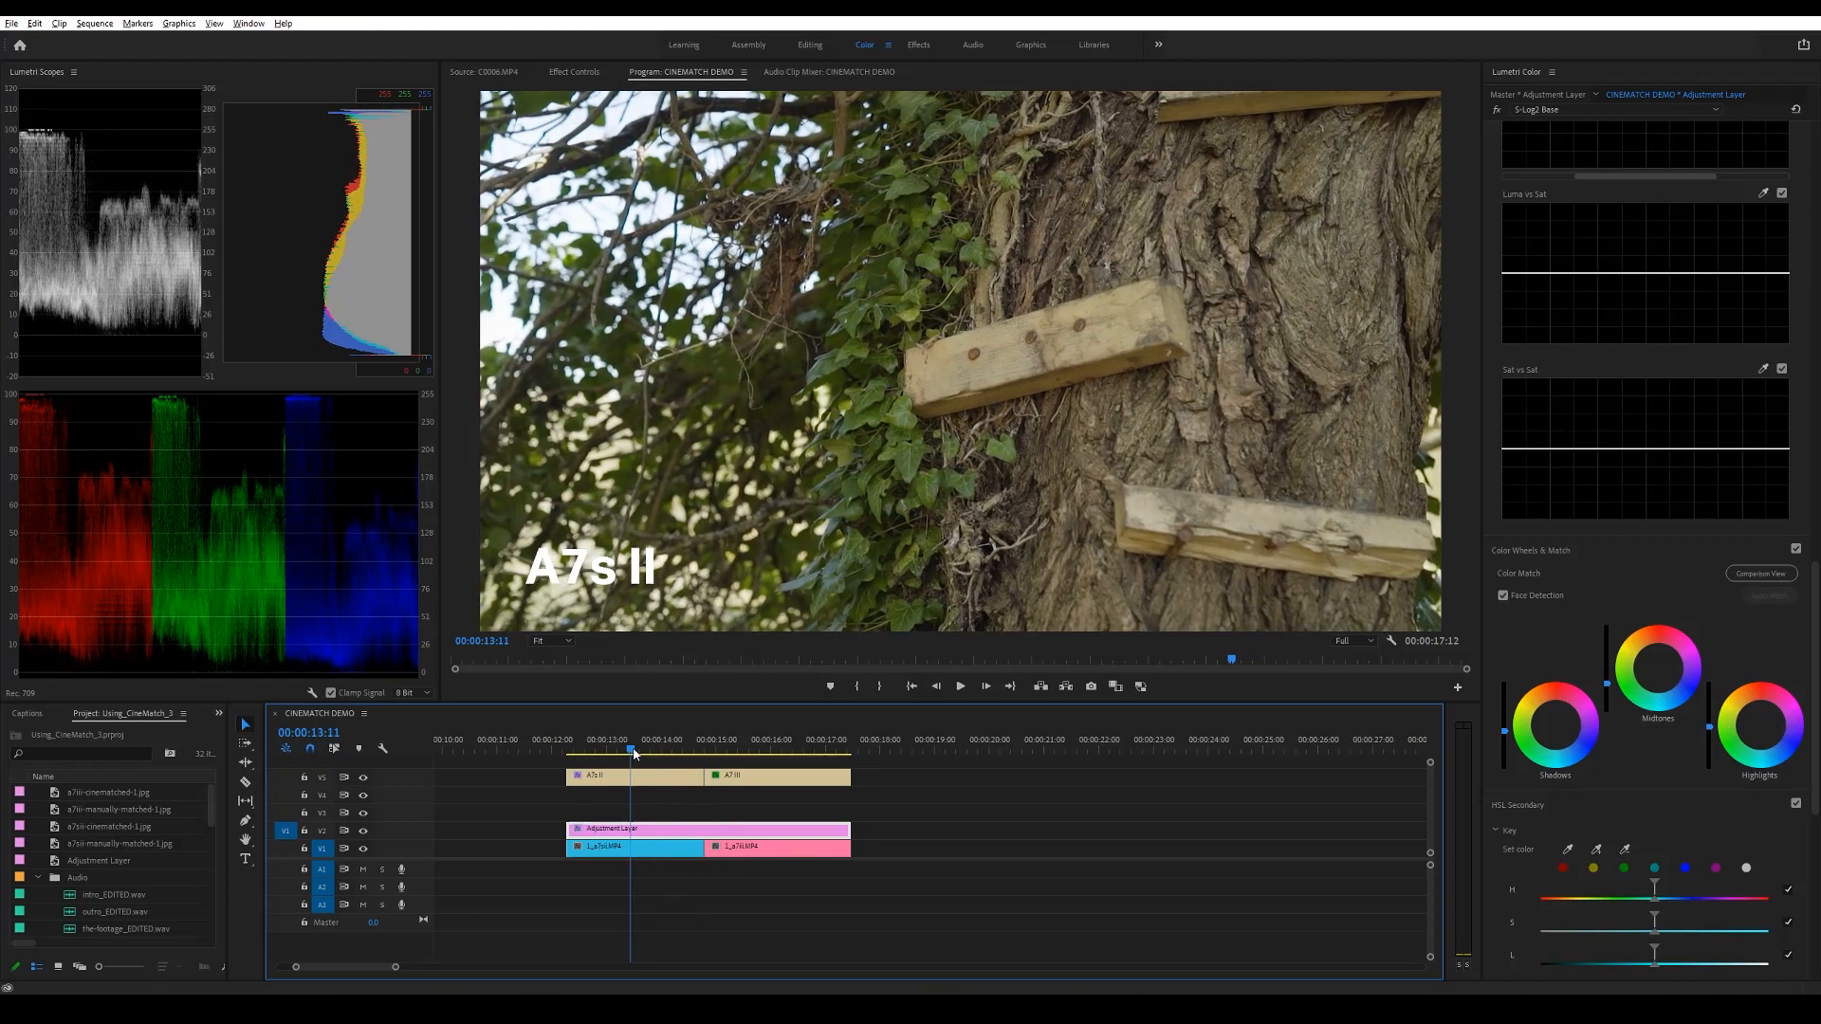
# Select the A7s II clip and set its Lumetri Tint to a slight magenta of about 6
pyautogui.moveTo(630, 749); pyautogui.dragTo(755, 749)
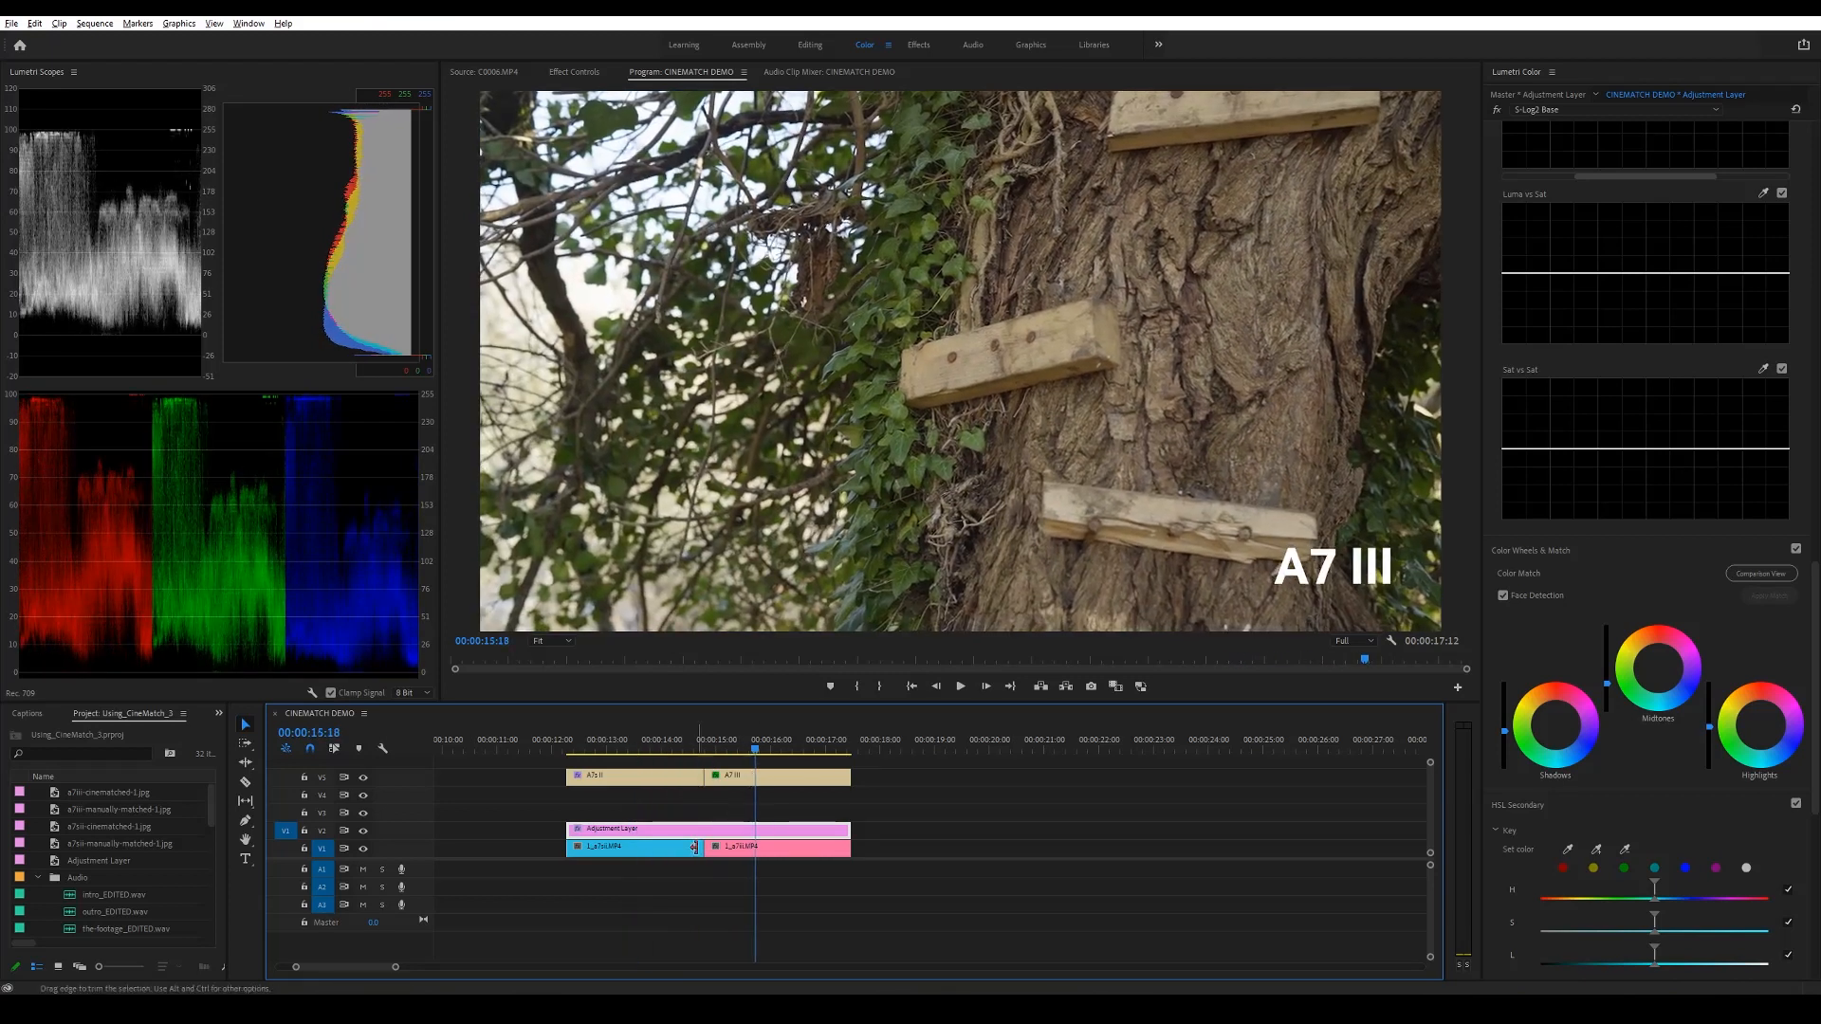
pyautogui.click(633, 846)
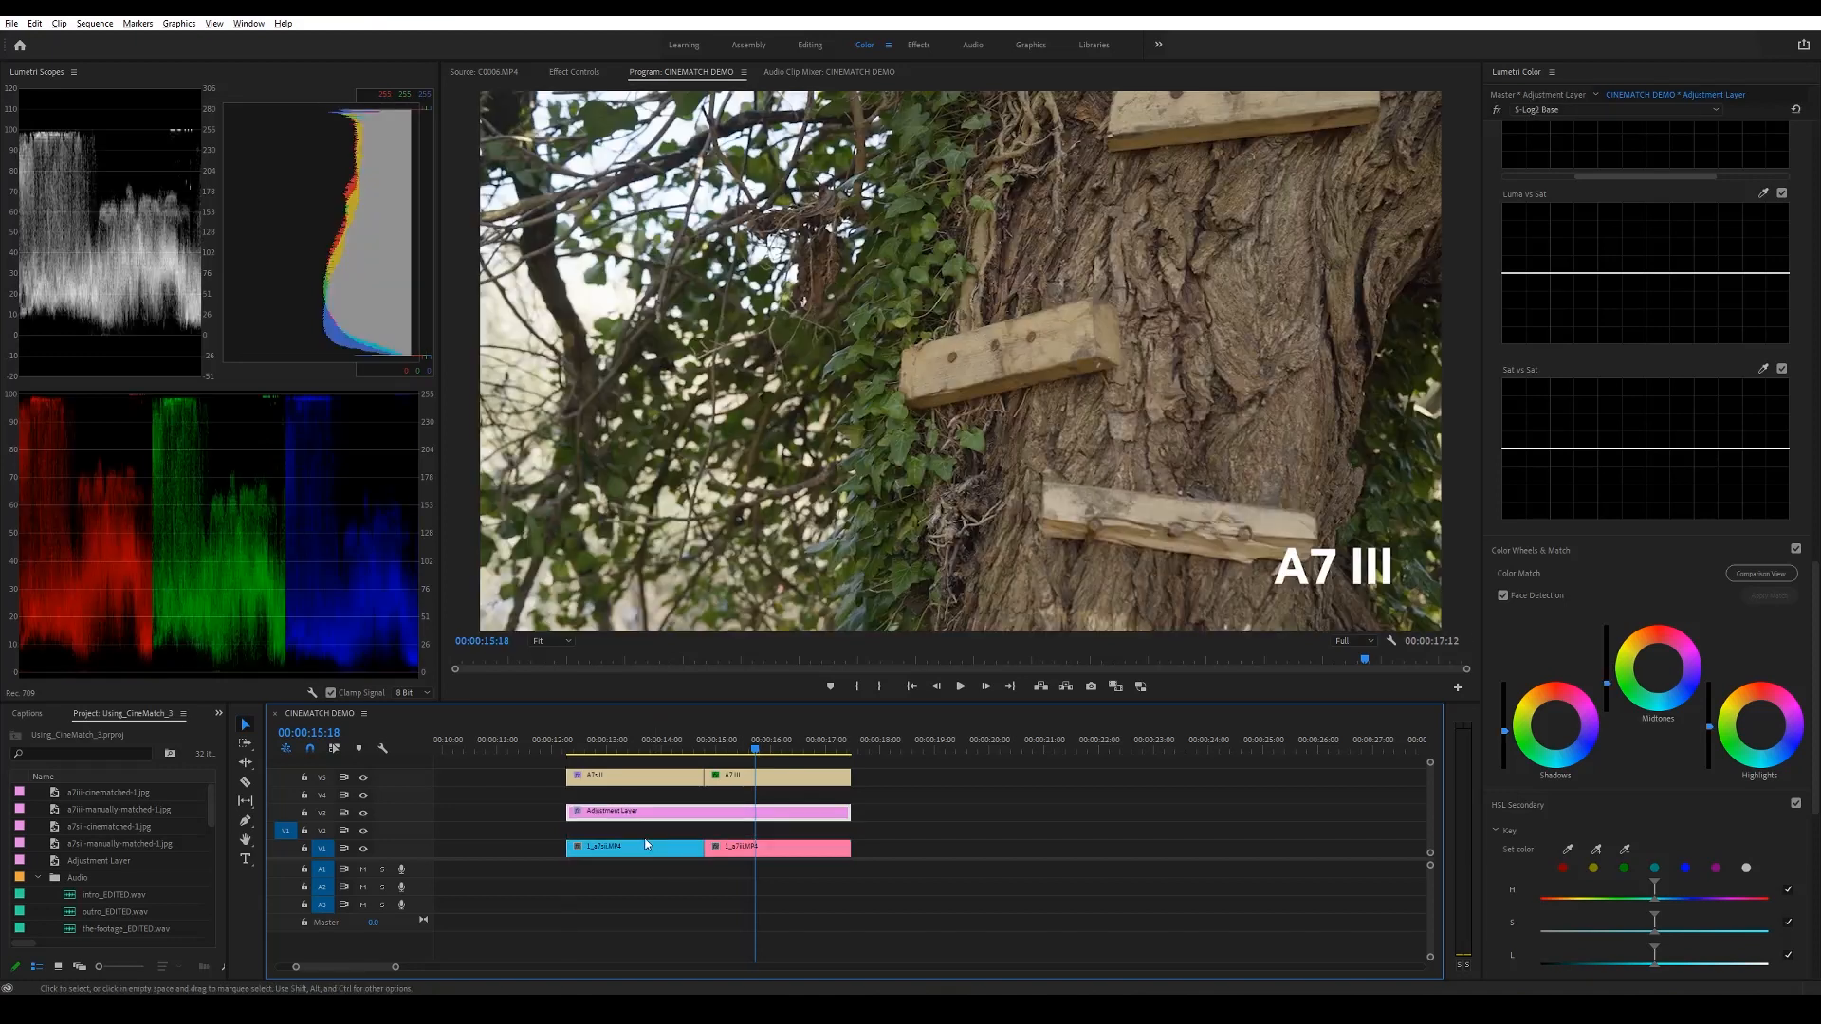
pyautogui.click(628, 846)
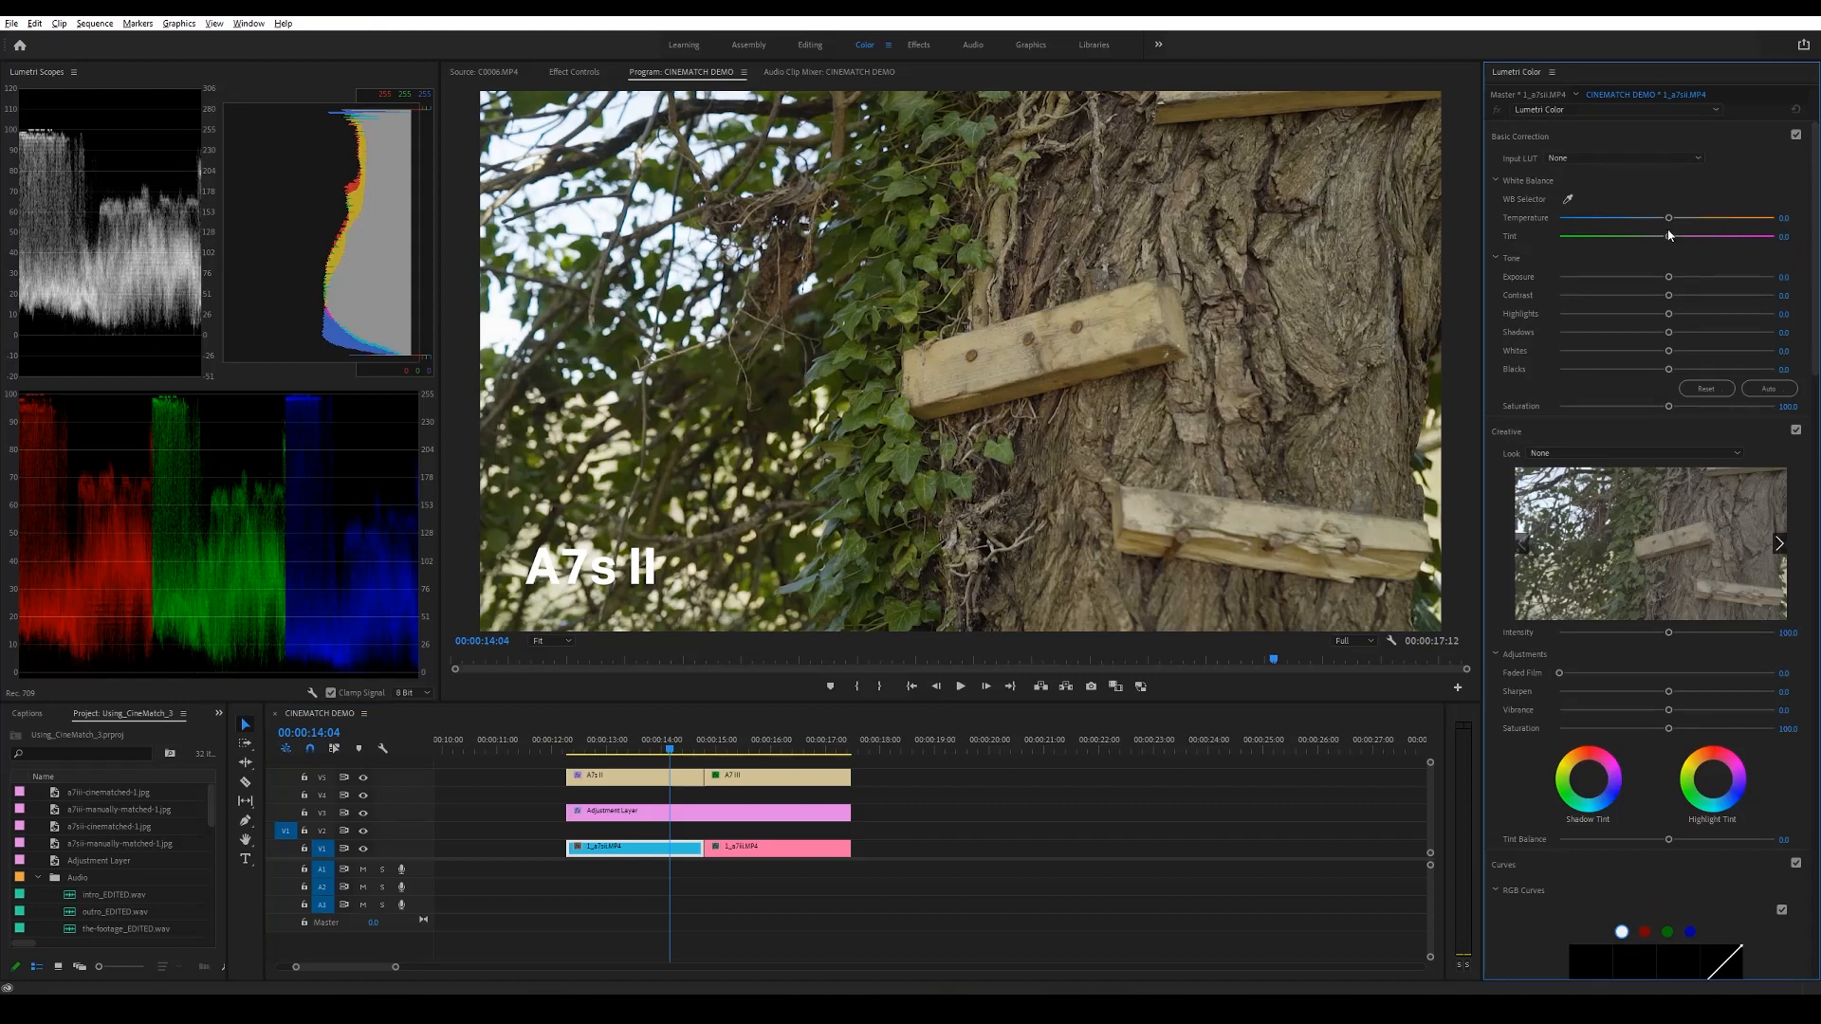
pyautogui.moveTo(1664, 237); pyautogui.dragTo(1682, 237)
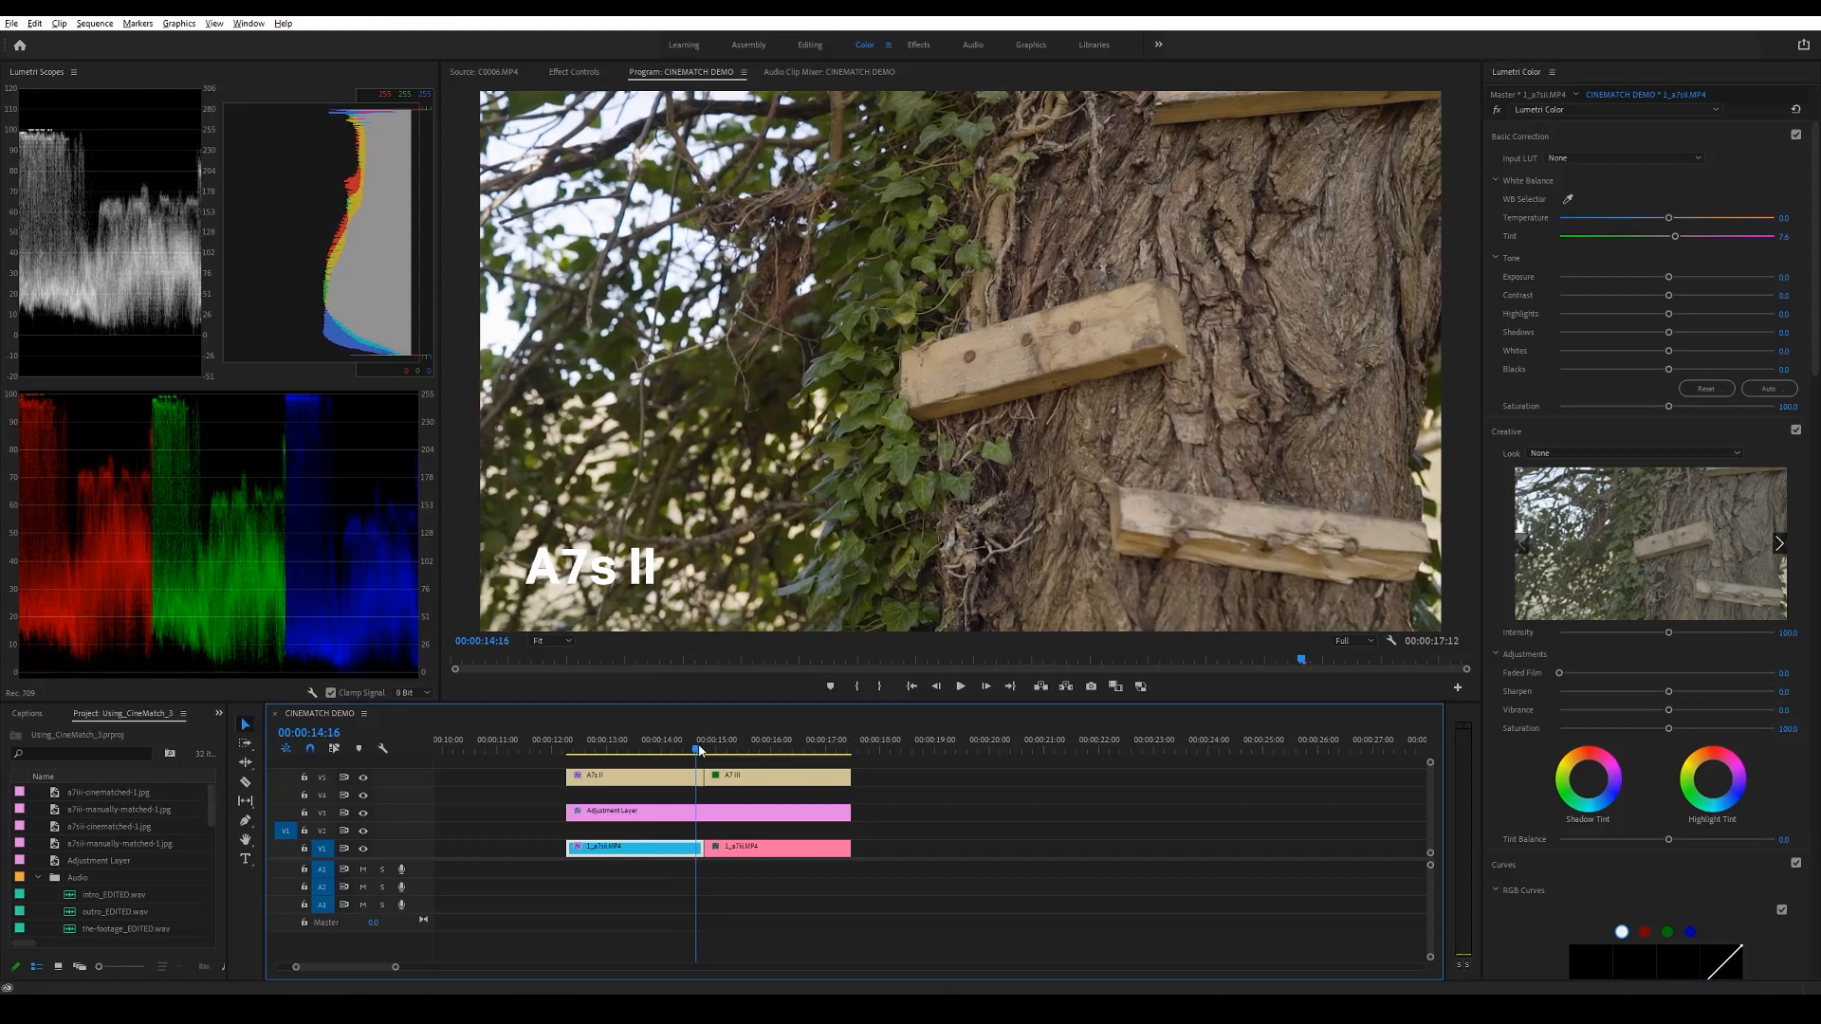
pyautogui.click(715, 748)
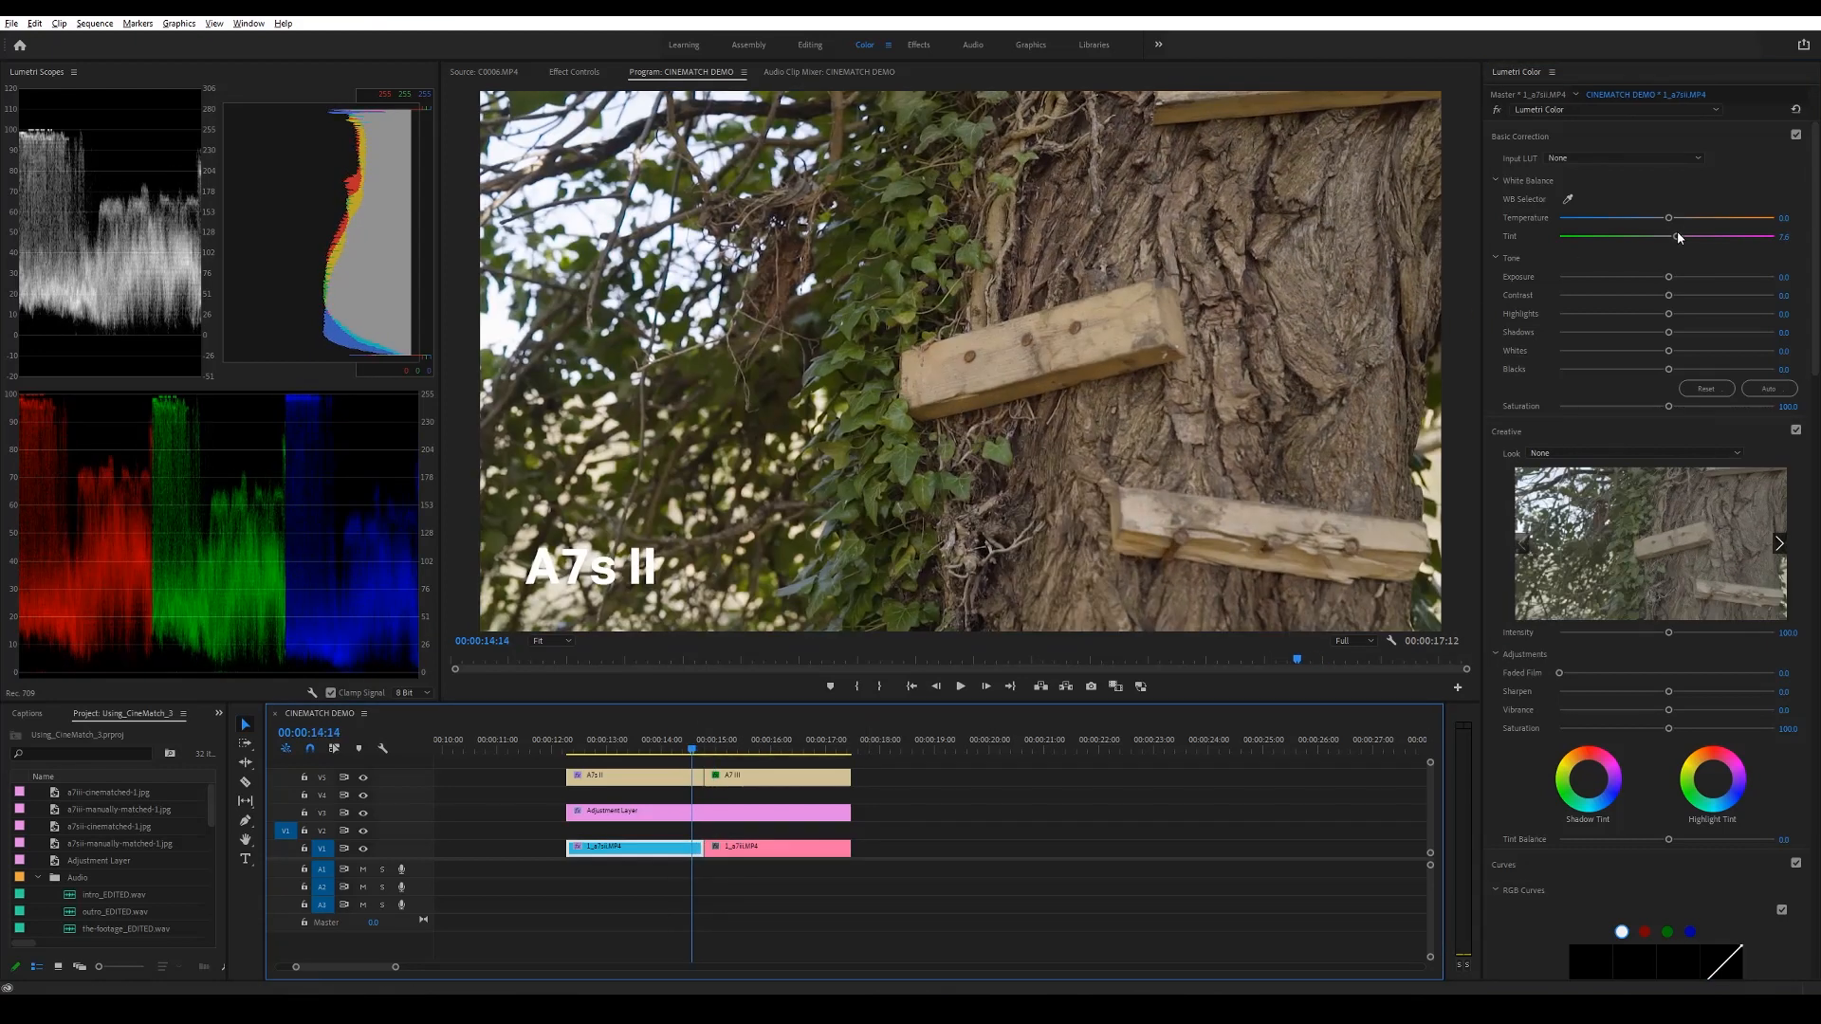
pyautogui.moveTo(1702, 239); pyautogui.dragTo(1675, 239)
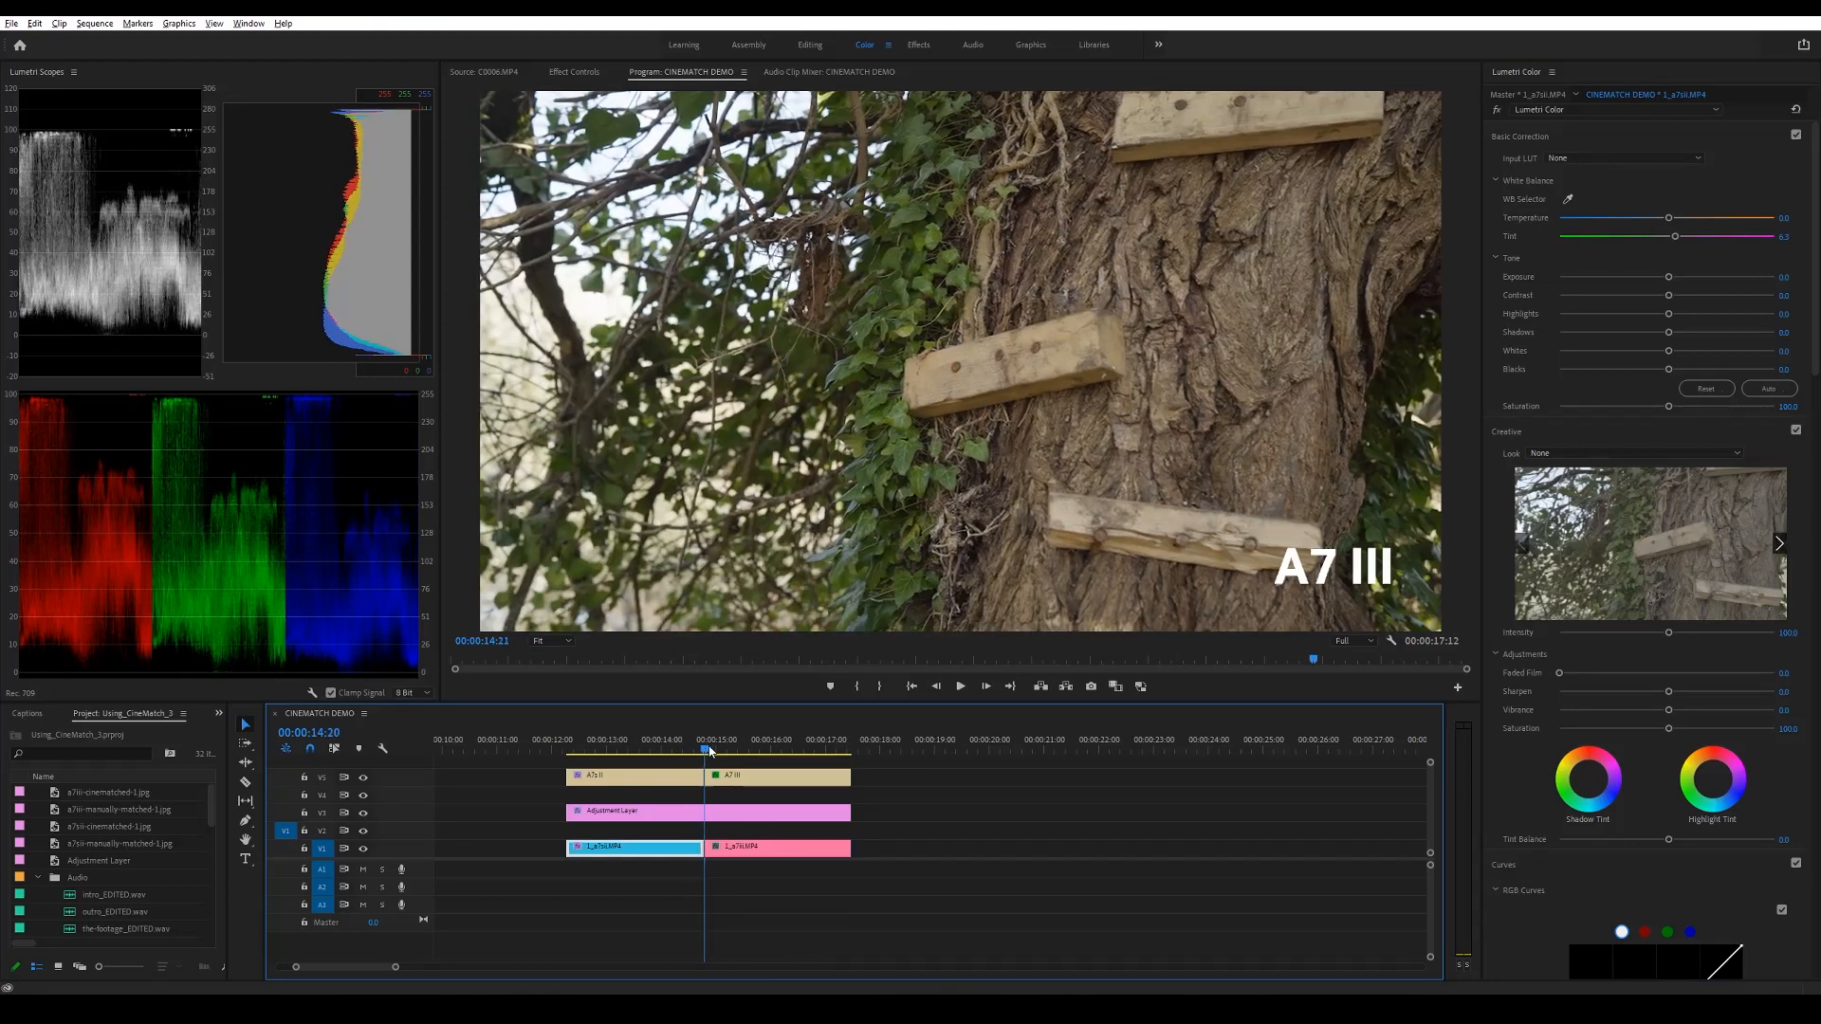
# Toggle between the A7s II and A7 III shots to compare the manual match
pyautogui.click(694, 750)
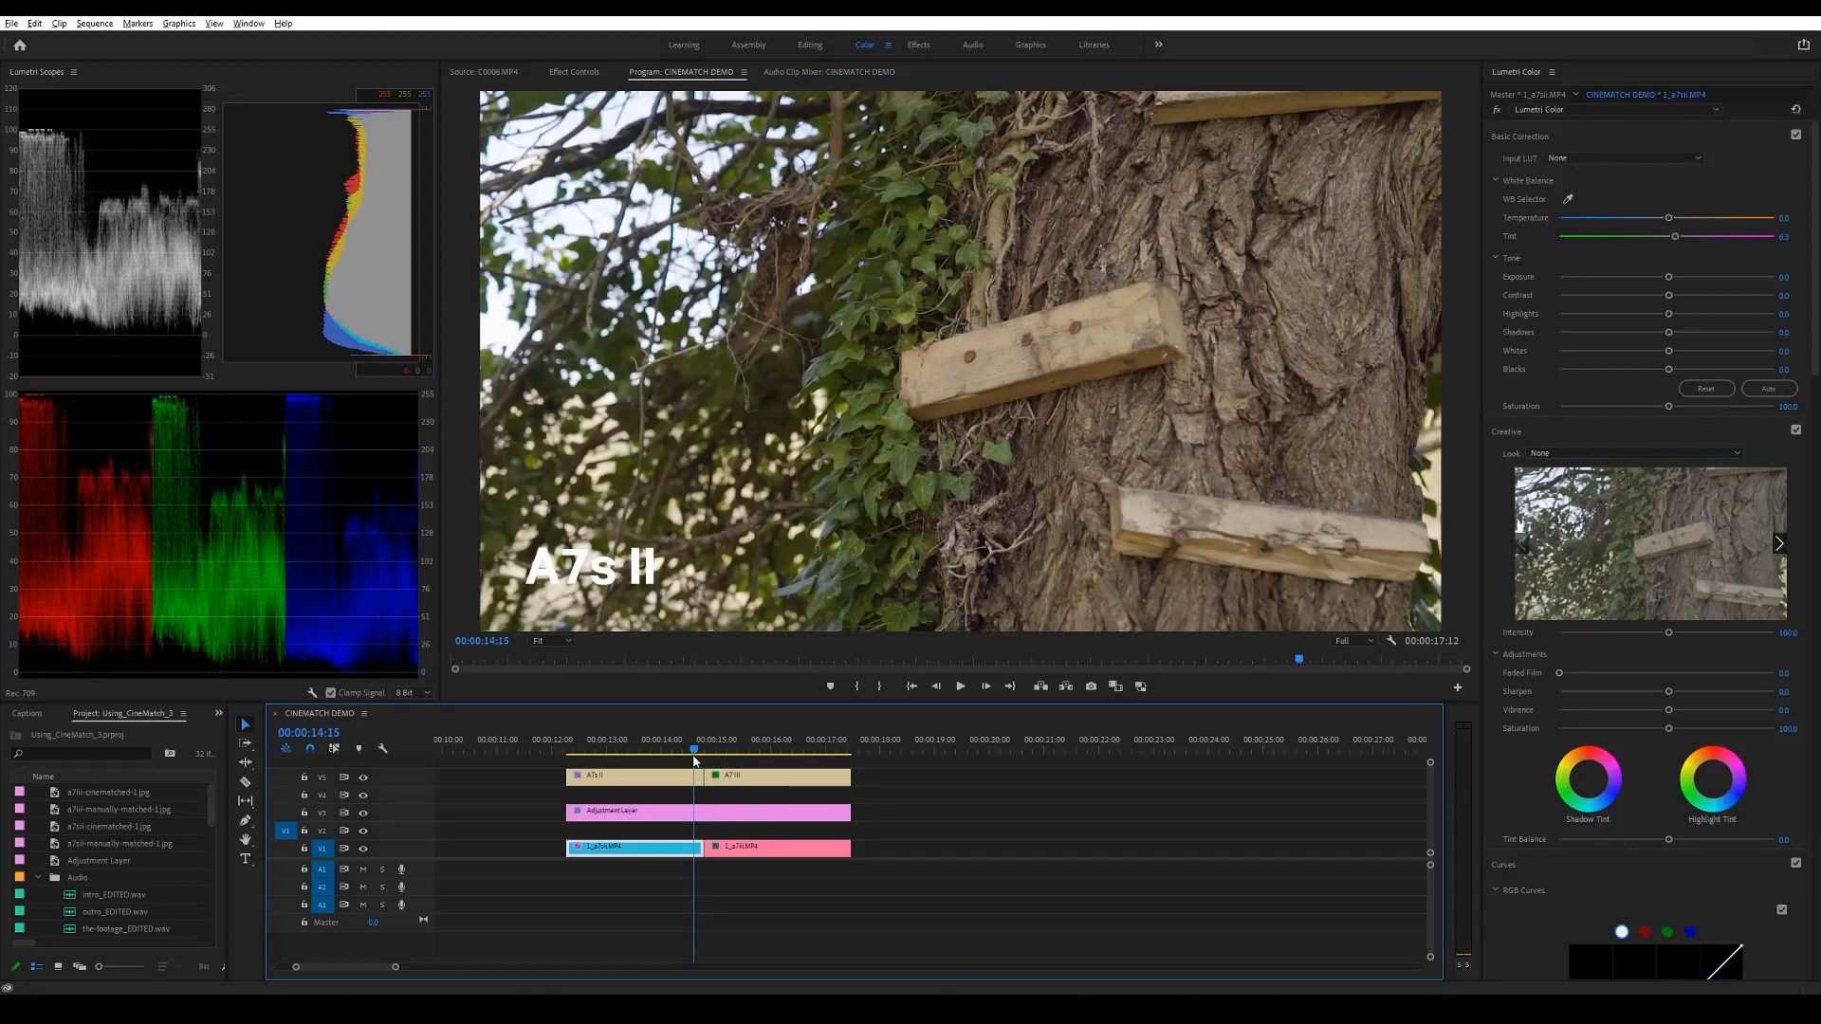
pyautogui.click(713, 738)
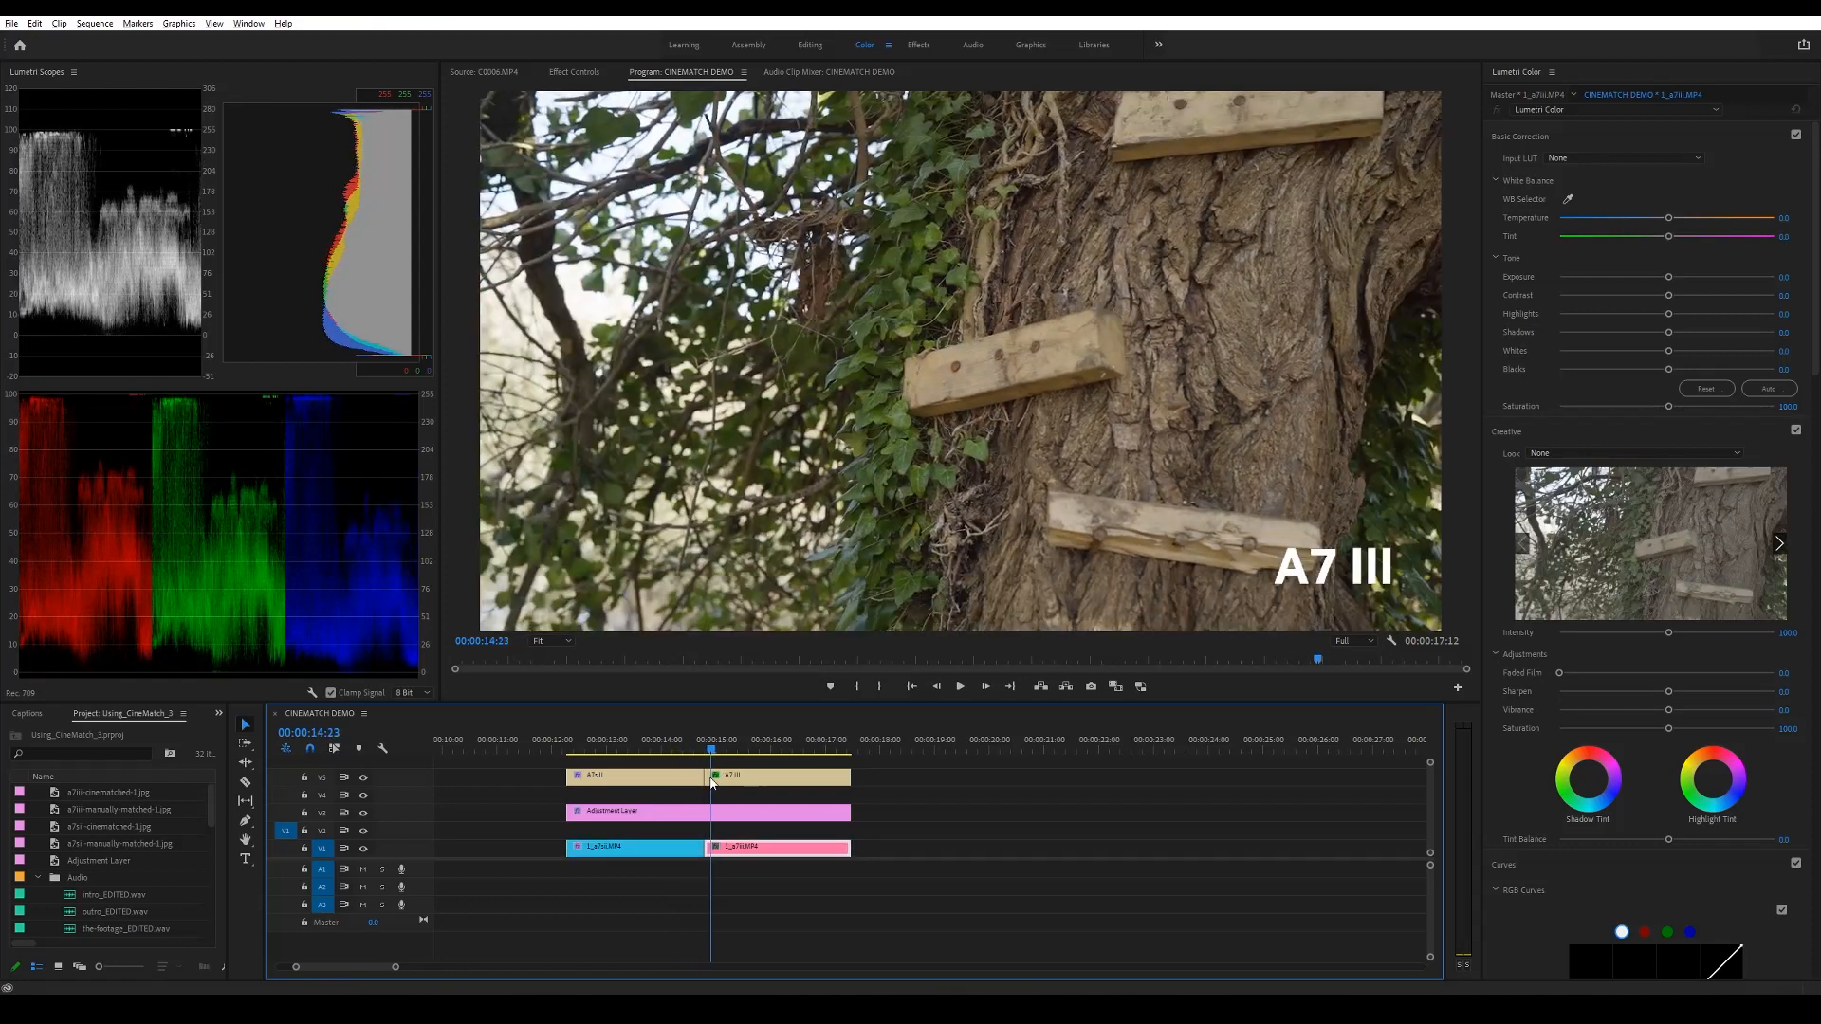
pyautogui.click(677, 749)
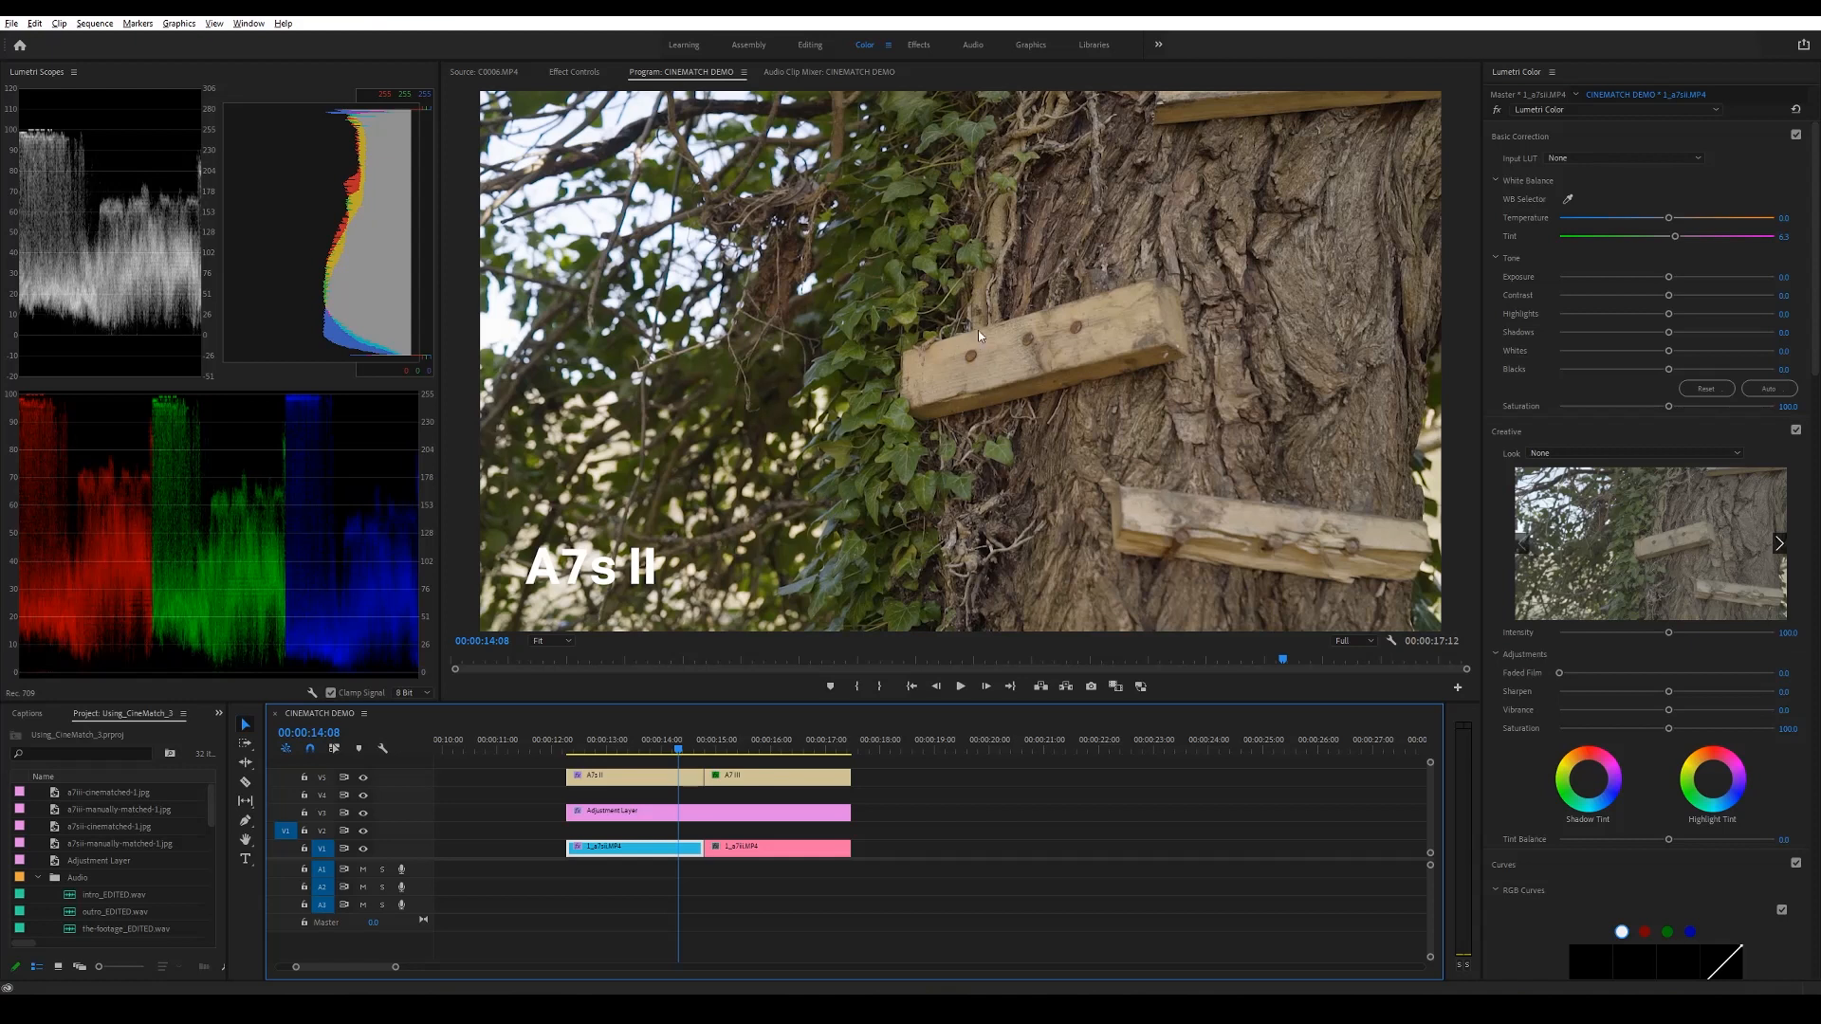
pyautogui.moveTo(862, 472)
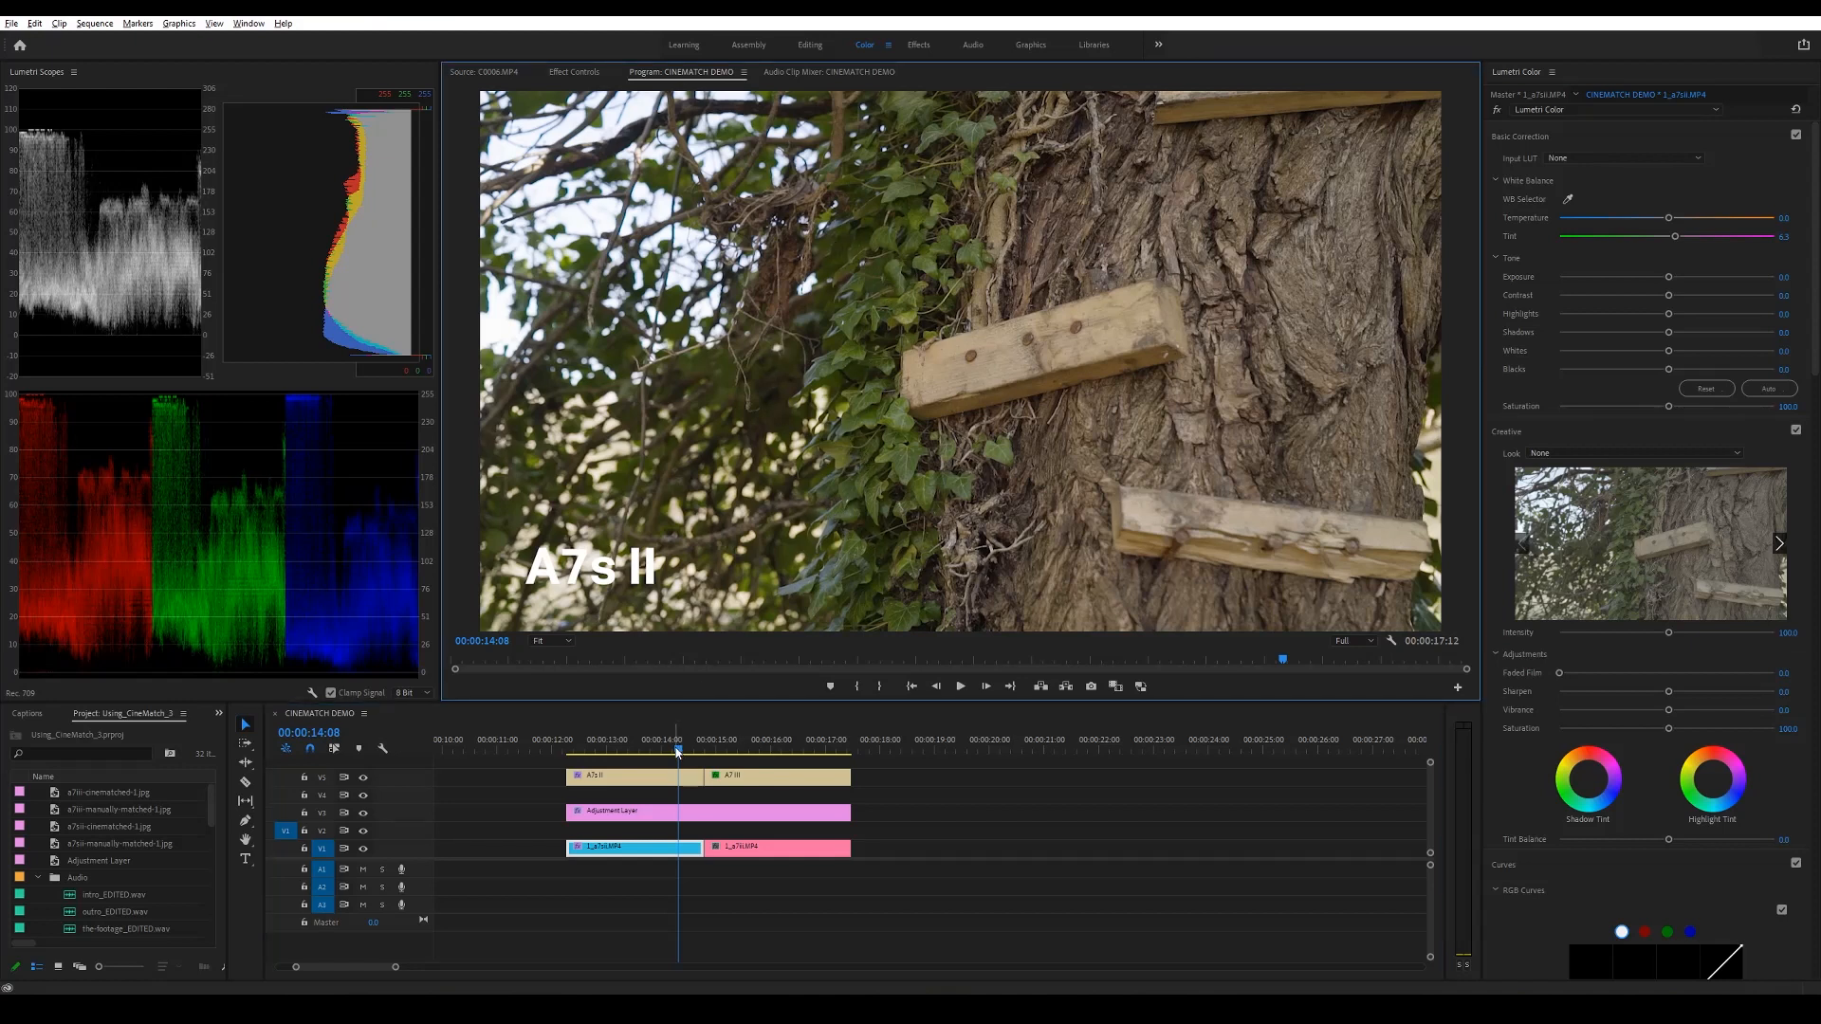
pyautogui.click(710, 747)
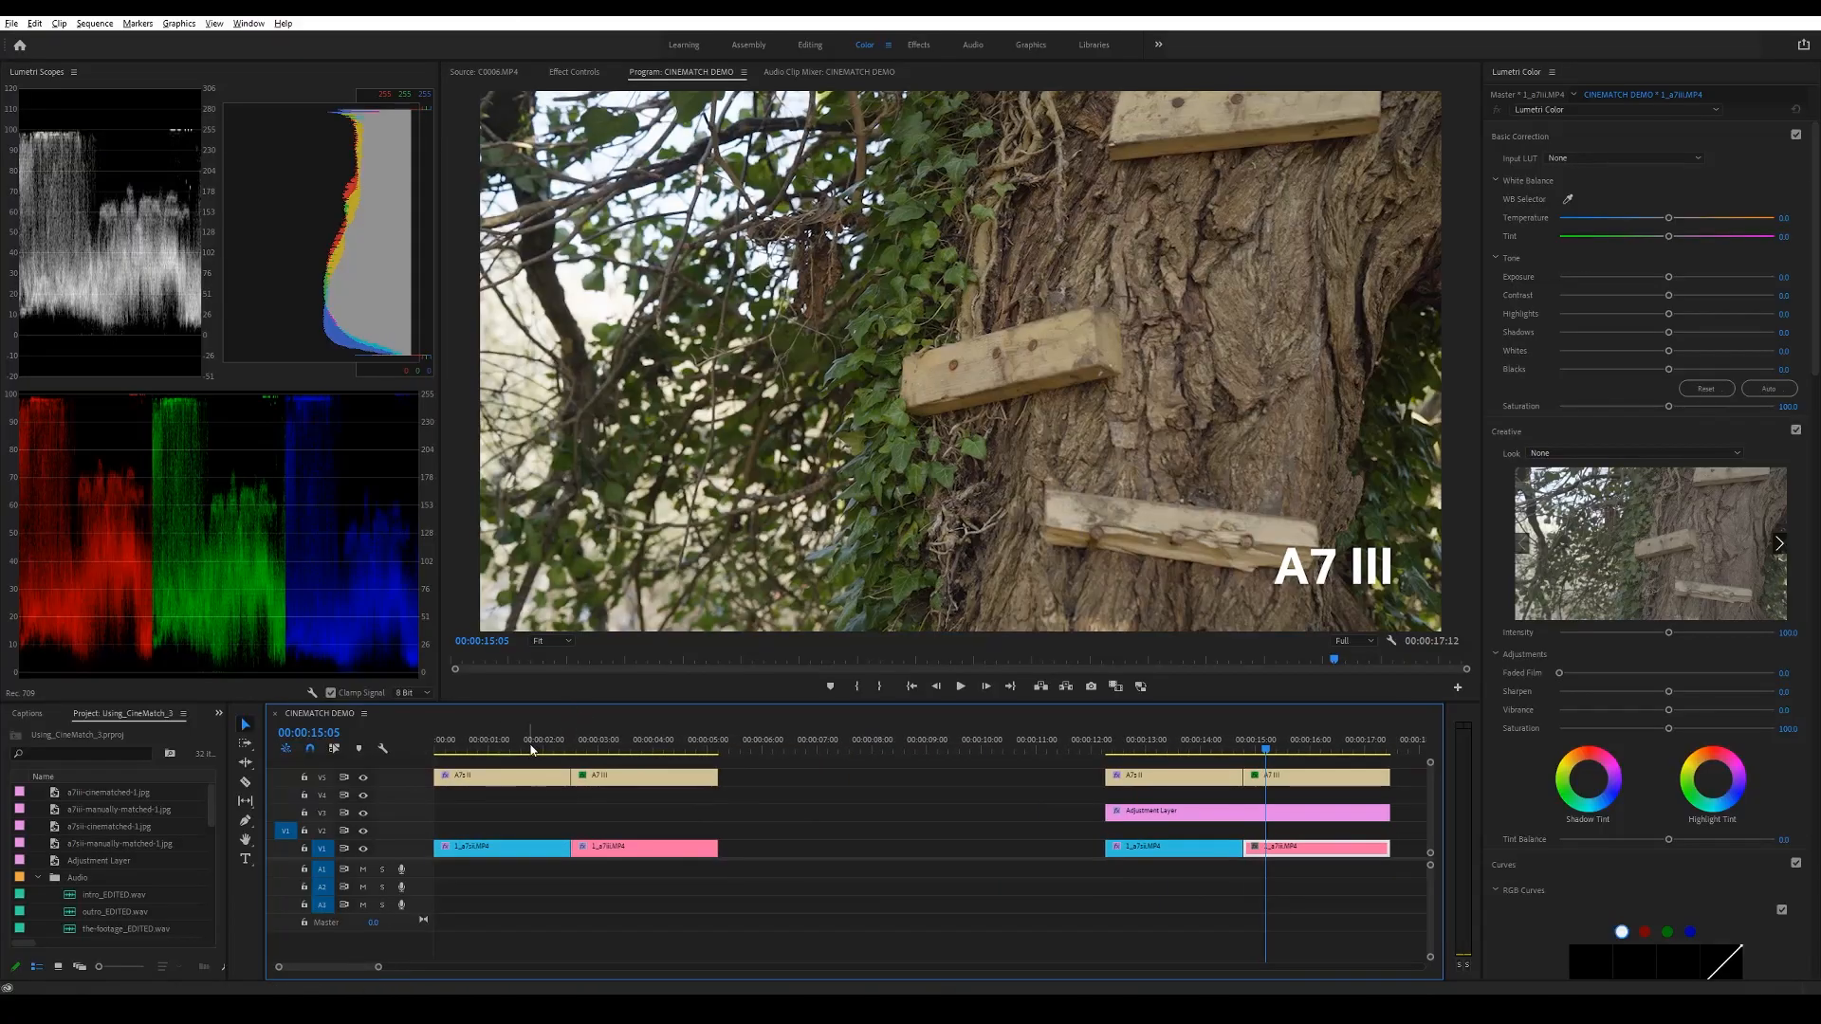
pyautogui.click(560, 739)
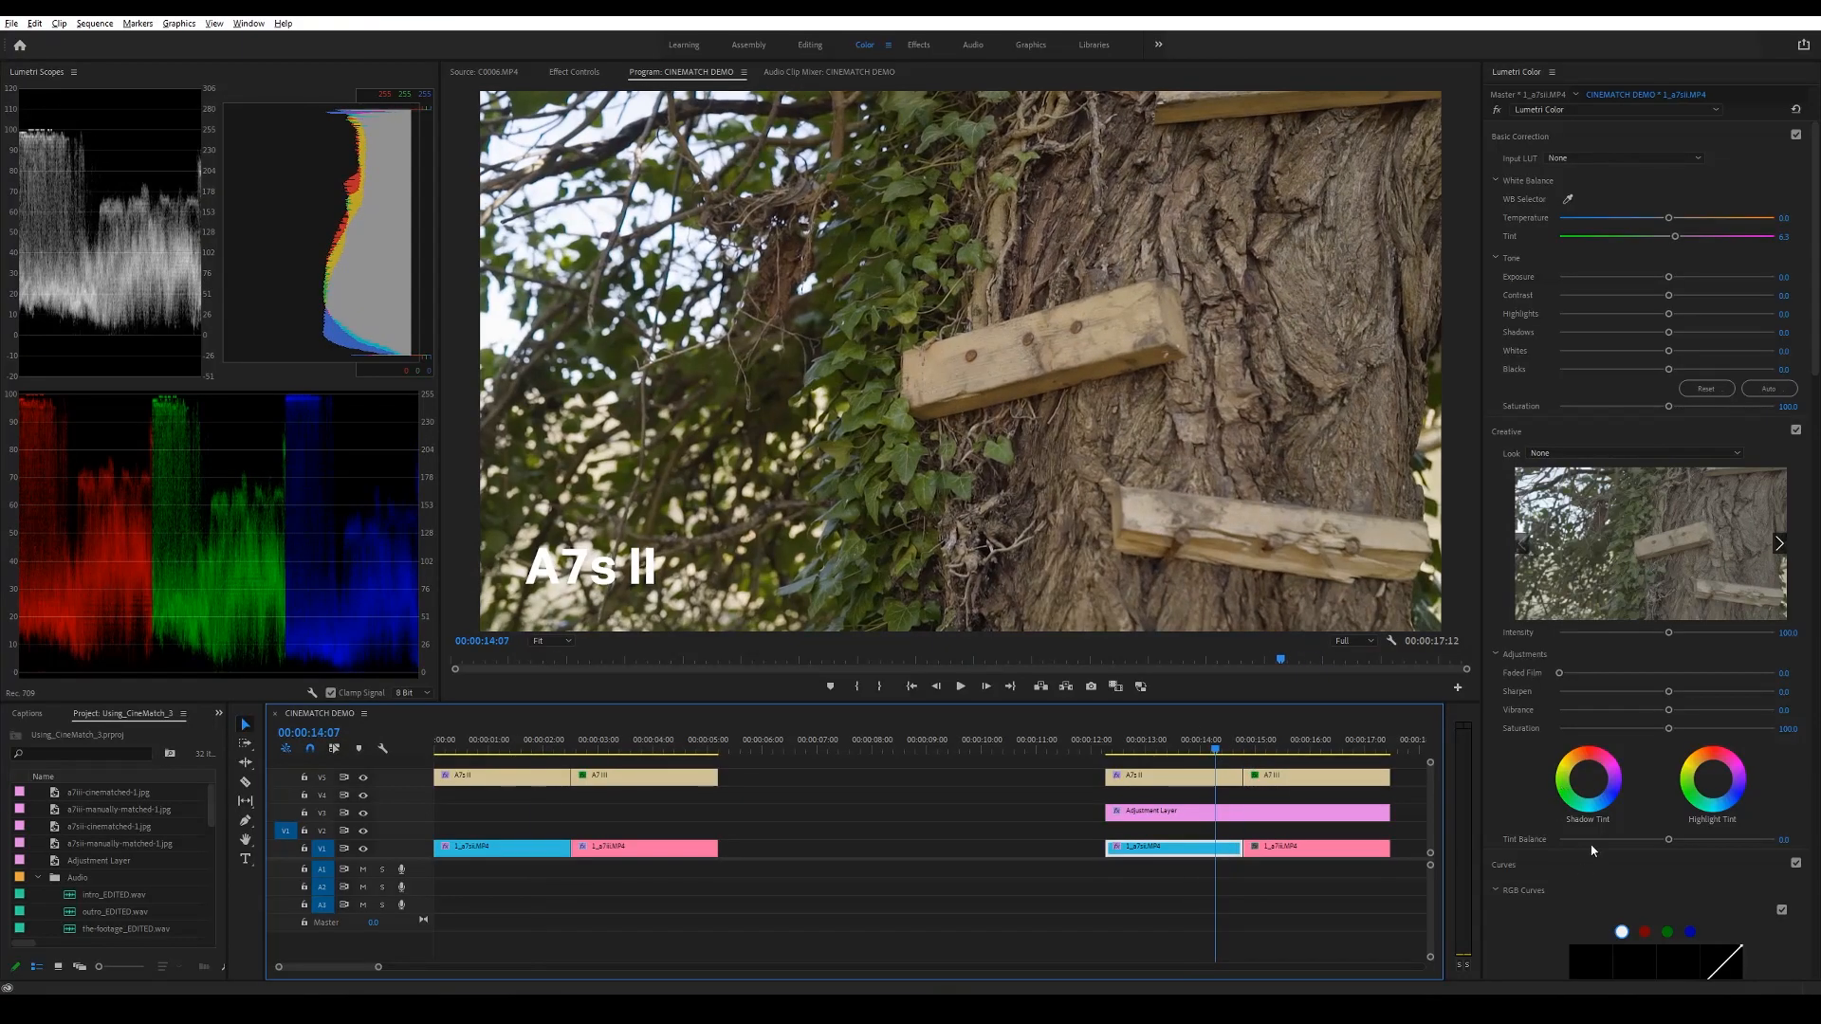
pyautogui.scroll(-3)
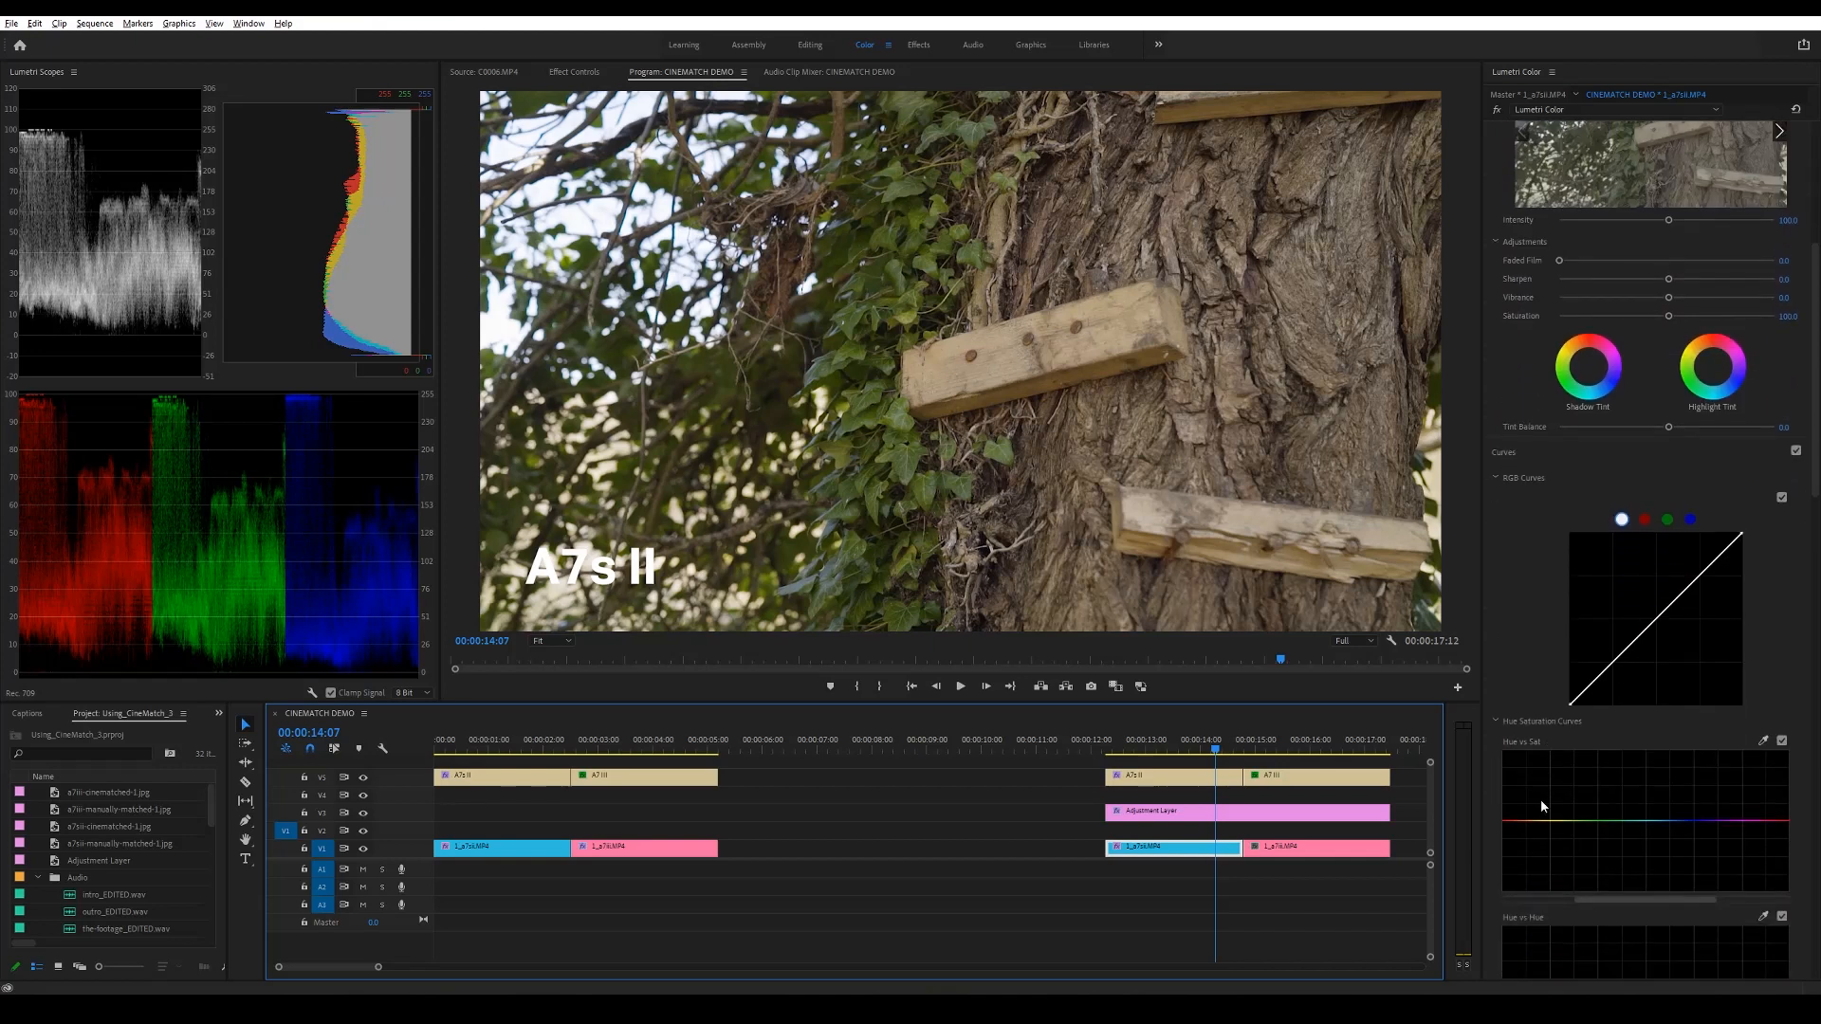
pyautogui.scroll(-3)
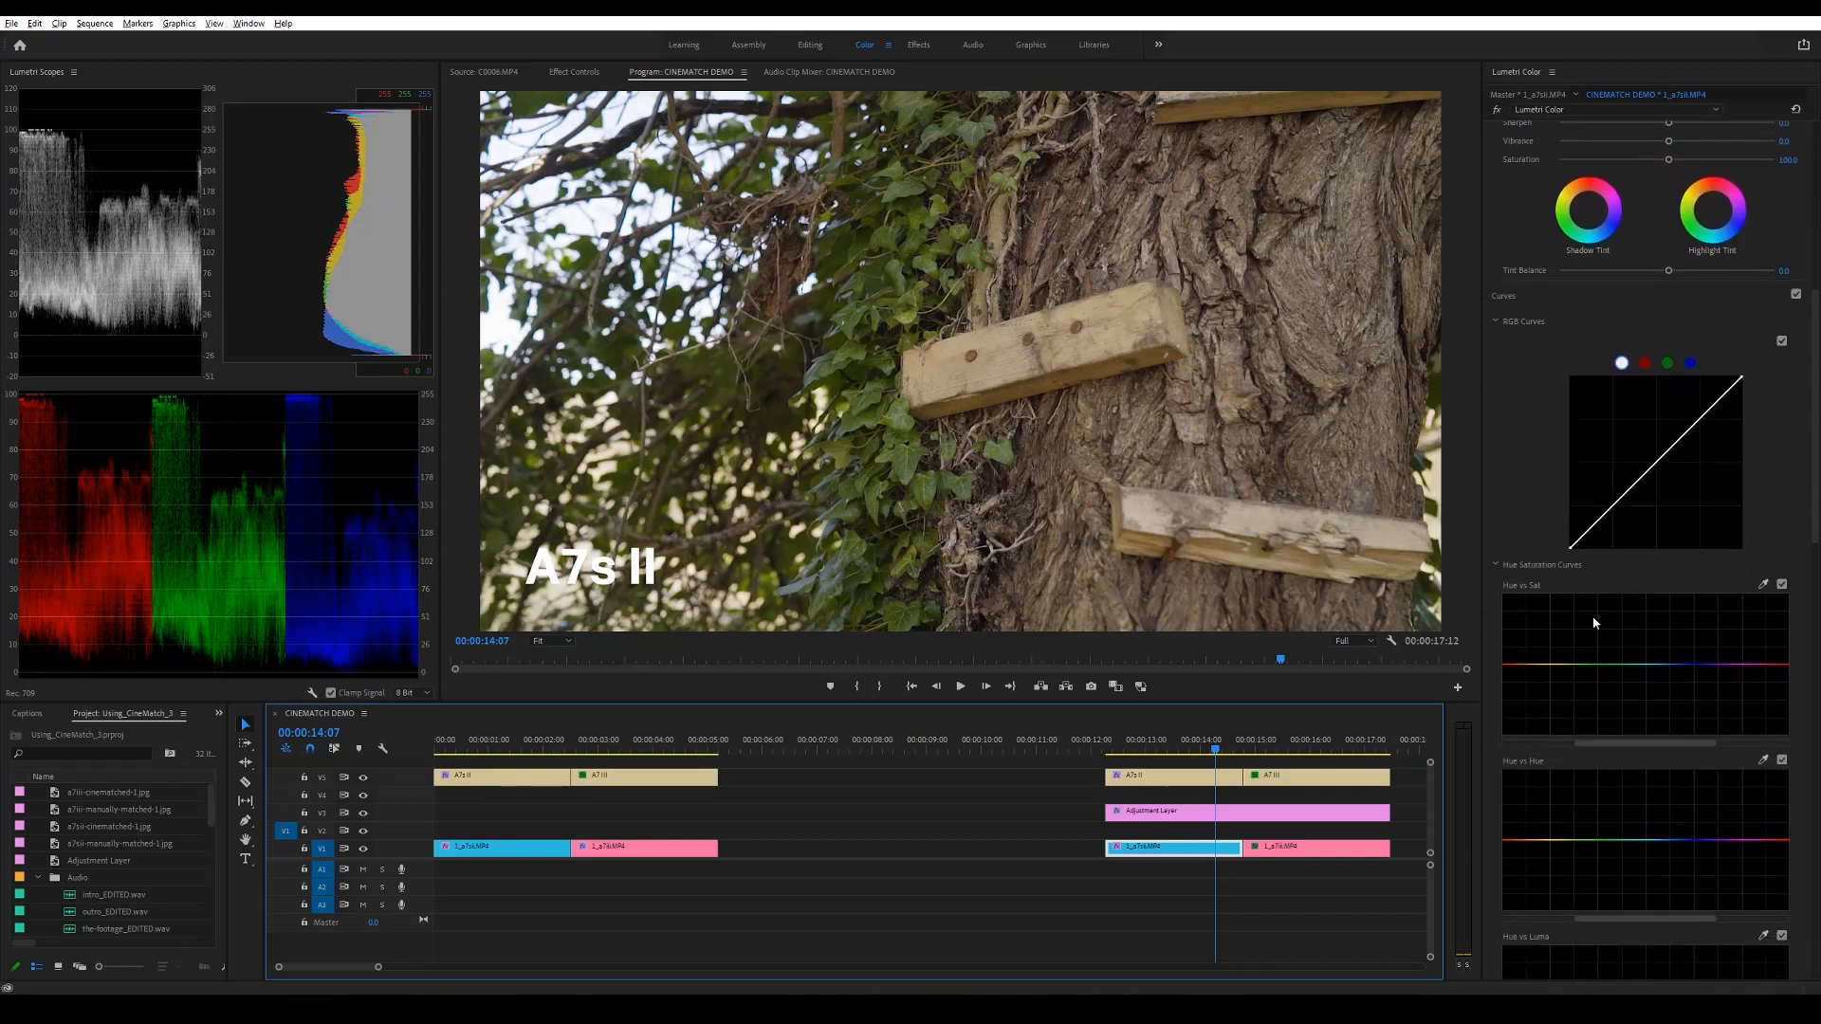
pyautogui.scroll(-3)
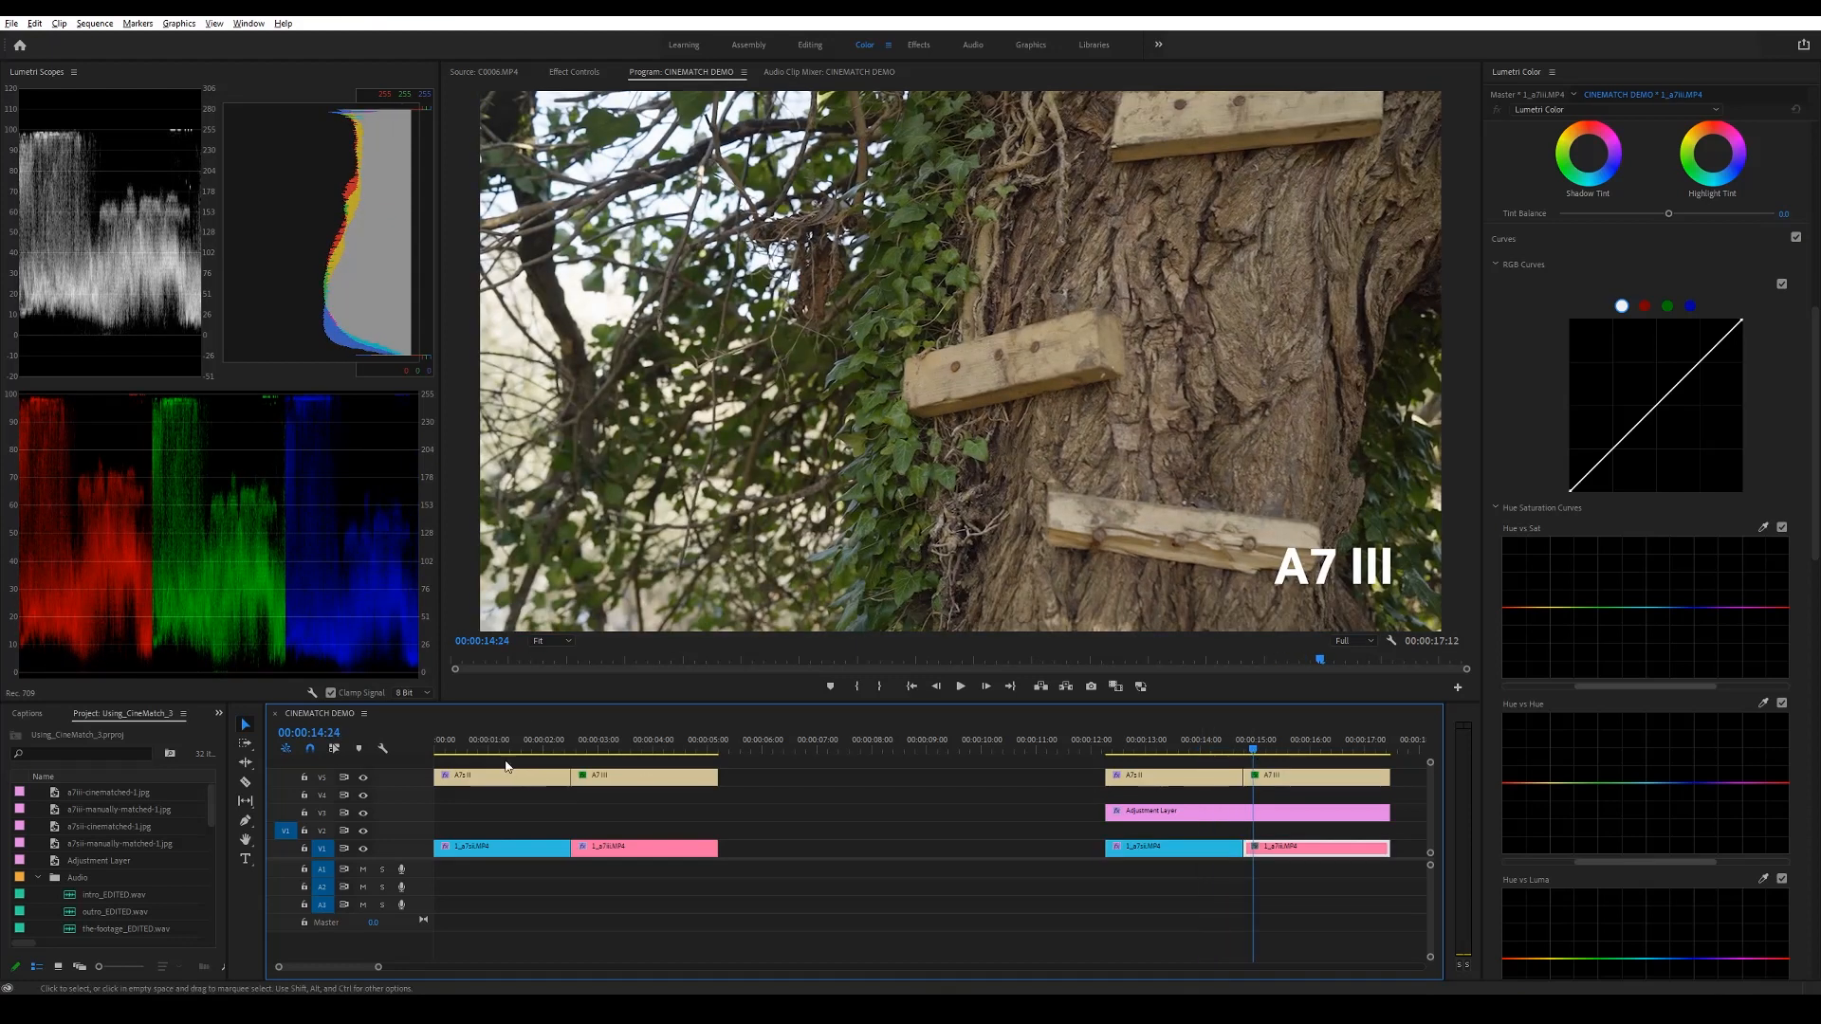
pyautogui.click(565, 751)
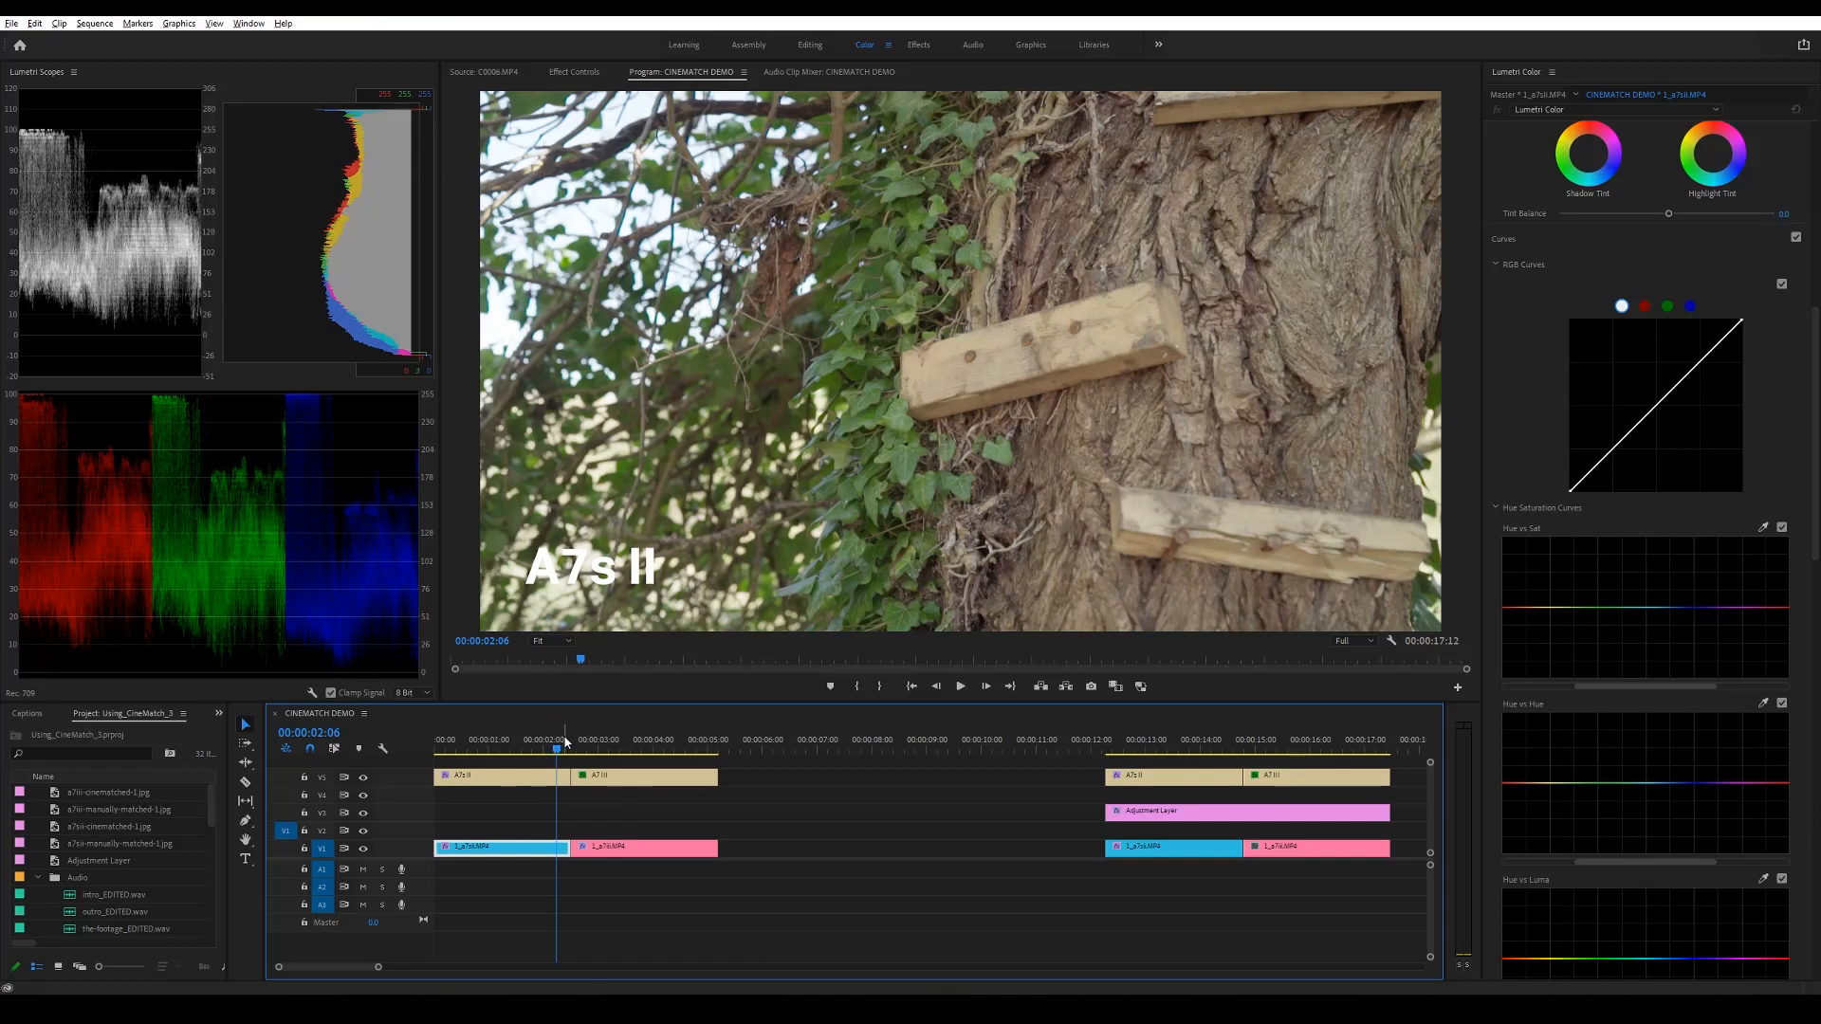
pyautogui.moveTo(526, 859)
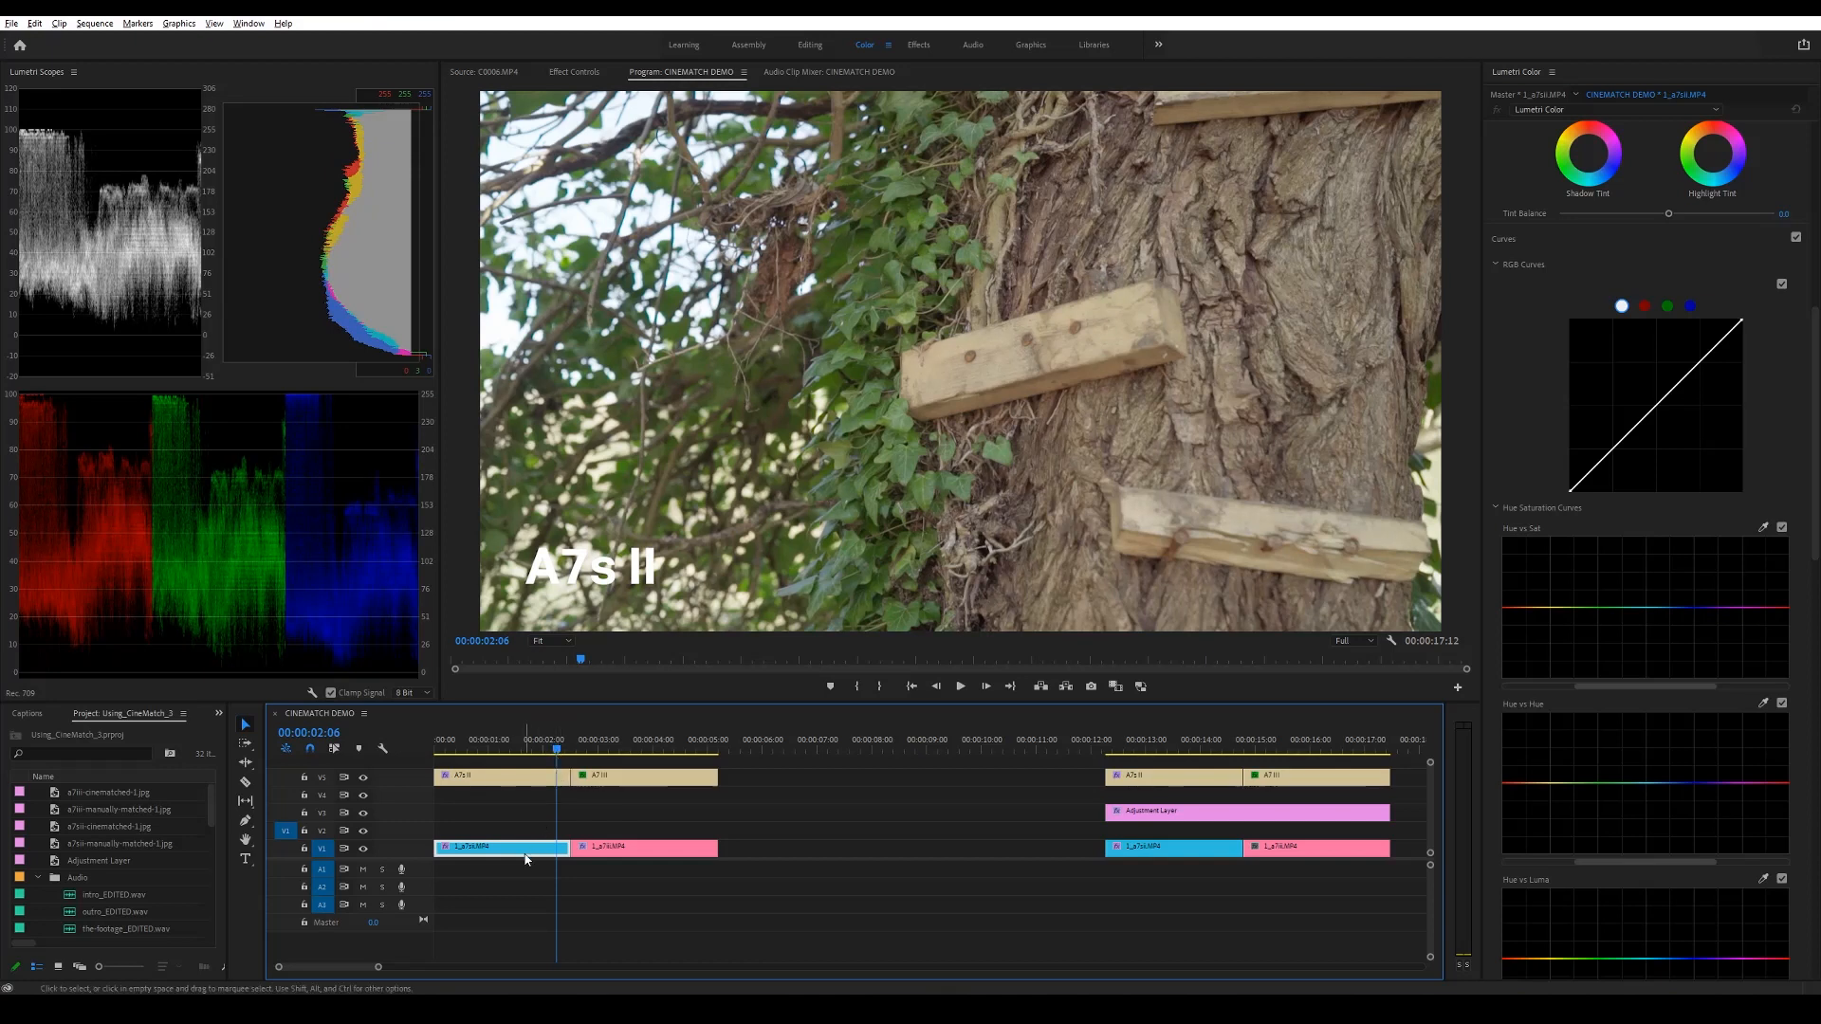
pyautogui.moveTo(526, 860)
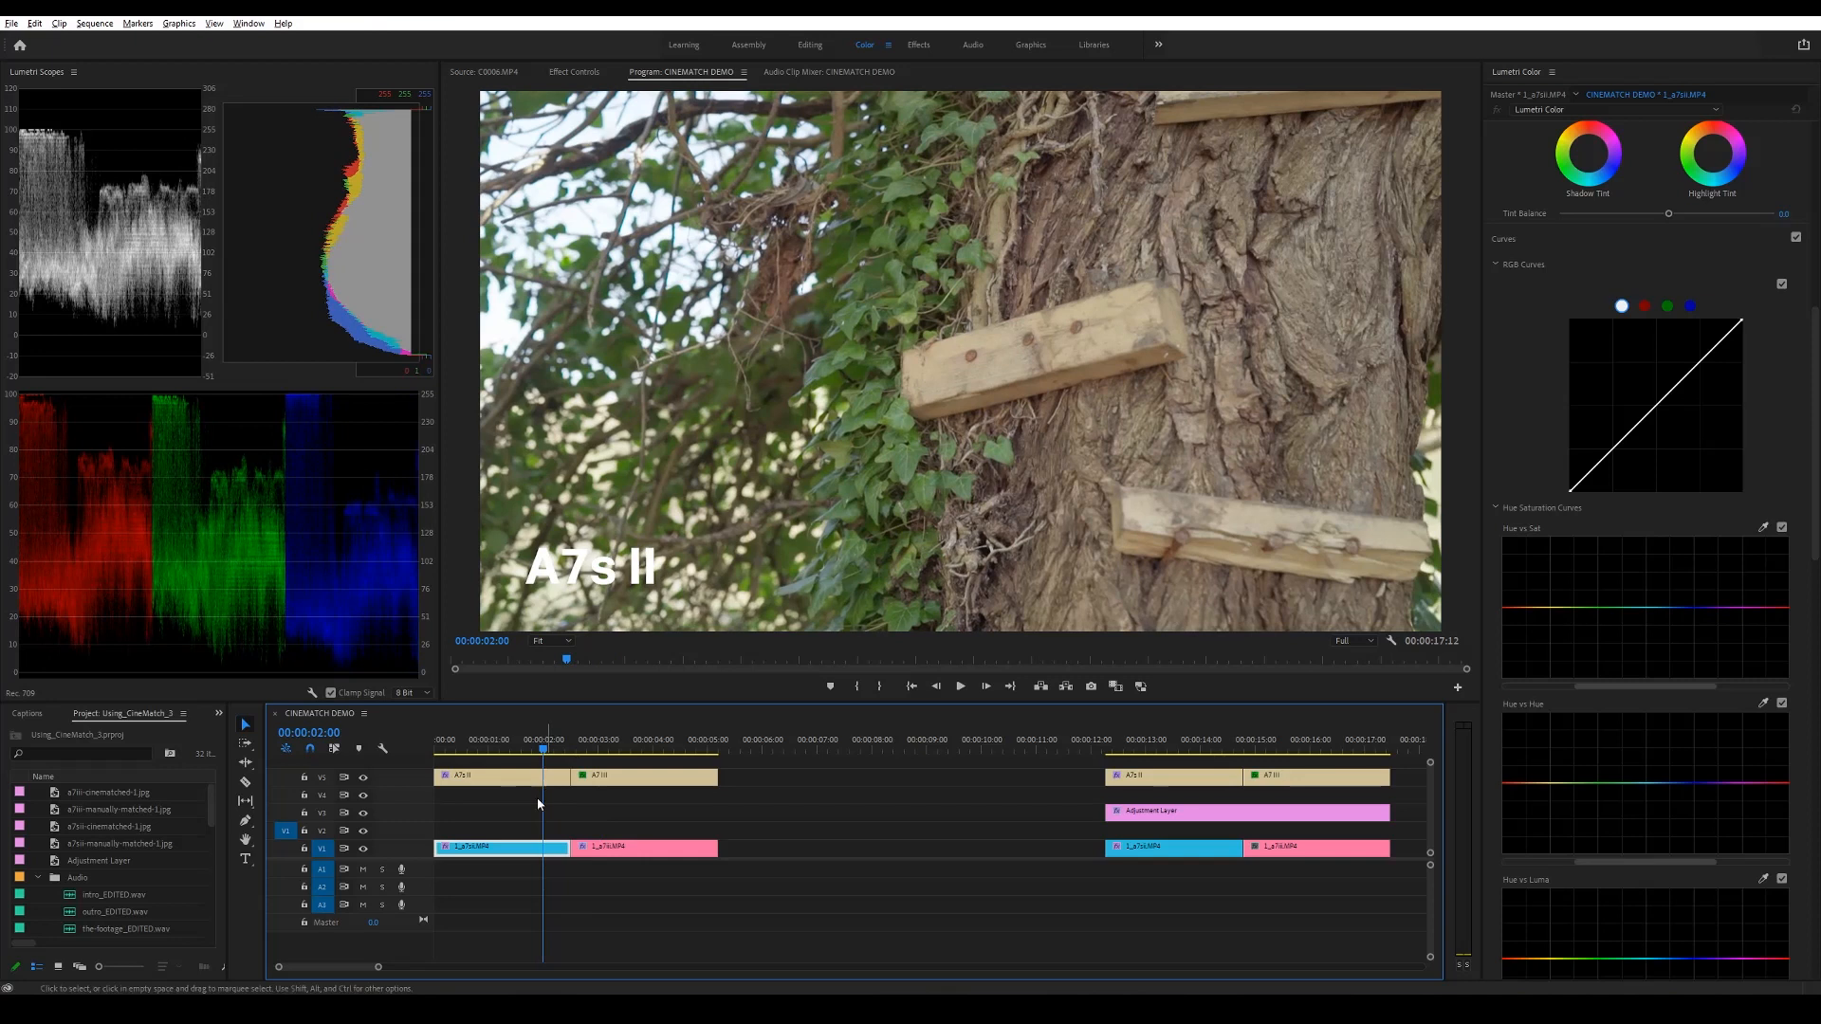
# Set the A7s II clip's CineMatch target camera to ARRI ALEXA LogC, limited range, and apply
pyautogui.click(808, 44)
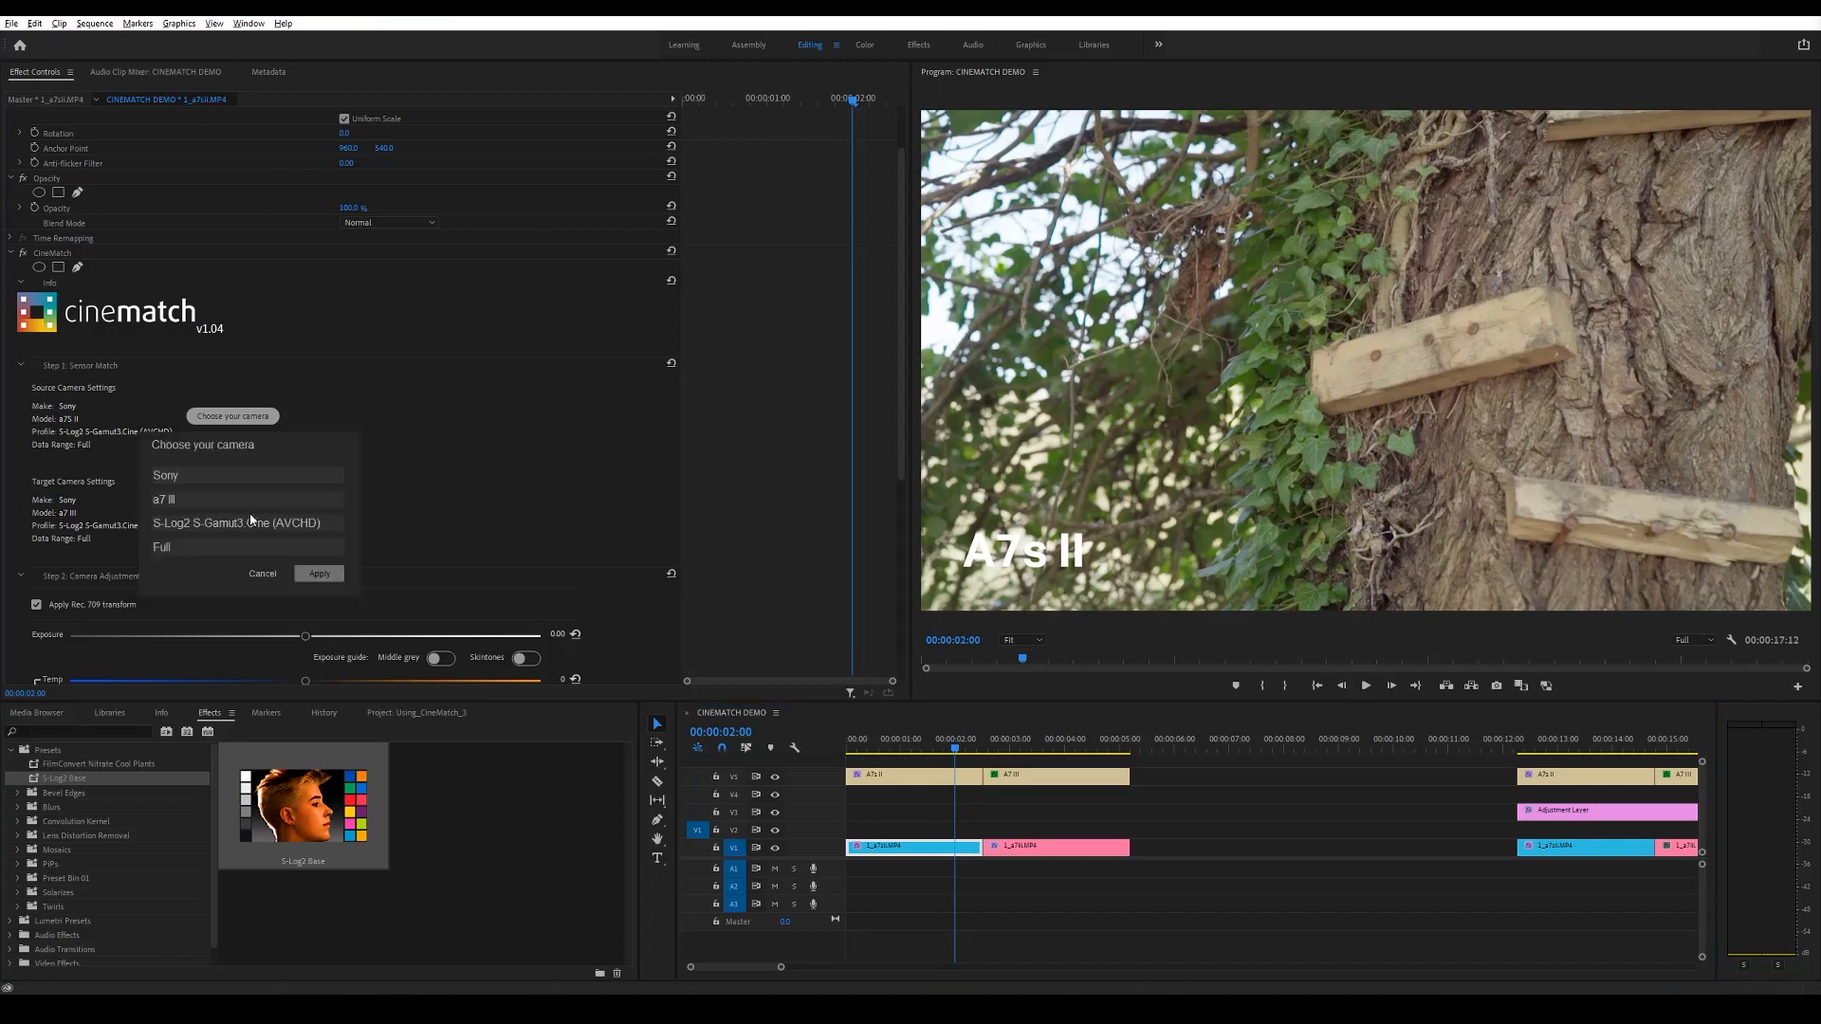
pyautogui.moveTo(240, 508)
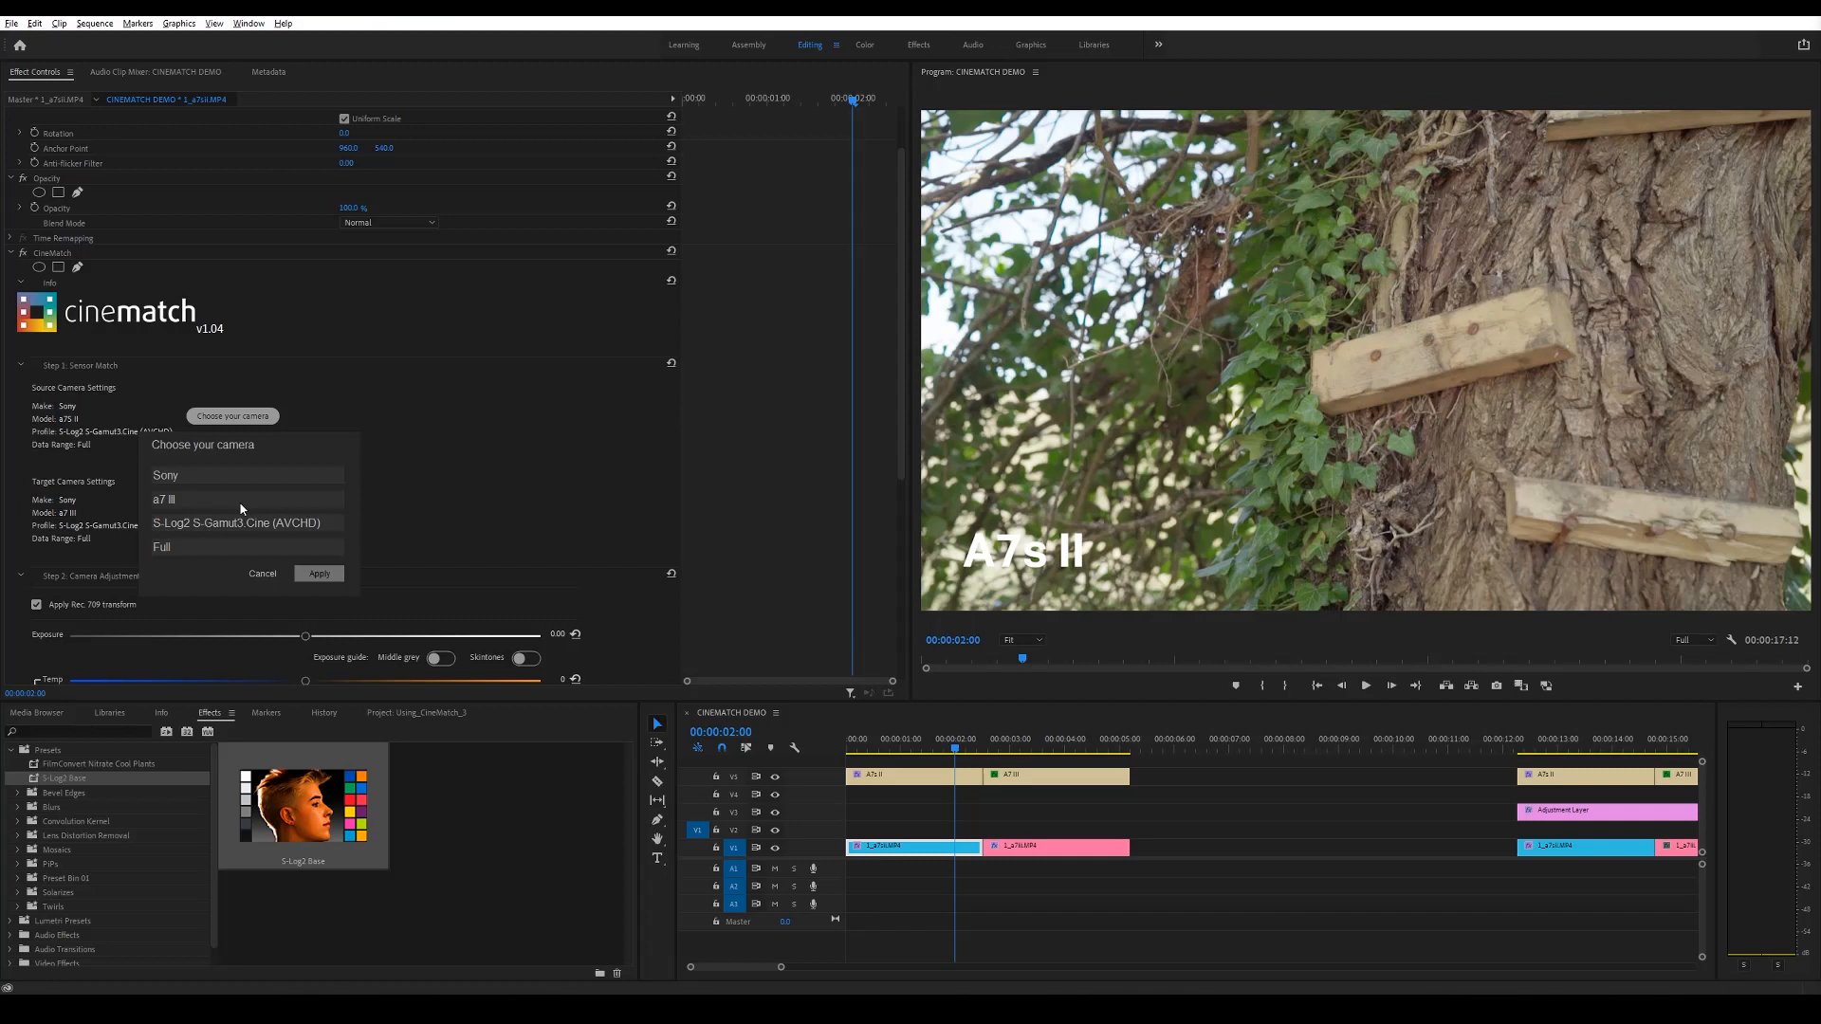
pyautogui.moveTo(238, 504)
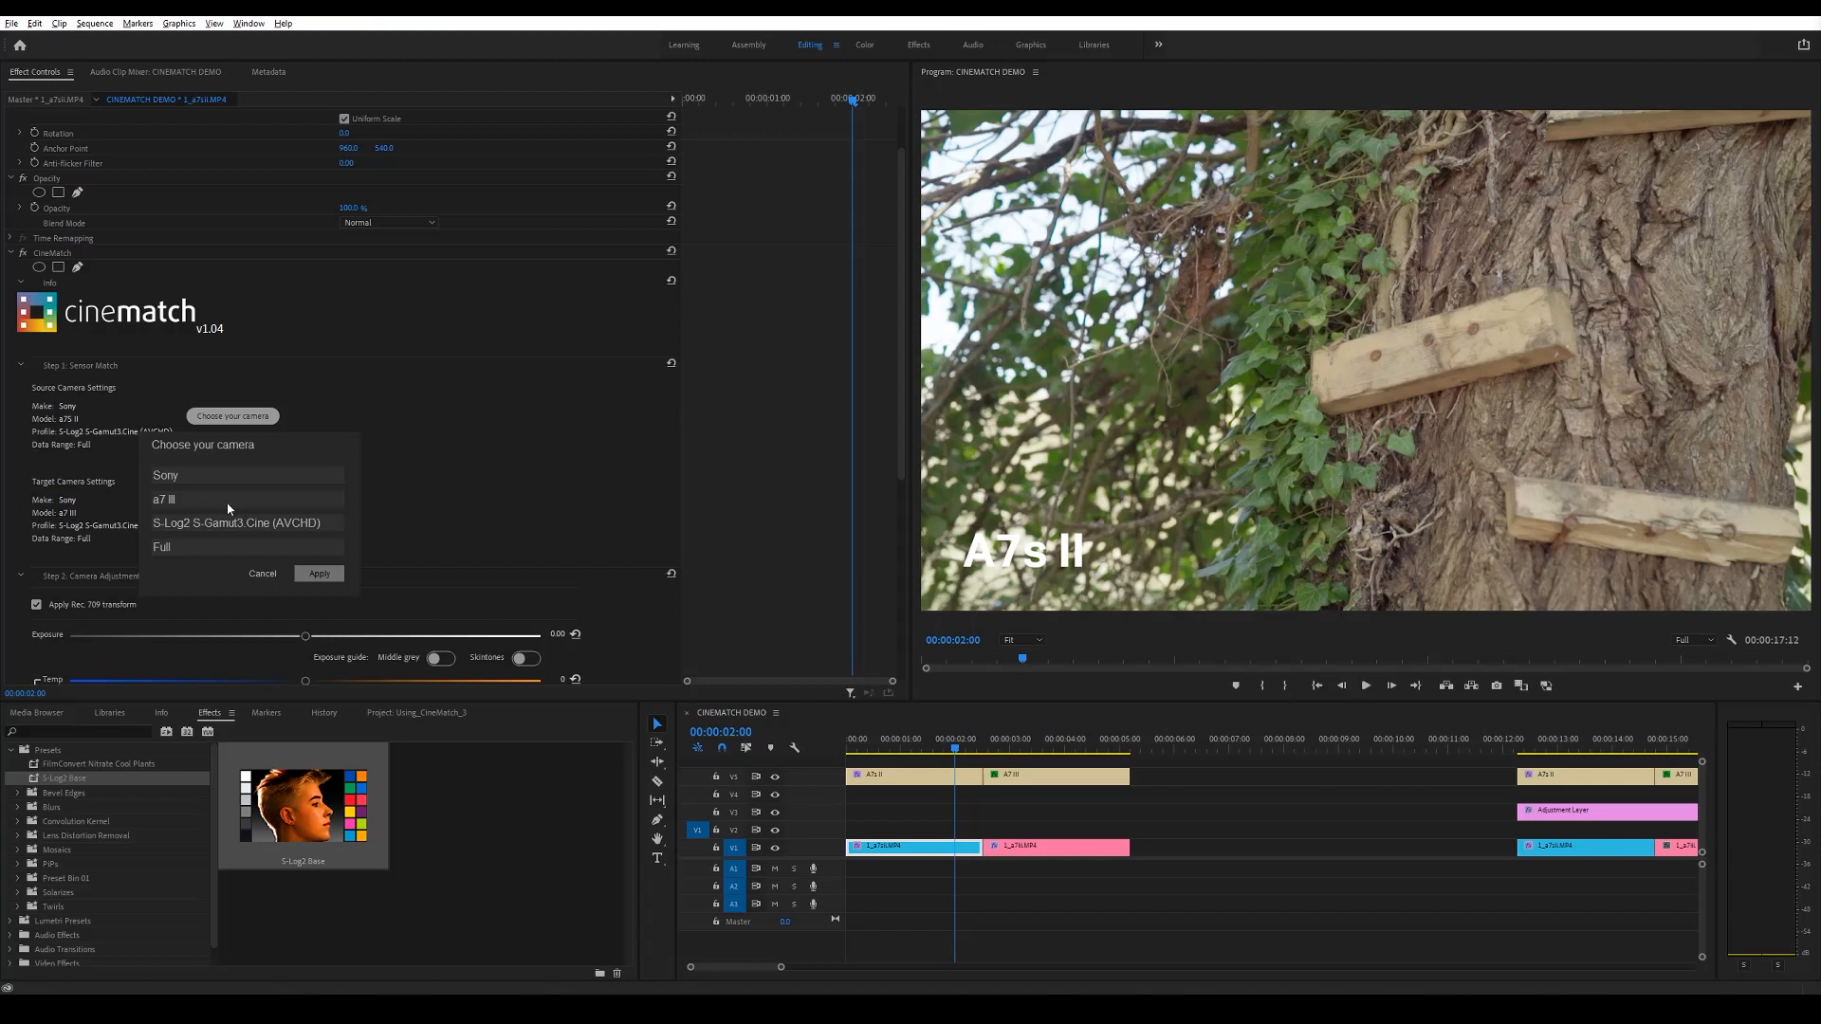
pyautogui.click(245, 498)
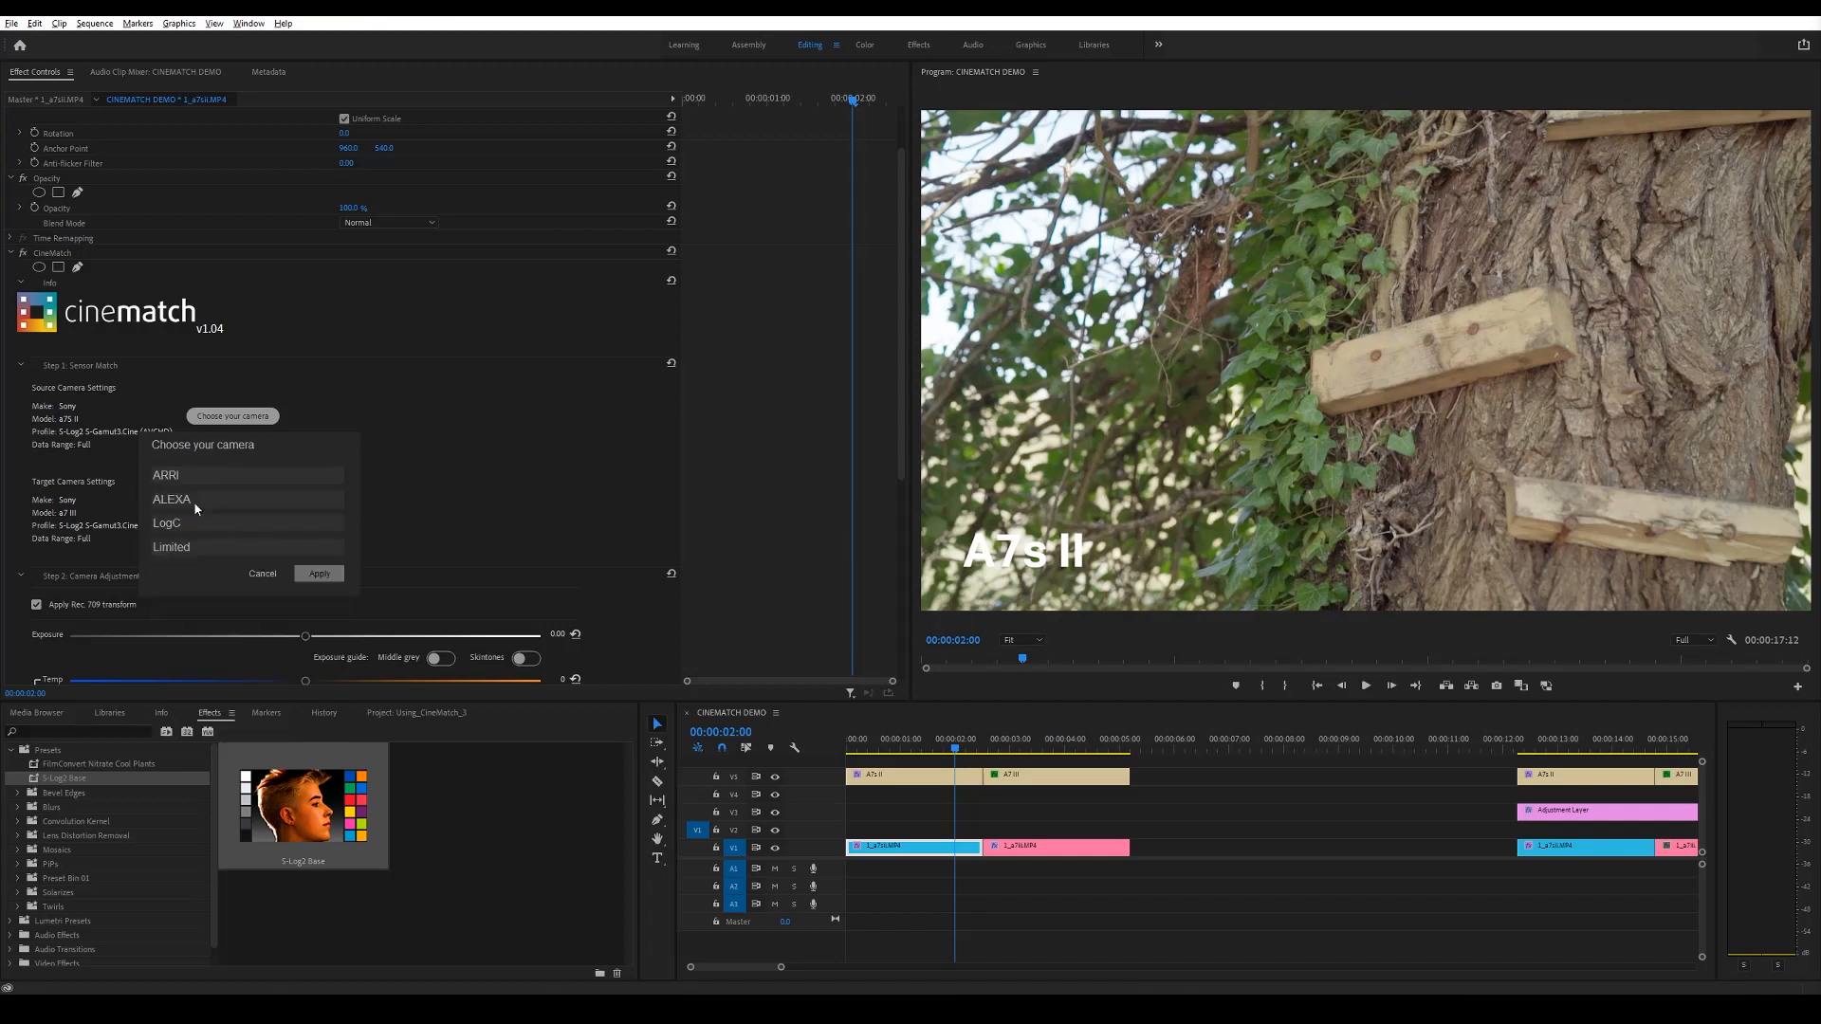
pyautogui.click(319, 573)
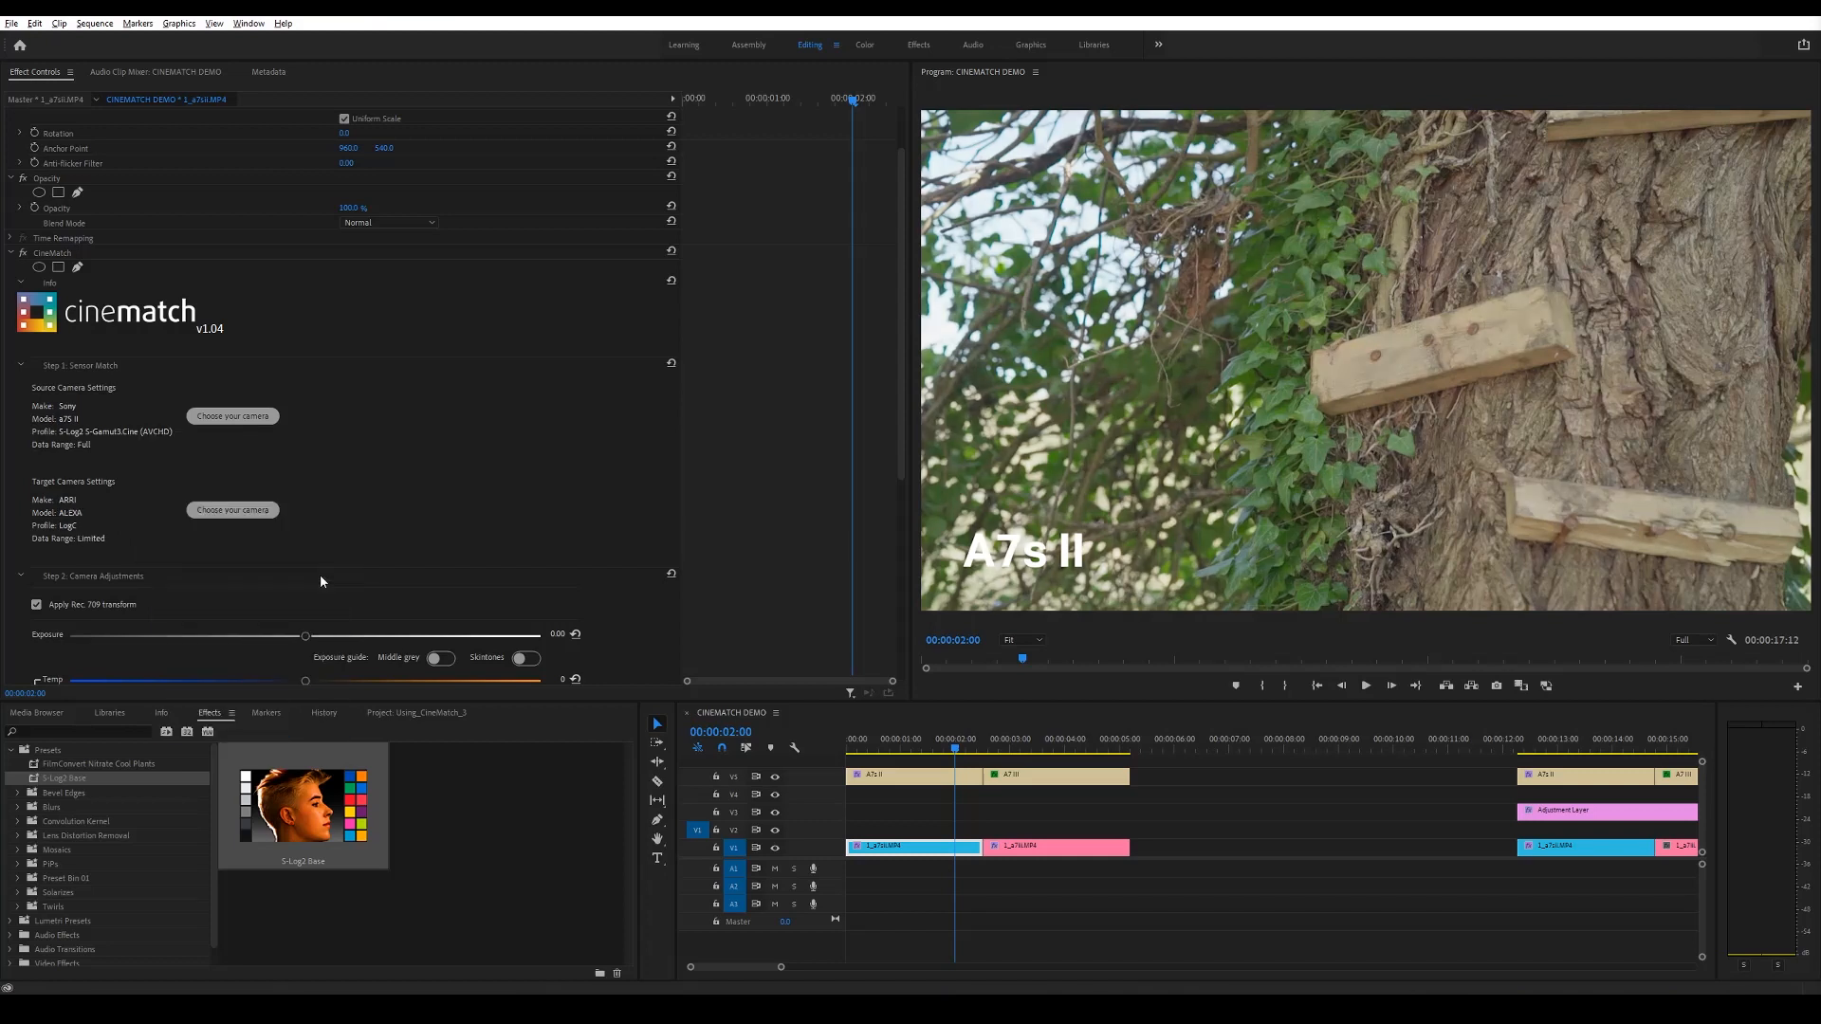
# Give the A7 III clip the same ARRI ALEXA LogC target and review the shot
pyautogui.click(1057, 846)
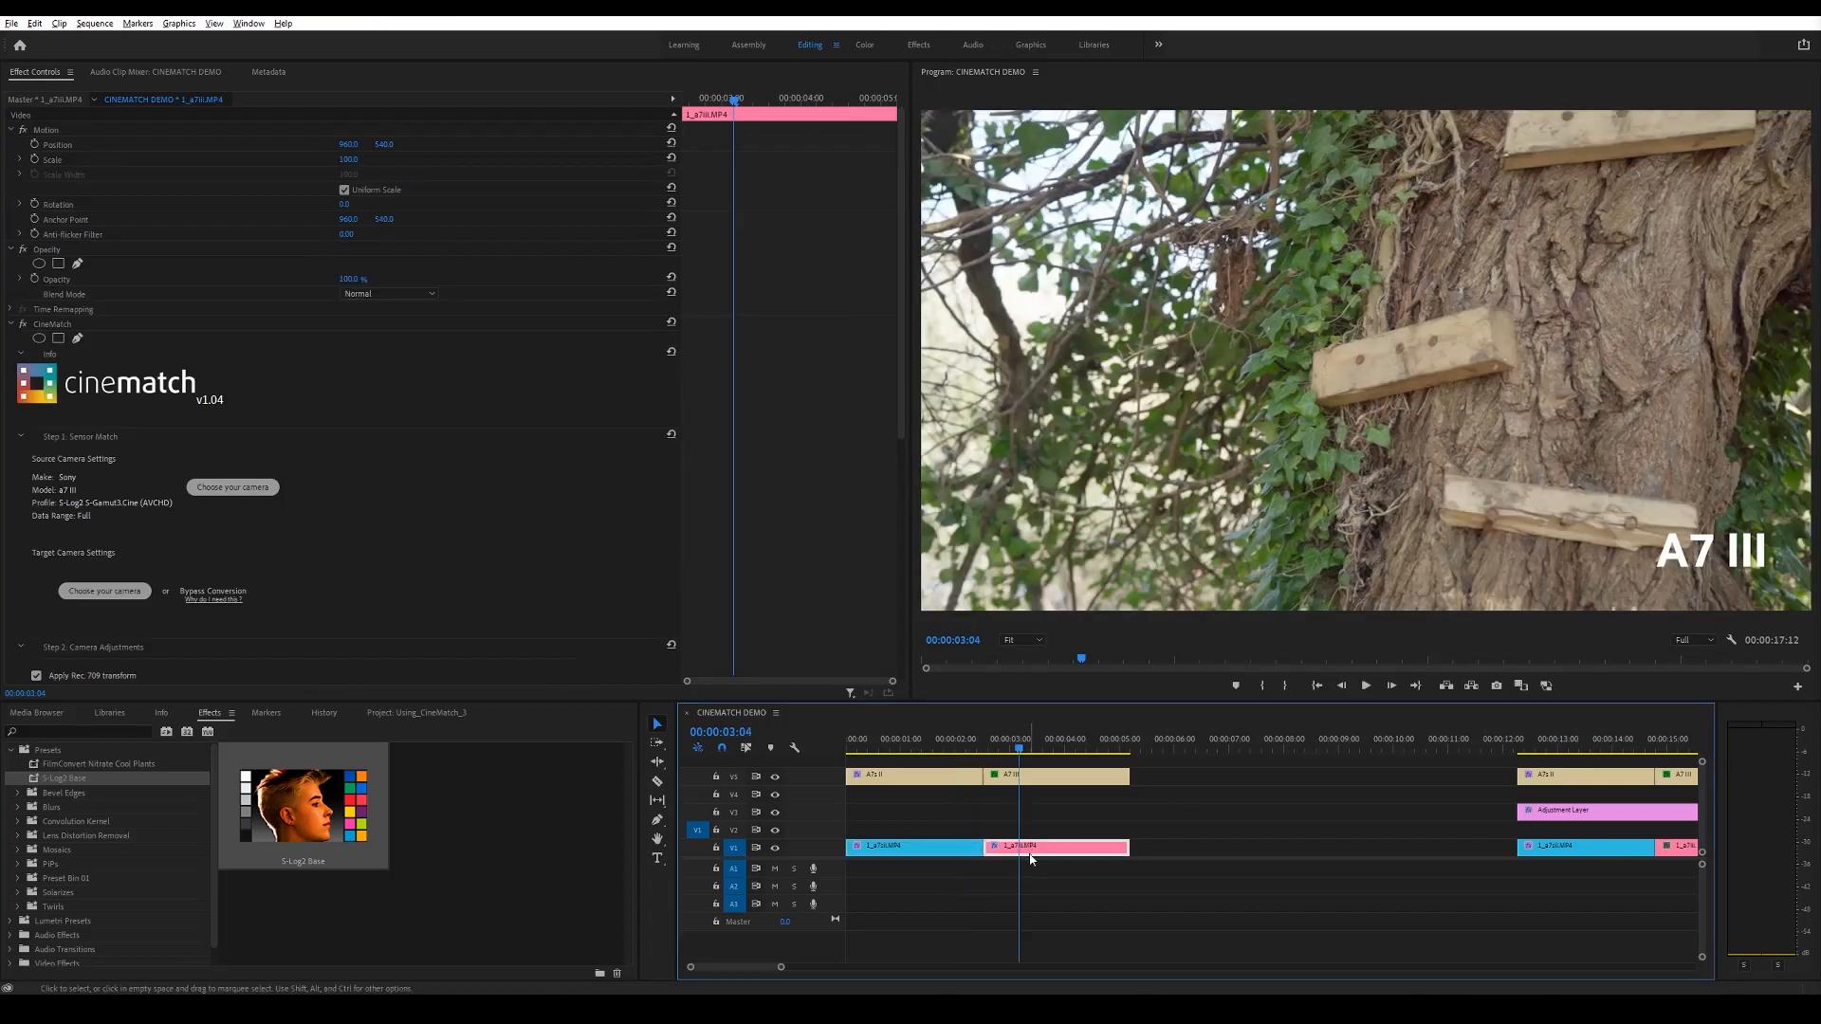
pyautogui.click(232, 488)
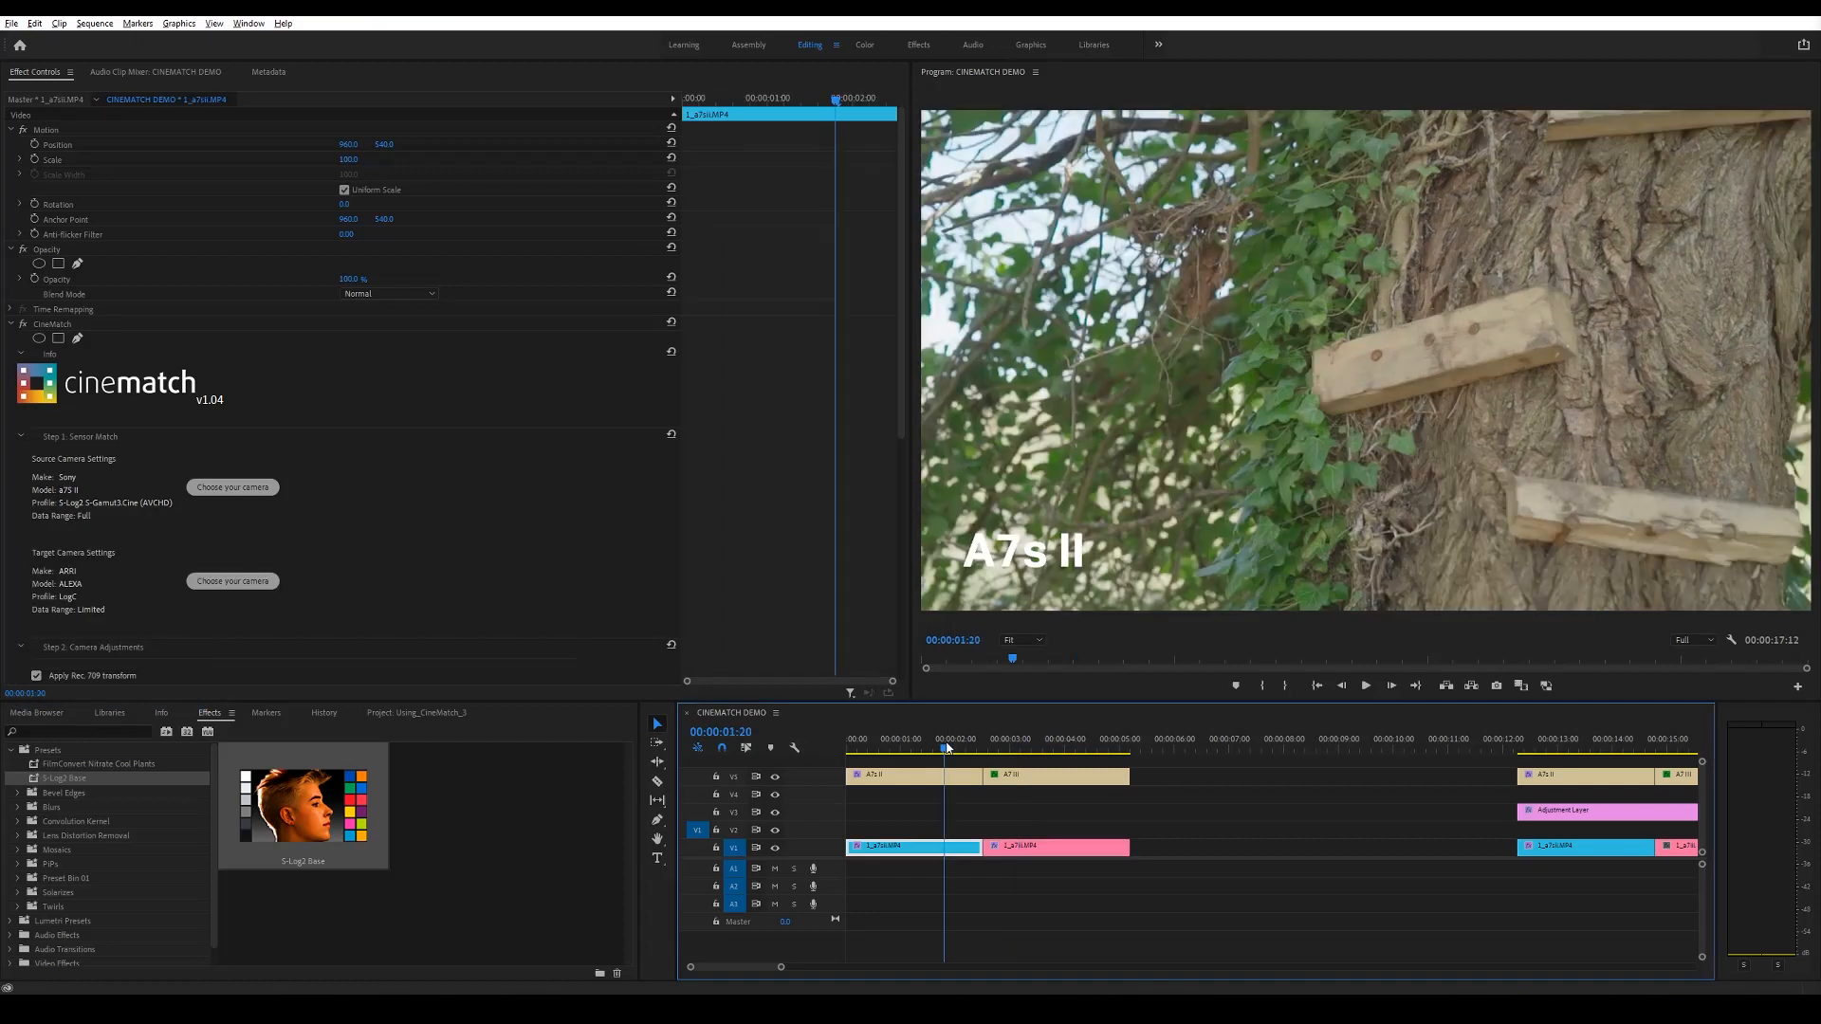
pyautogui.click(1007, 738)
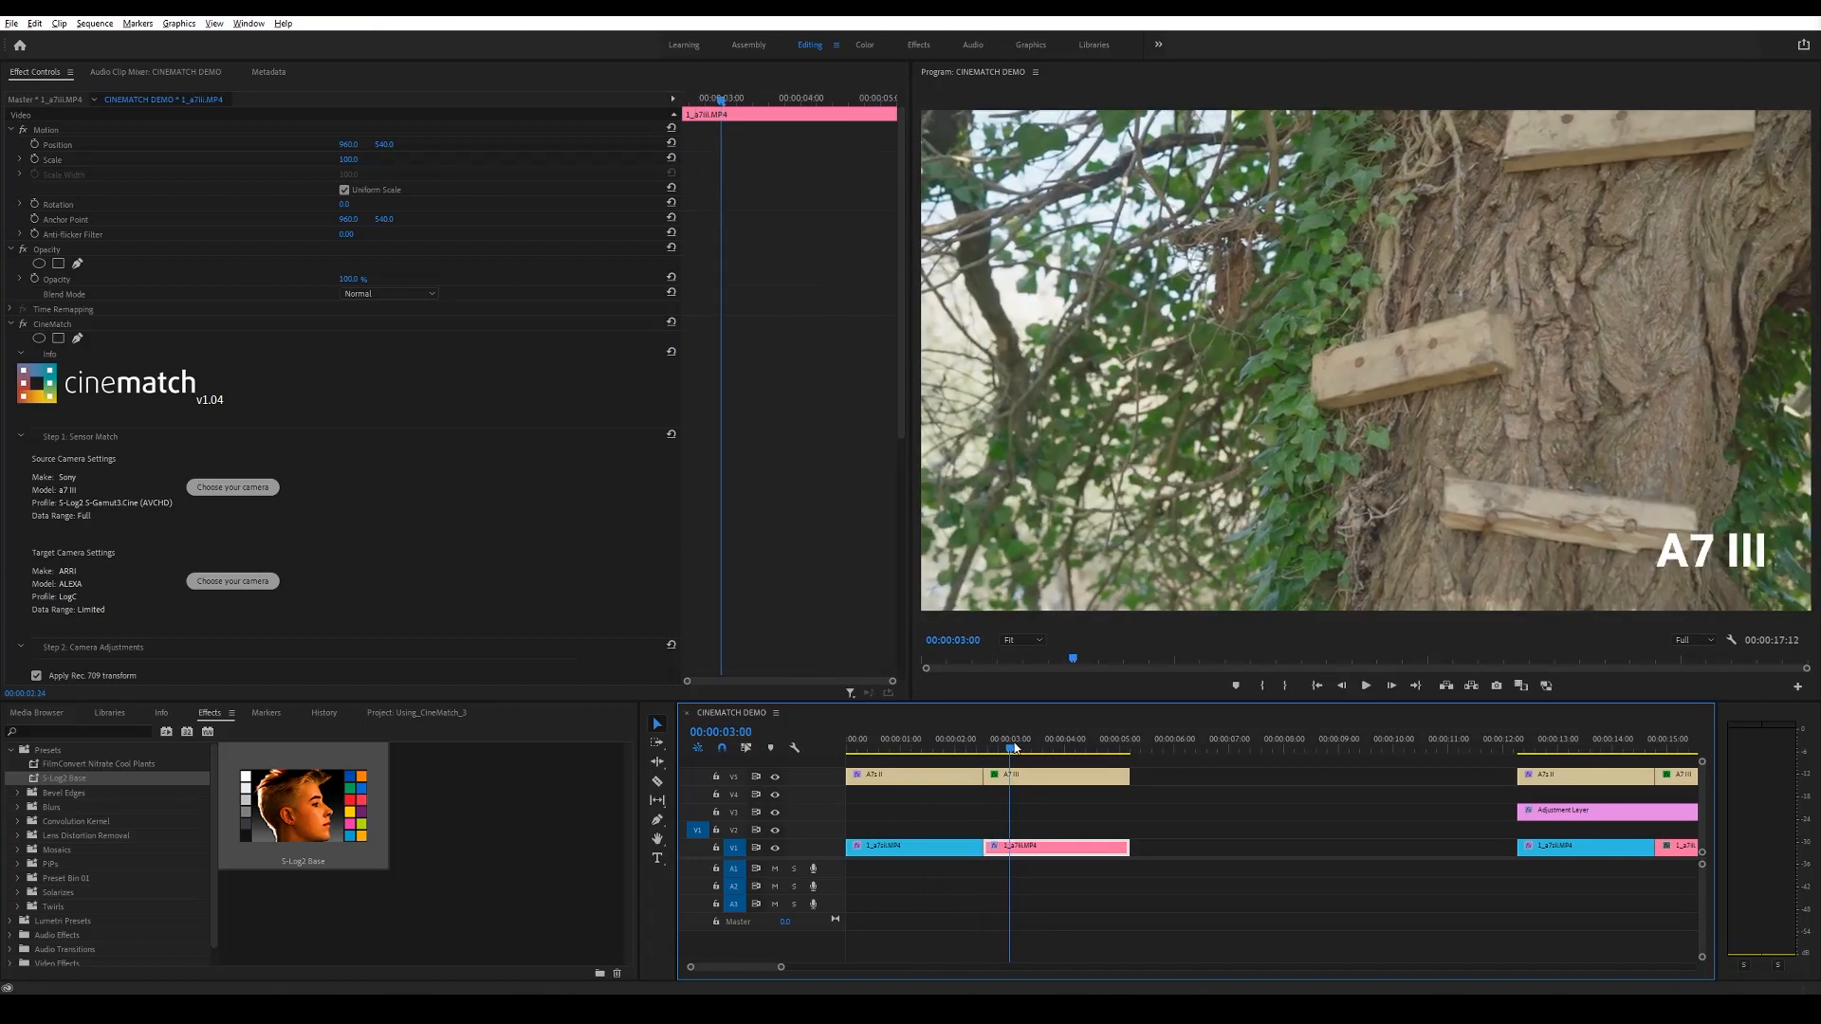
pyautogui.click(1045, 747)
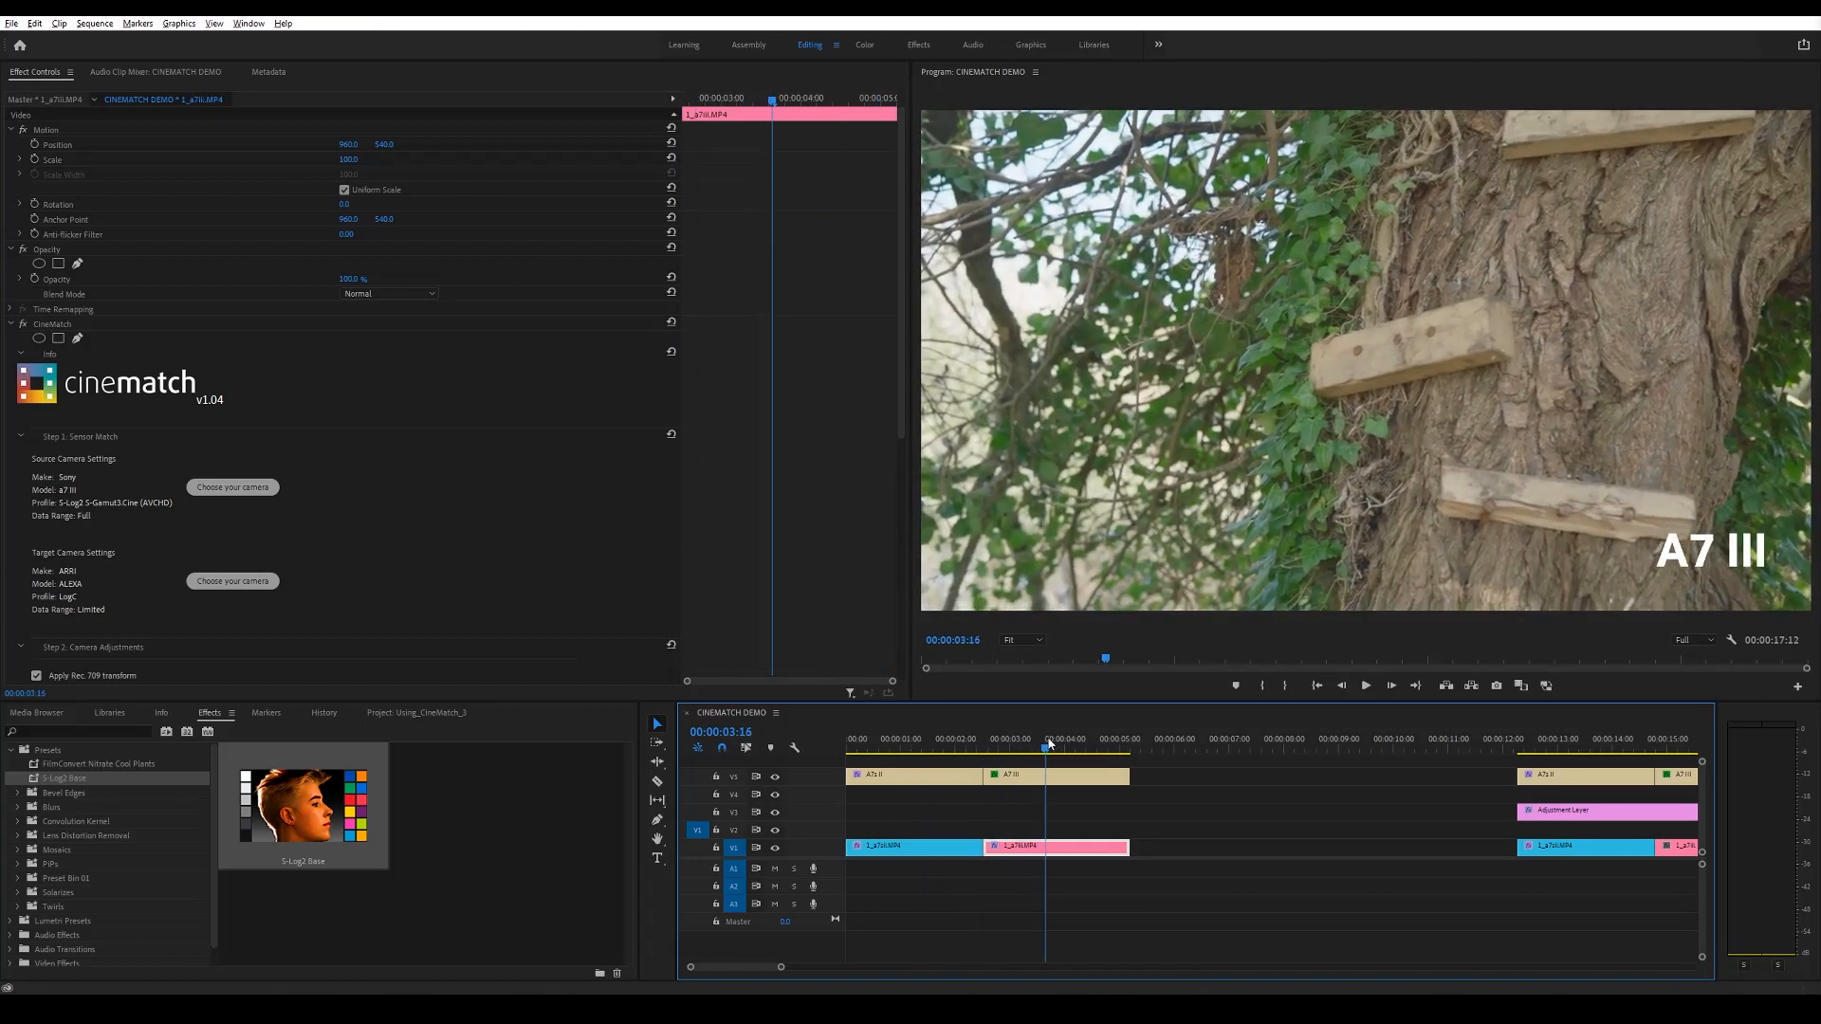